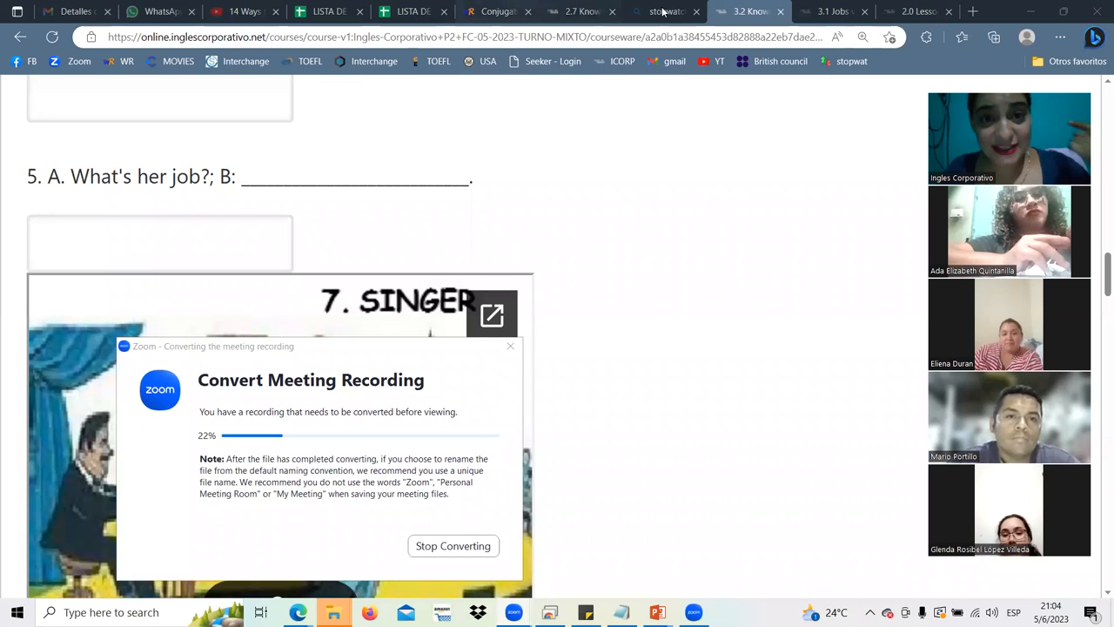
mouse_move(575, 11)
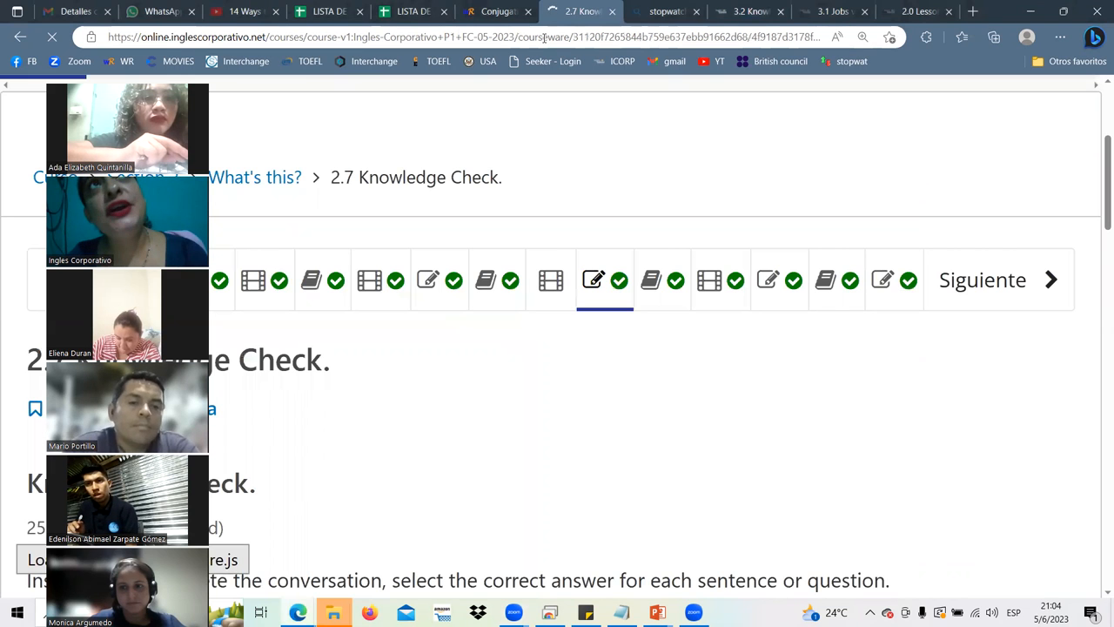
Scroll the 2.7 Knowledge Check page to view its conversation-completion questions.
scroll(down, 3)
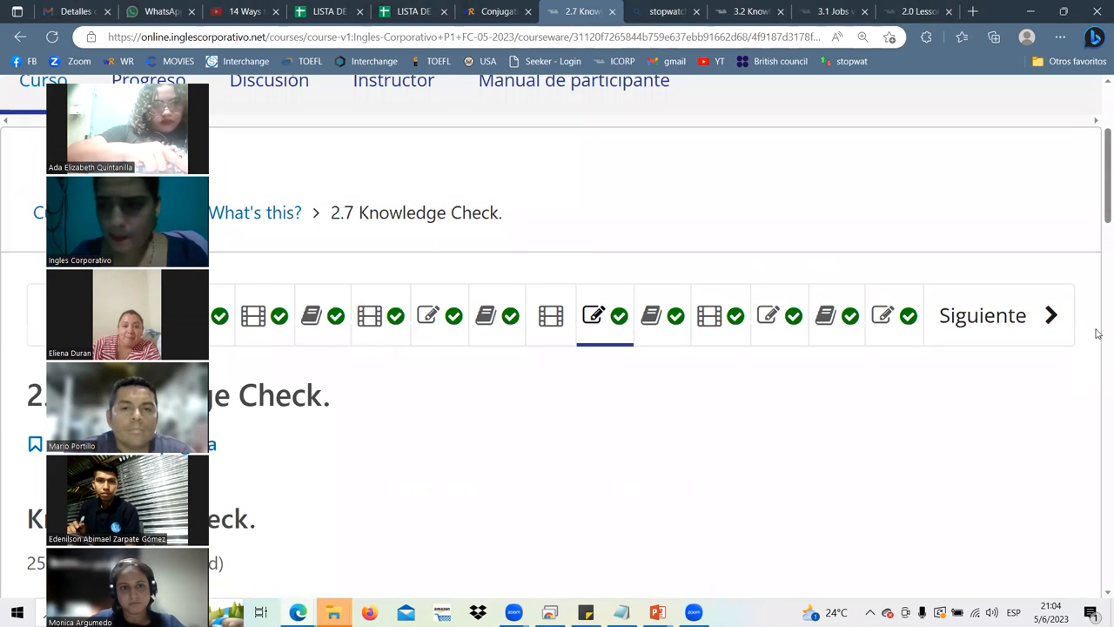
mouse_move(894, 315)
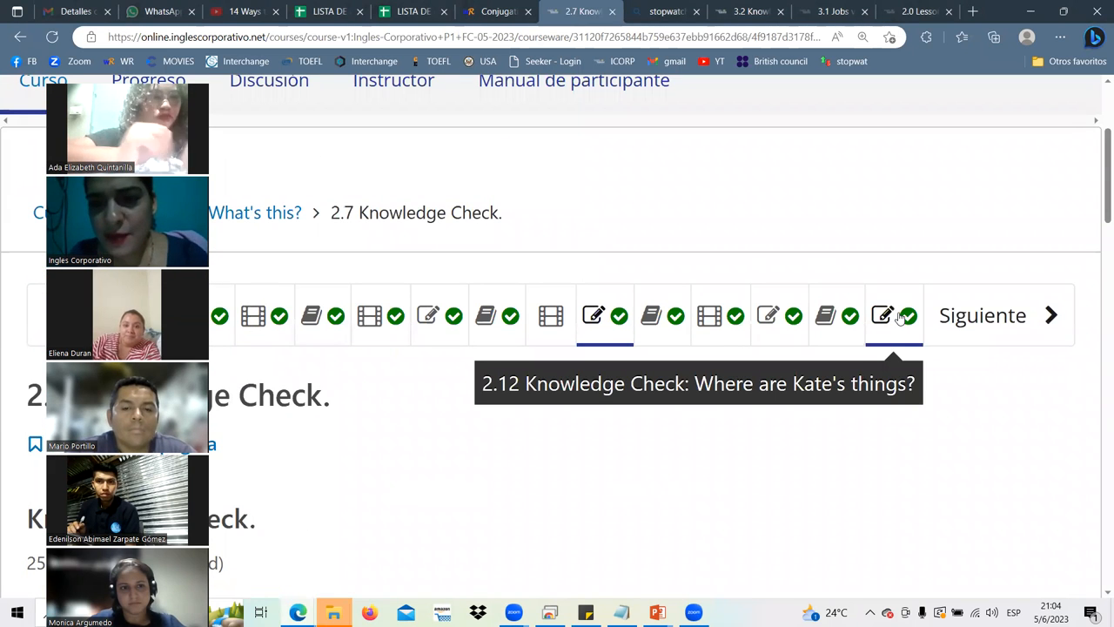
Open the 2.12 Knowledge Check 'Where are Kate's things?' unit.
click(883, 315)
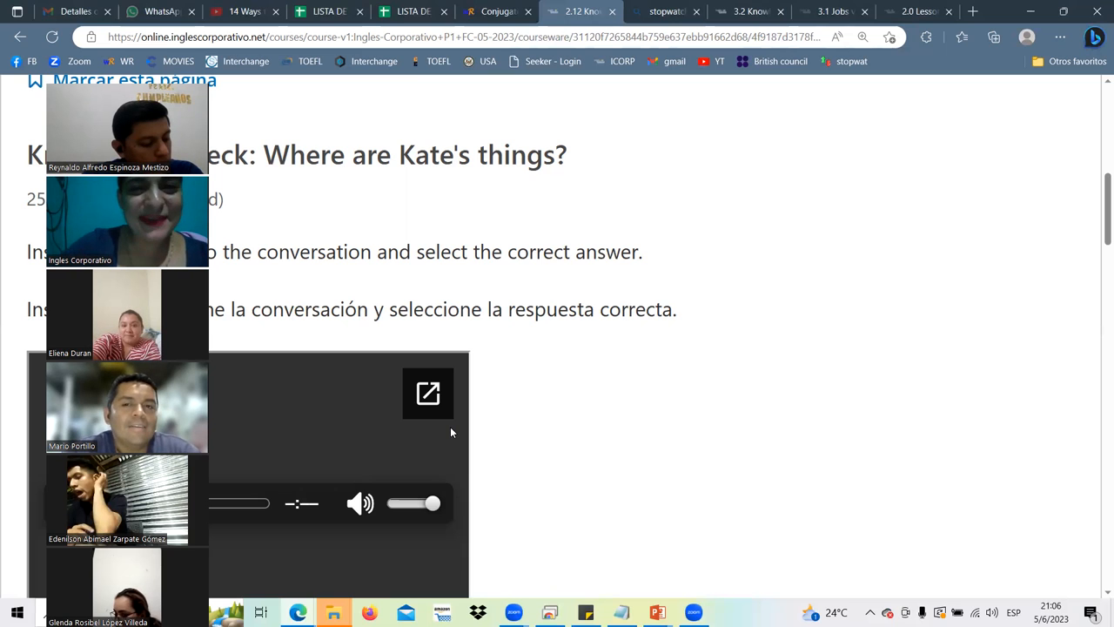
mouse_move(510, 251)
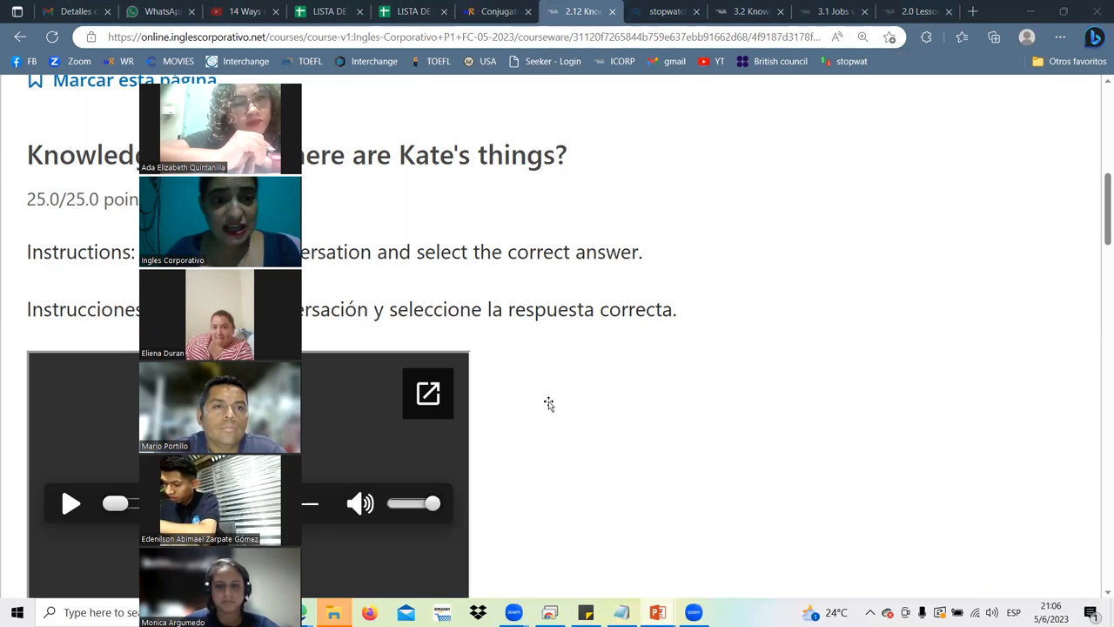
View the PowerPoint prepositions-of-place slide, then return to the course page.
click(656, 612)
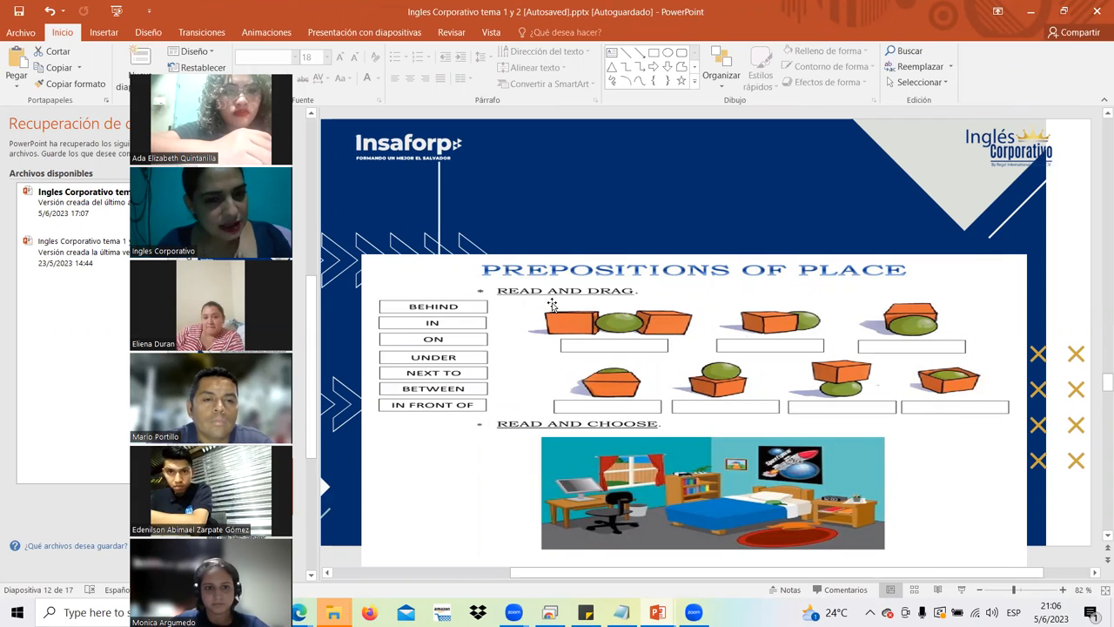
mouse_move(420, 382)
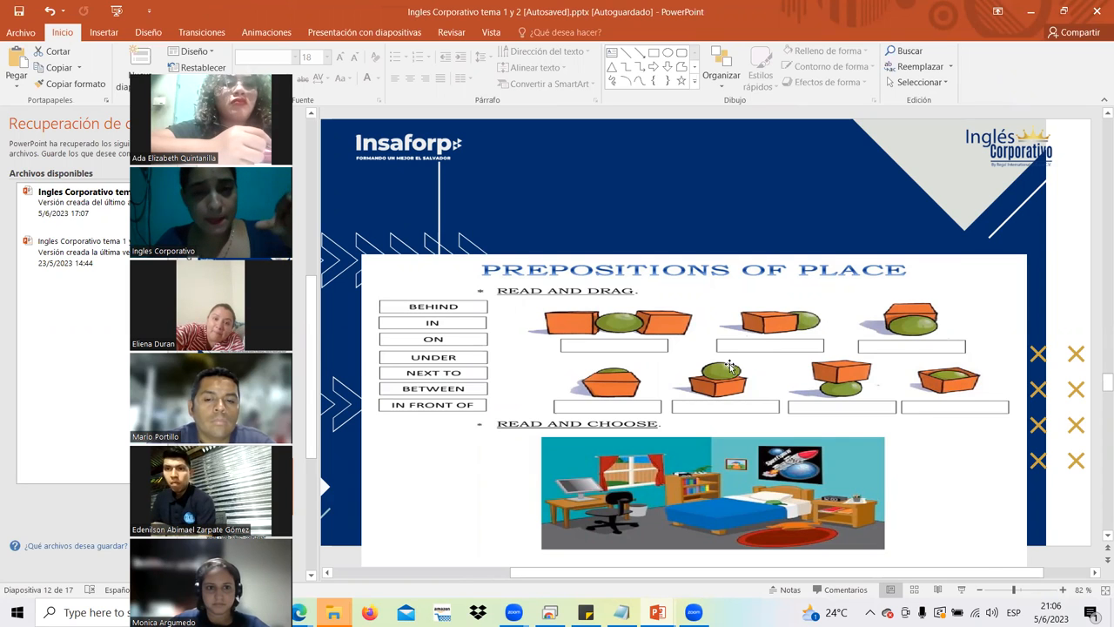
mouse_move(700, 313)
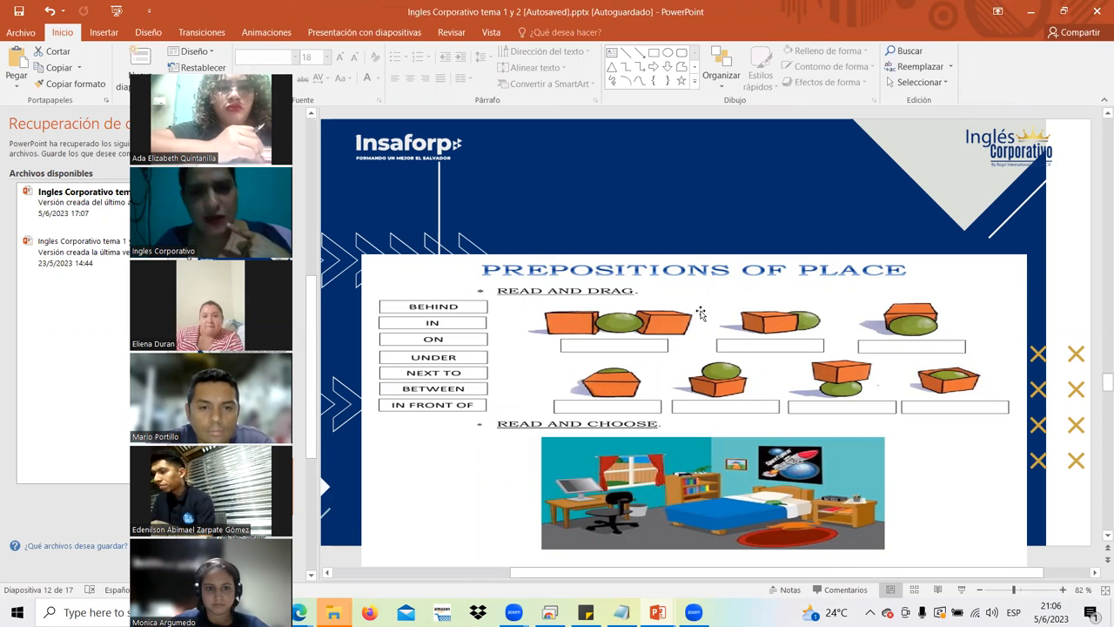
mouse_move(572, 286)
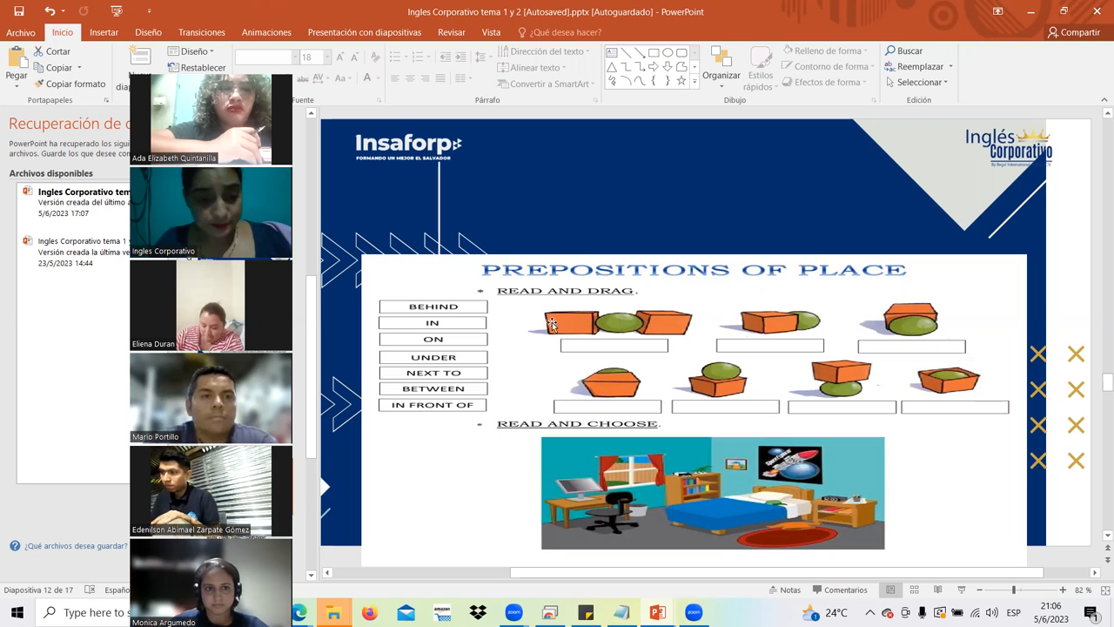
key(alt+tab)
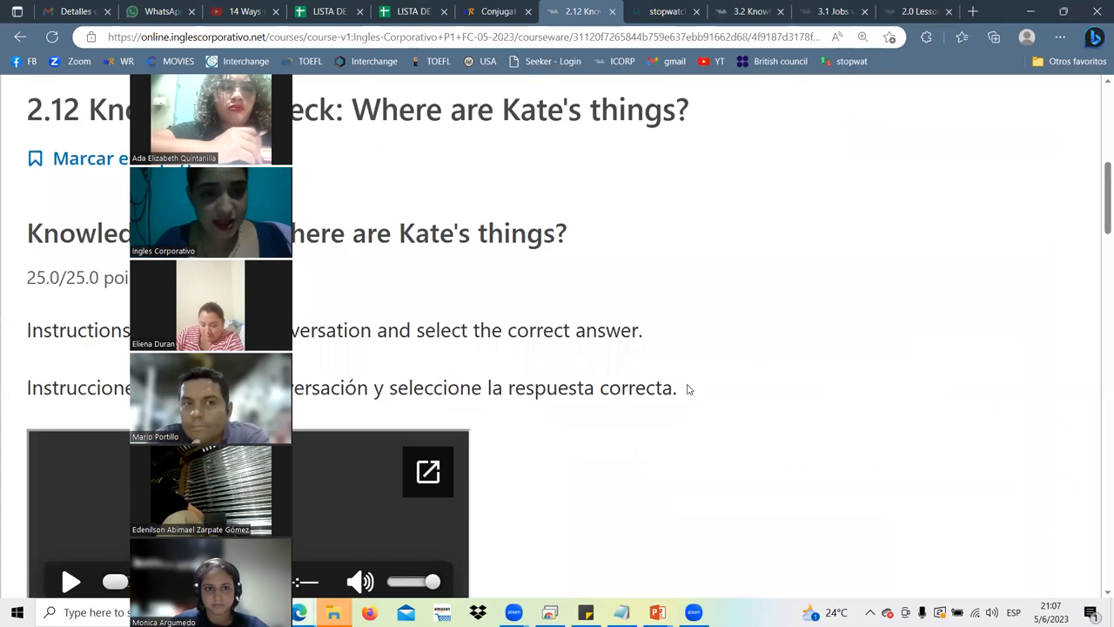
Review the 2.12 question on Kate's earrings and advance to the 3.0 Lesson.
scroll(down, 3)
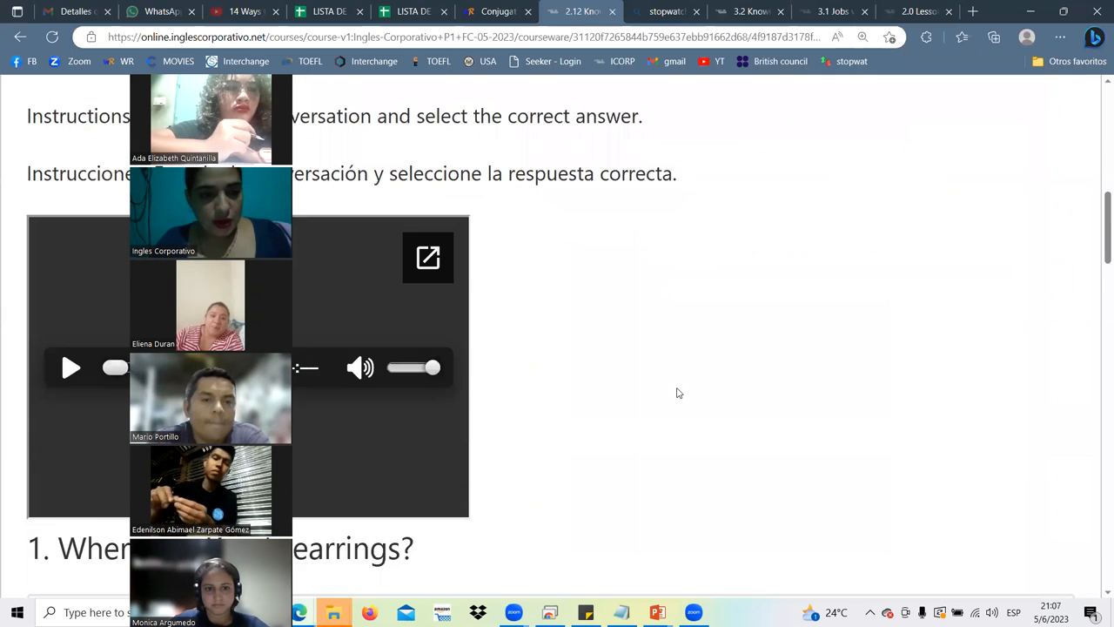
scroll(down, 3)
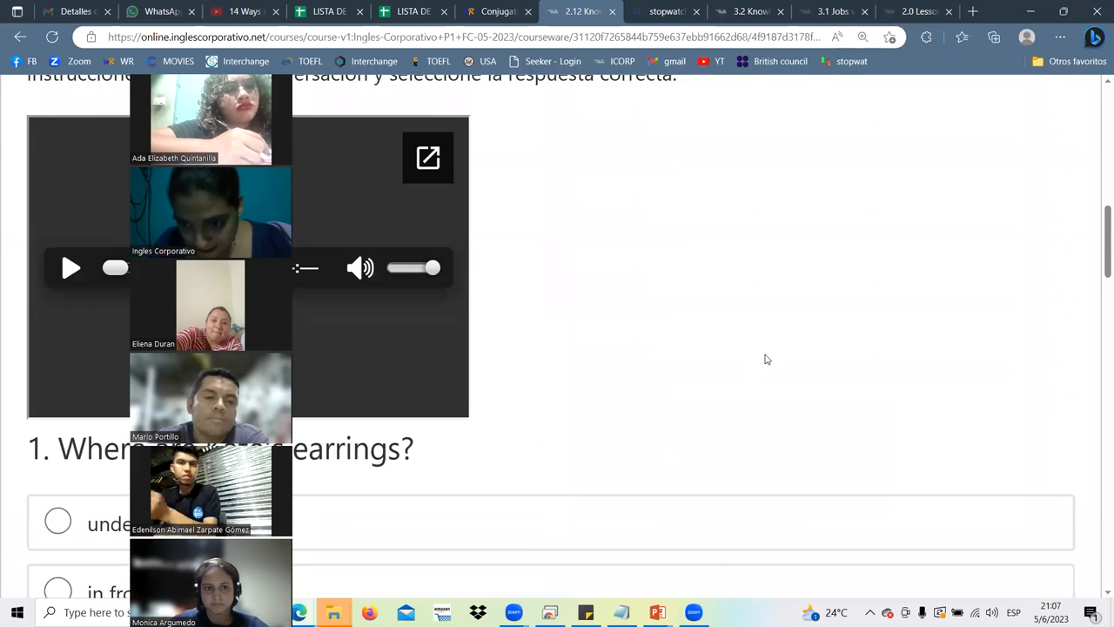
scroll(up, 3)
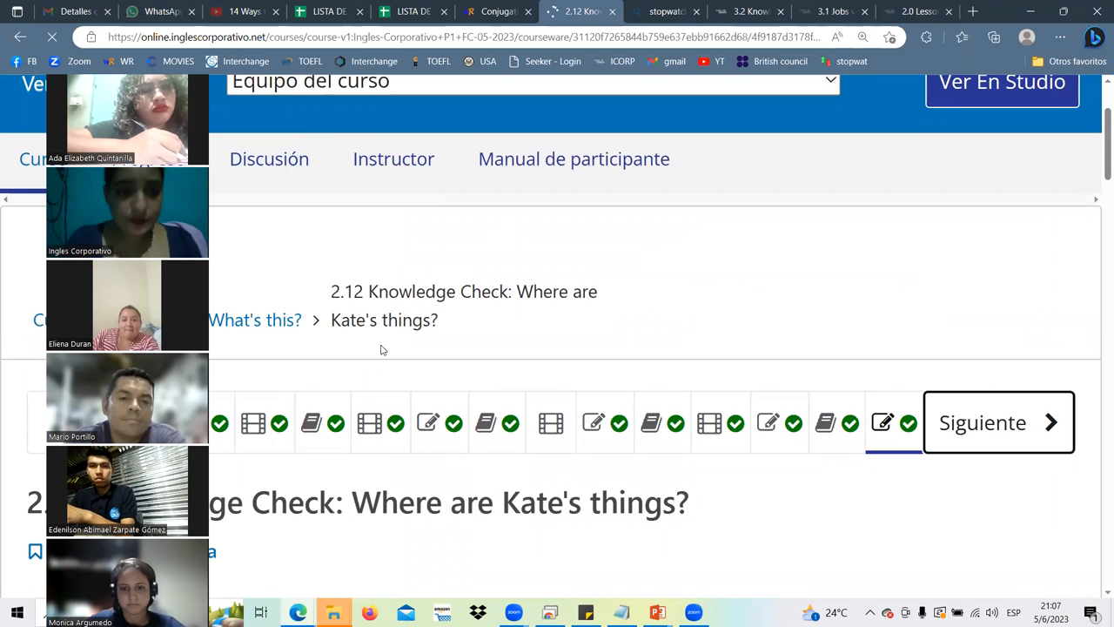
mouse_move(374, 348)
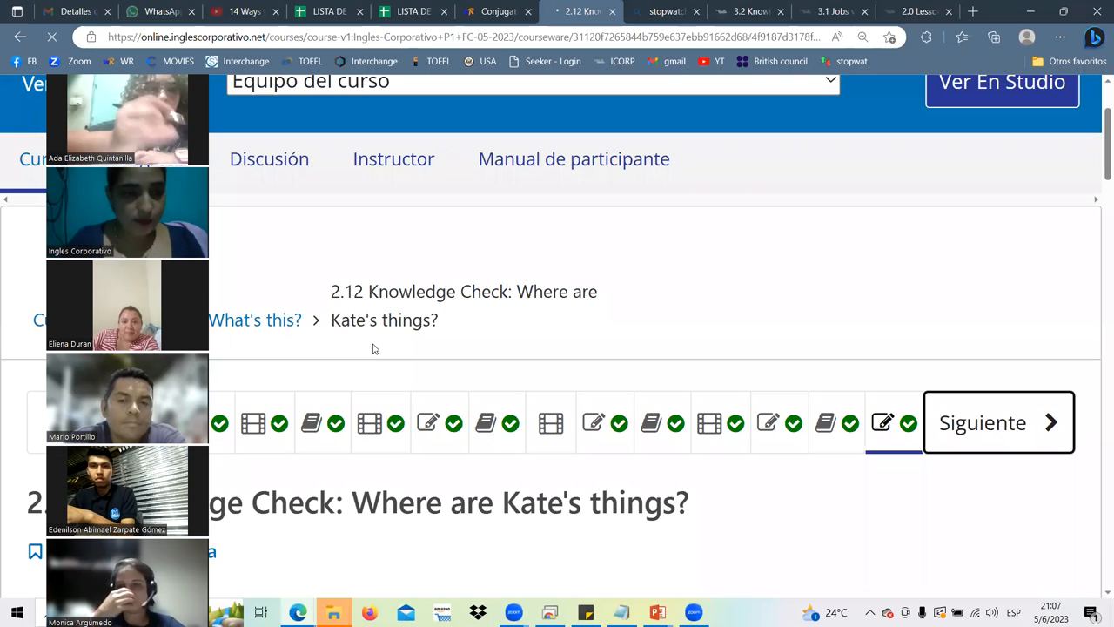
scroll(down, 3)
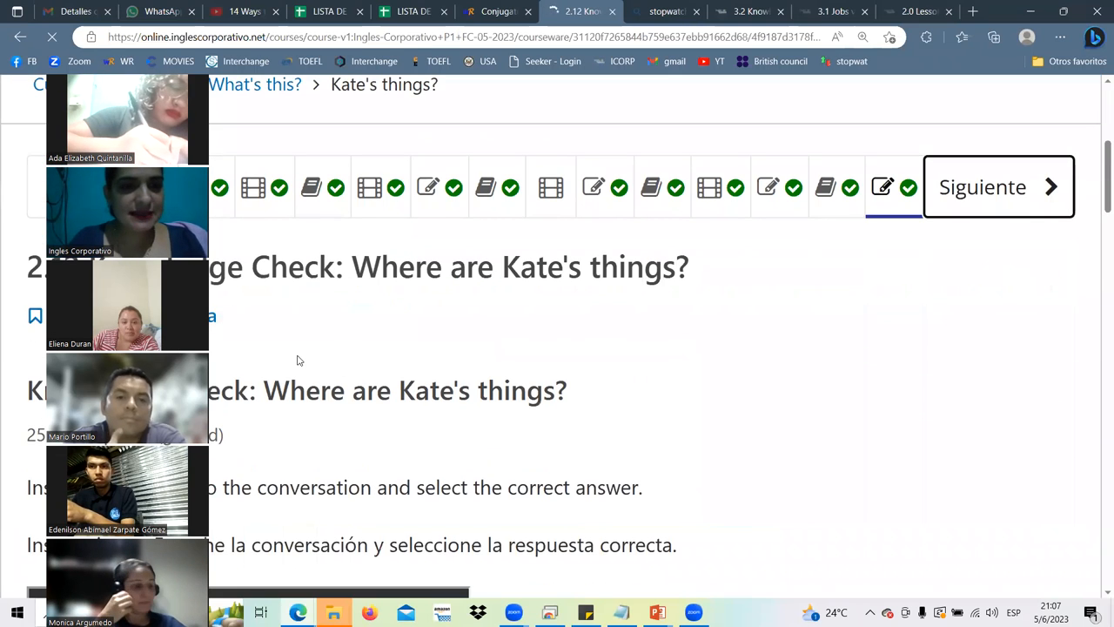
mouse_move(301, 442)
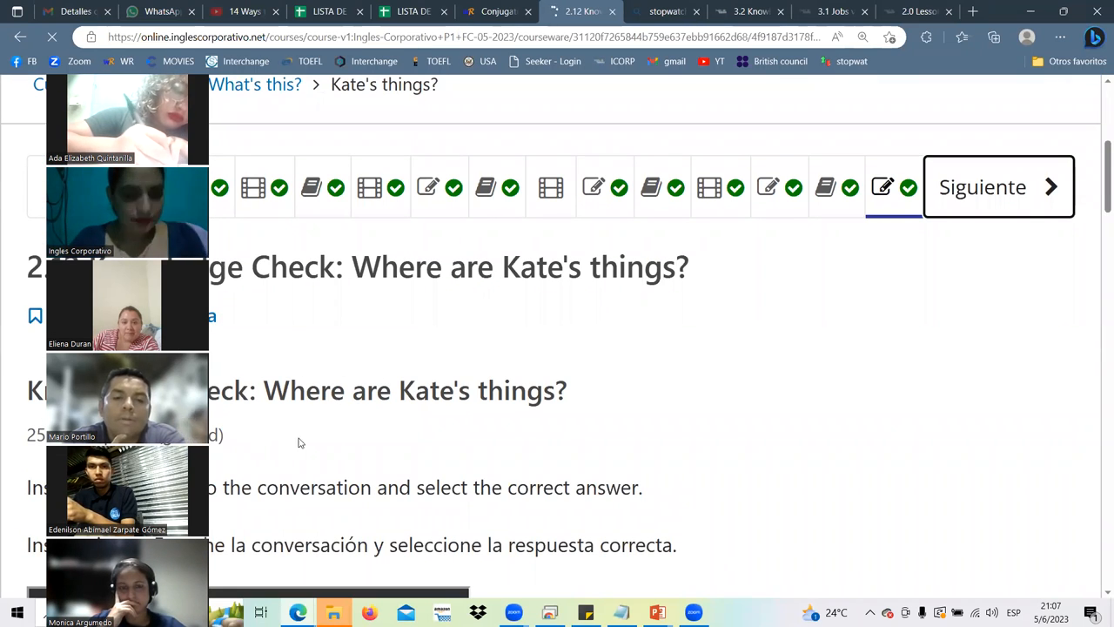
click(997, 186)
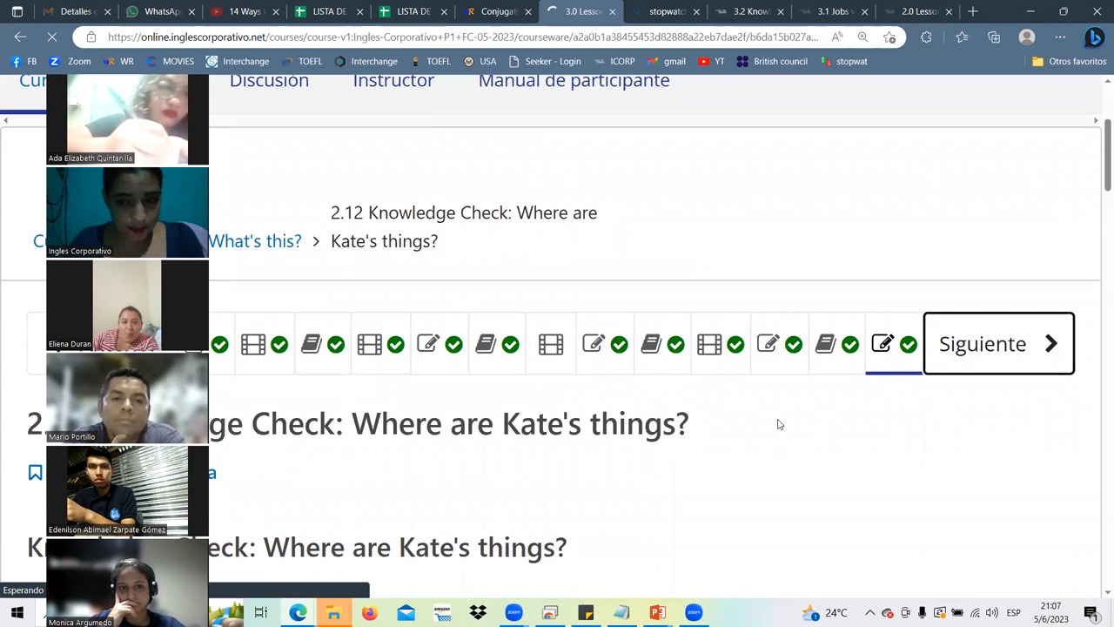
Scroll to the 3.0 objective and highlight the 'Are you from Seoul?' conversation title.
click(998, 343)
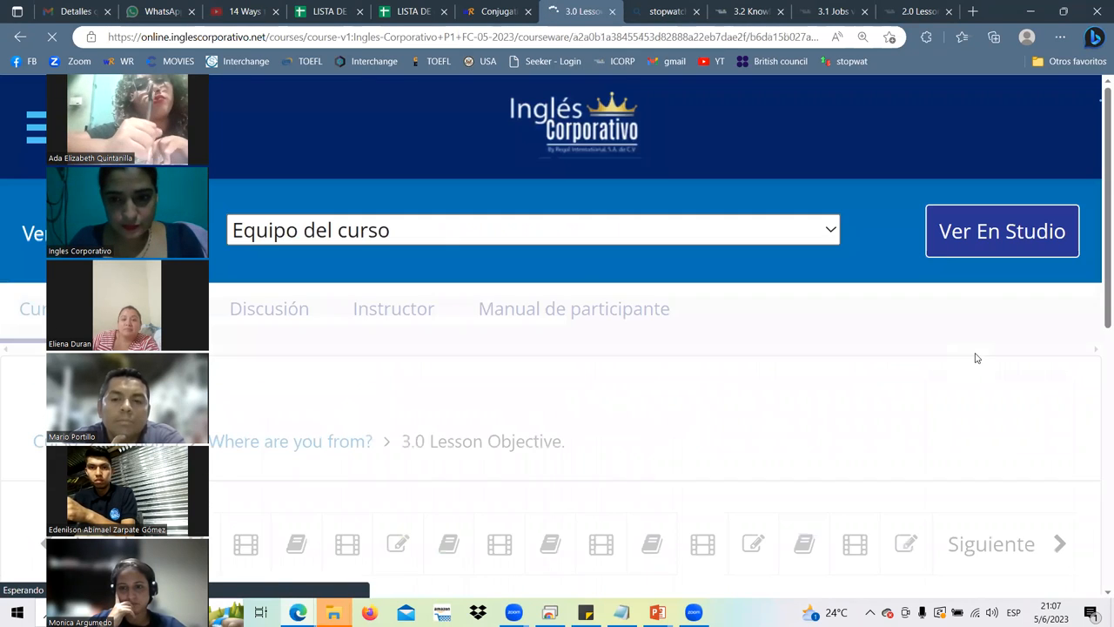
scroll(down, 3)
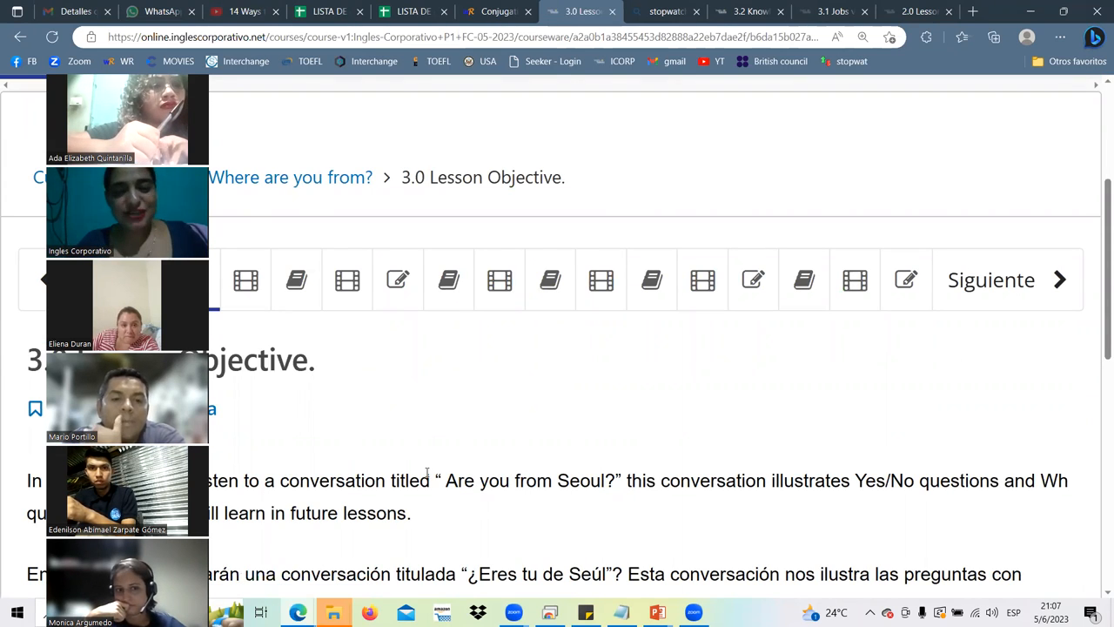
drag(435, 480, 557, 479)
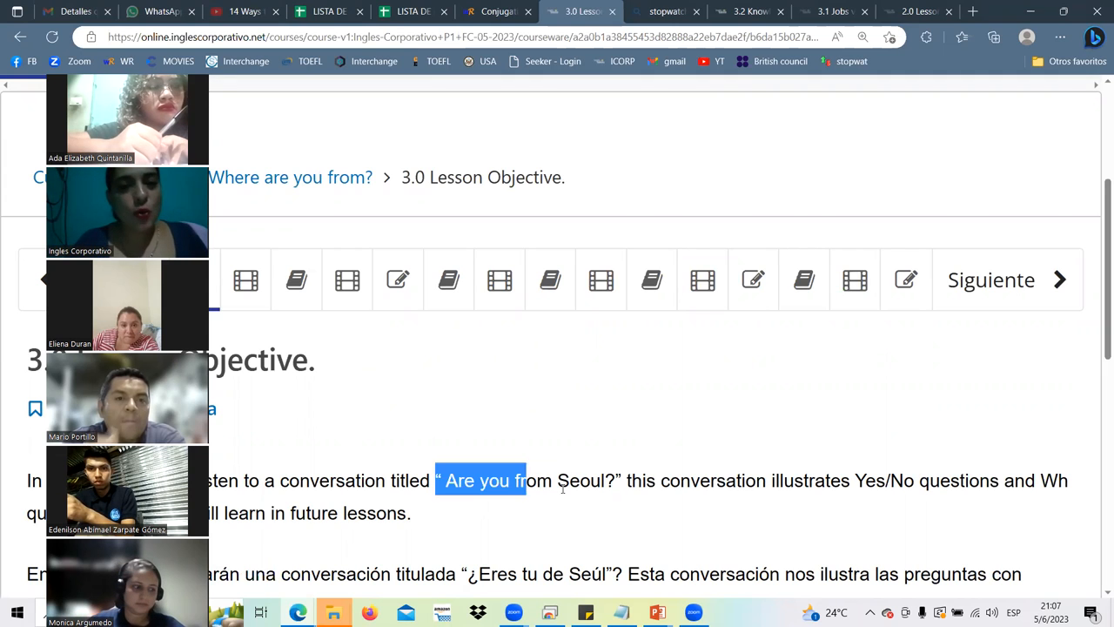
drag(518, 480, 613, 480)
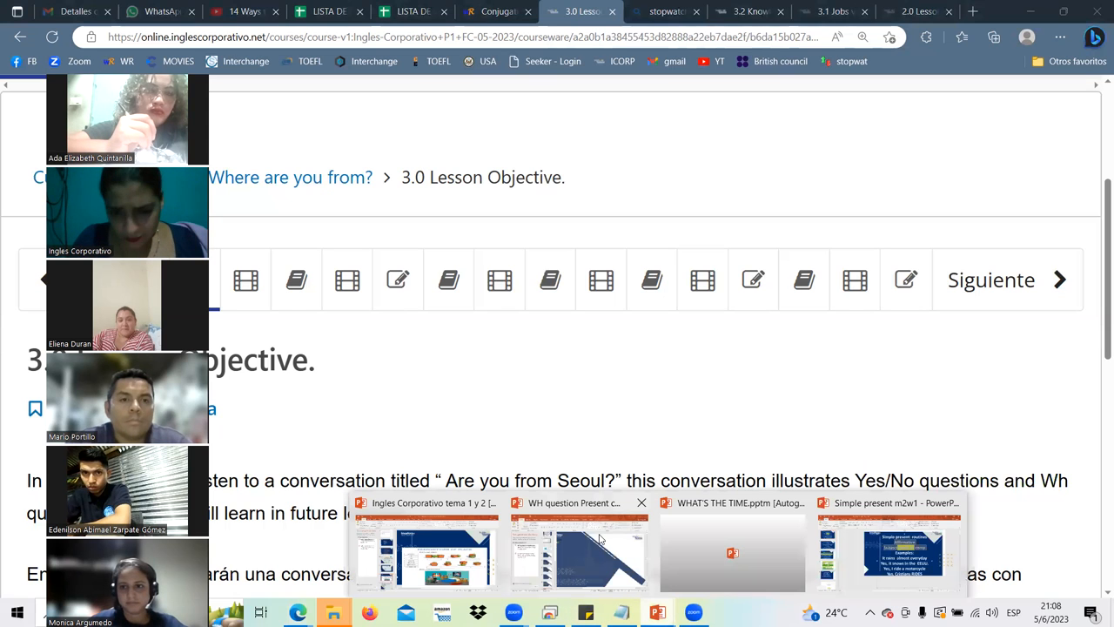
click(421, 540)
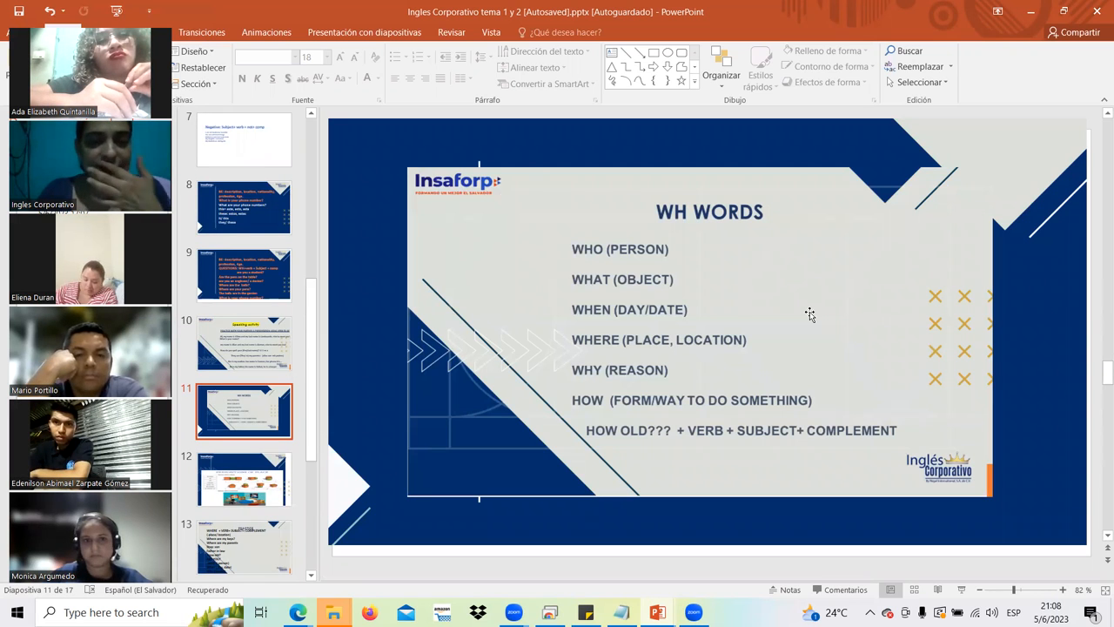
mouse_move(792, 322)
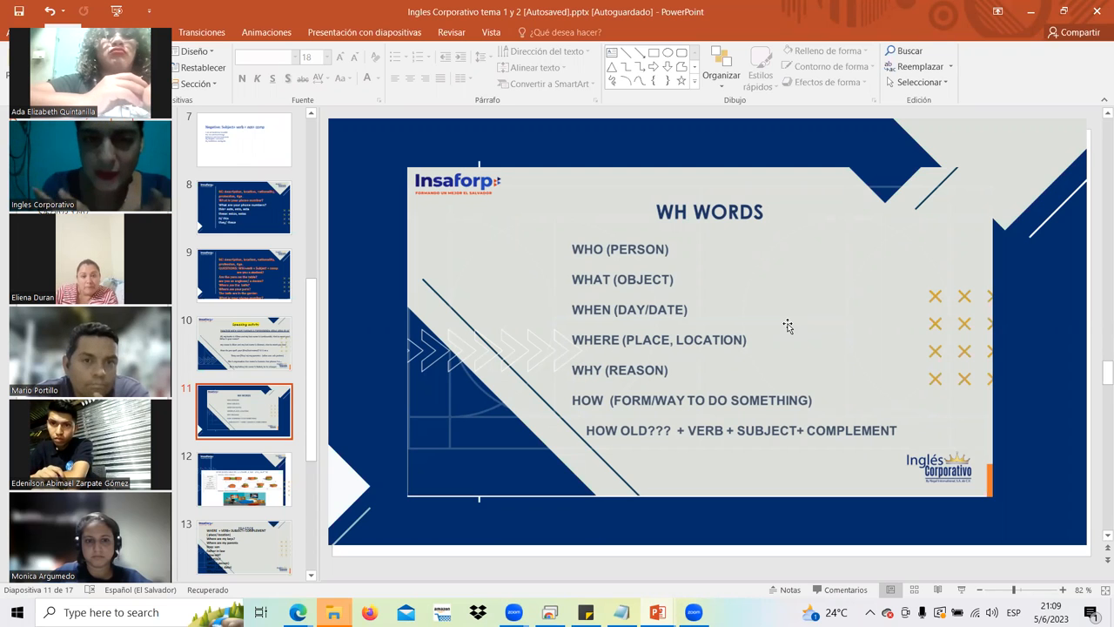
mouse_move(691, 334)
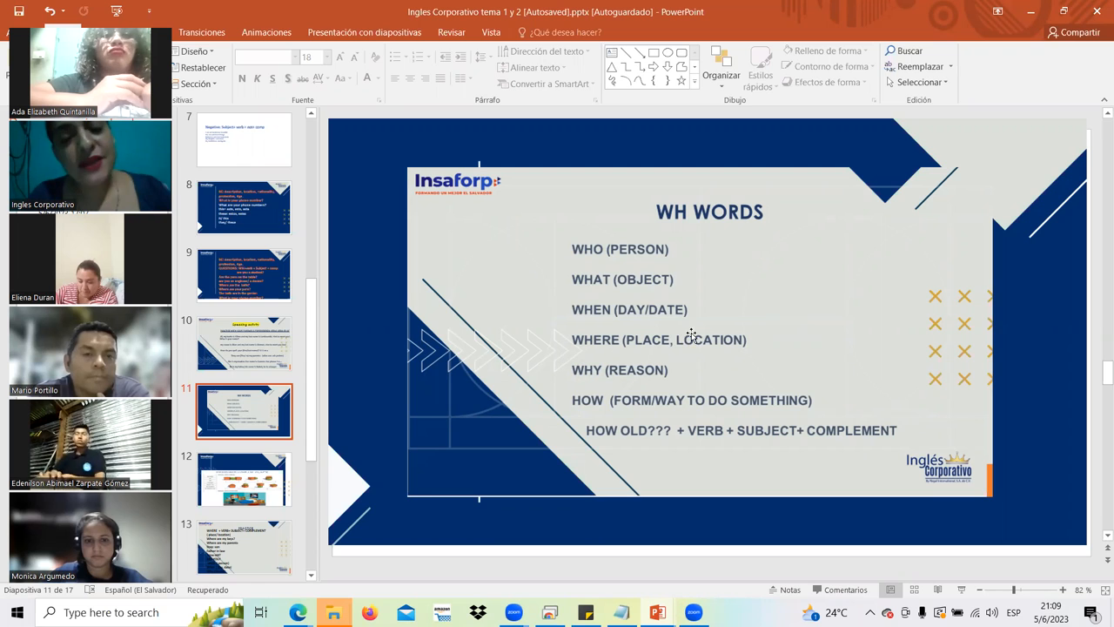
mouse_move(675, 340)
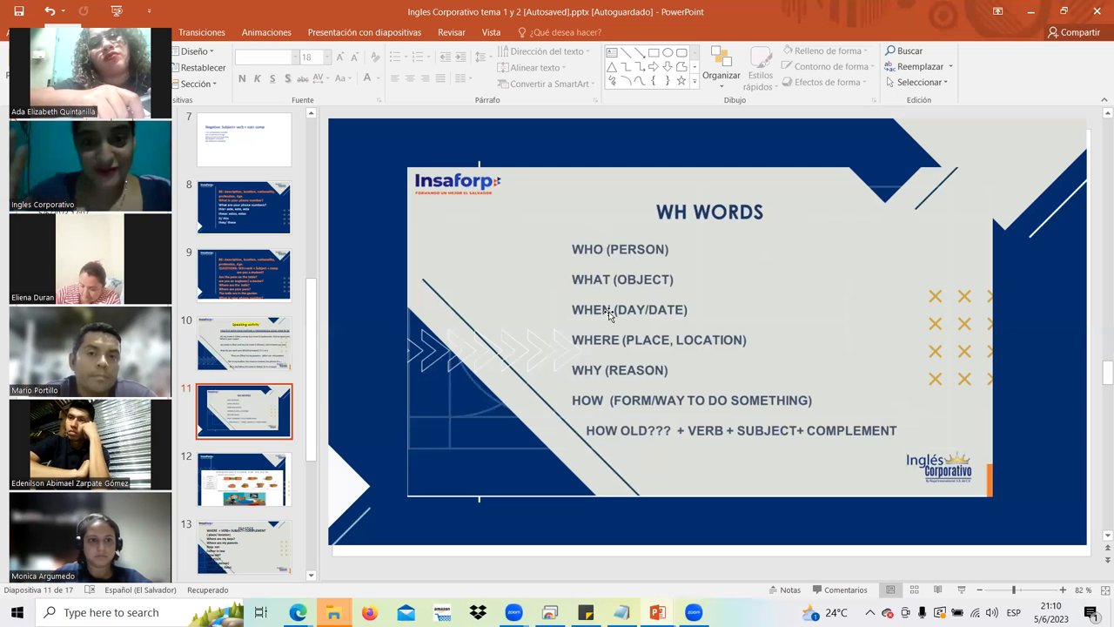
mouse_move(594, 411)
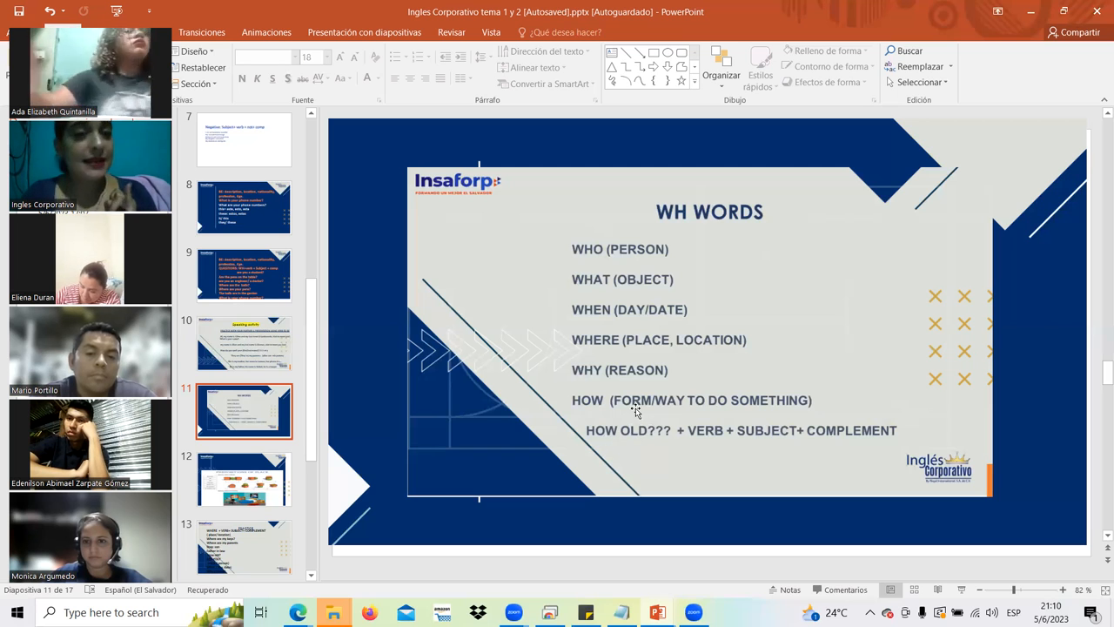
mouse_move(772, 401)
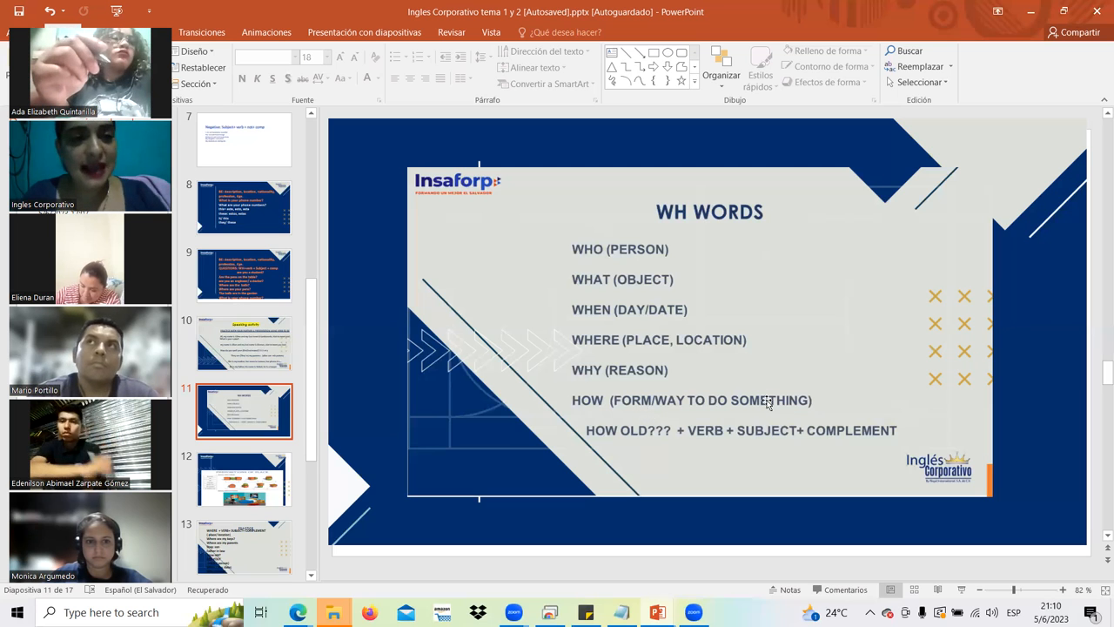
mouse_move(621, 438)
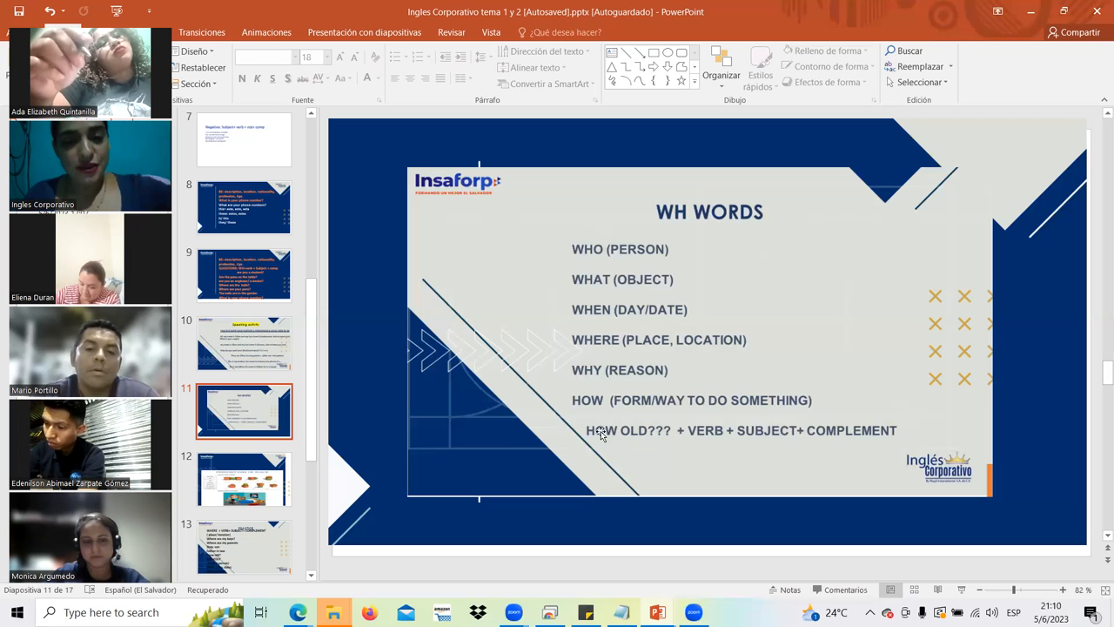
mouse_move(716, 423)
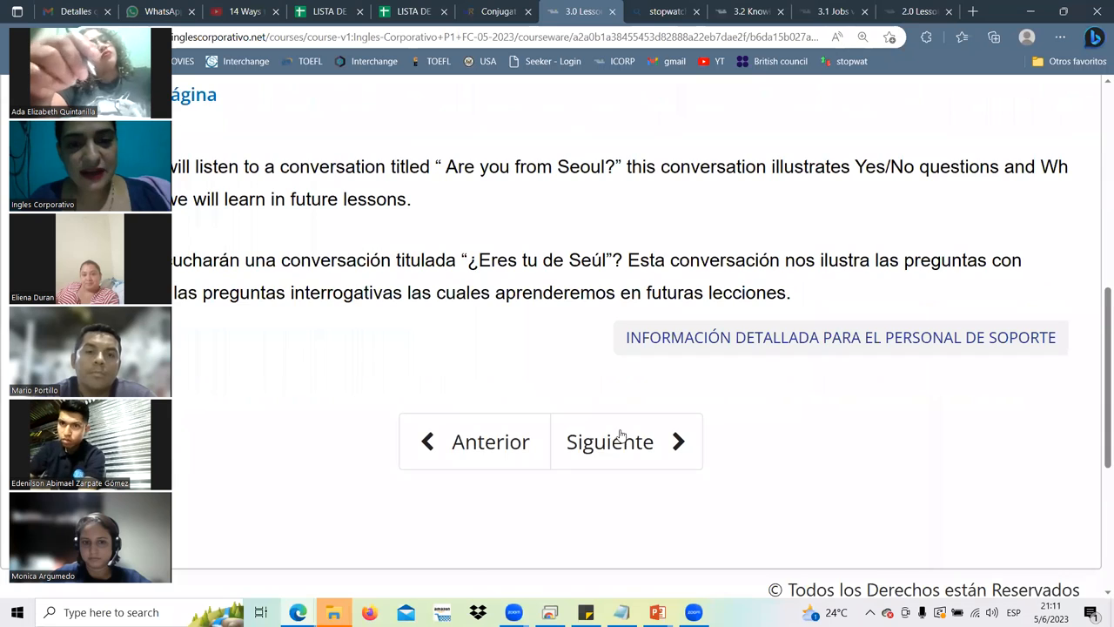
Go to lesson 3.1 'Are you from Seoul?' and bring up the tab context menu.
click(609, 441)
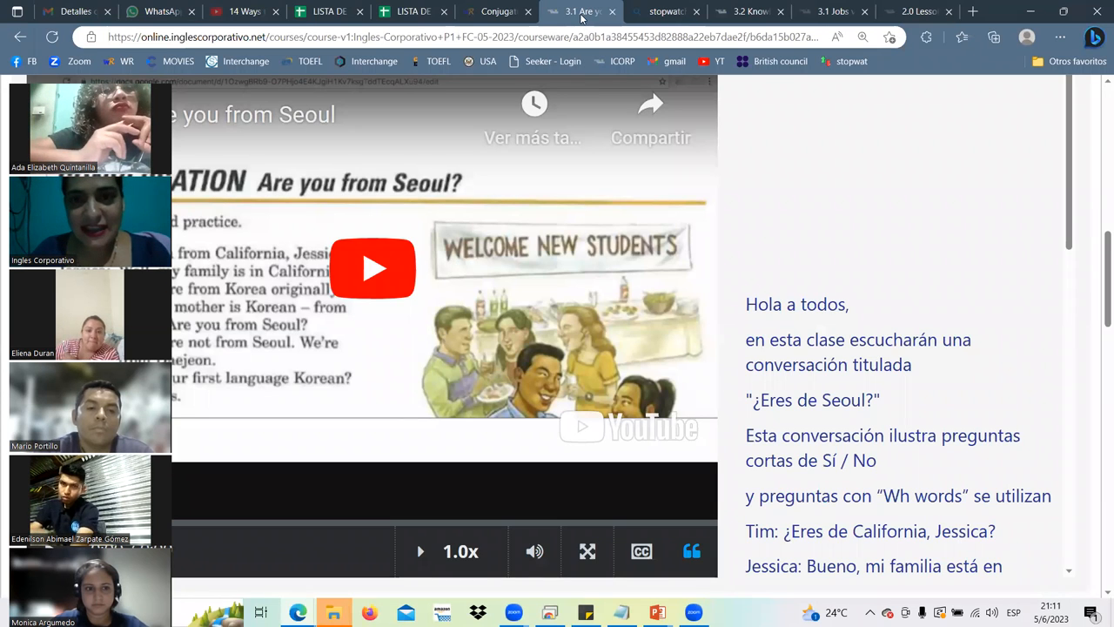
right_click(579, 12)
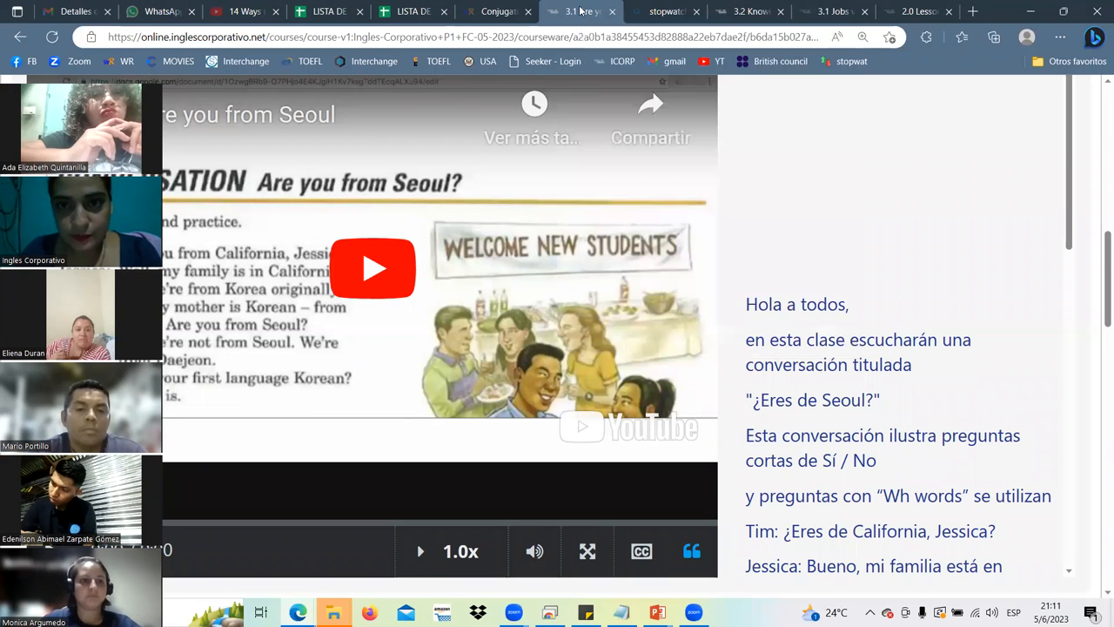
right_click(588, 12)
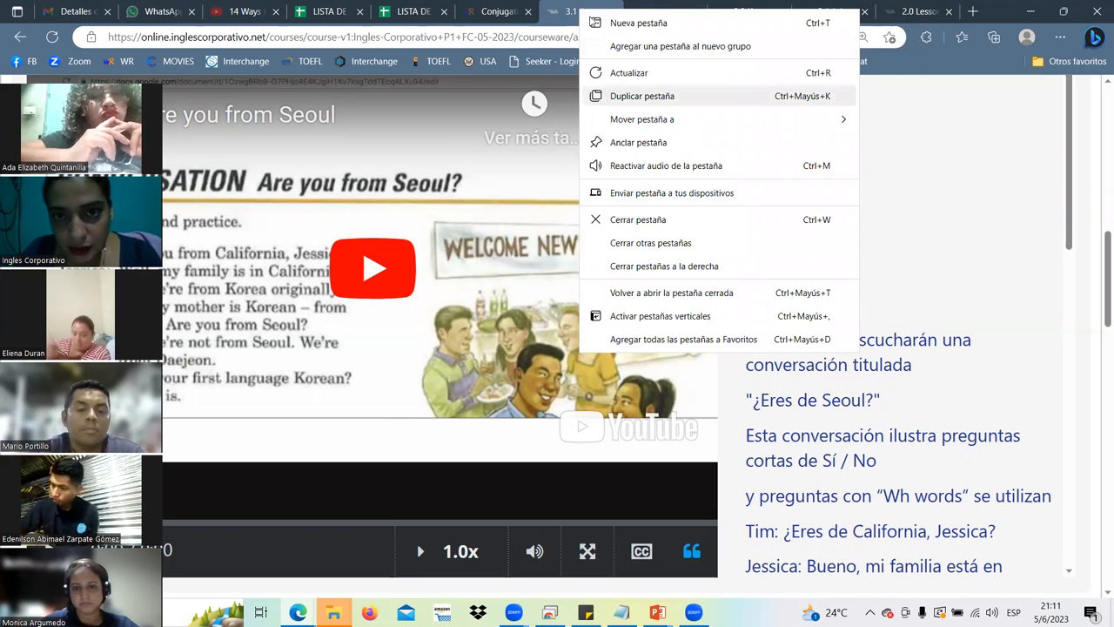
Duplicate the 3.1 lesson tab and play the conversation video.
click(644, 96)
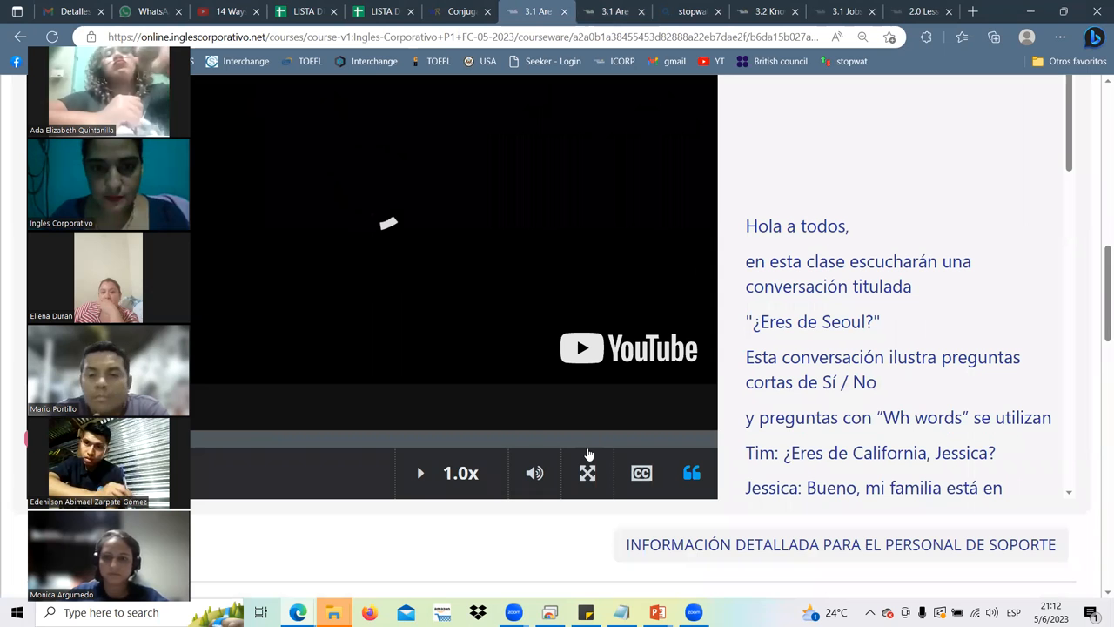
mouse_move(584, 372)
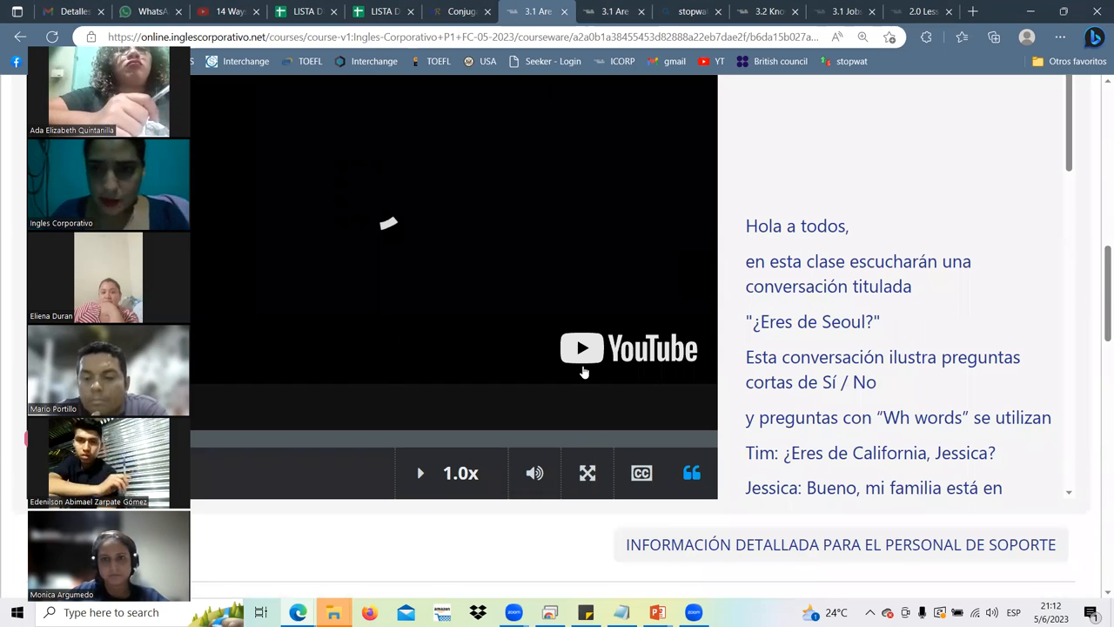
click(587, 473)
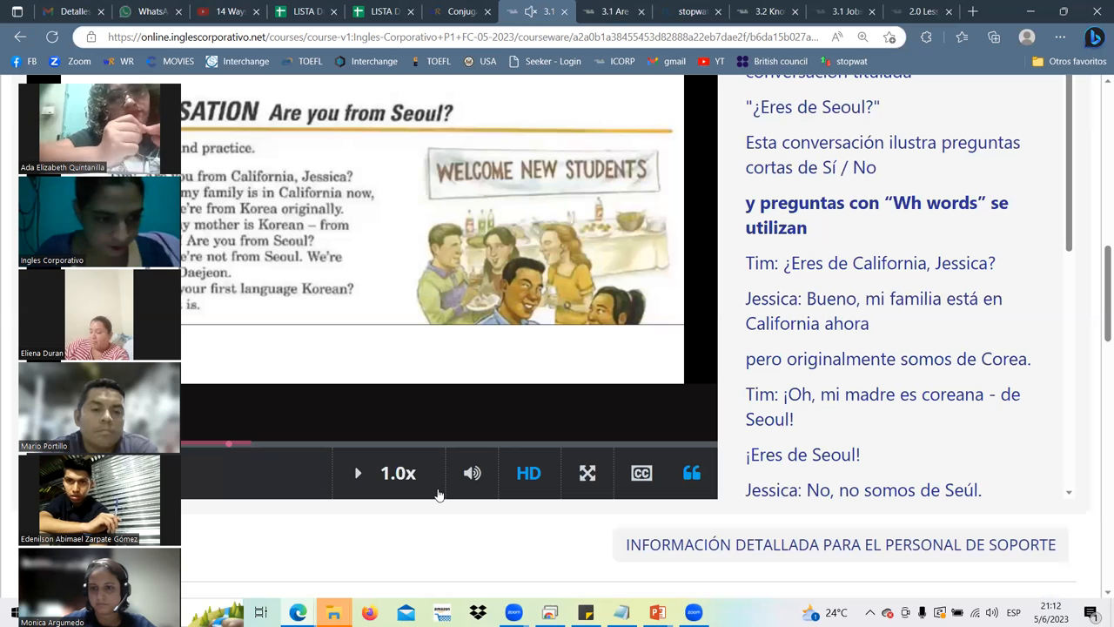
Adjust the 3.1 conversation video's volume.
click(472, 472)
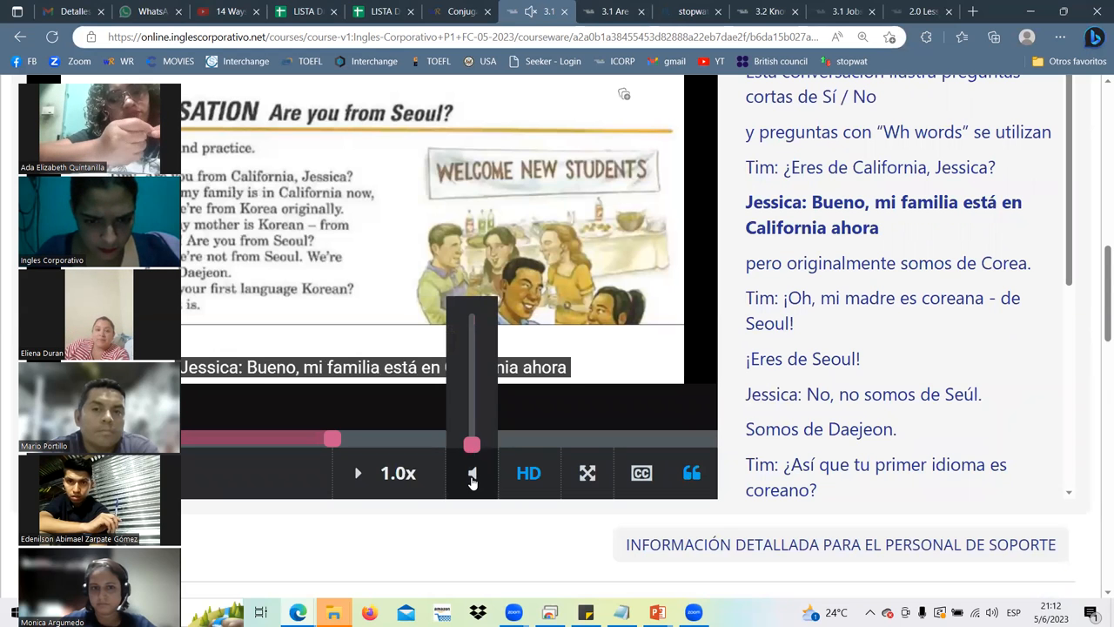
click(472, 473)
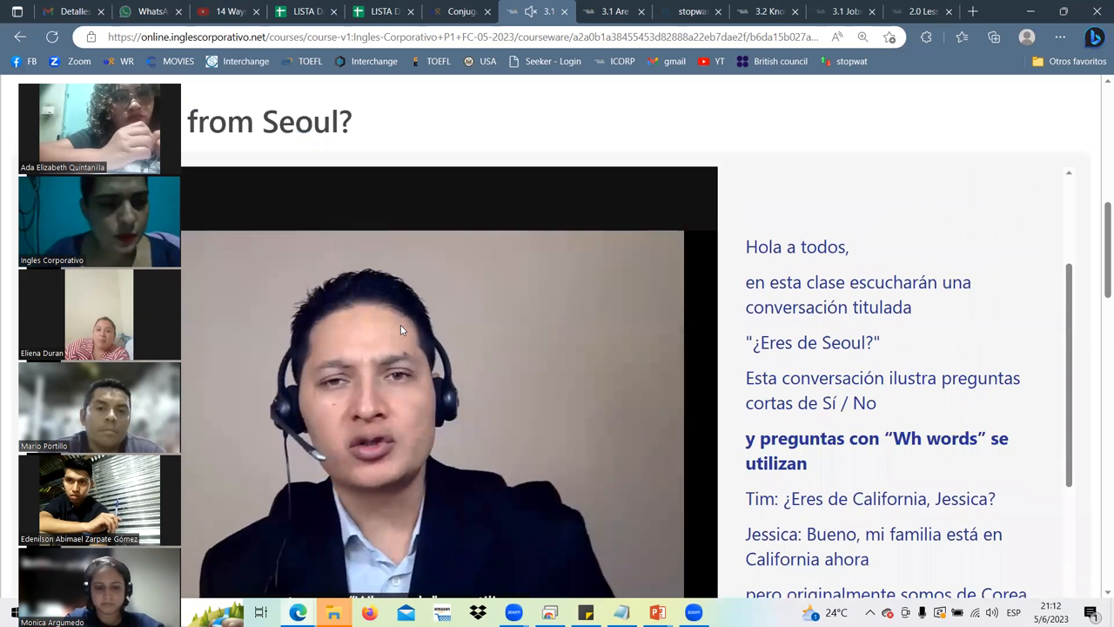
mouse_move(525, 337)
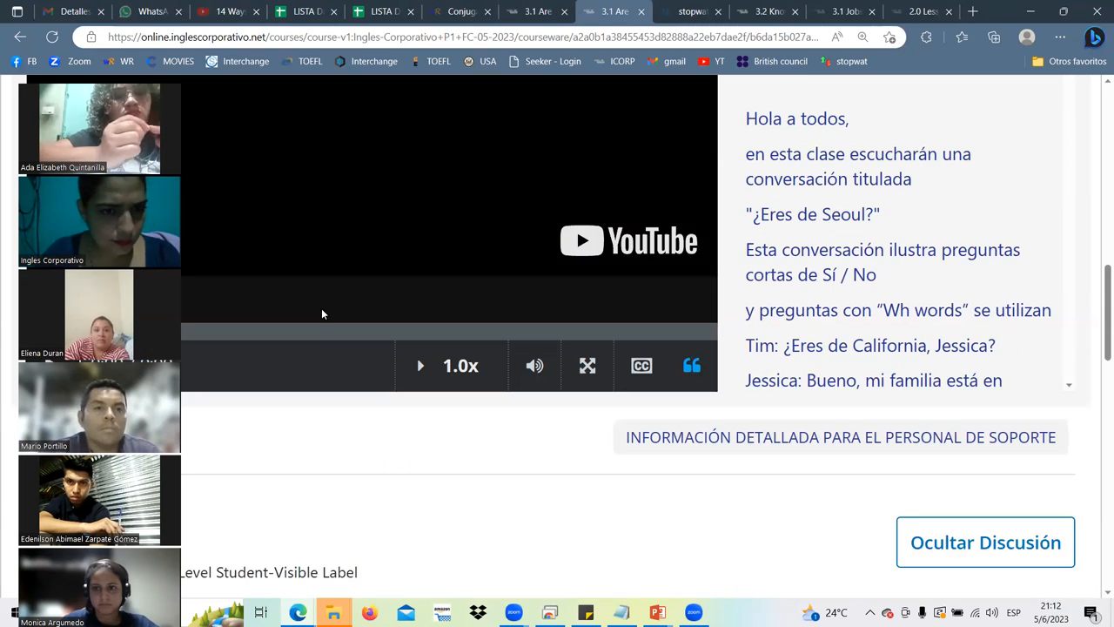
Play the video in the duplicated tab up to the line 'Somos de Daejeon.'.
click(459, 365)
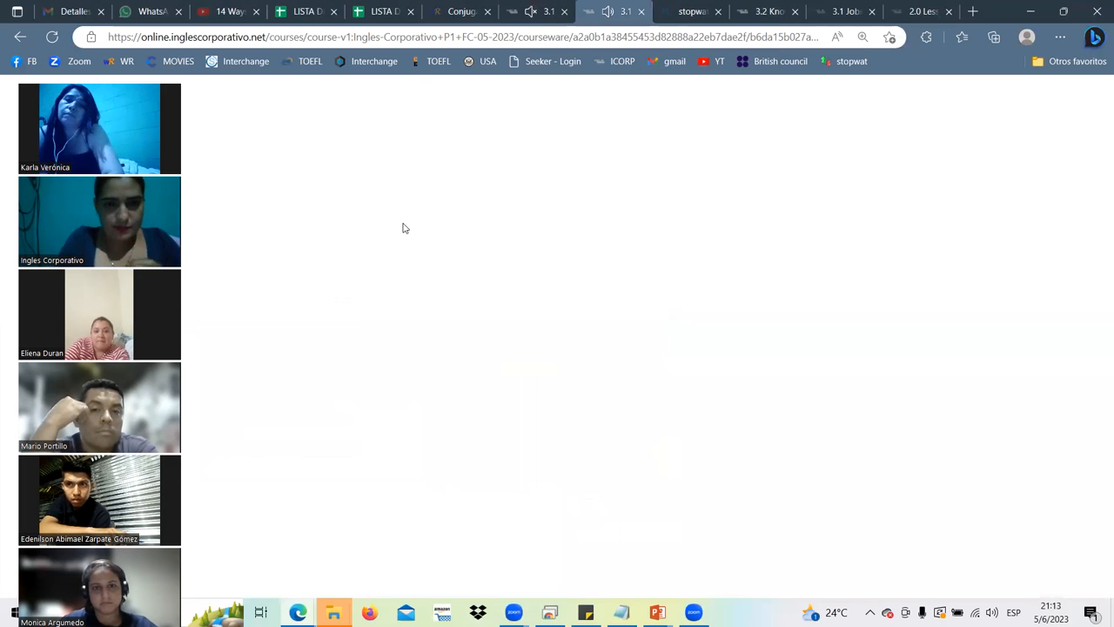
scroll(down, 3)
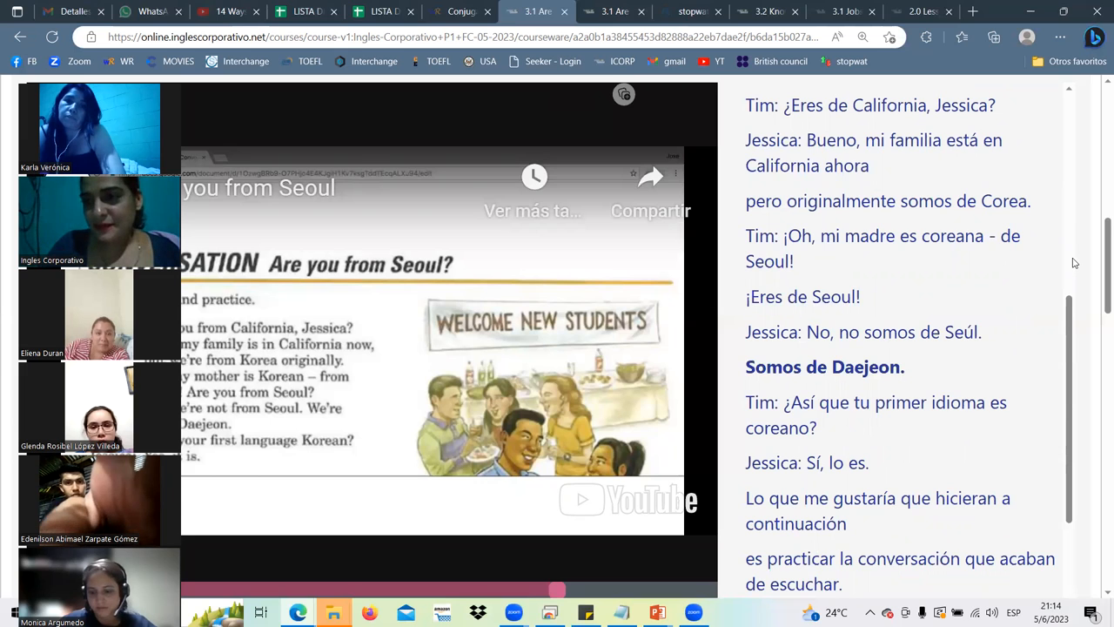
mouse_move(986, 463)
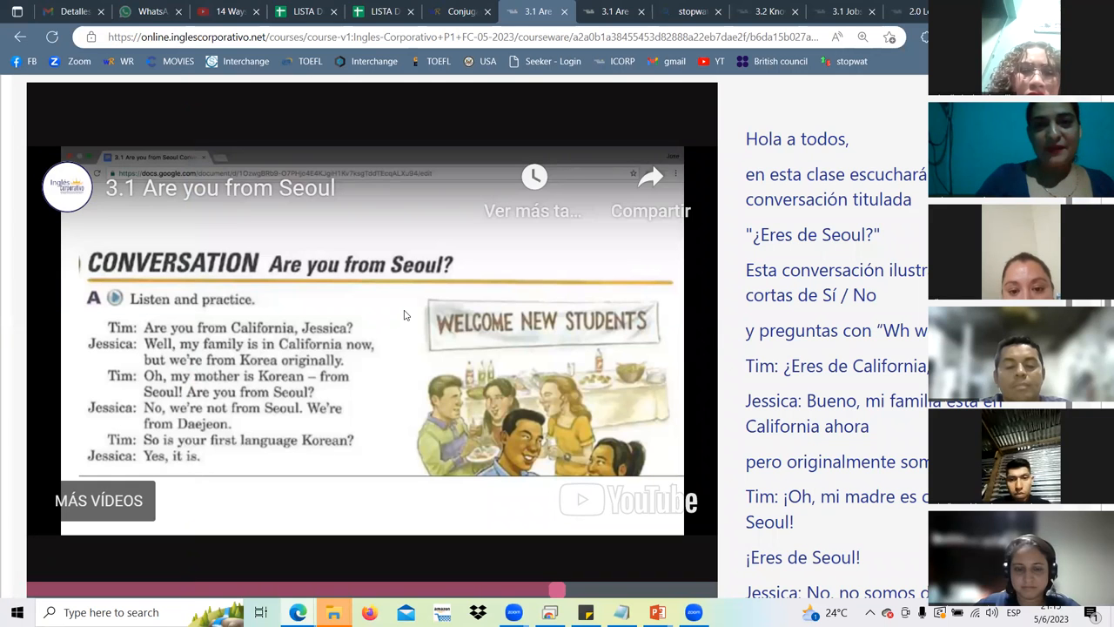
mouse_move(609, 90)
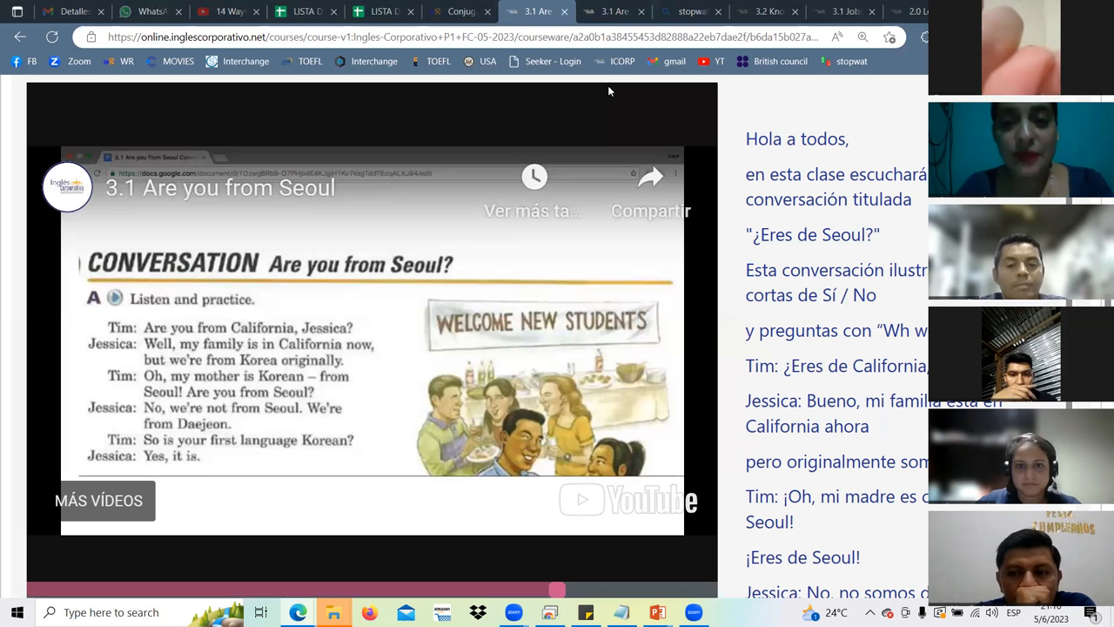
mouse_move(260, 435)
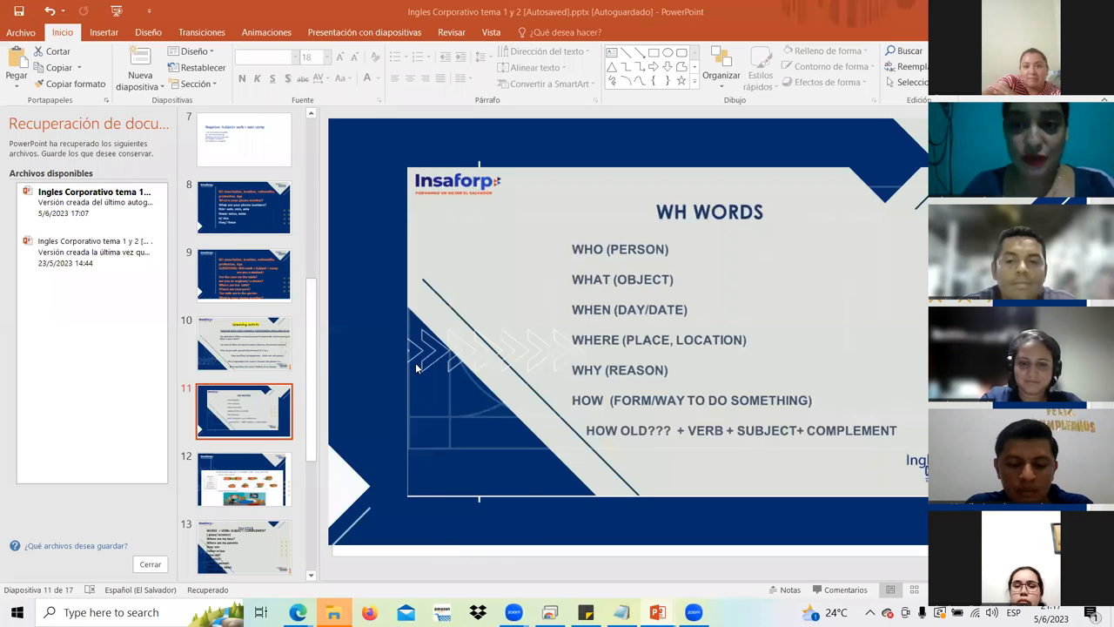
mouse_move(562, 312)
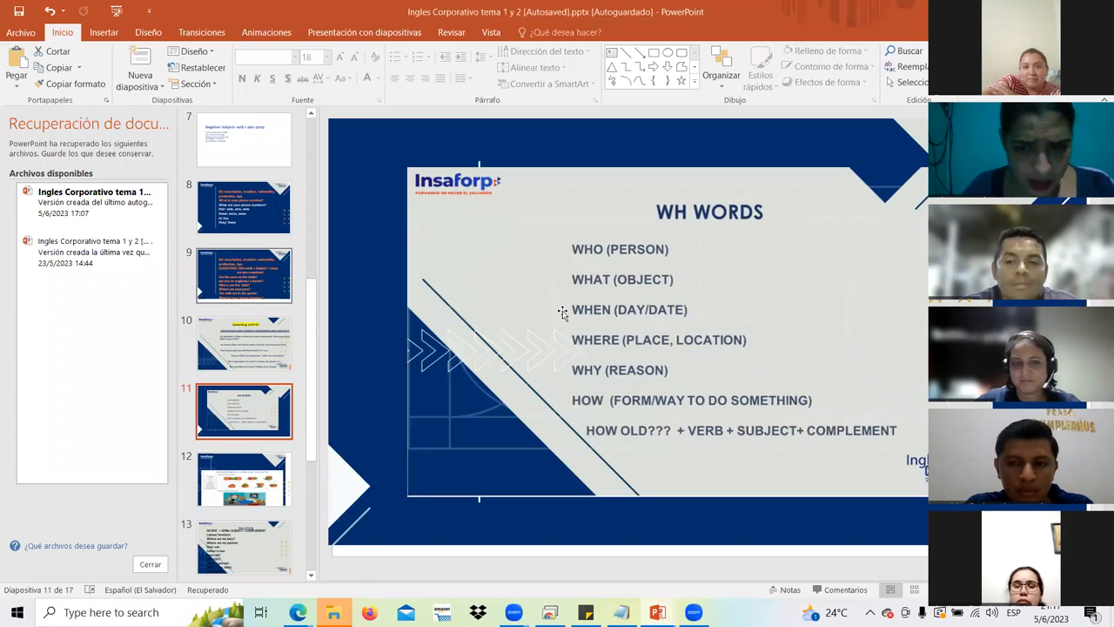
mouse_move(535, 344)
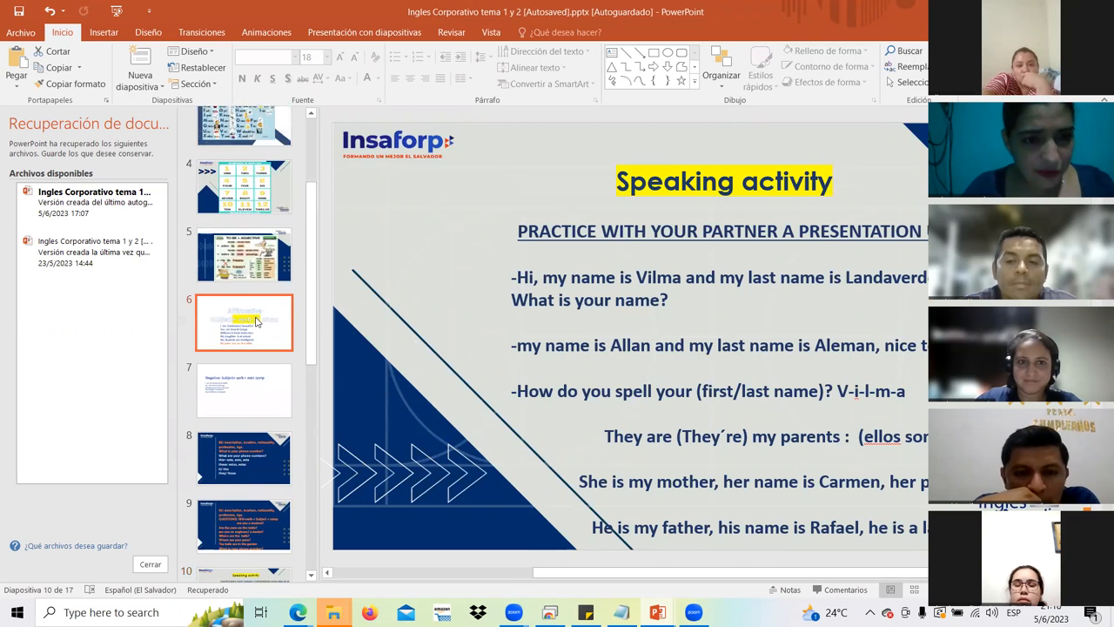
Display slide 6 on BE uses and phone number questions.
click(244, 322)
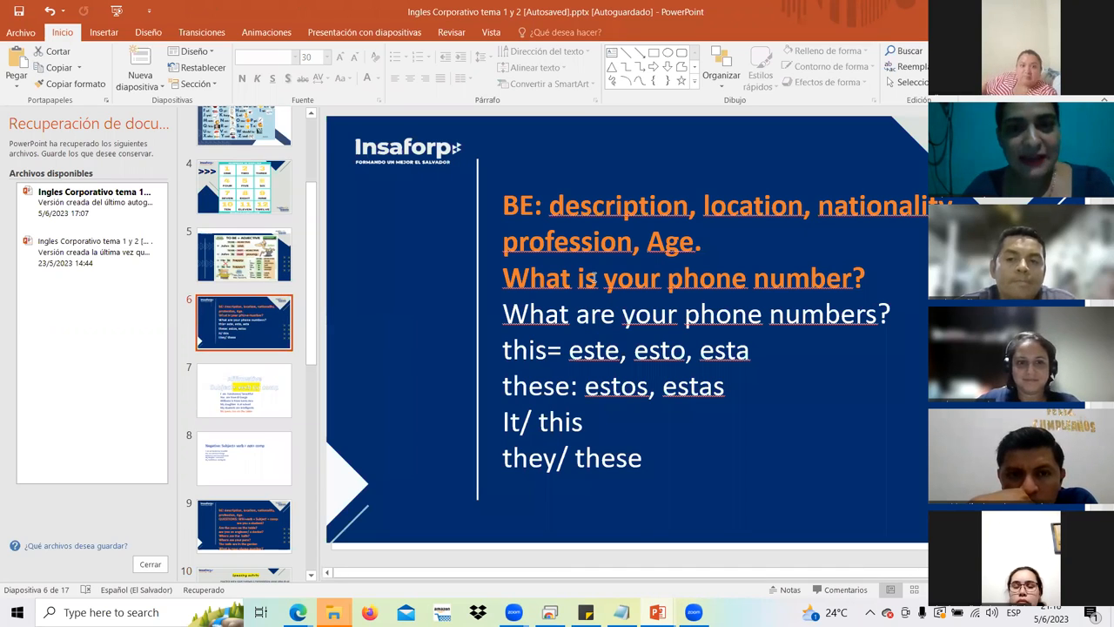
mouse_move(741, 216)
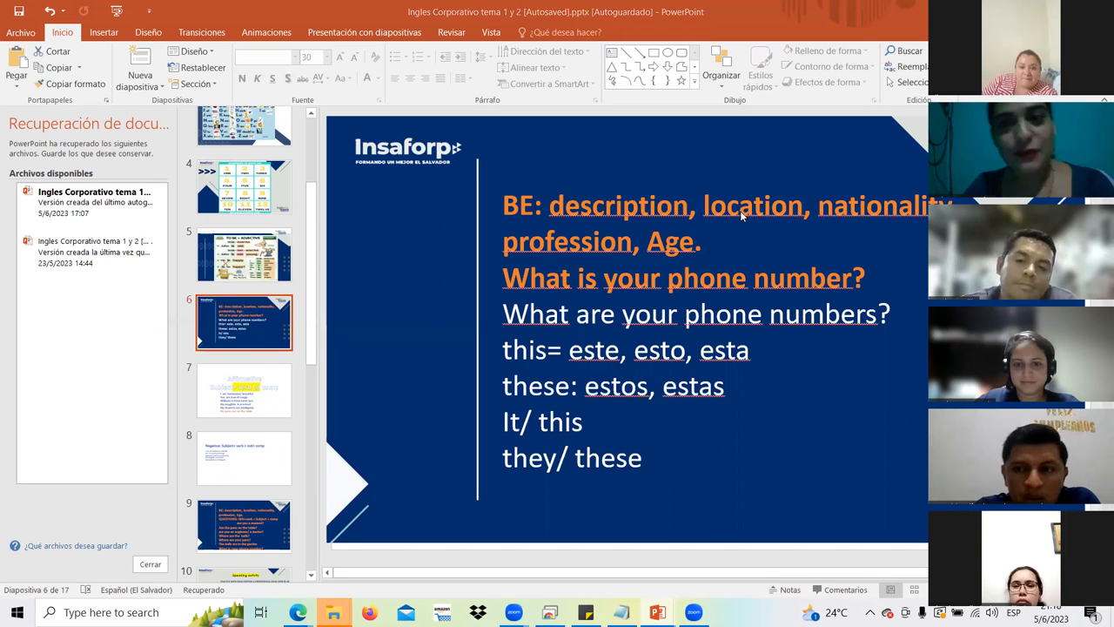
mouse_move(852, 213)
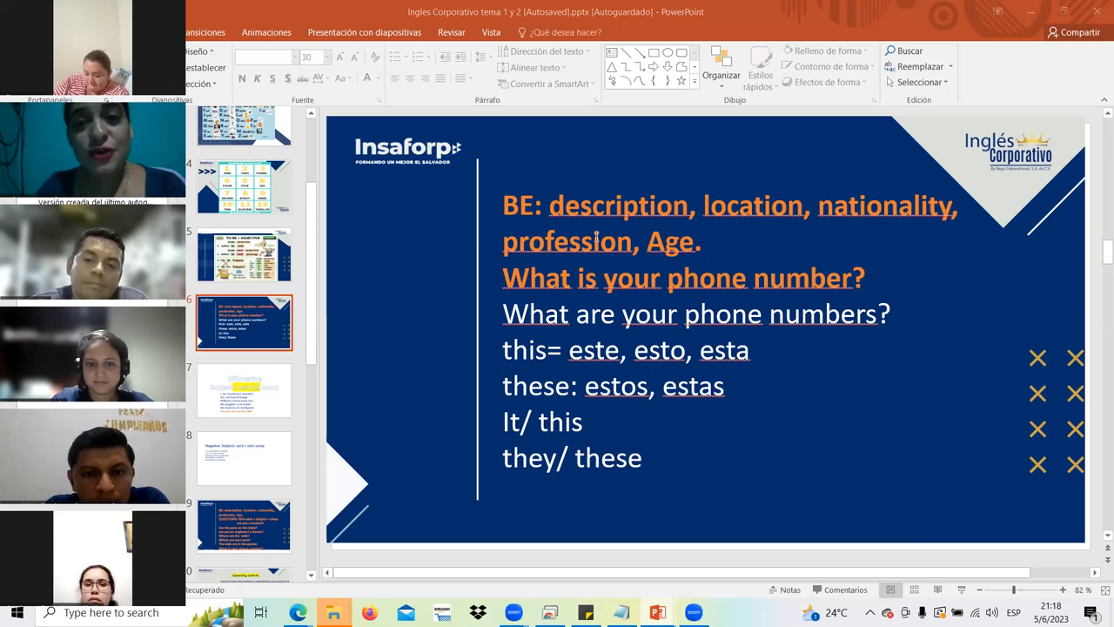
Edit the BE description text on slide 6, typing 'occupatio' into it.
double_click(566, 241)
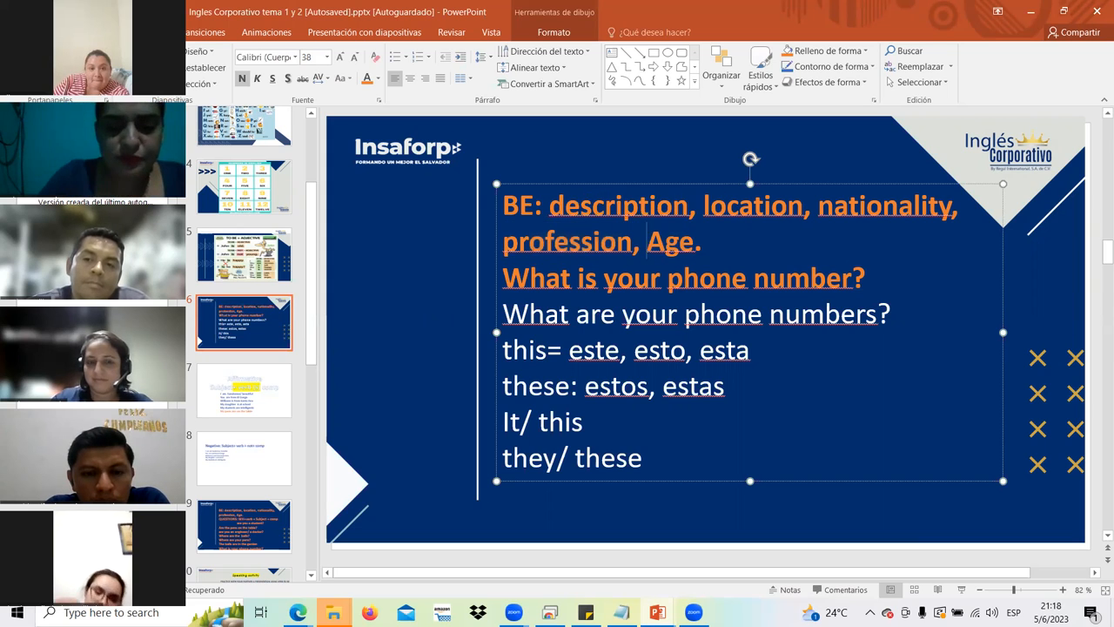
text(occupation,)
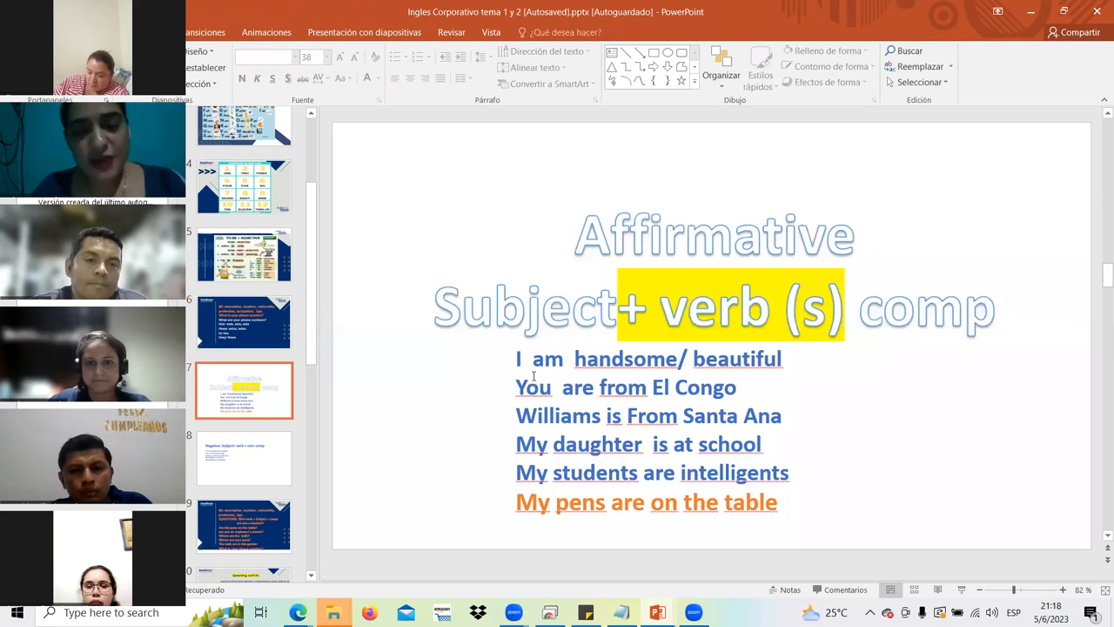
mouse_move(830, 215)
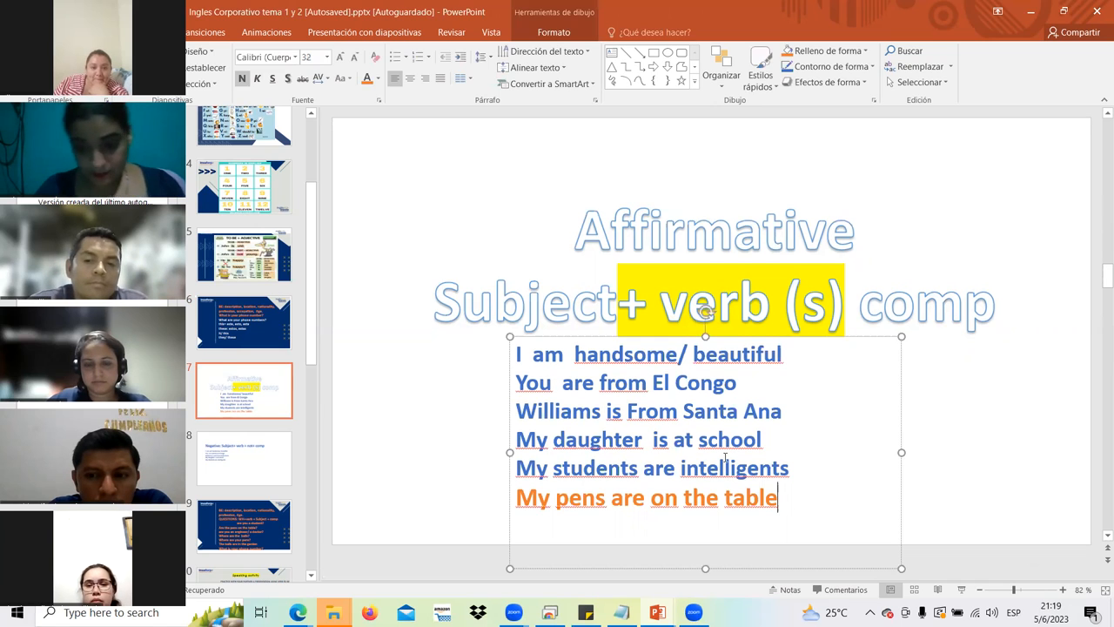
Add the example sentence 'She is from Korea' below 'My pens are on the table.'.
text(She is)
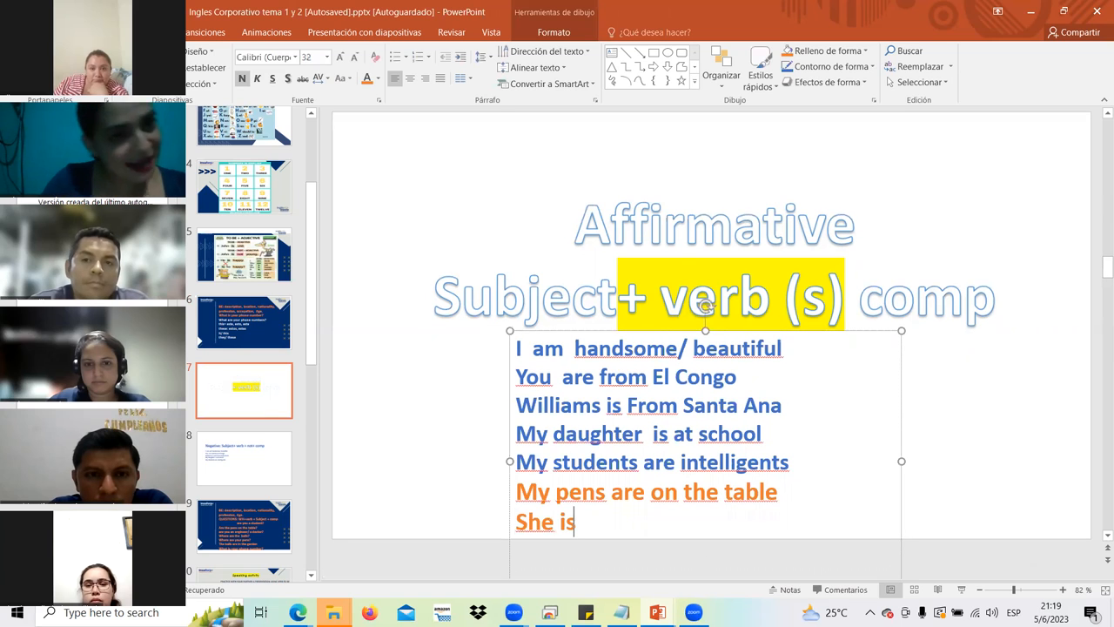
text(from)
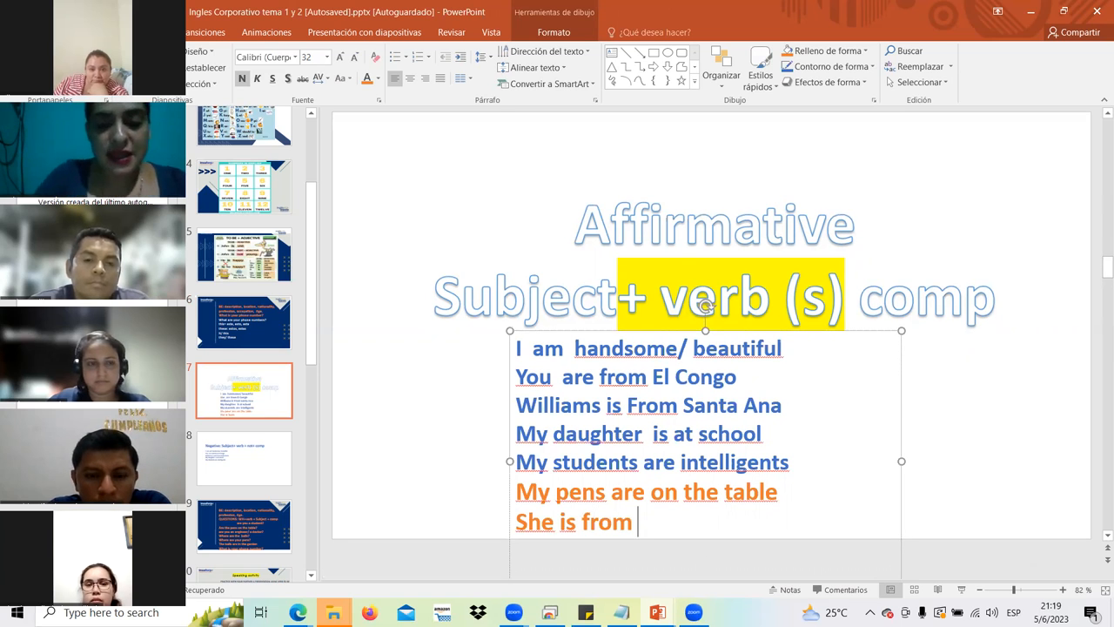
text(Ko)
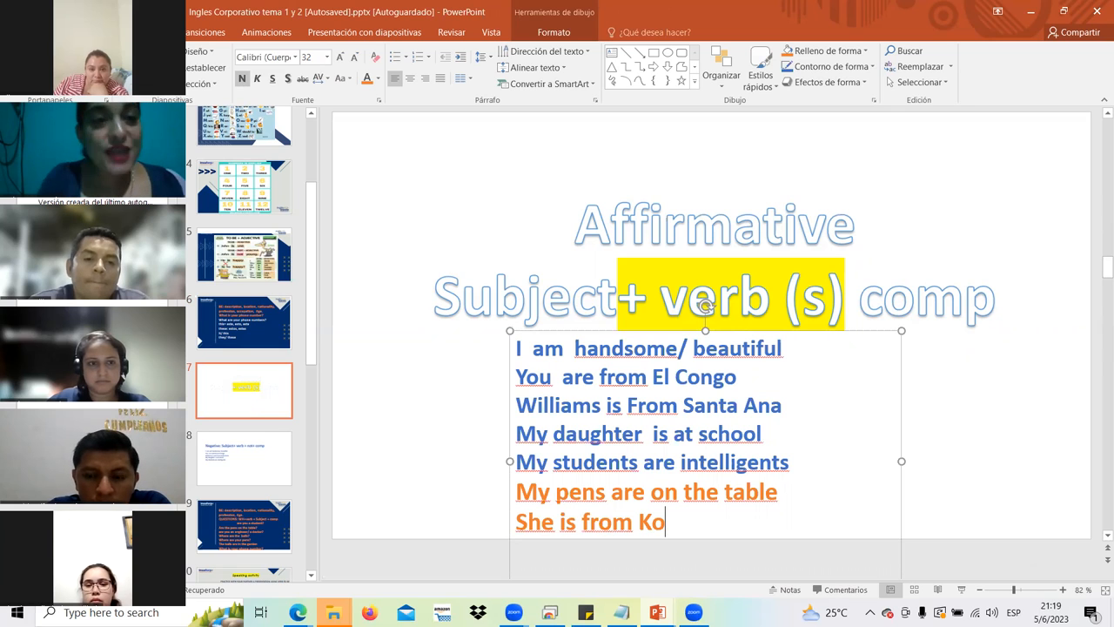
text(rea)
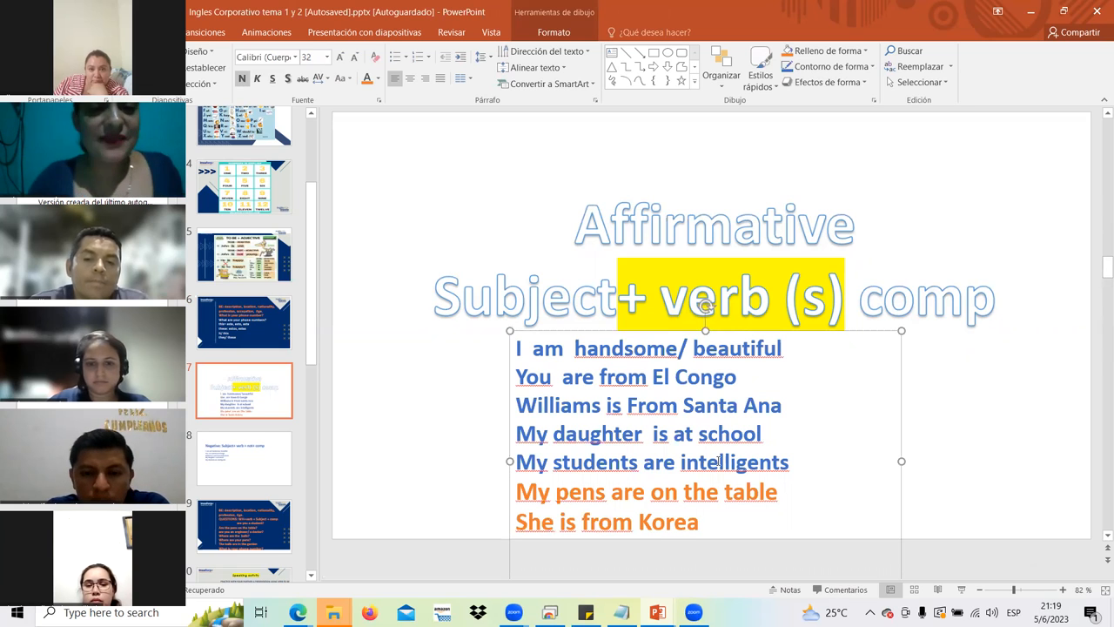
mouse_move(664, 336)
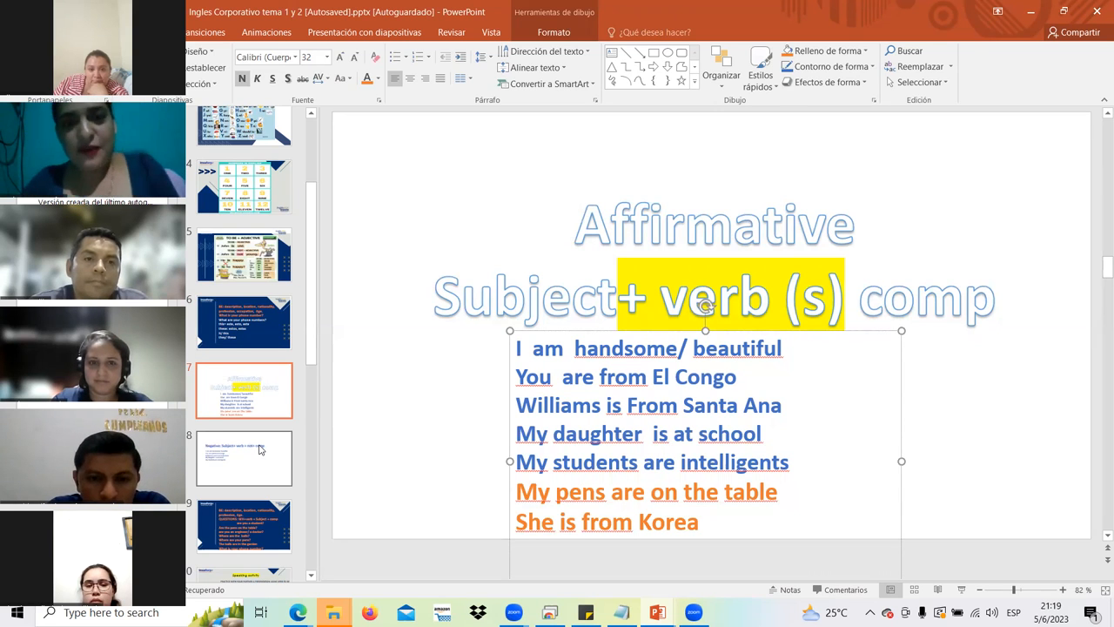
On slide 8, add 'not' to the daughter and students sentences and enlarge the text.
click(243, 459)
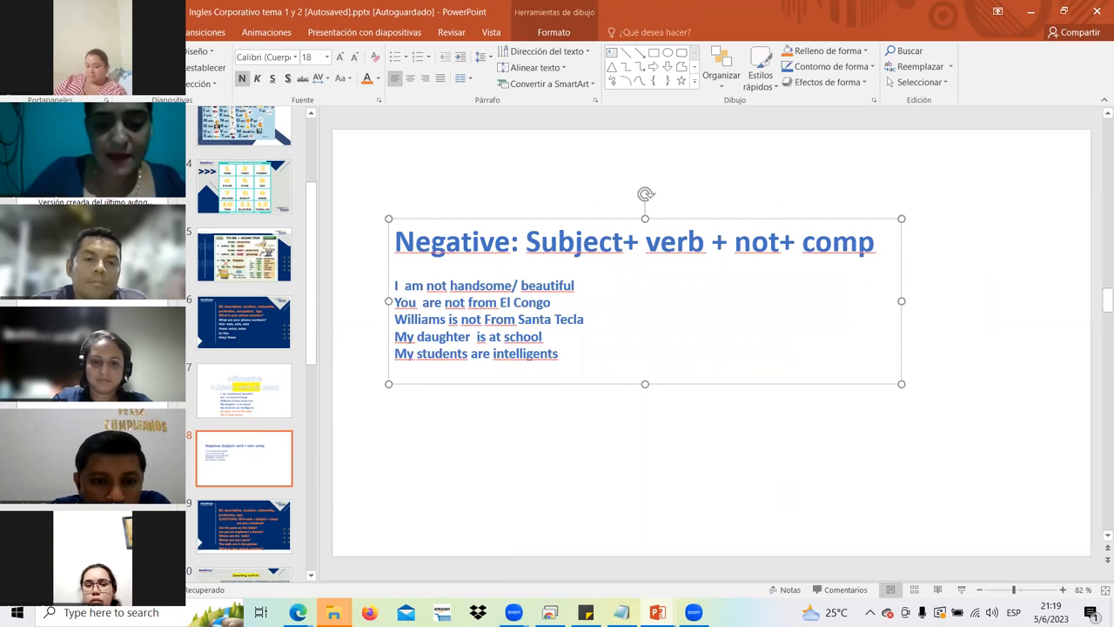
text(not)
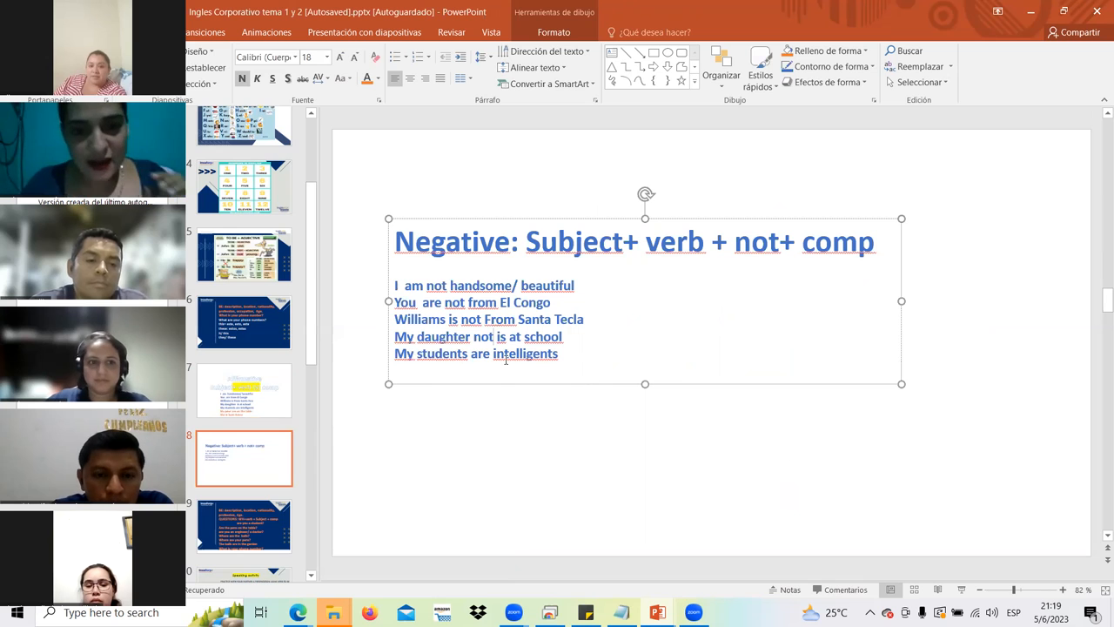
text(not)
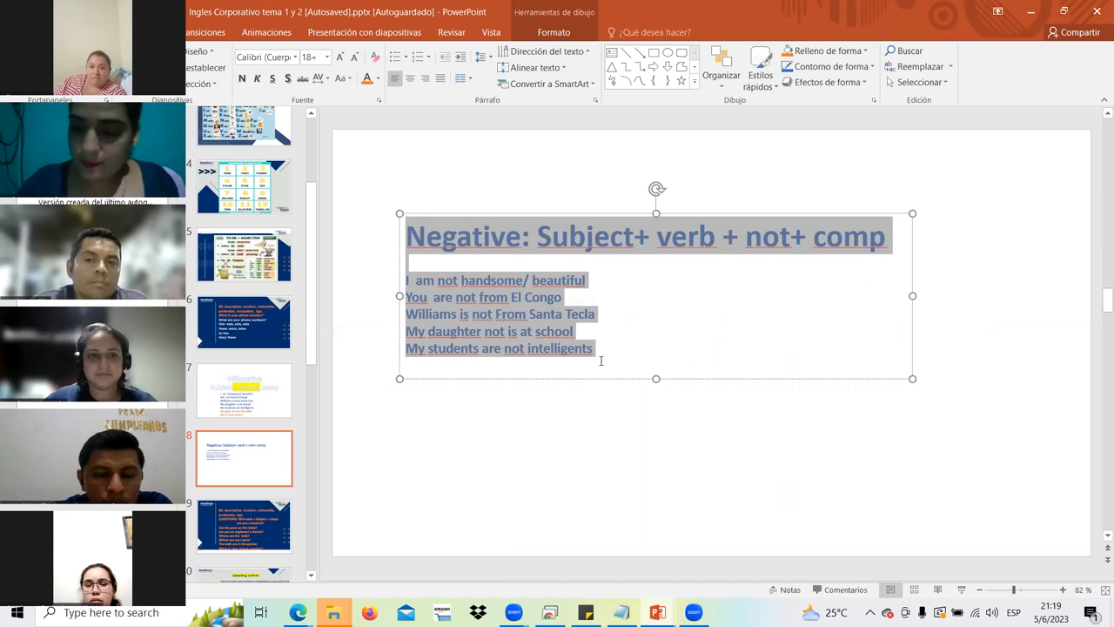
click(309, 57)
text(30)
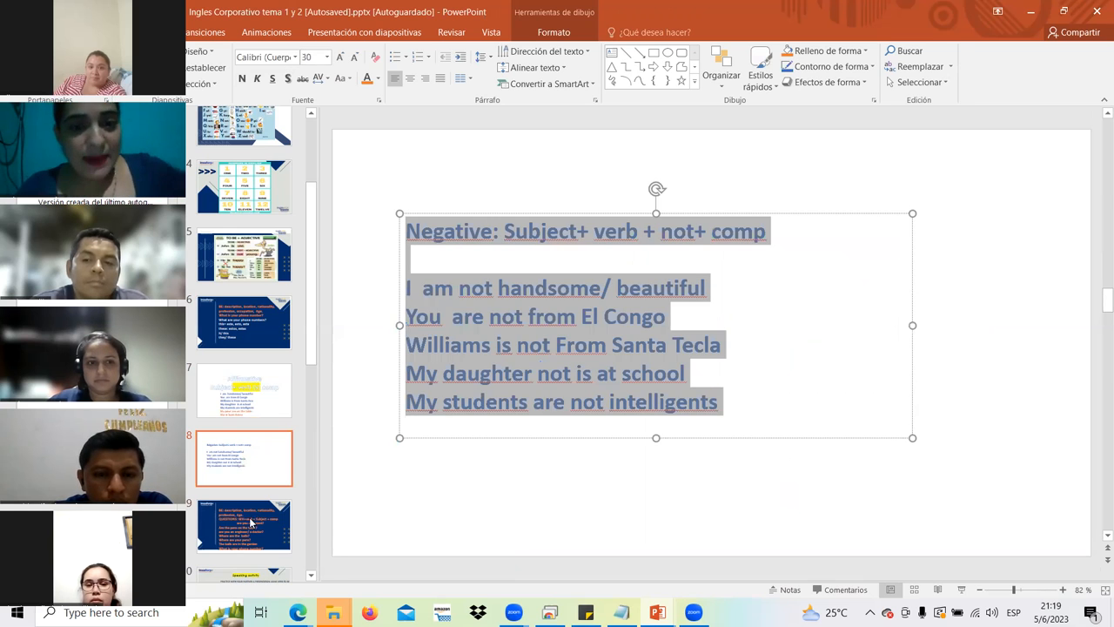
Show slide 9 on BE questions, highlight words including 'comp', then return to the course video.
click(245, 523)
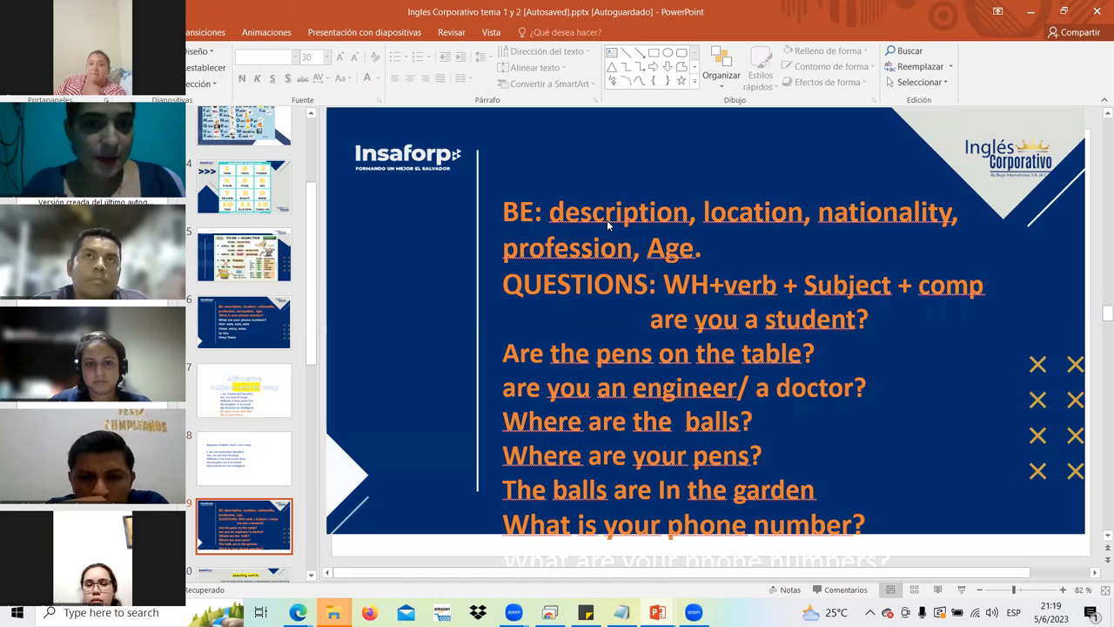
mouse_move(481, 328)
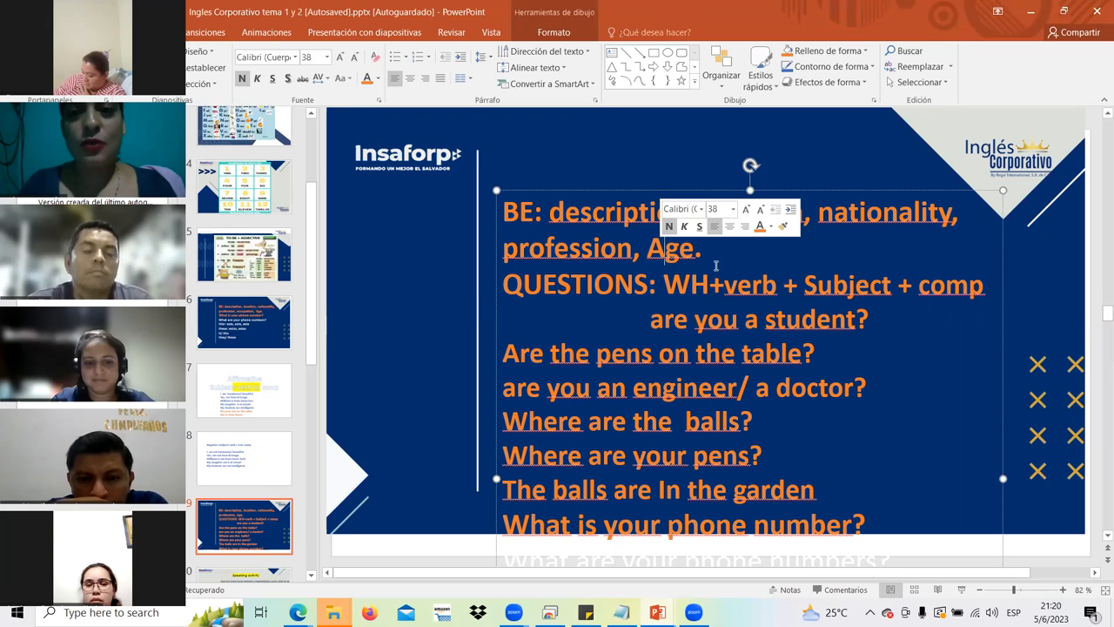
double_click(751, 285)
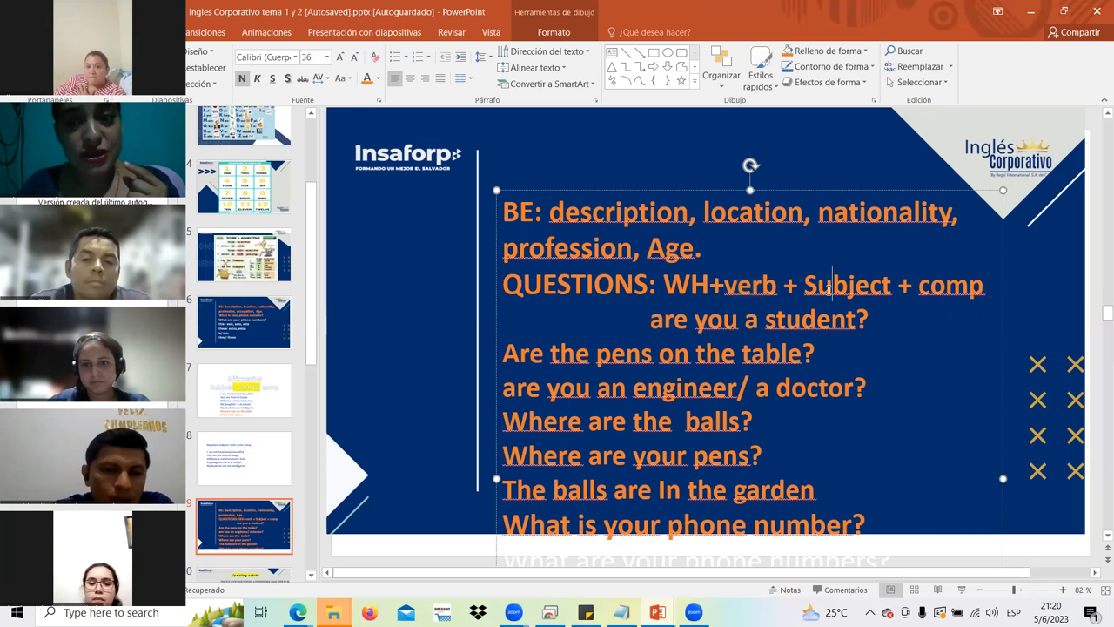
double_click(948, 285)
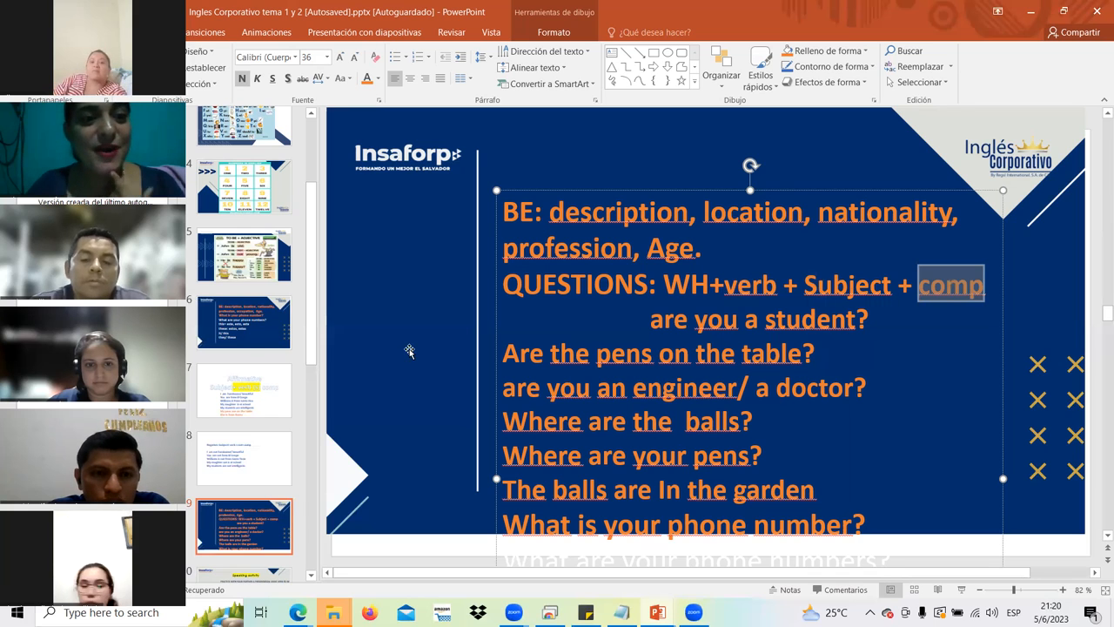
mouse_move(243, 322)
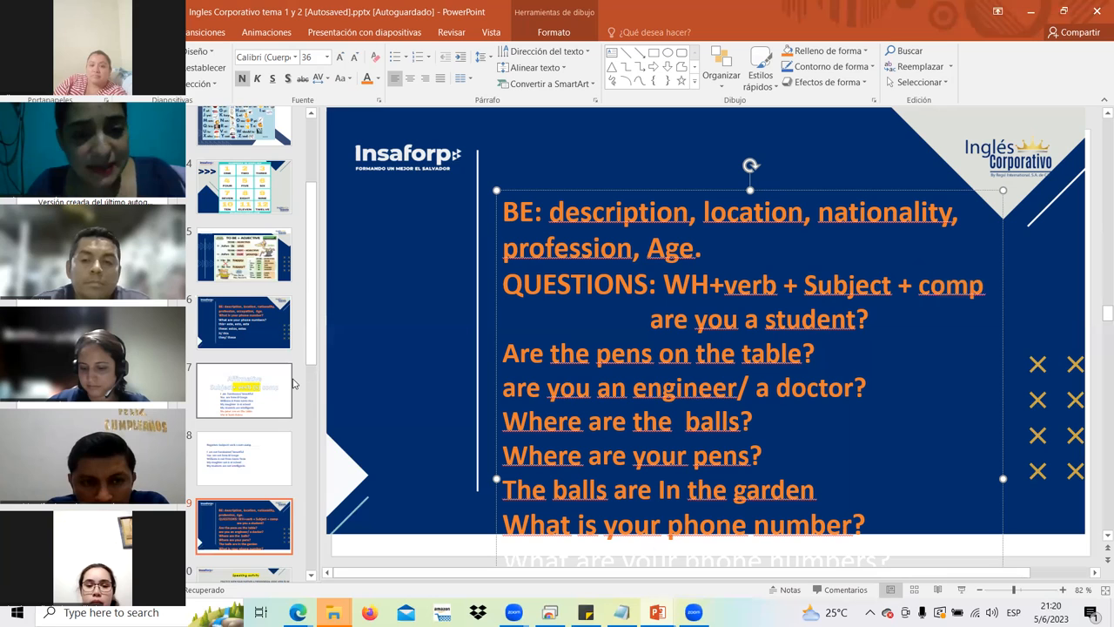
key(alt+tab)
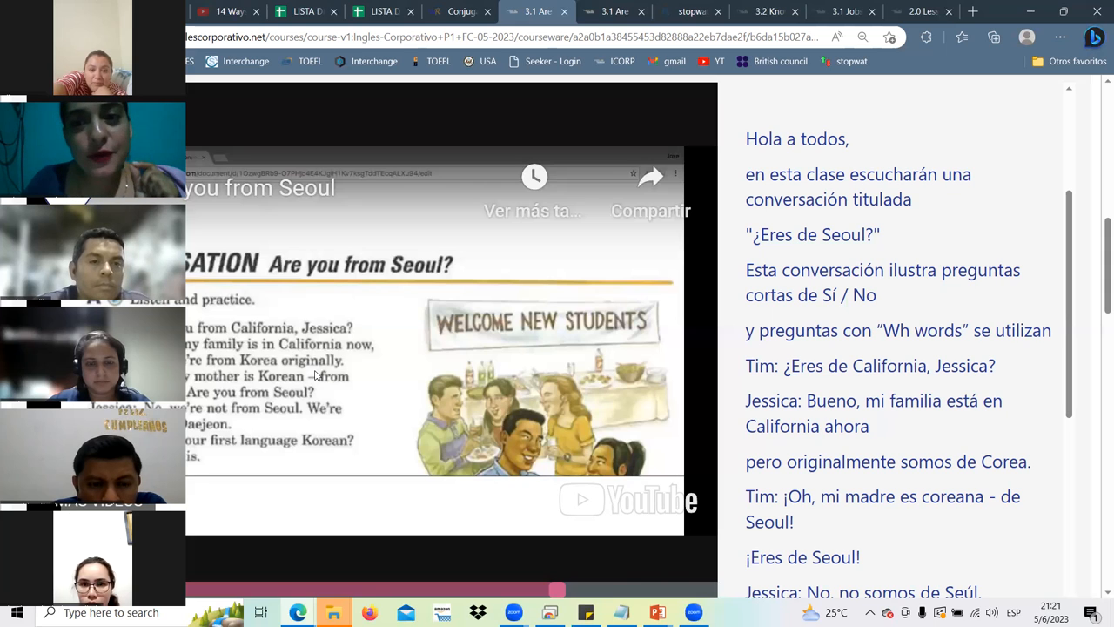
mouse_move(342, 345)
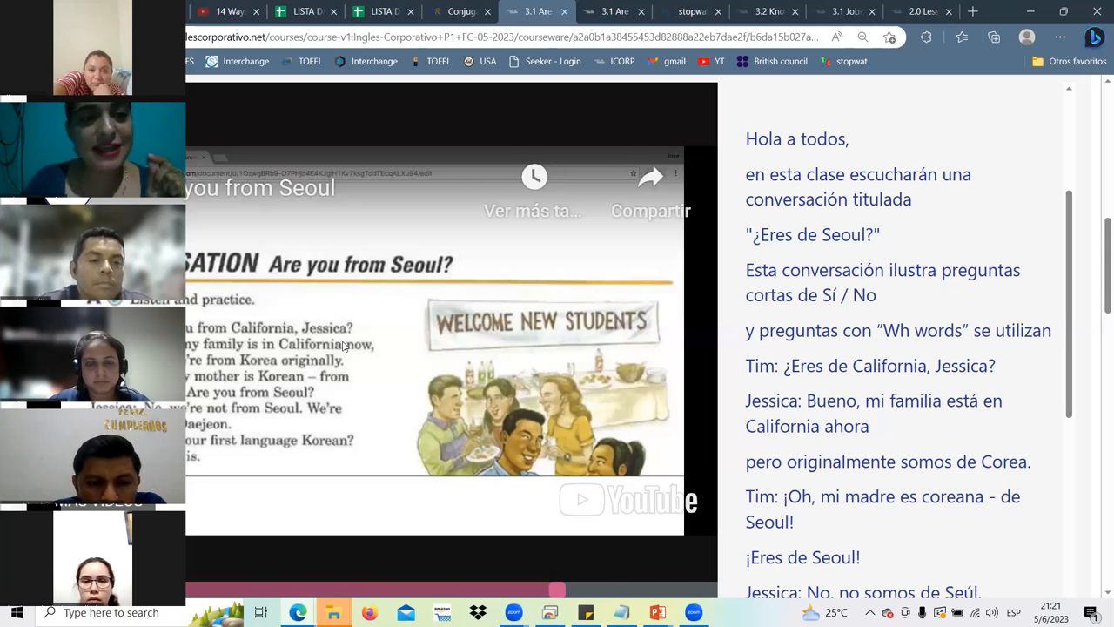
mouse_move(256, 448)
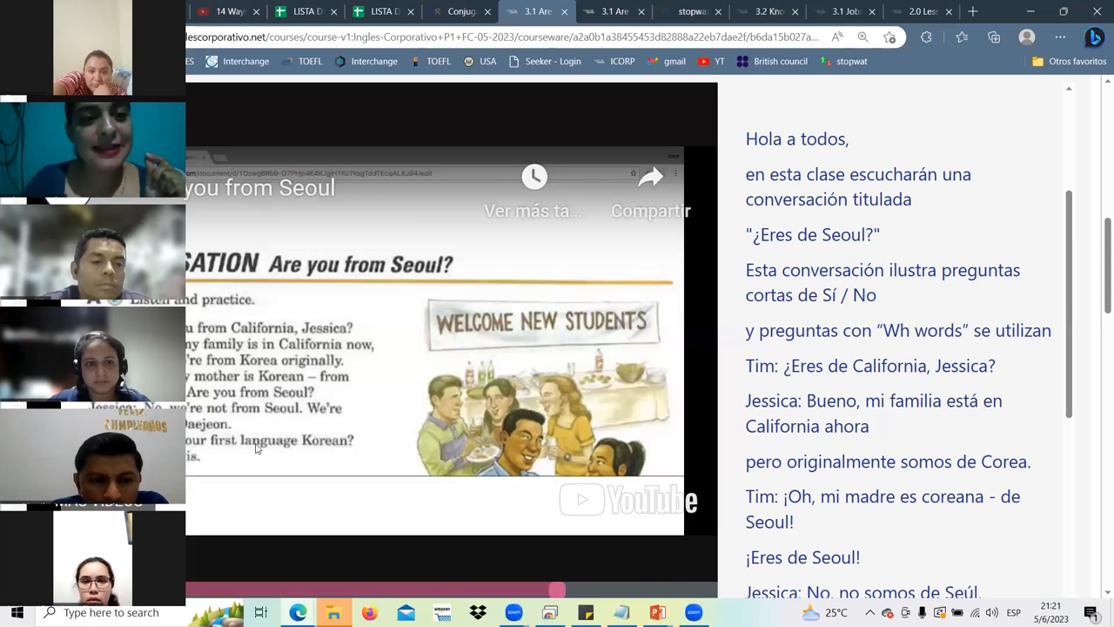
mouse_move(252, 420)
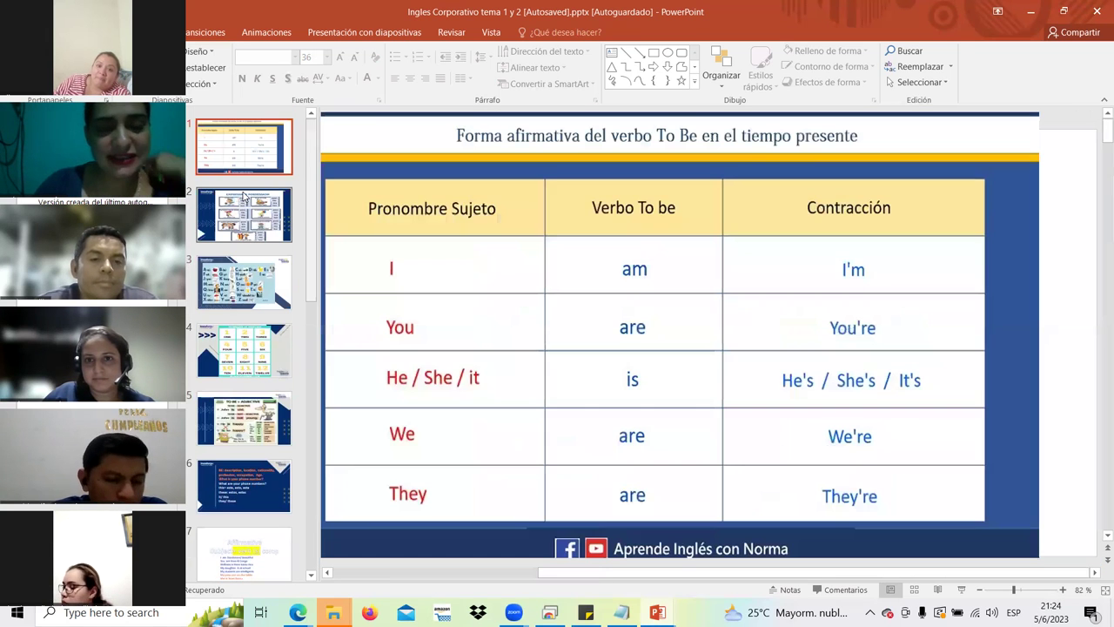
mouse_move(490, 311)
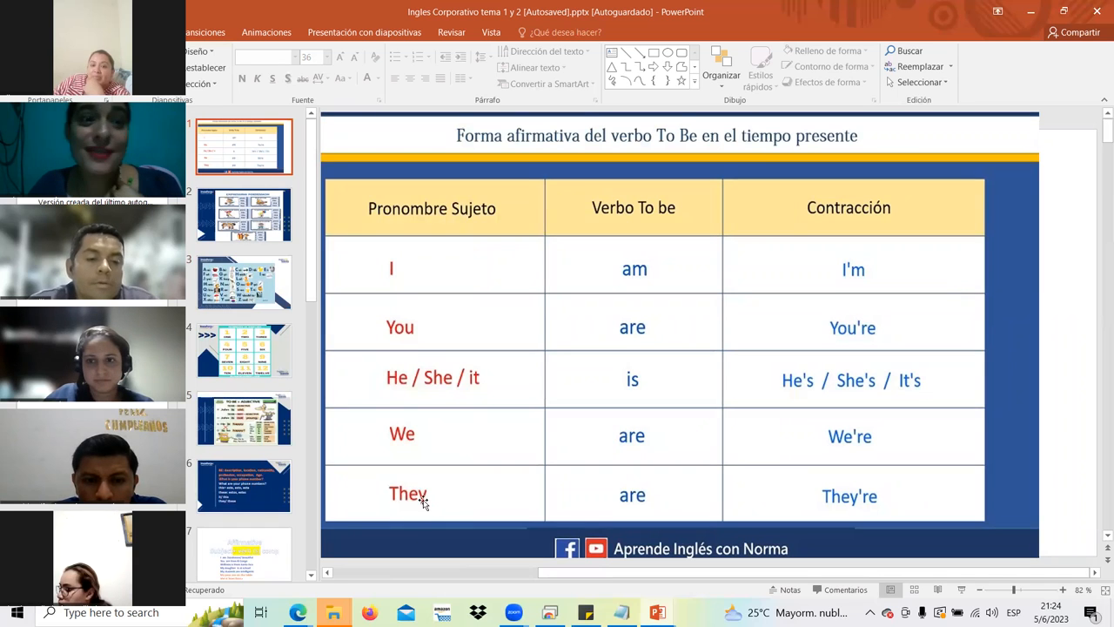
mouse_move(405, 510)
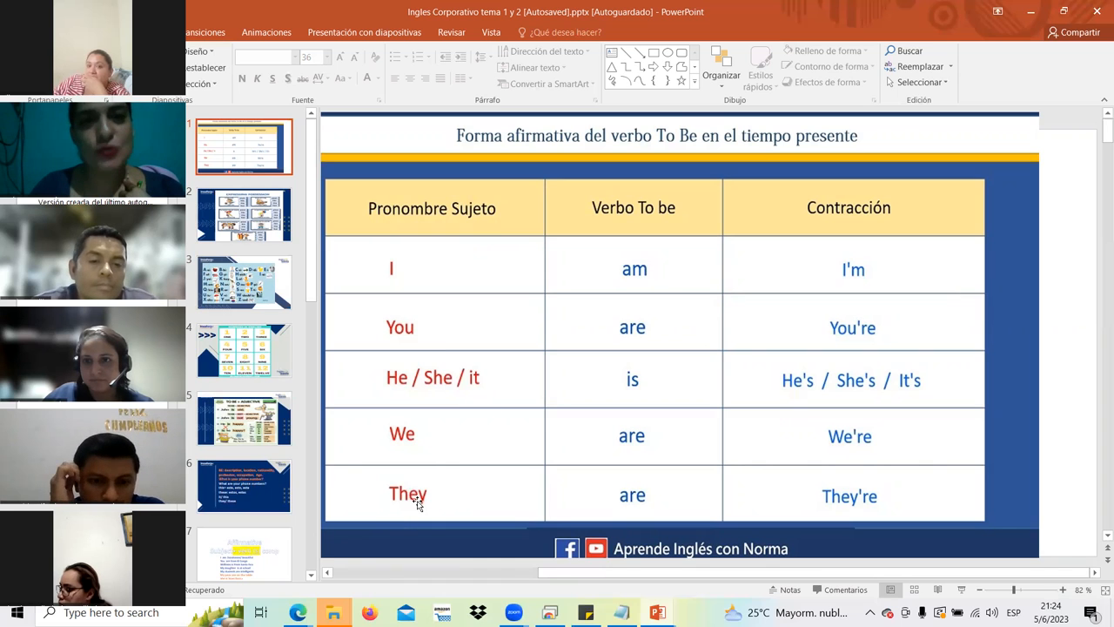
mouse_move(410, 486)
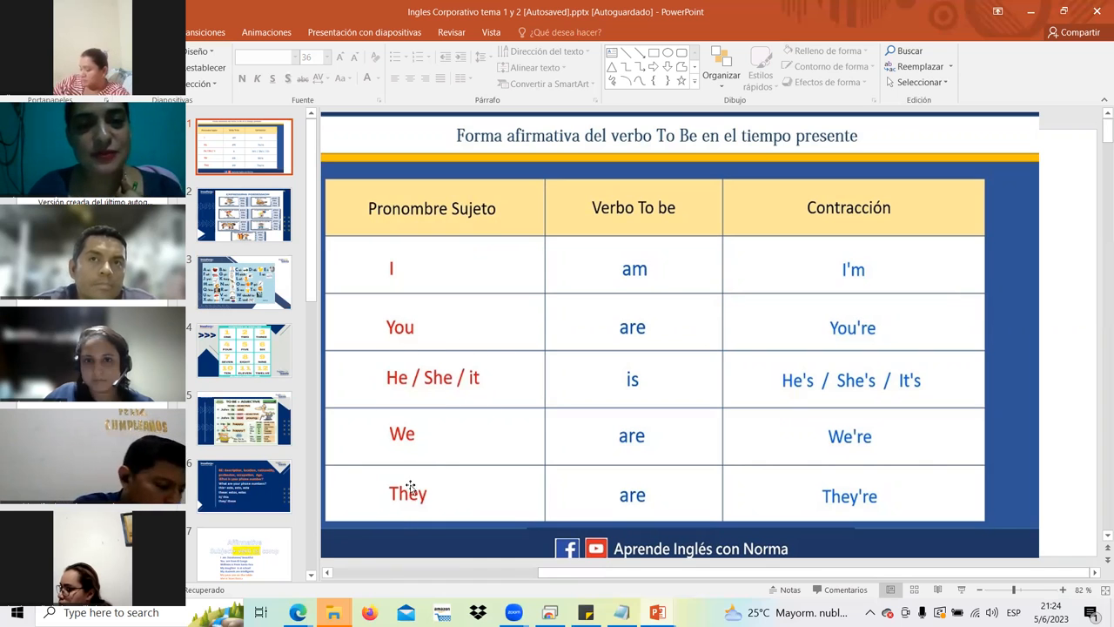
mouse_move(384, 482)
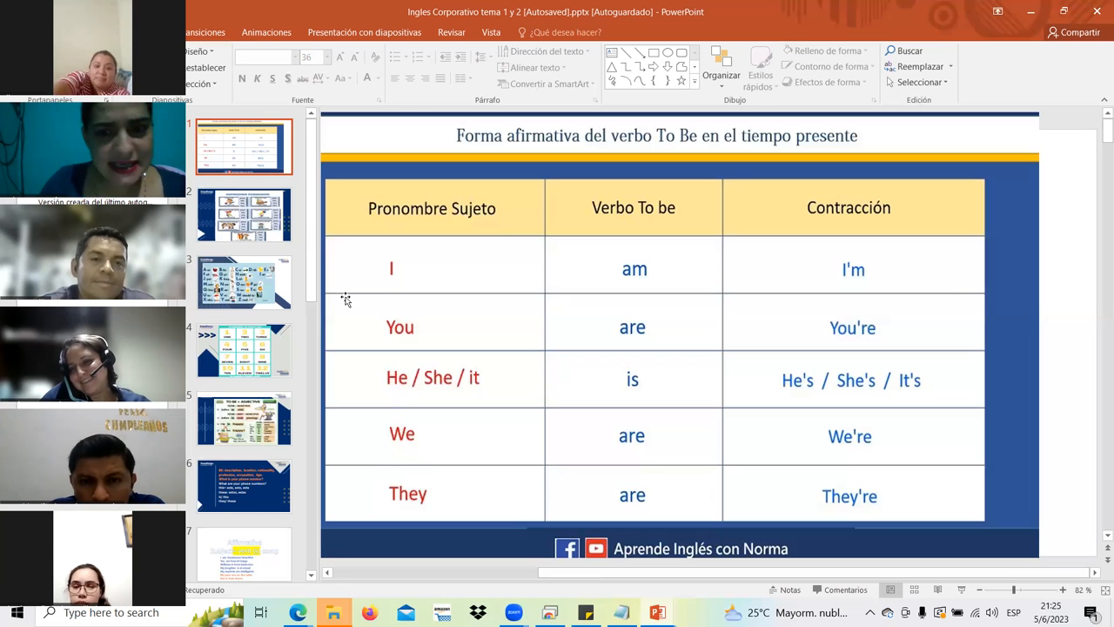
mouse_move(463, 391)
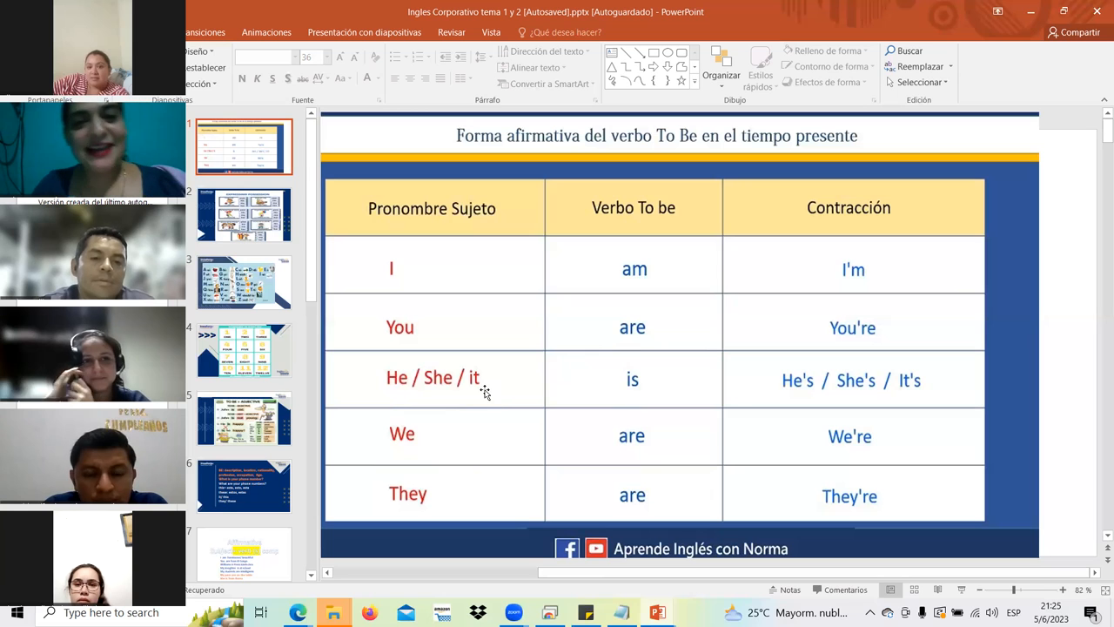
mouse_move(479, 389)
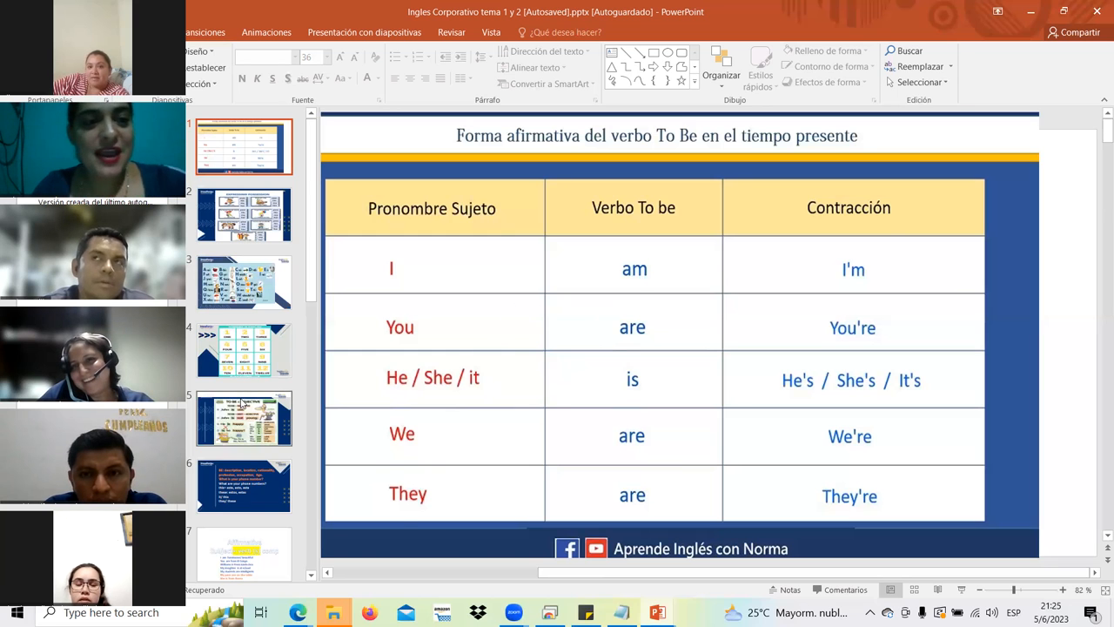
click(244, 419)
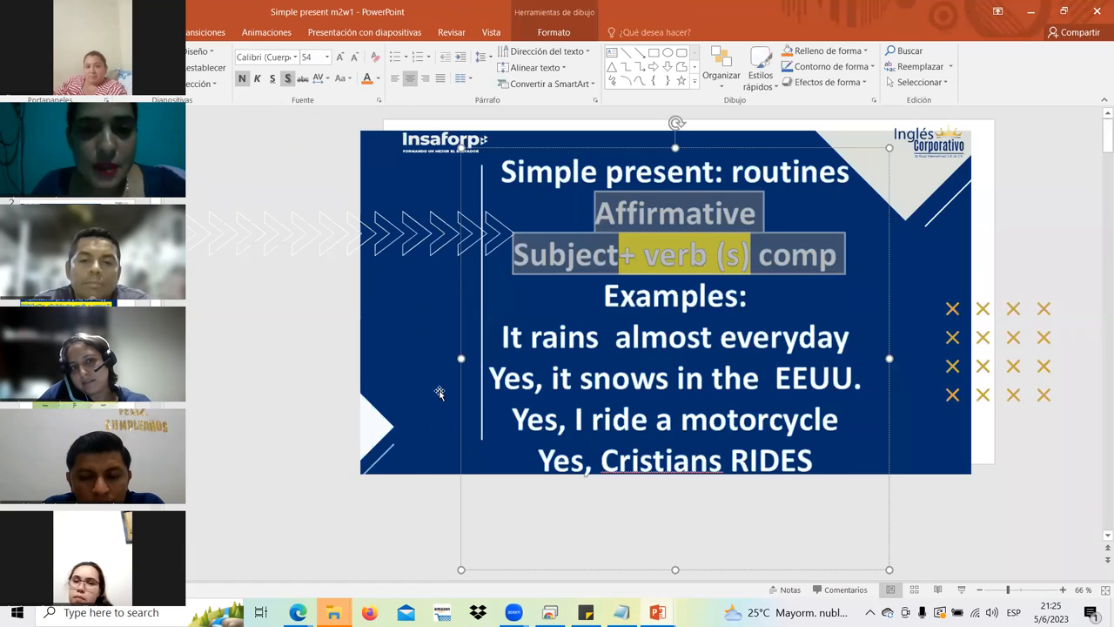
mouse_move(914, 266)
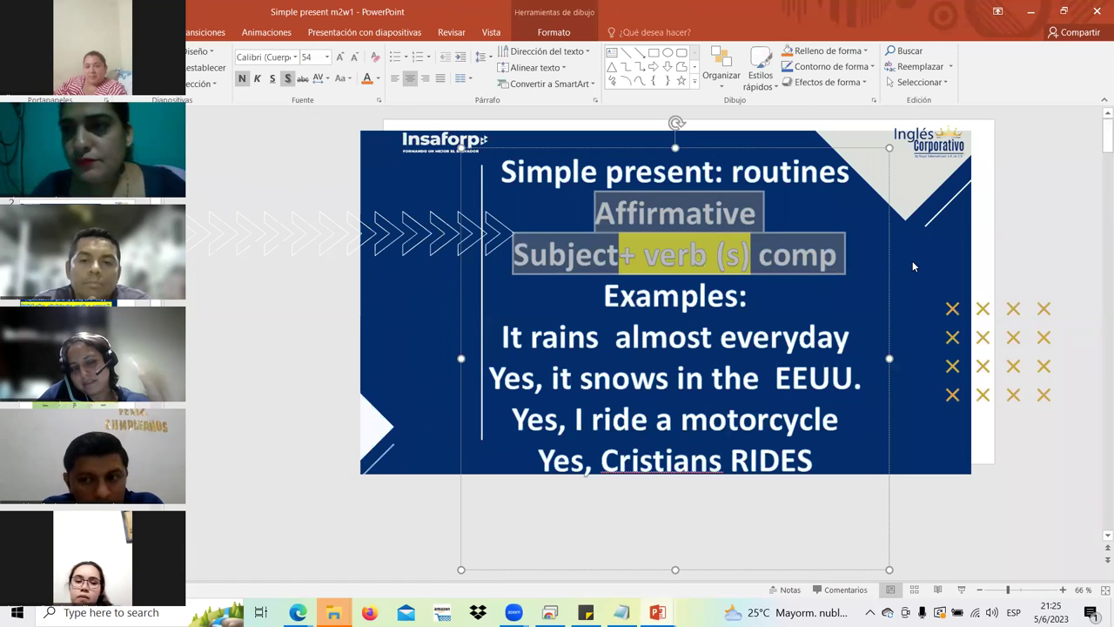
mouse_move(576, 129)
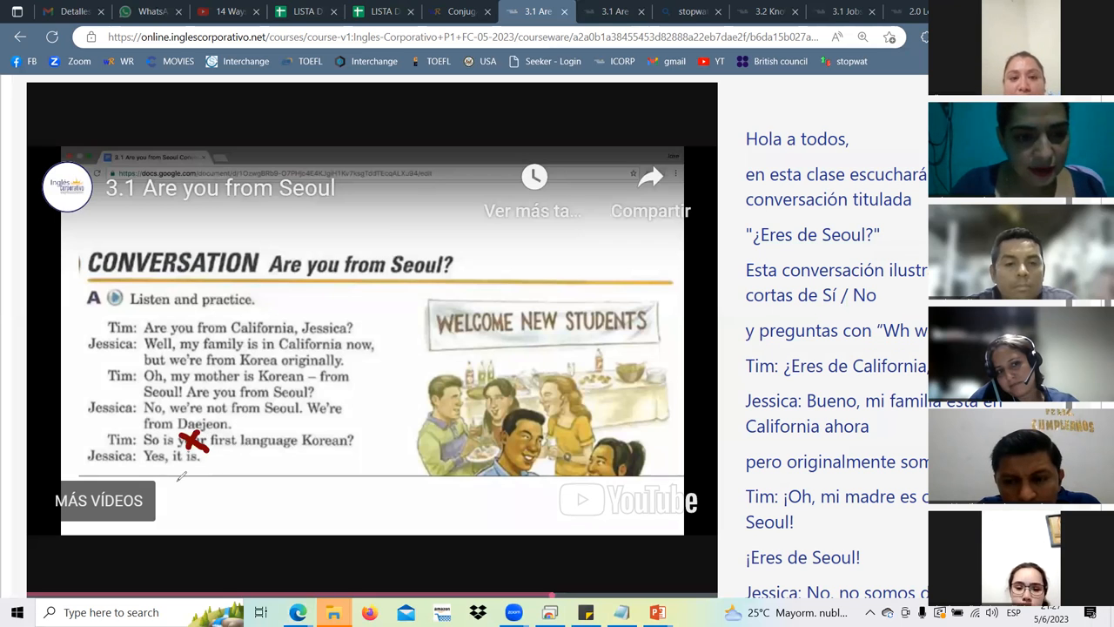
Handwrite a cross and the corrections 'her' and 'japanese' over the conversation frame.
drag(182, 483, 292, 514)
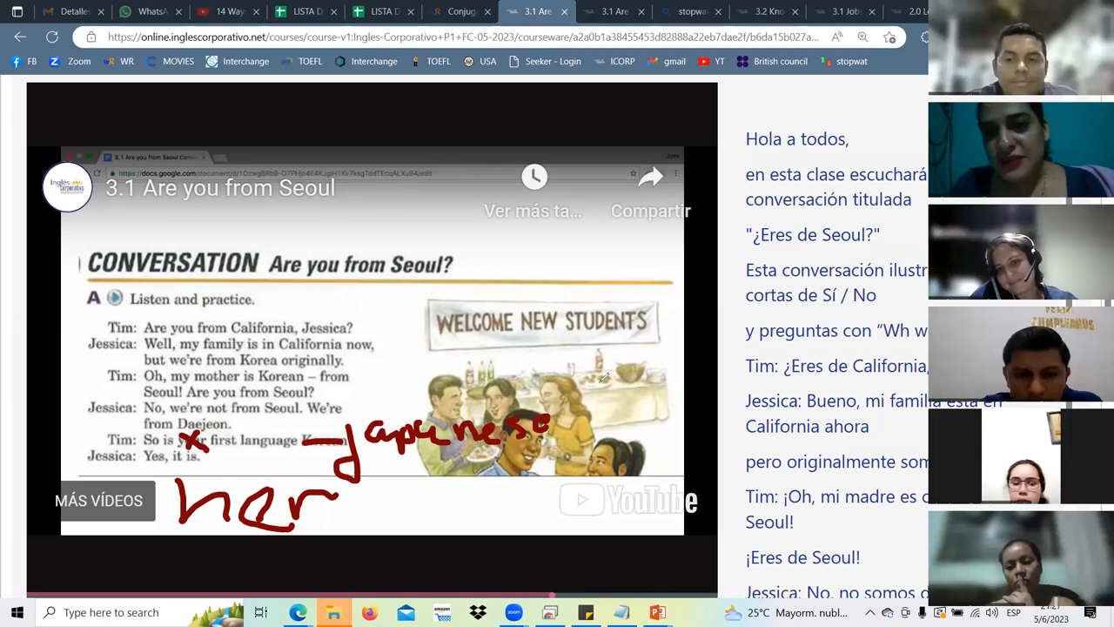
mouse_move(328, 398)
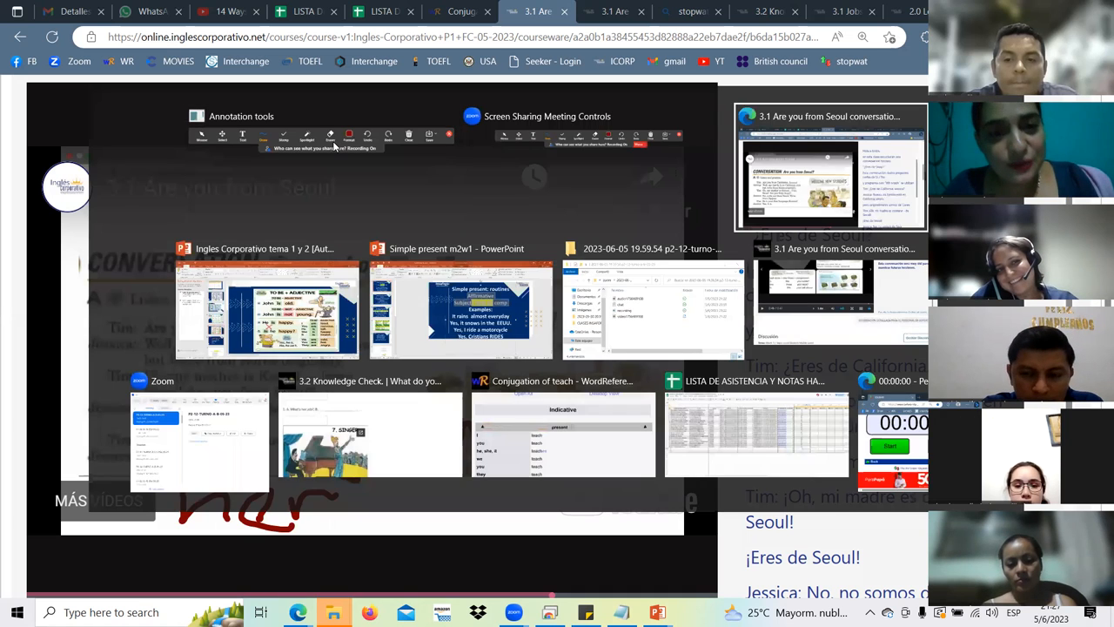
Bring the Ingles Corporativo PowerPoint presentation back to the front.
click(267, 309)
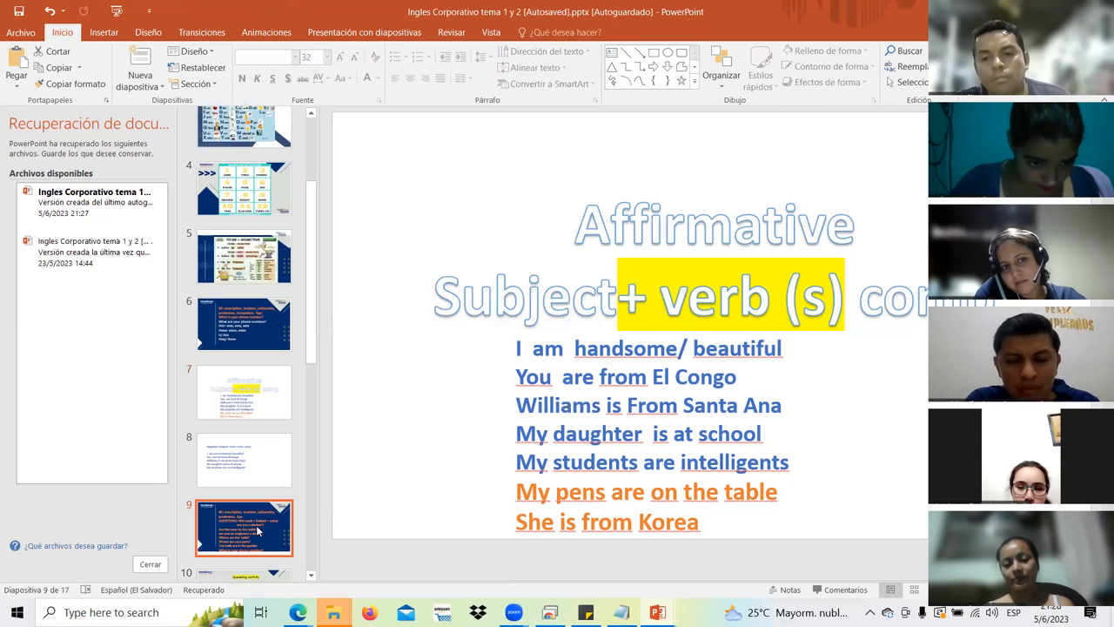
Replace 'The balls are In the garden' on slide 9 with 'Is her first language japanese?'.
click(243, 531)
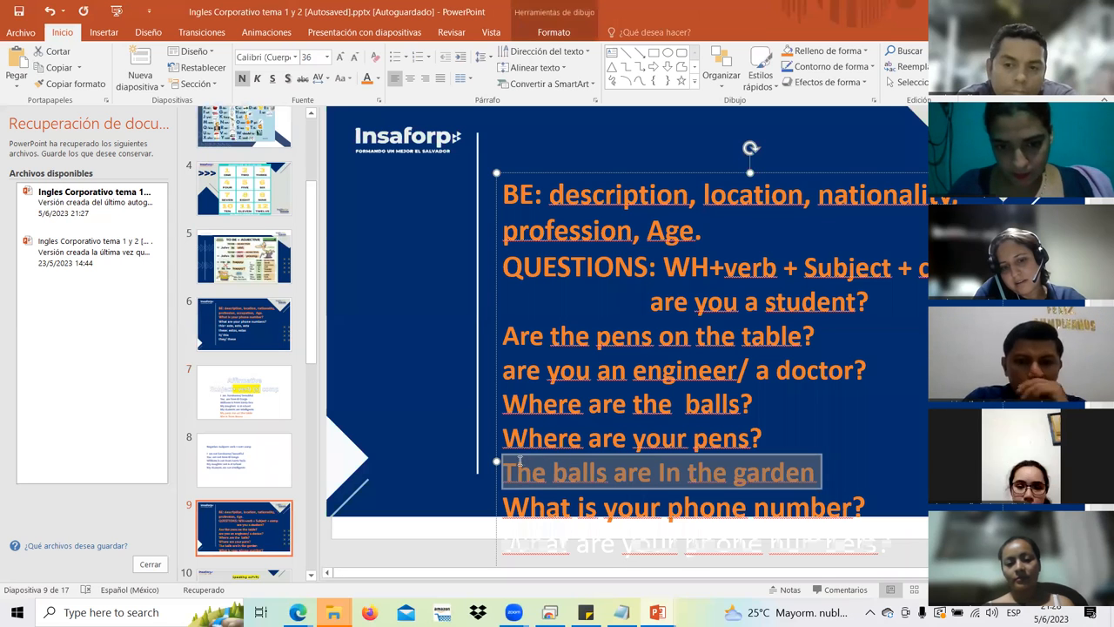
text(Is)
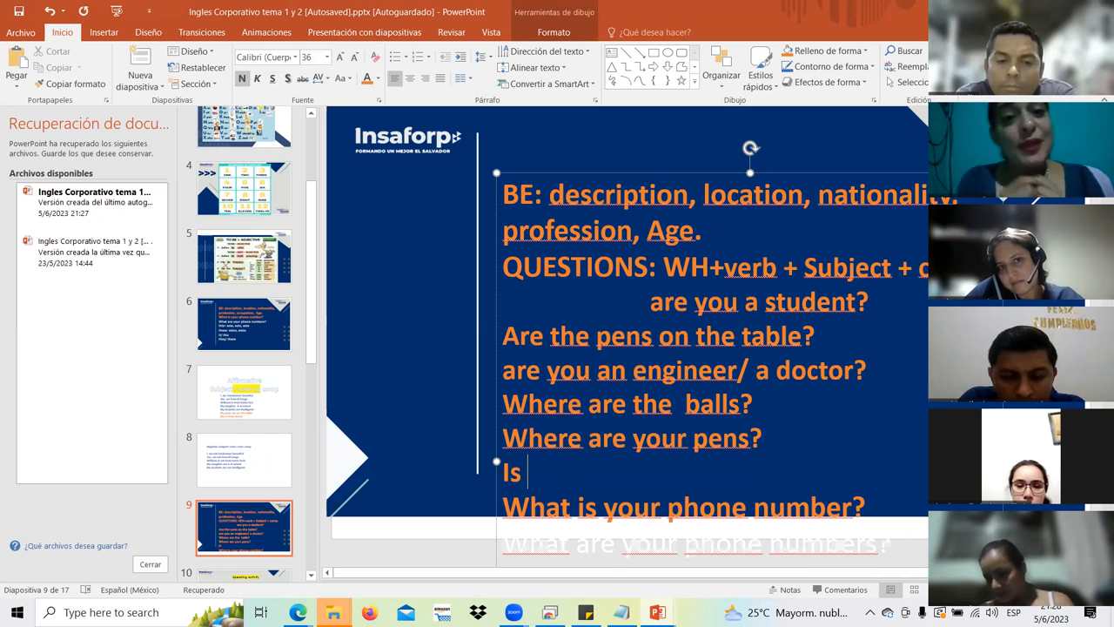
text(her)
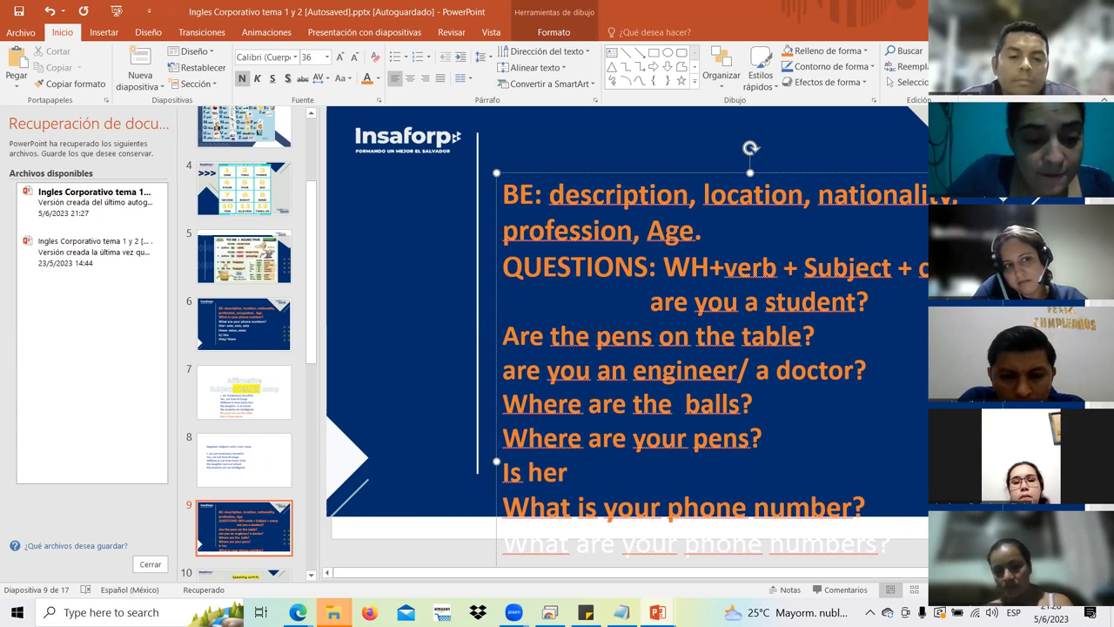
text(first)
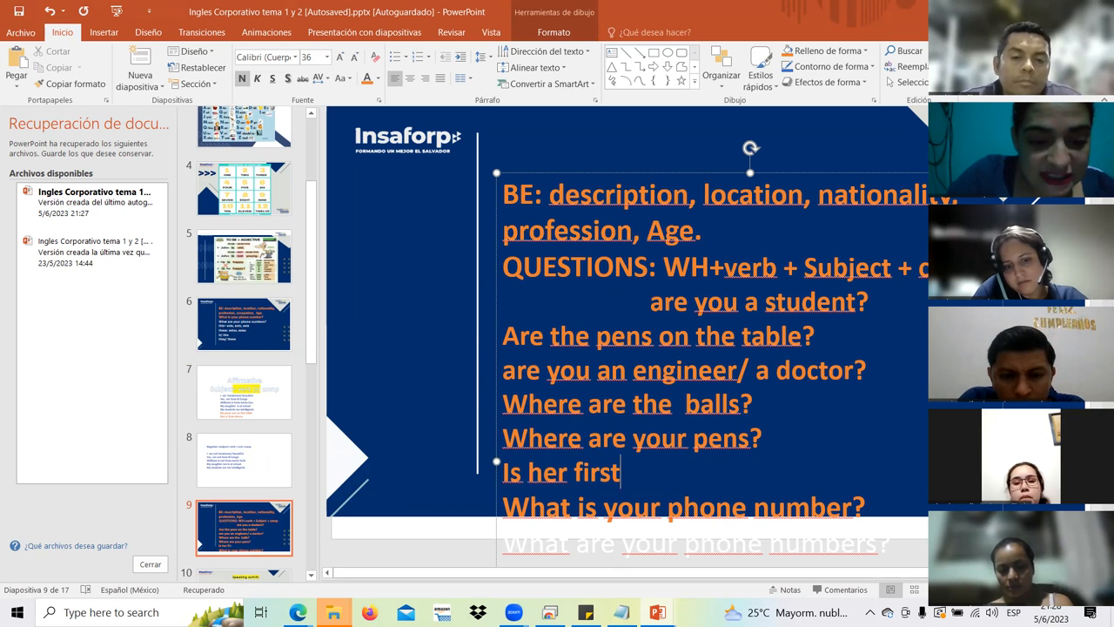
text(language)
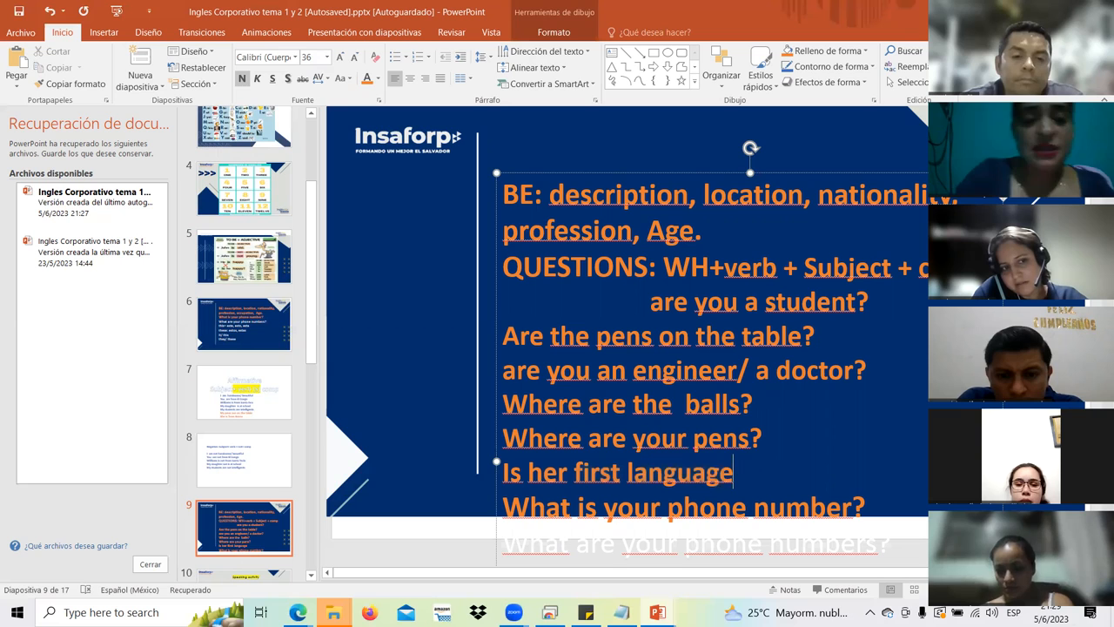
text(japanese)
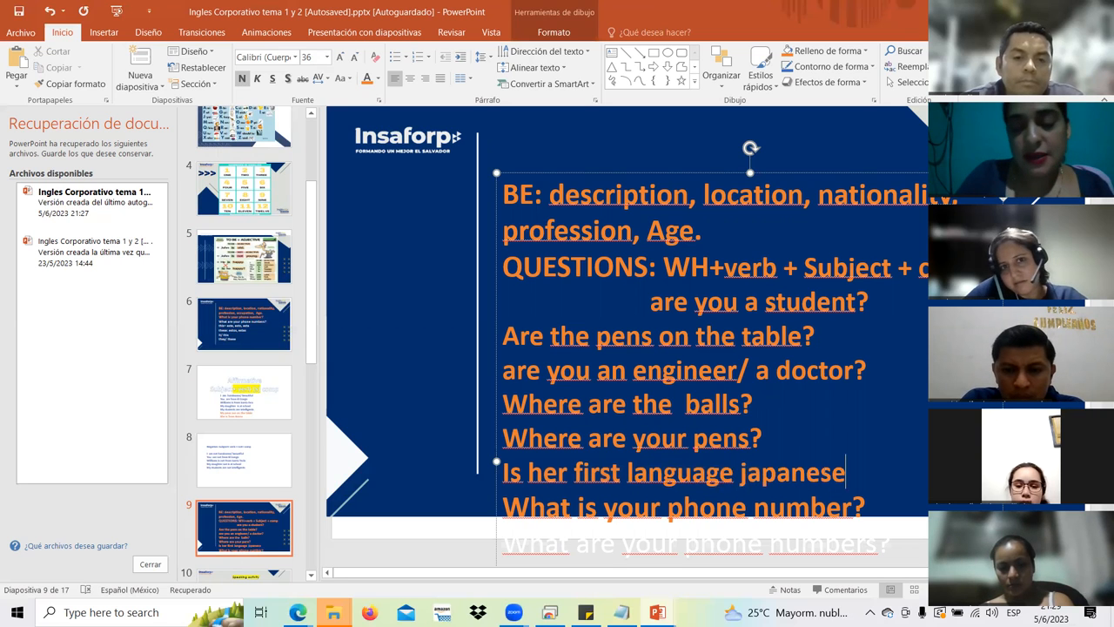
text(?)
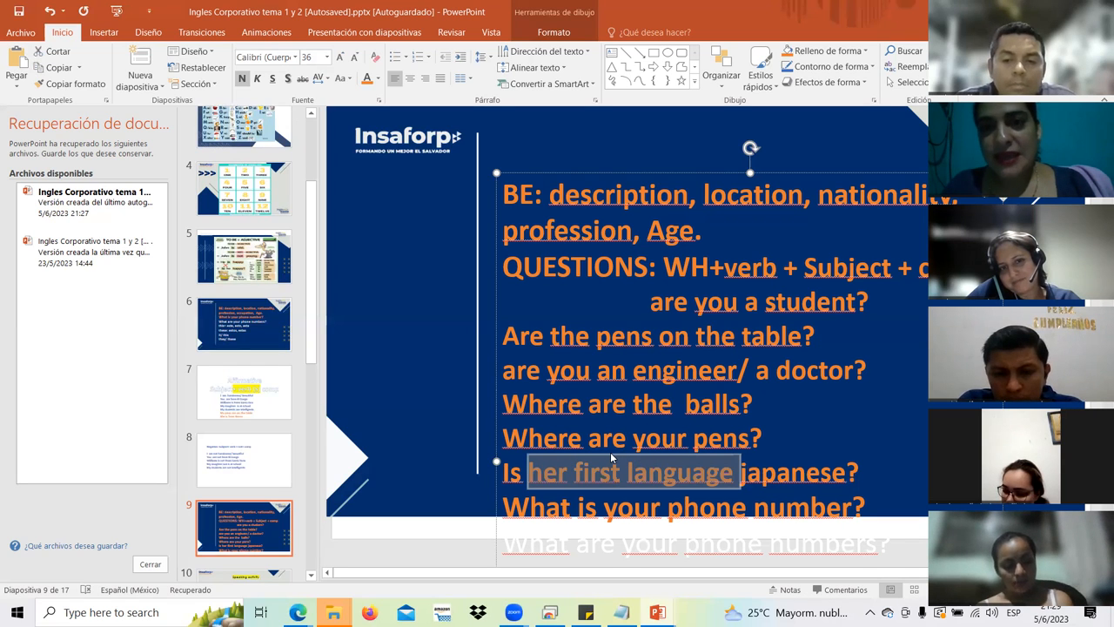
mouse_move(715, 421)
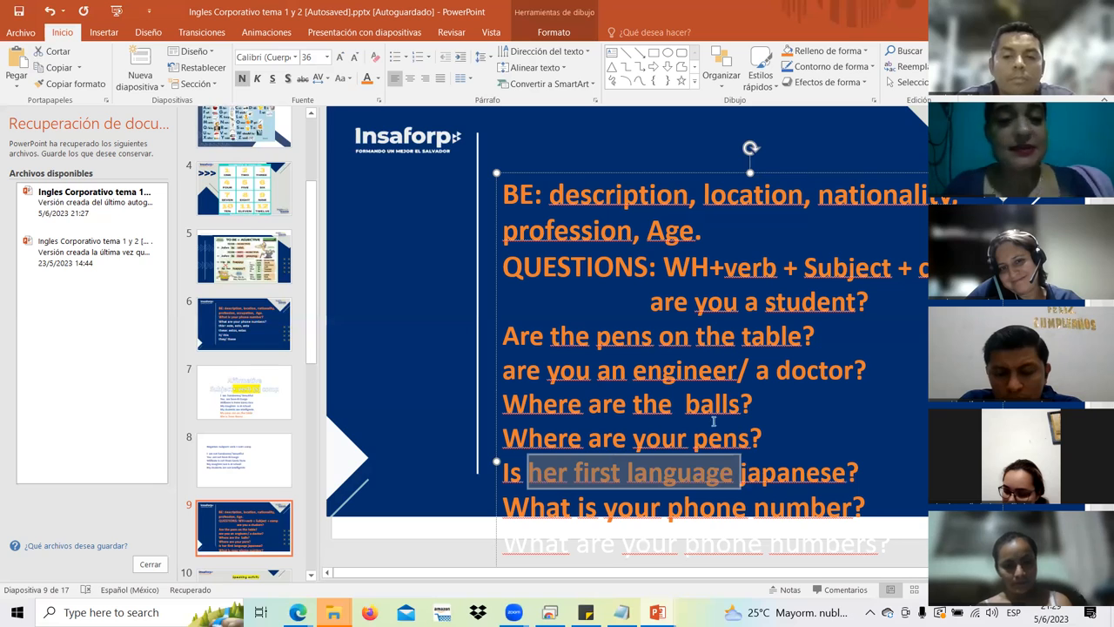
mouse_move(627, 381)
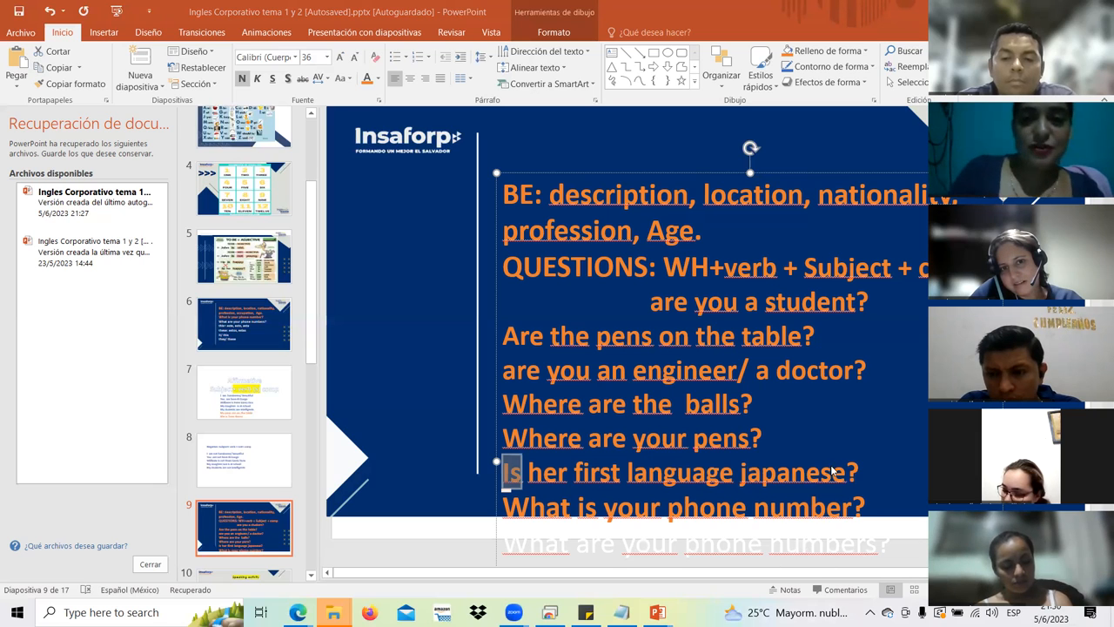
mouse_move(805, 480)
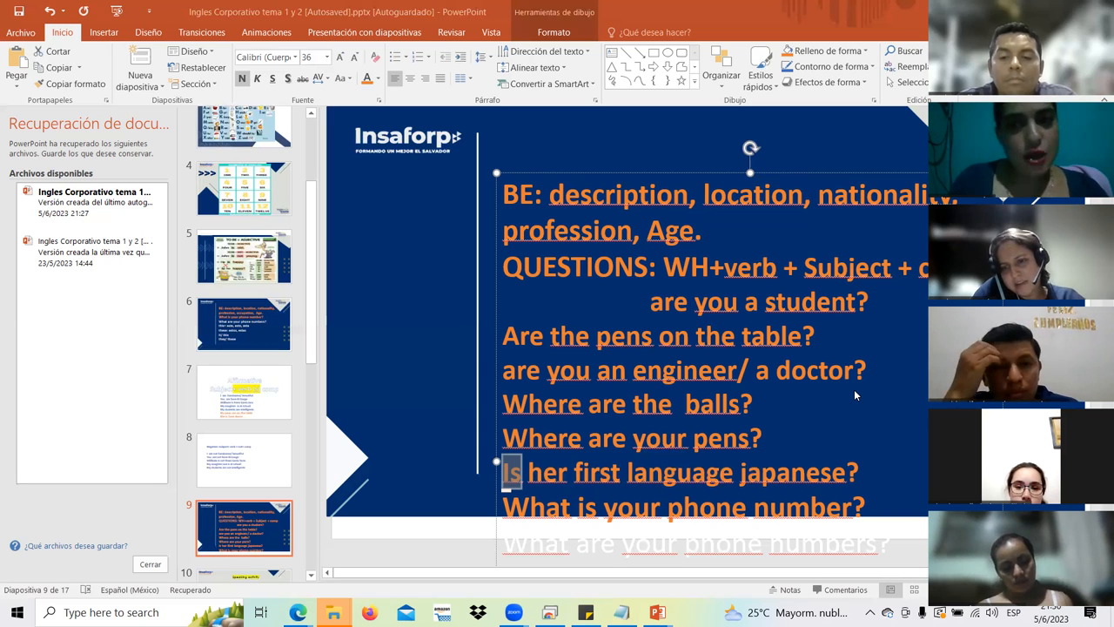
mouse_move(718, 391)
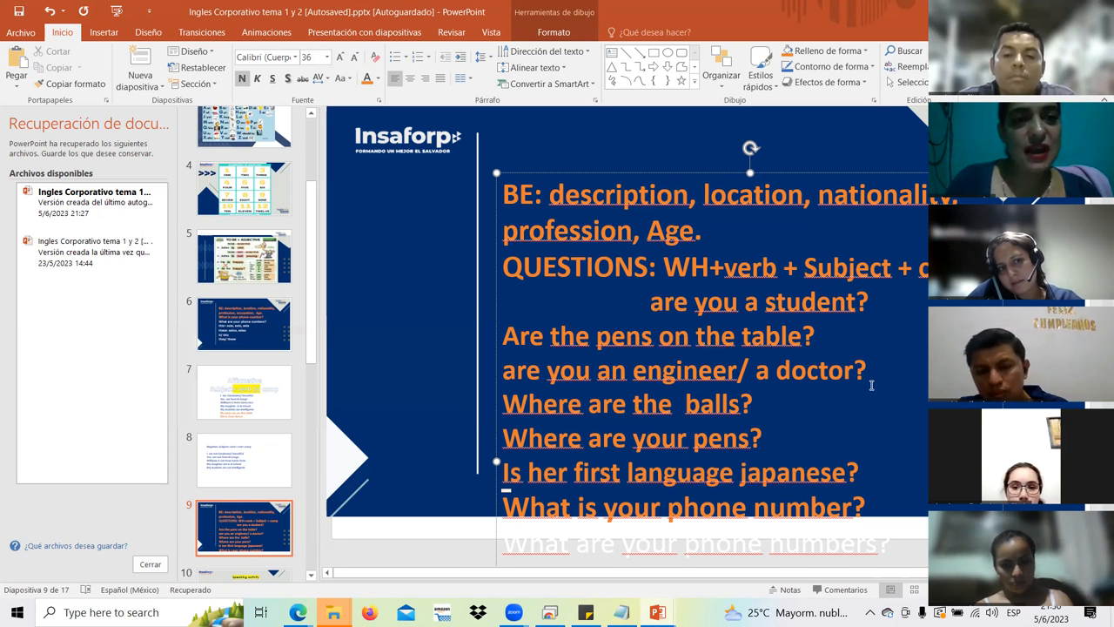
Show the Expressing Possession slide, then the Negative sentences slide 8.
click(244, 189)
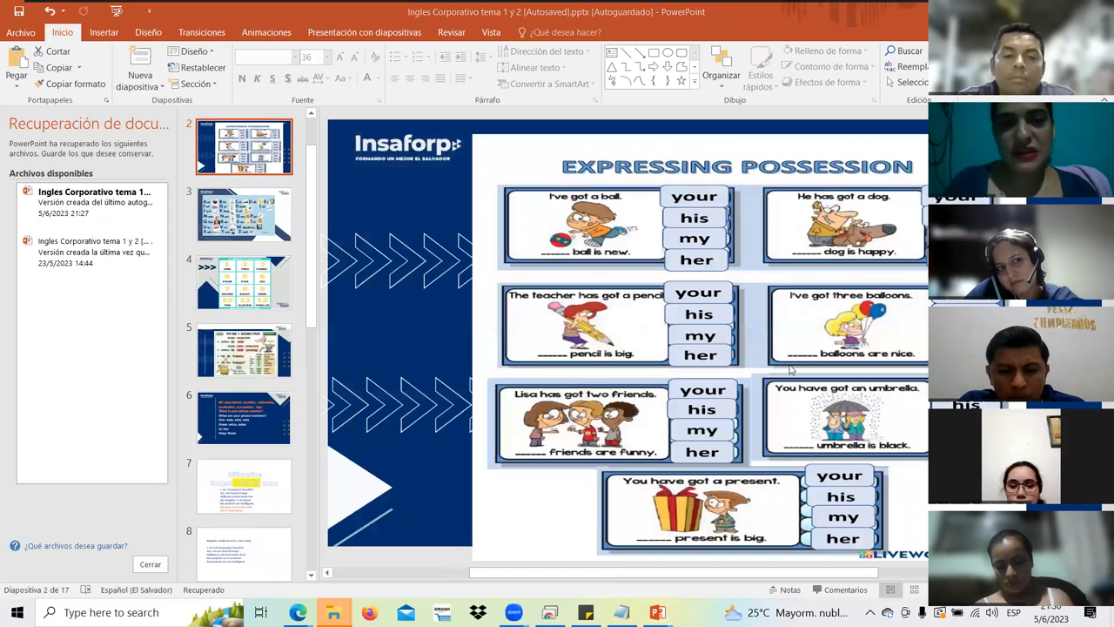
mouse_move(605, 381)
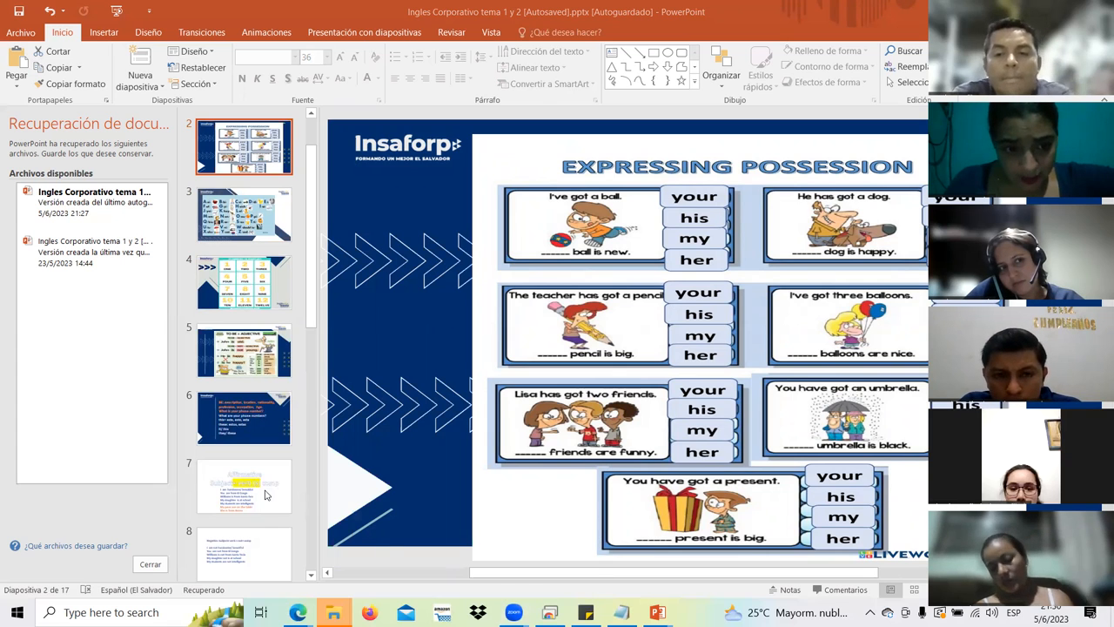
mouse_move(421, 476)
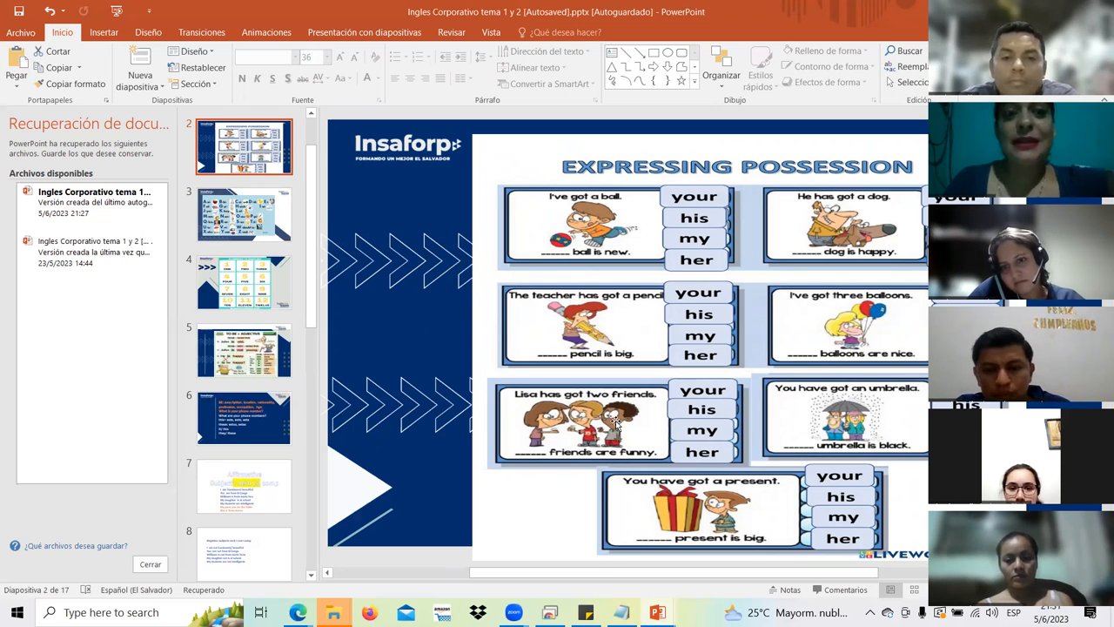
click(244, 485)
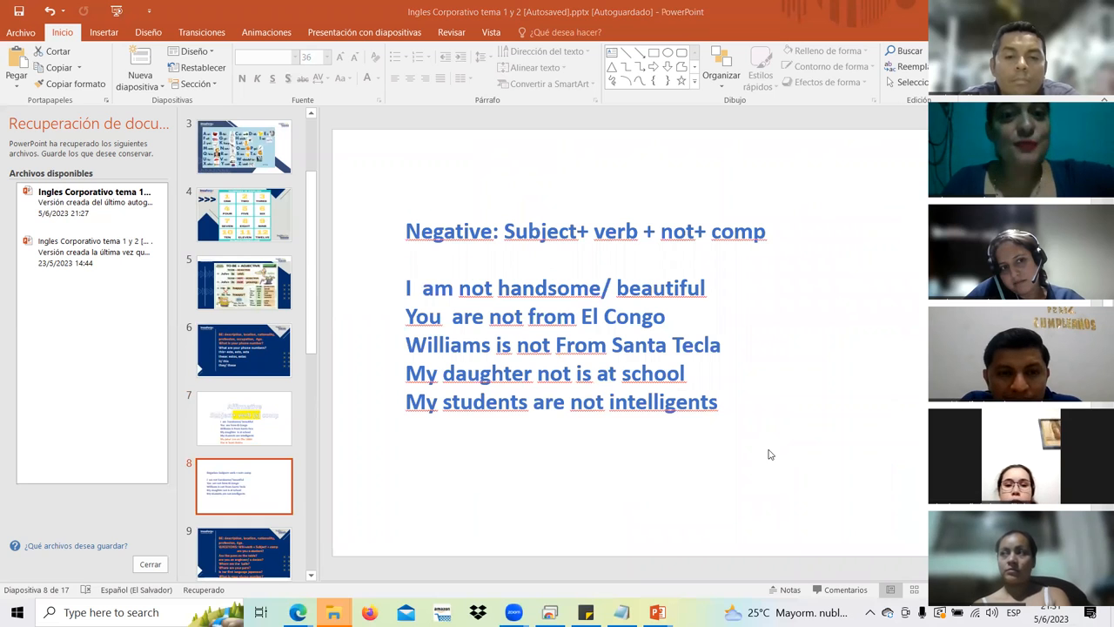
mouse_move(820, 403)
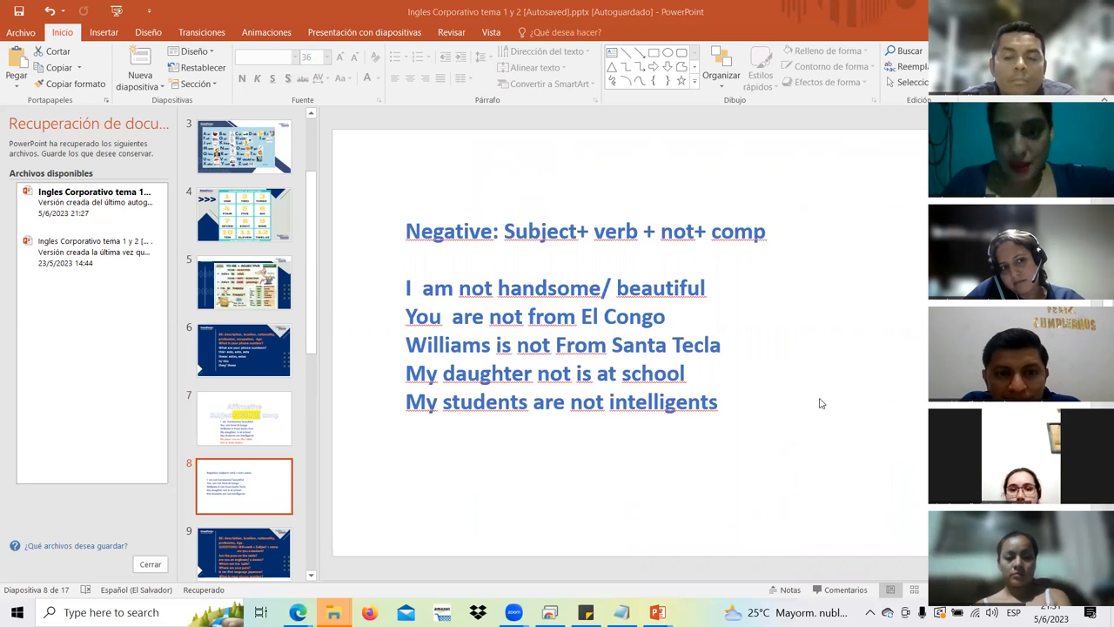
Add the line 'No, her first language isn't Japanese' to slide 8's negative examples.
click(717, 402)
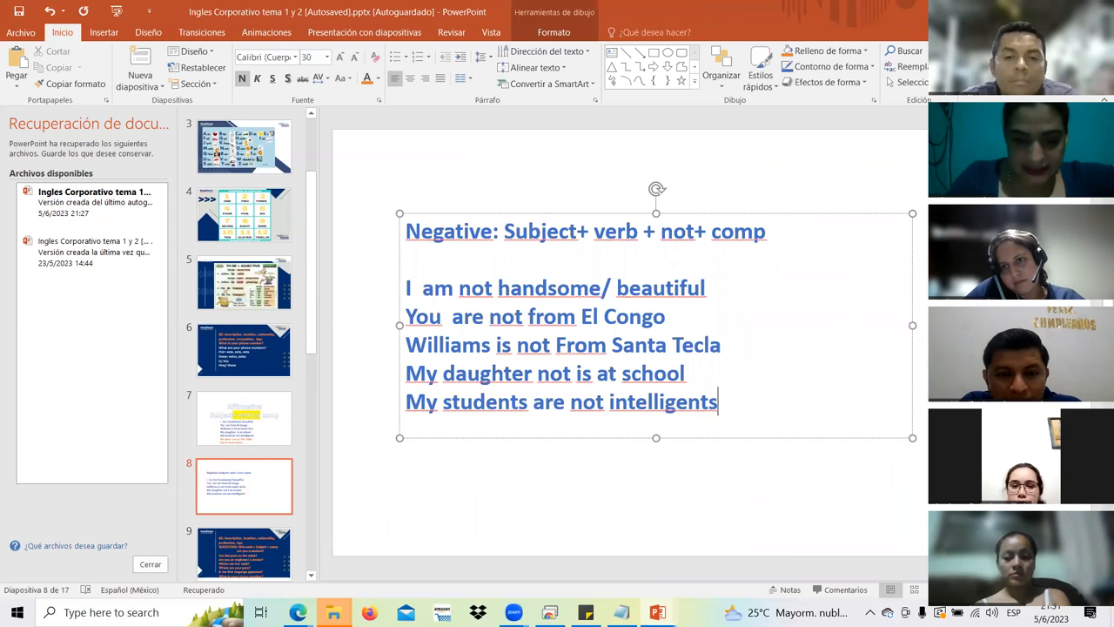
text(No her isn't first language japanese)
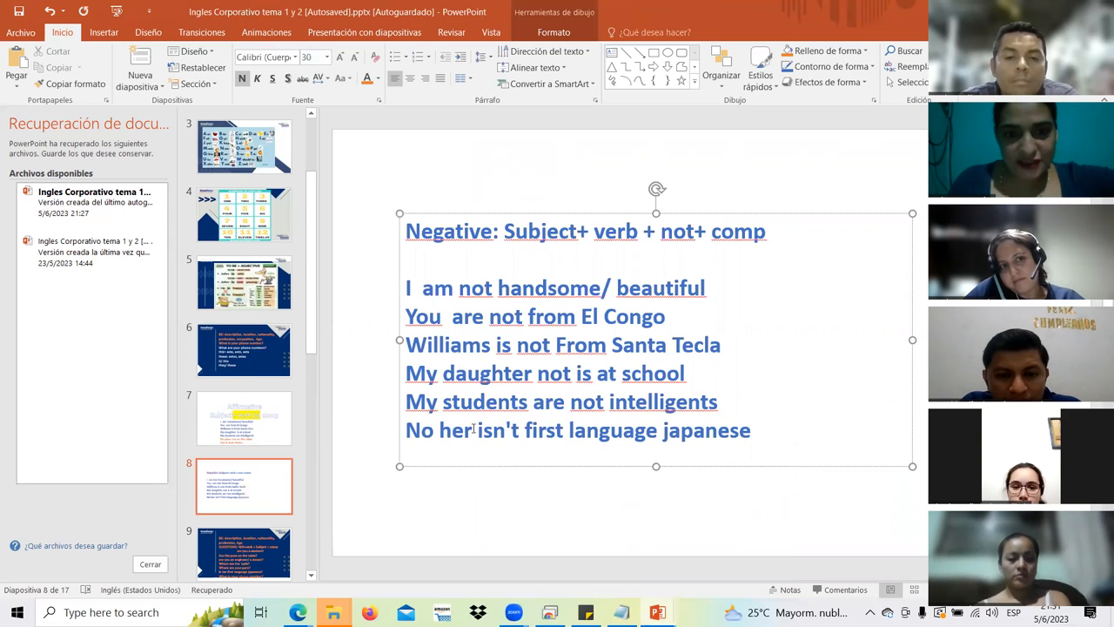
double_click(612, 430)
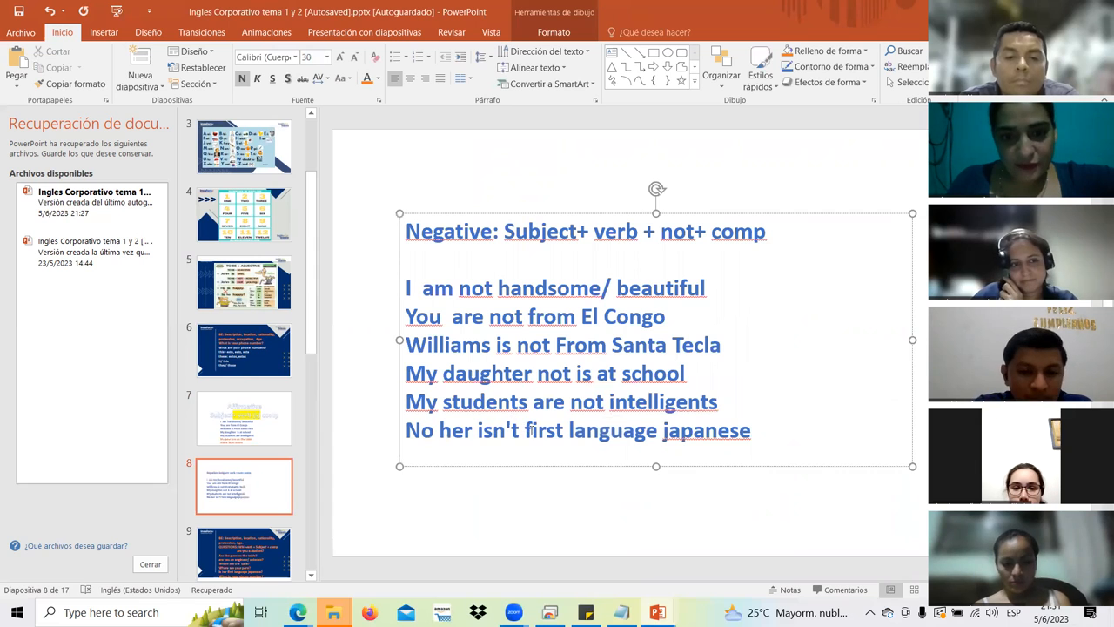
double_click(498, 430)
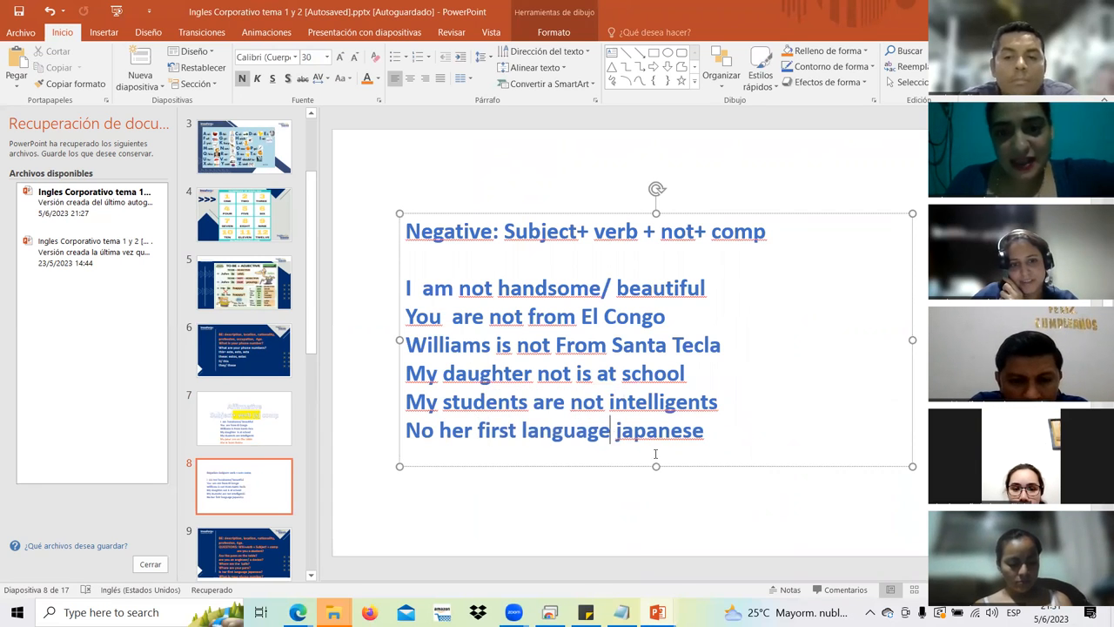
text(isn't)
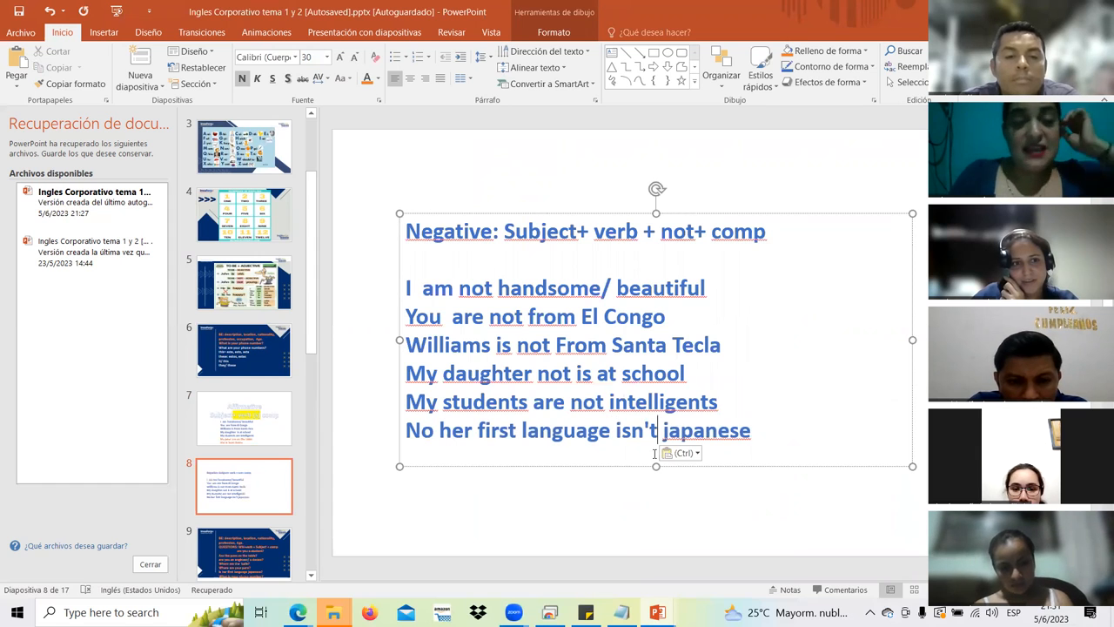
double_click(419, 429)
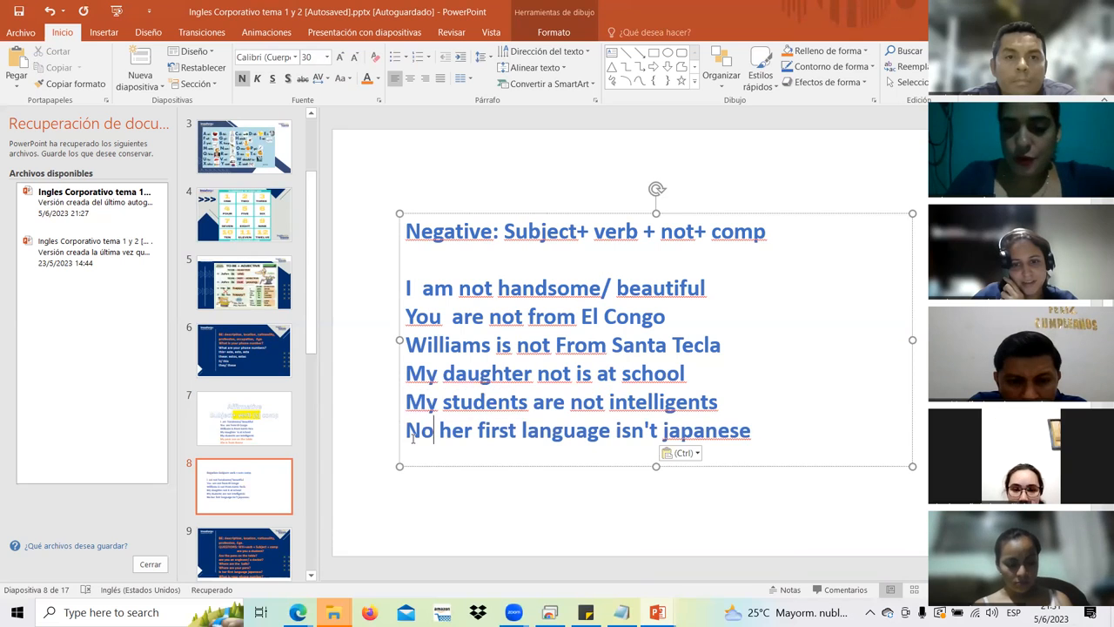
text(,)
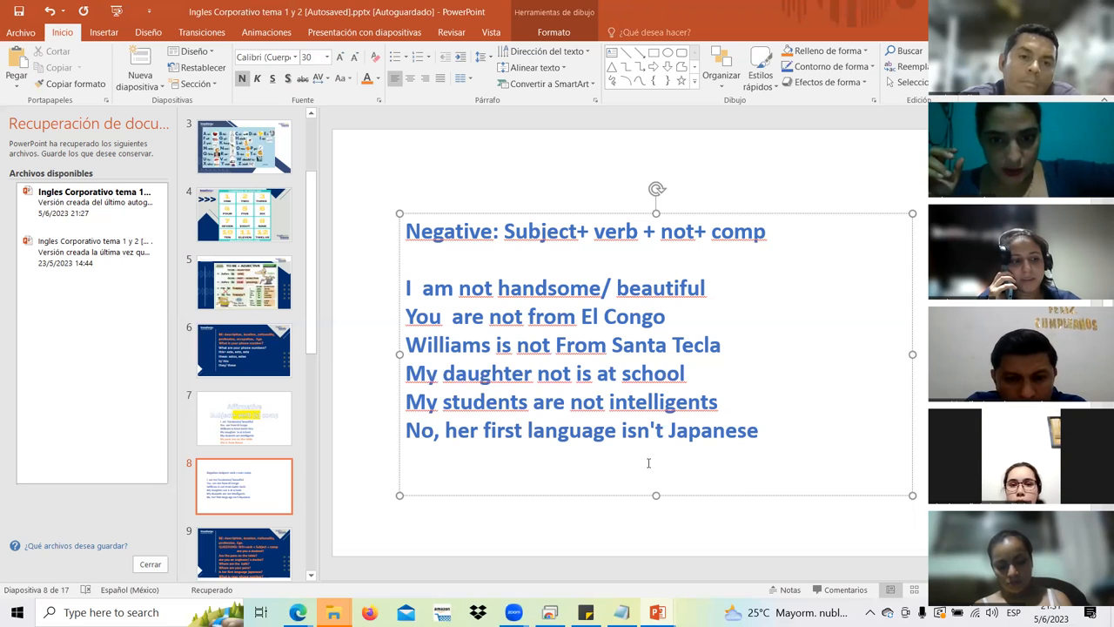
key(alt)
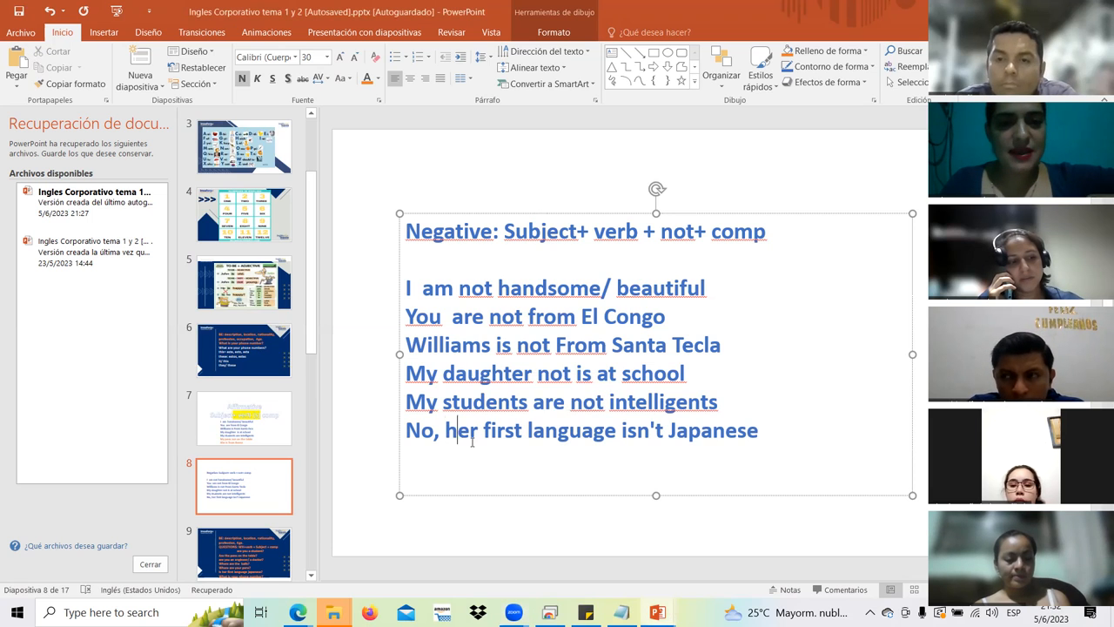
drag(446, 430, 668, 430)
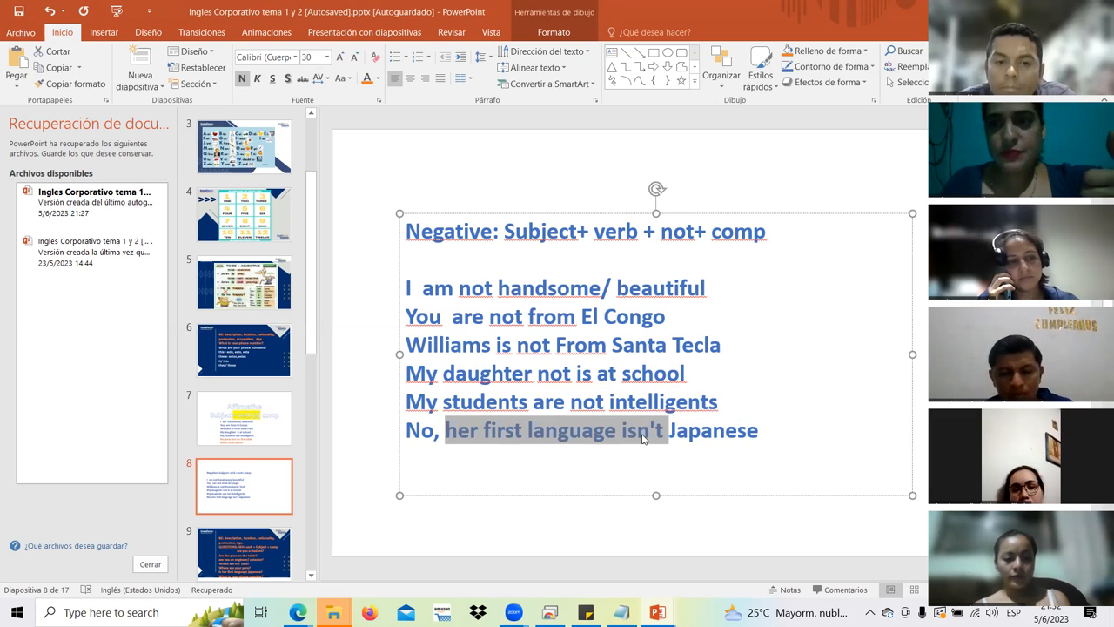
mouse_move(896, 258)
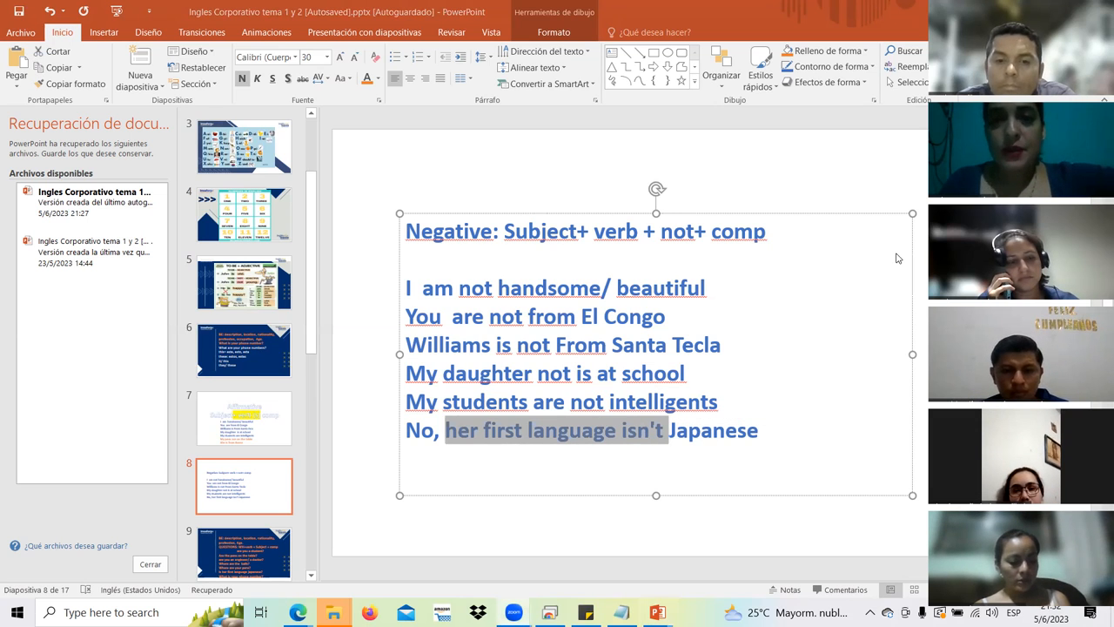
mouse_move(368, 446)
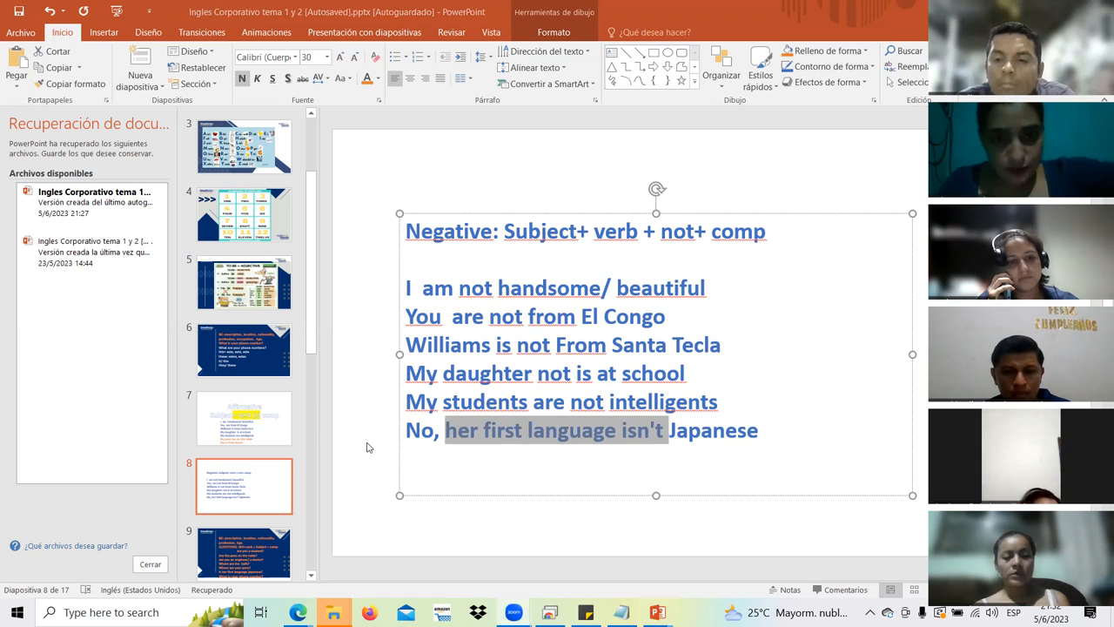
key(alt+tab)
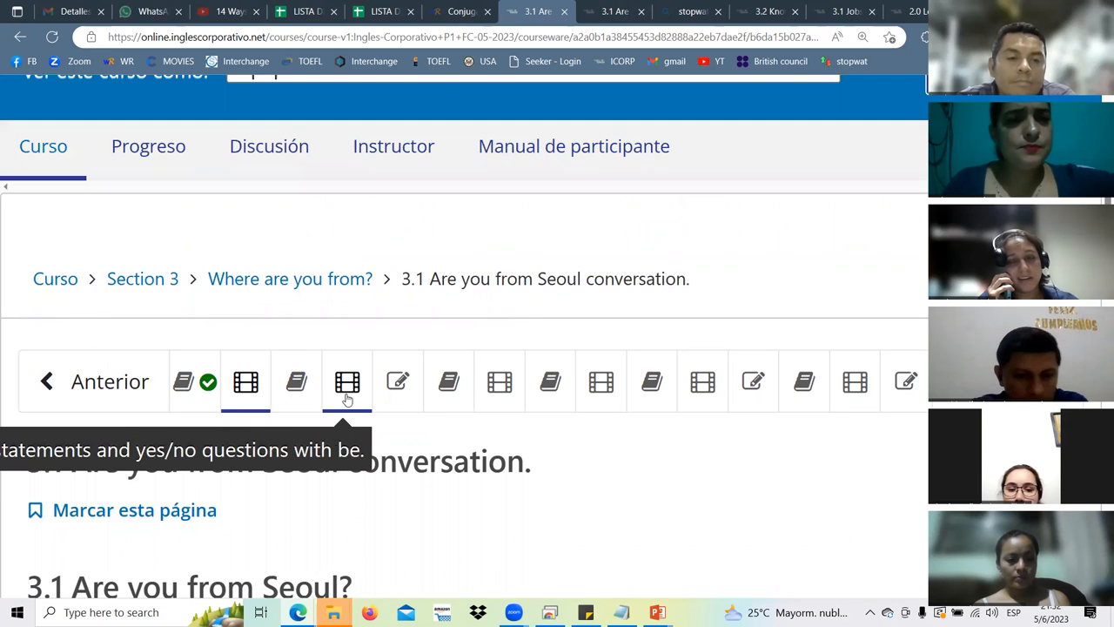
Open the 3.2 Lesson Objective, highlight 'negative', then open the 3.3 negative statements video.
click(296, 381)
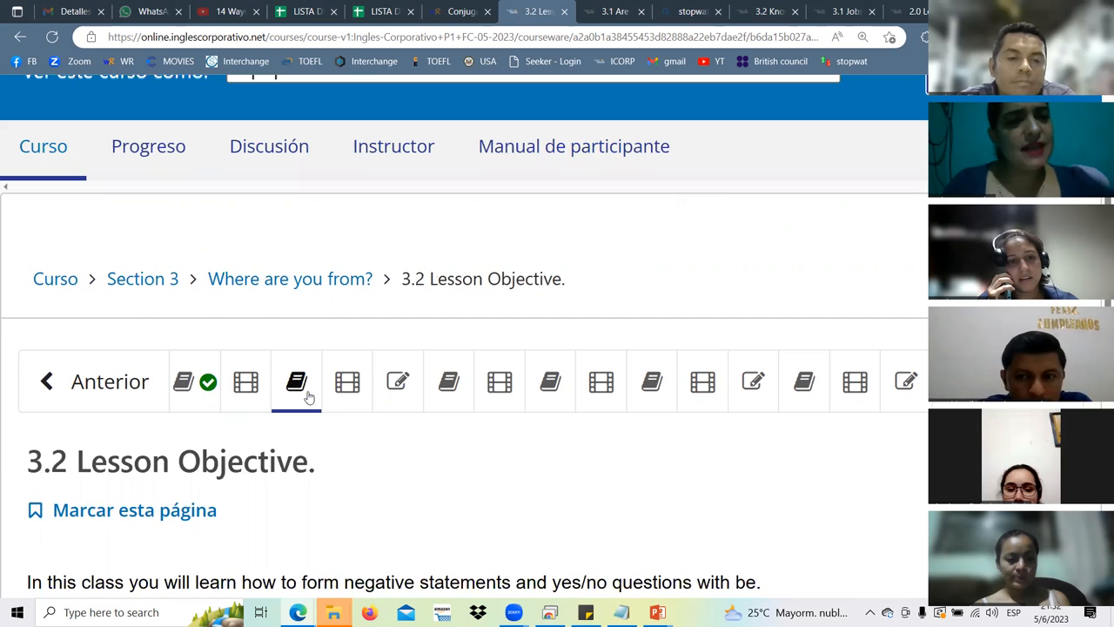
scroll(down, 3)
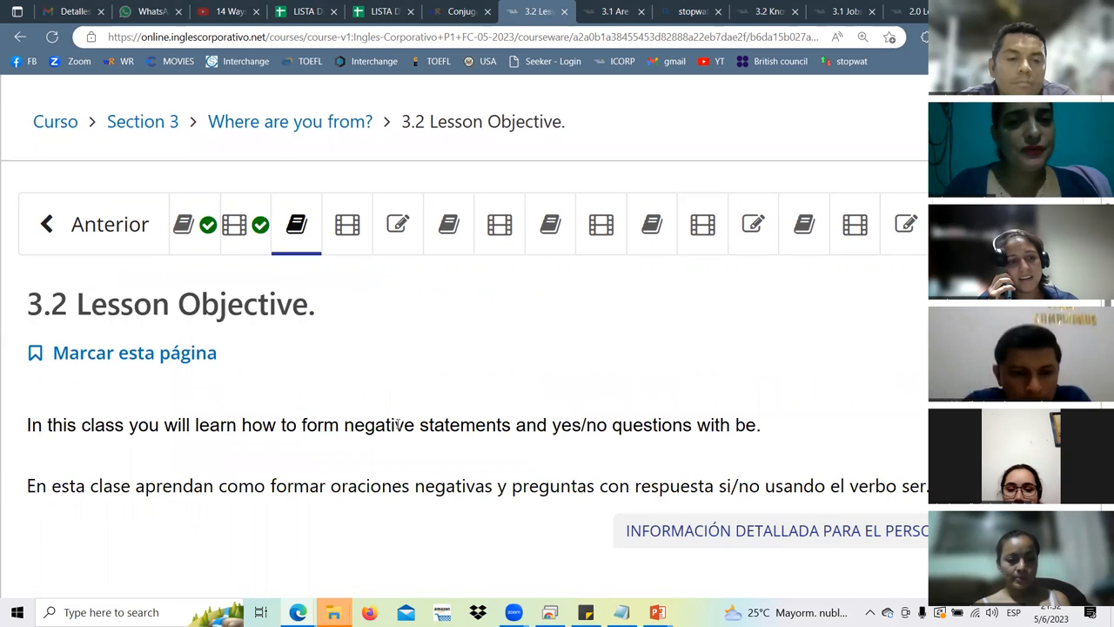
mouse_move(678, 425)
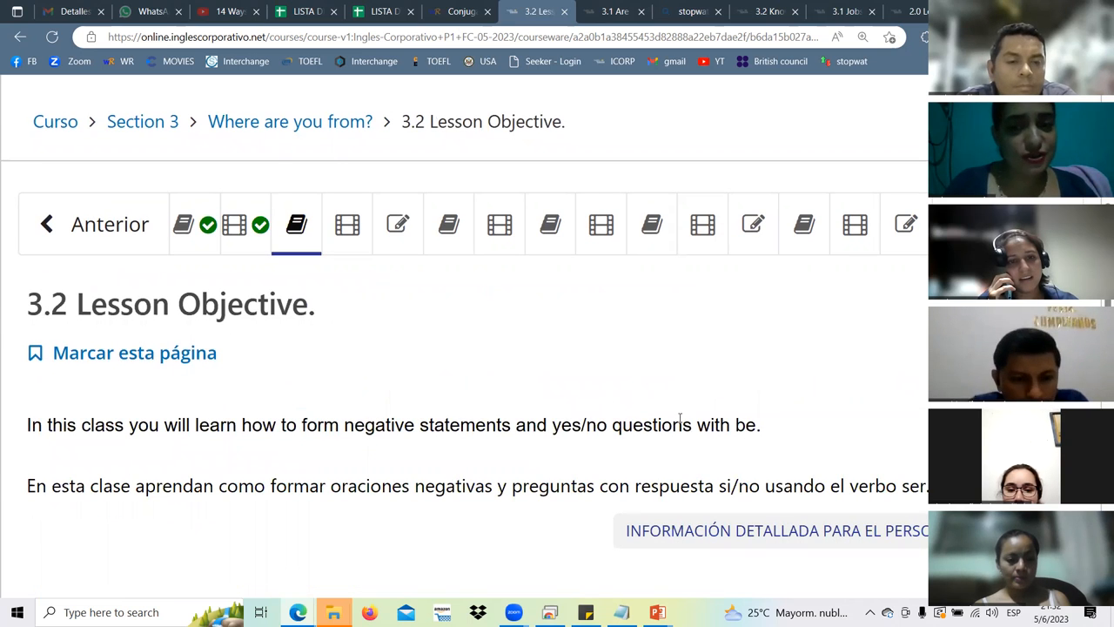
drag(233, 424, 760, 425)
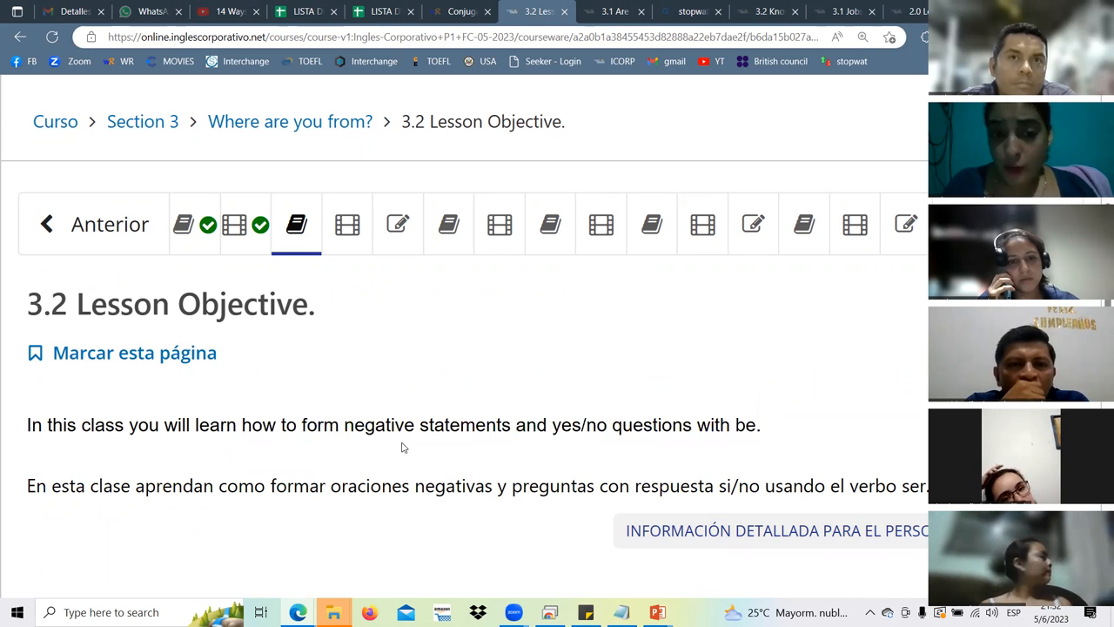
double_click(378, 425)
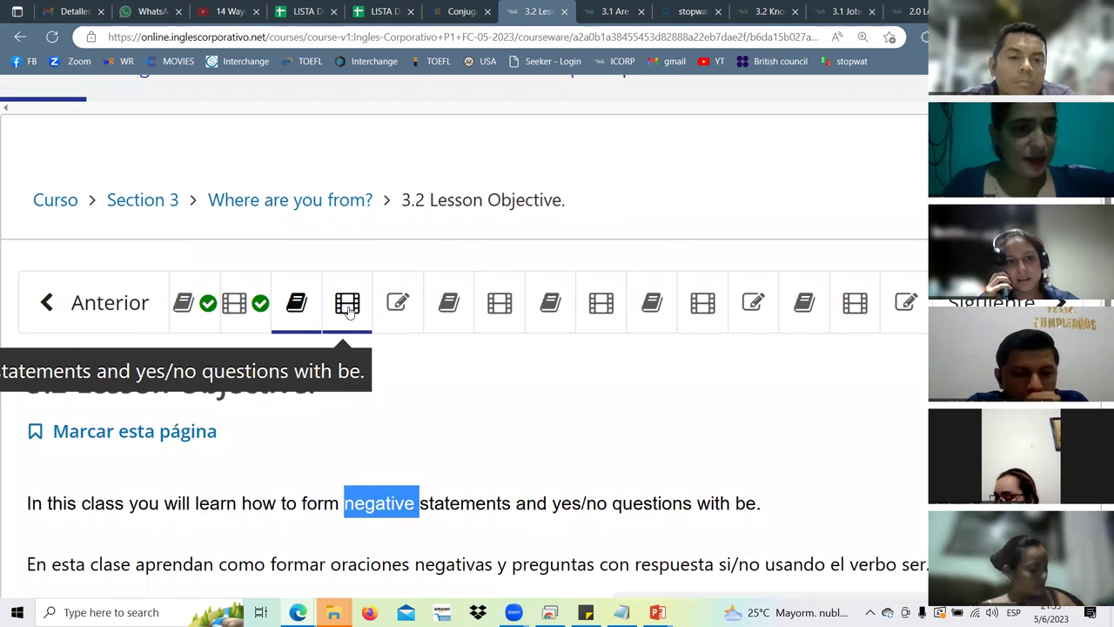
click(346, 302)
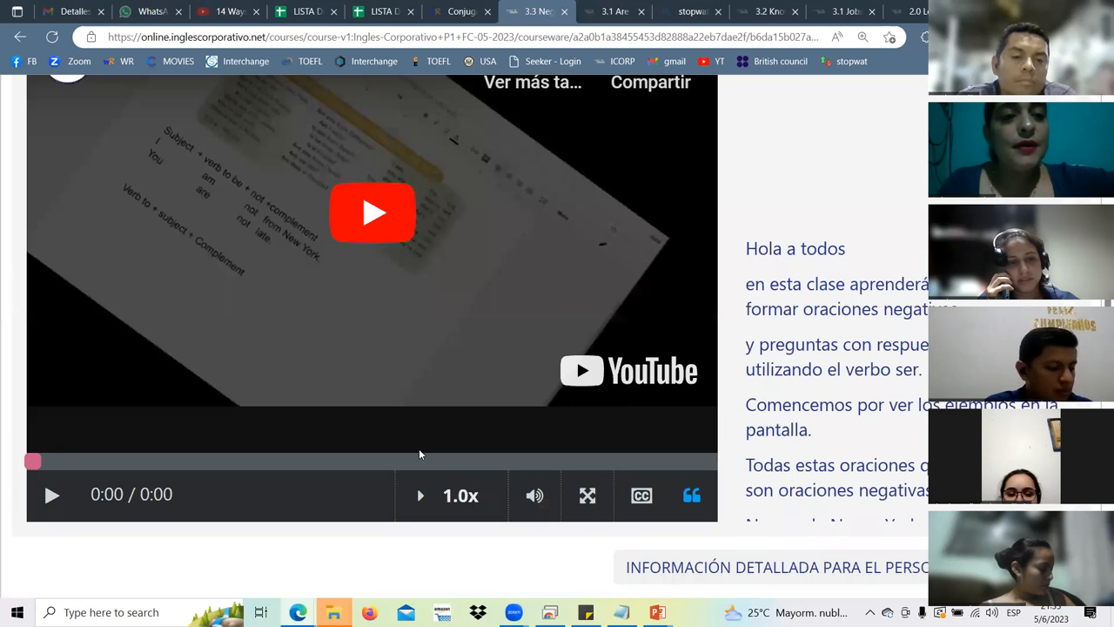
Play the lesson 3.3 negative statements video and enlarge it to full screen.
click(372, 212)
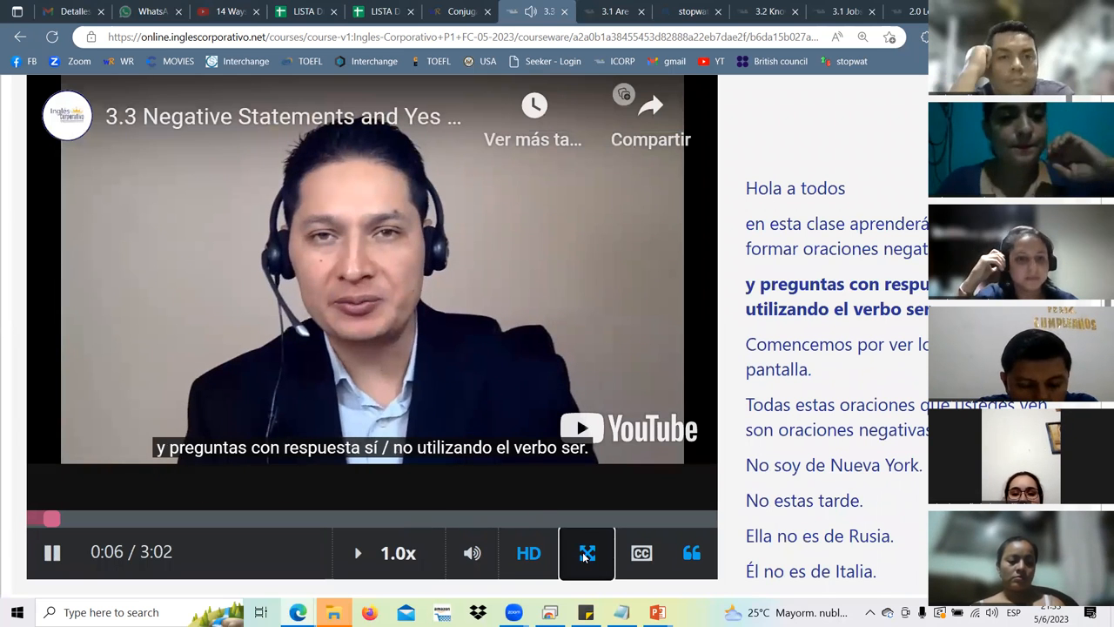
click(586, 552)
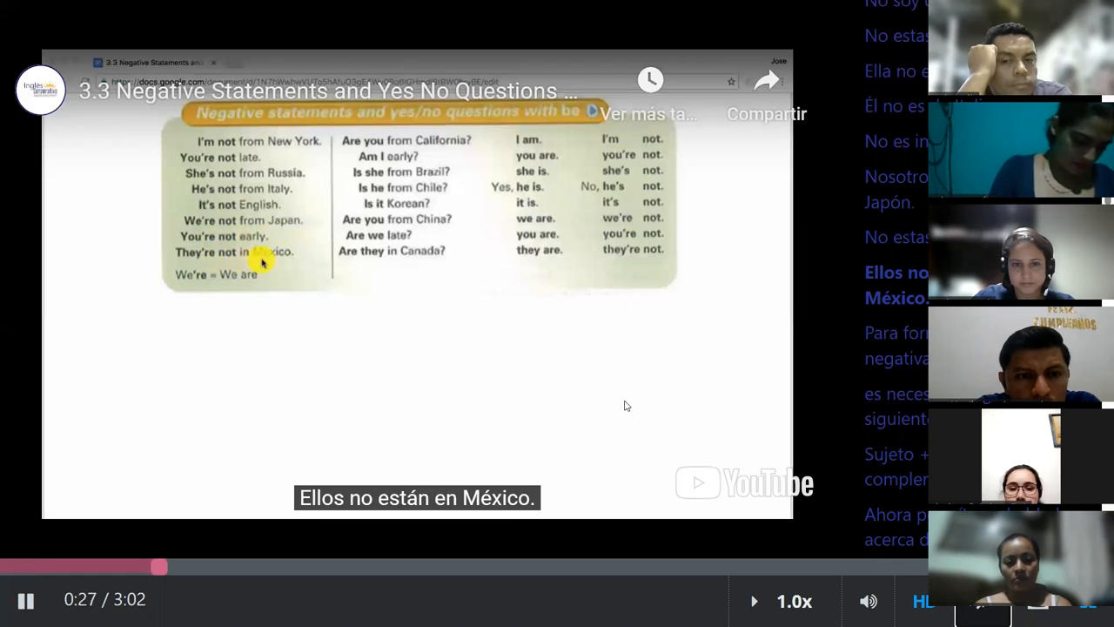
mouse_move(241, 311)
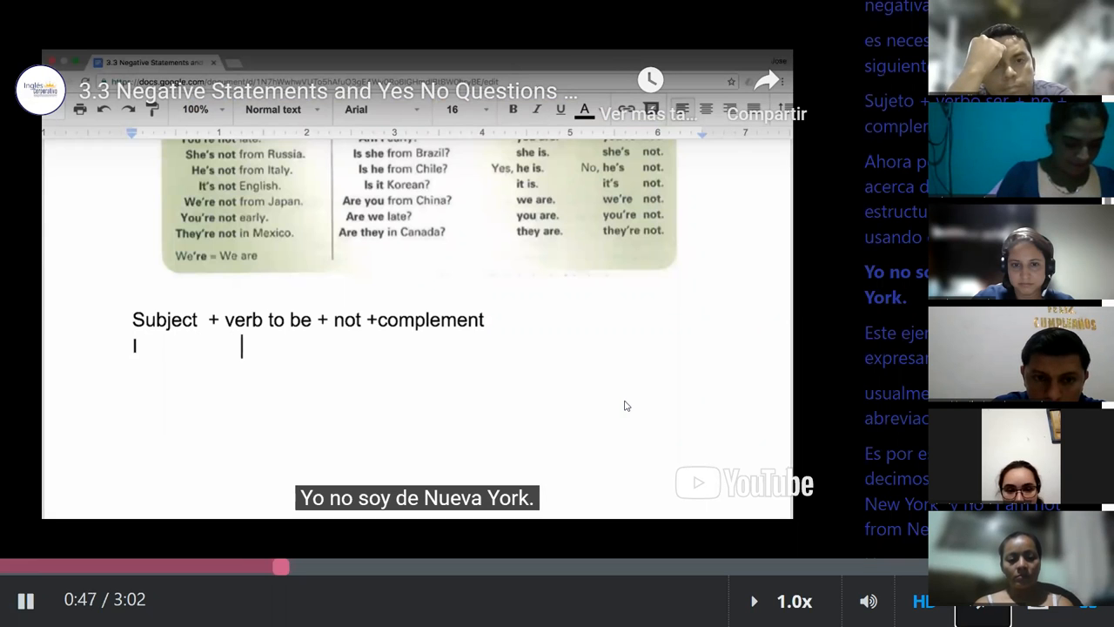
Follow the video's examples: 'am not from New York', 'You are not late', 'you early?'.
text(am)
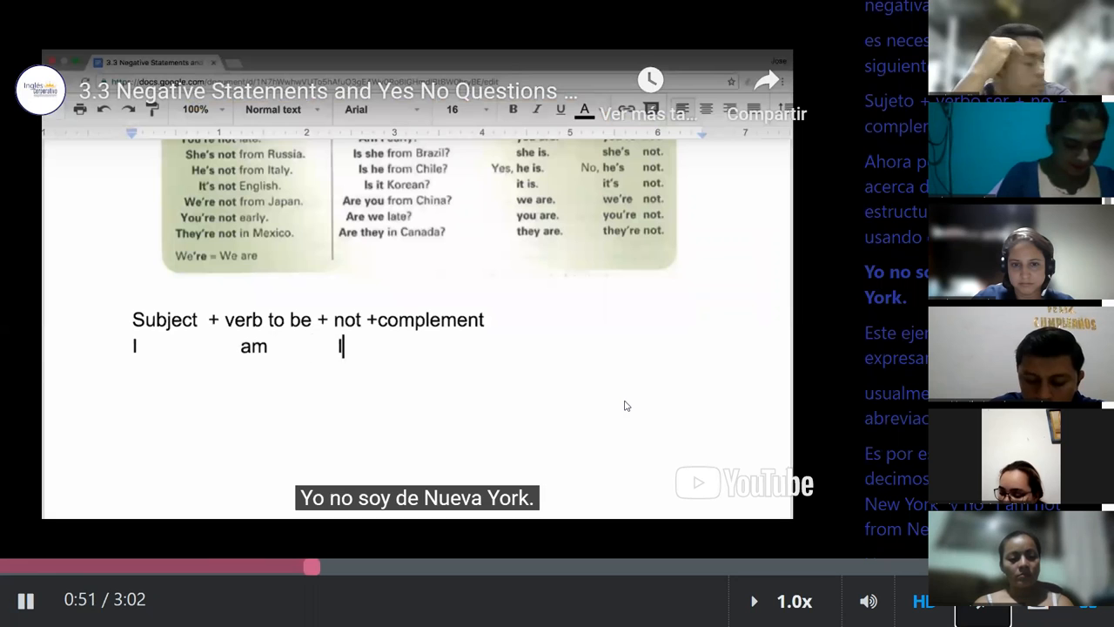
text(not)
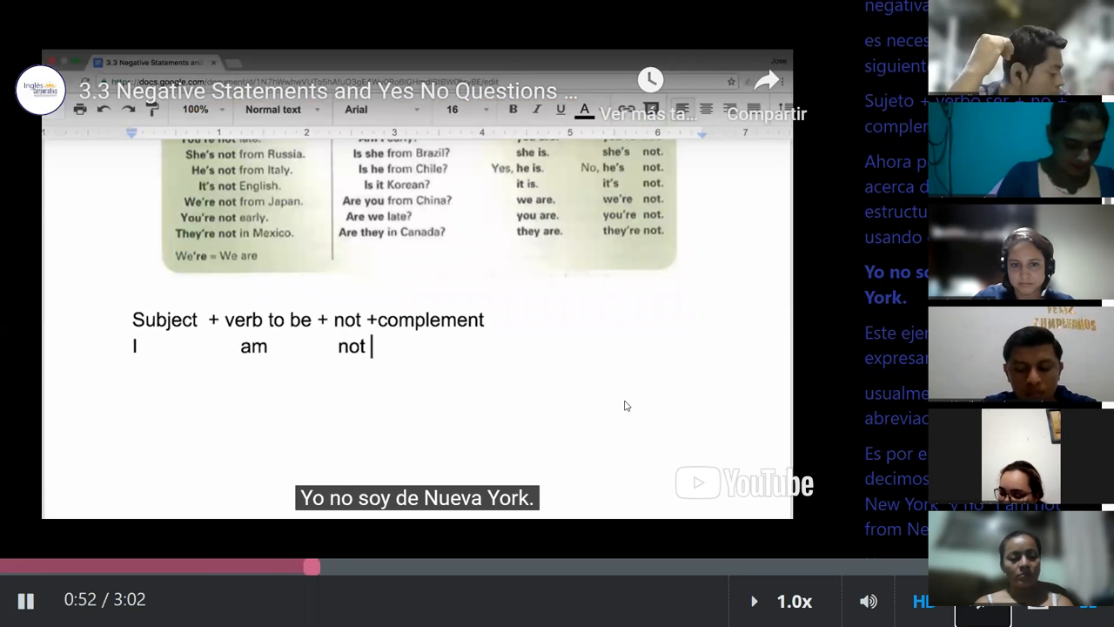
text(from)
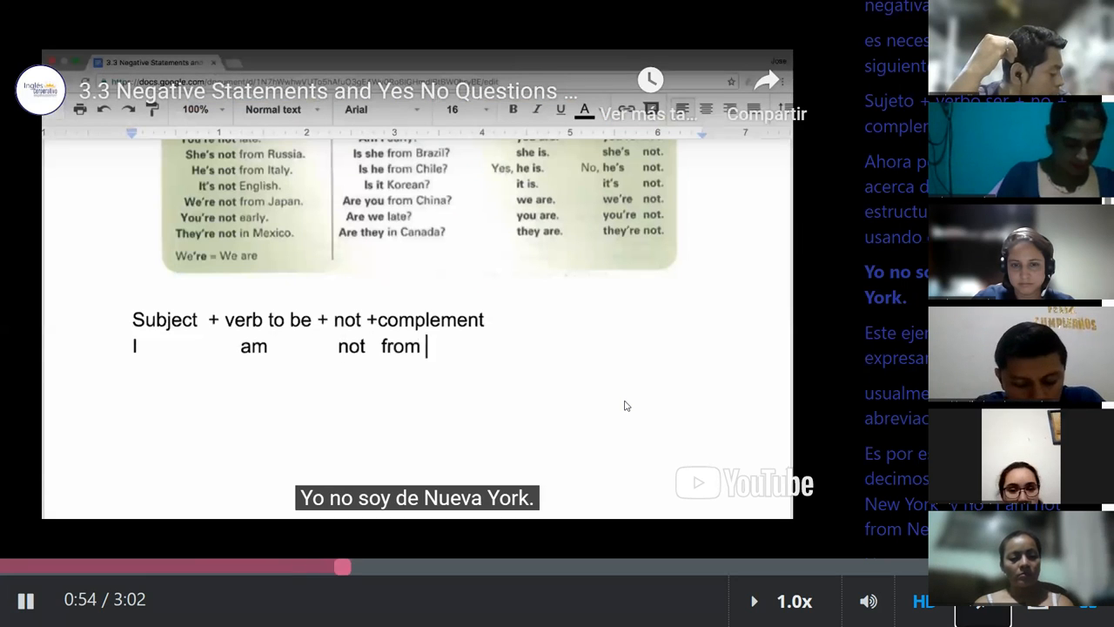
text(New York.)
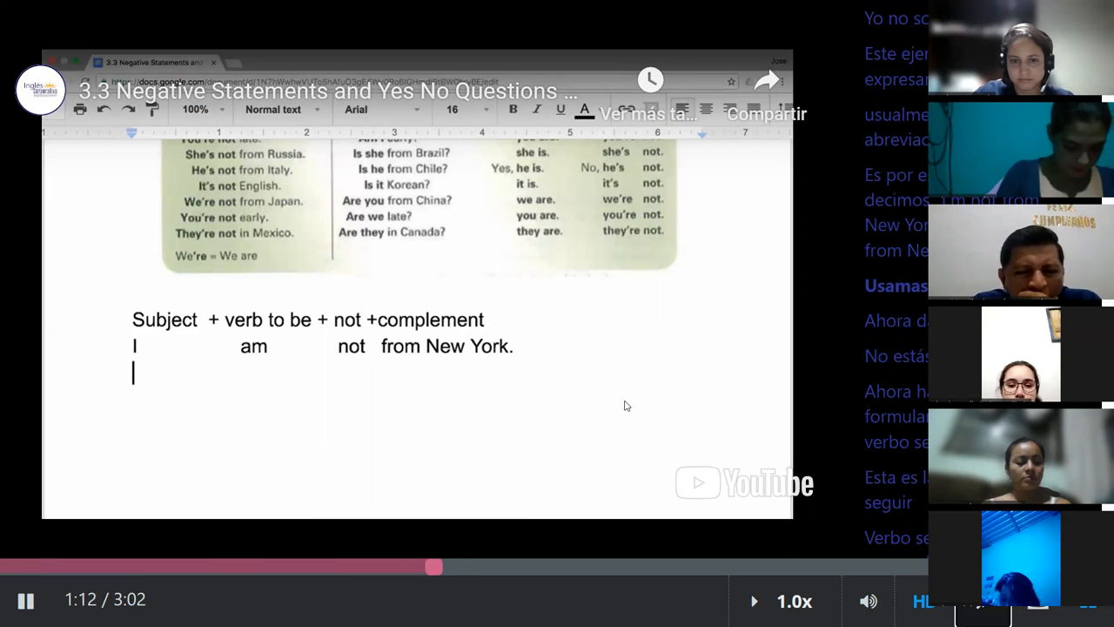
text(You)
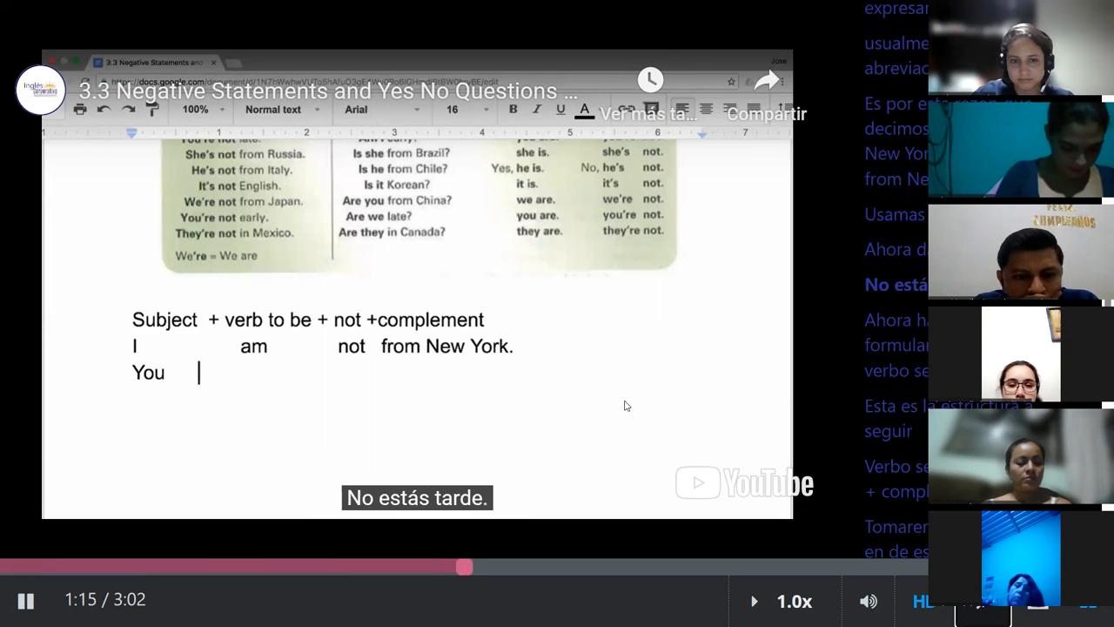
text(are)
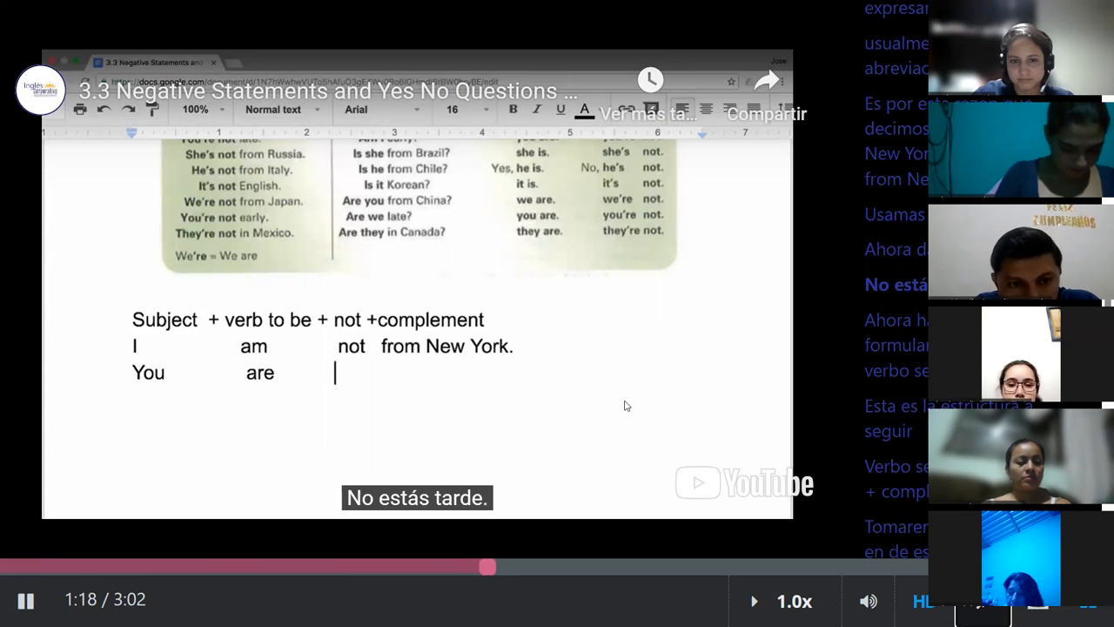
text(not)
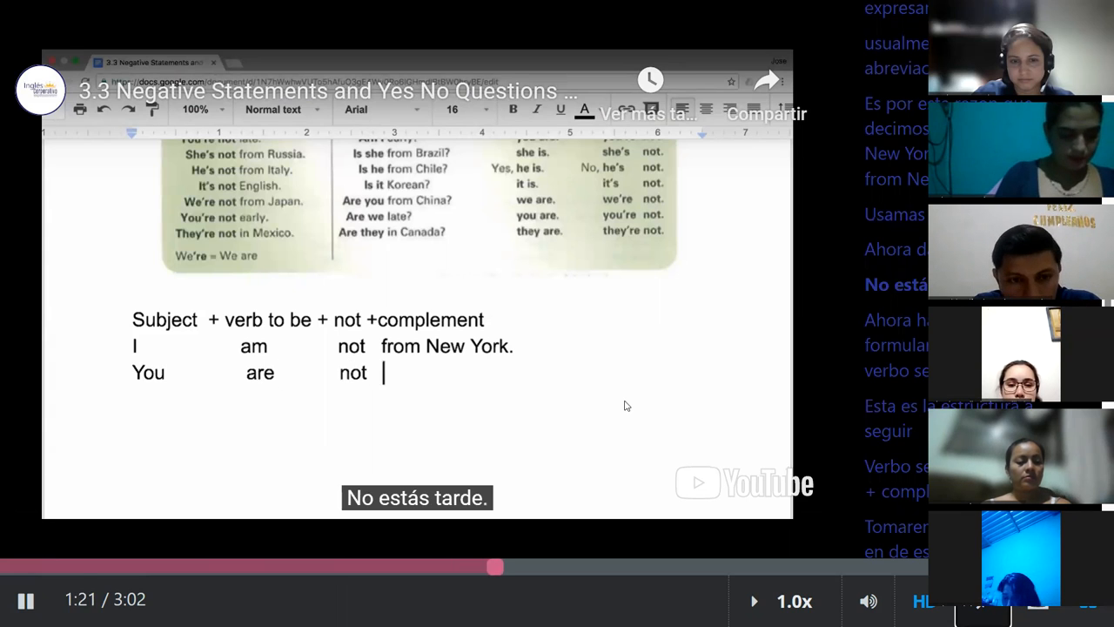
text(late.)
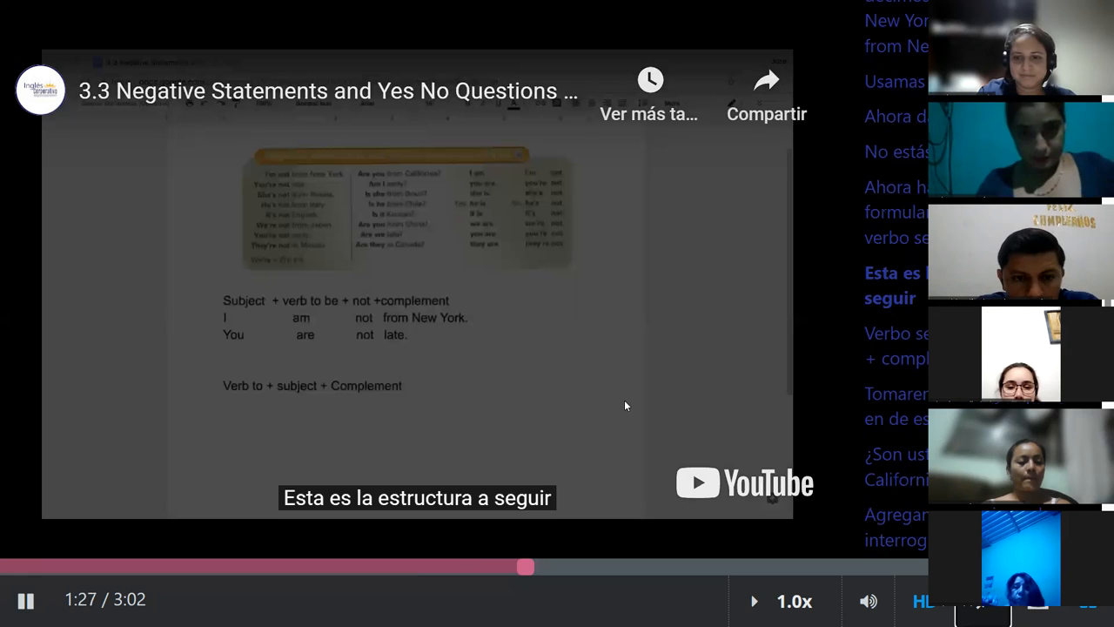
mouse_move(423, 258)
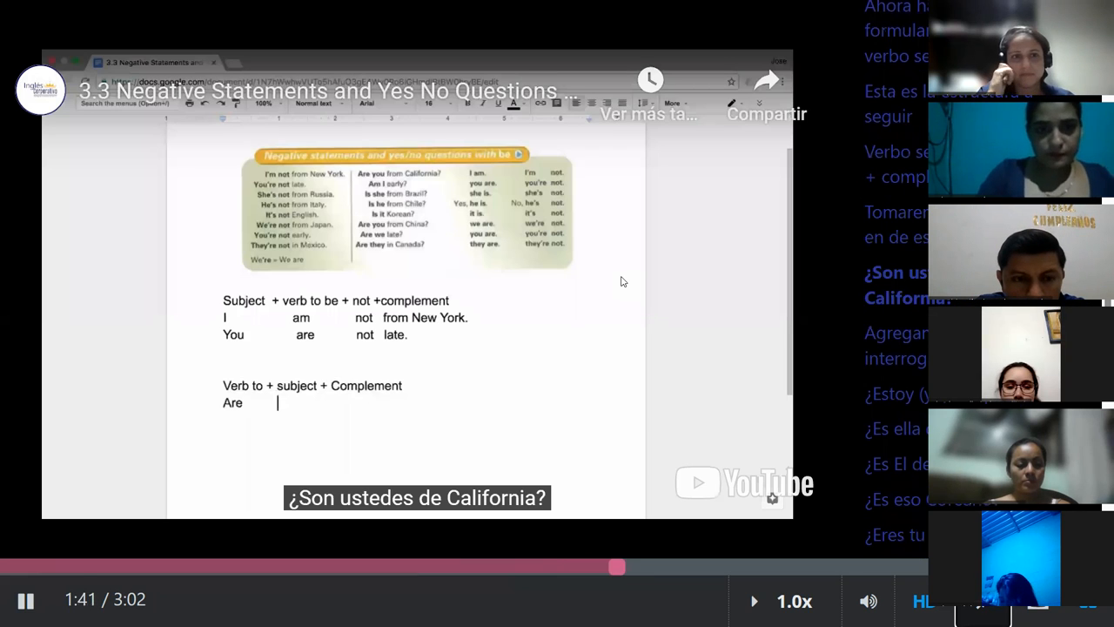
text(you from California?)
text(Am I)
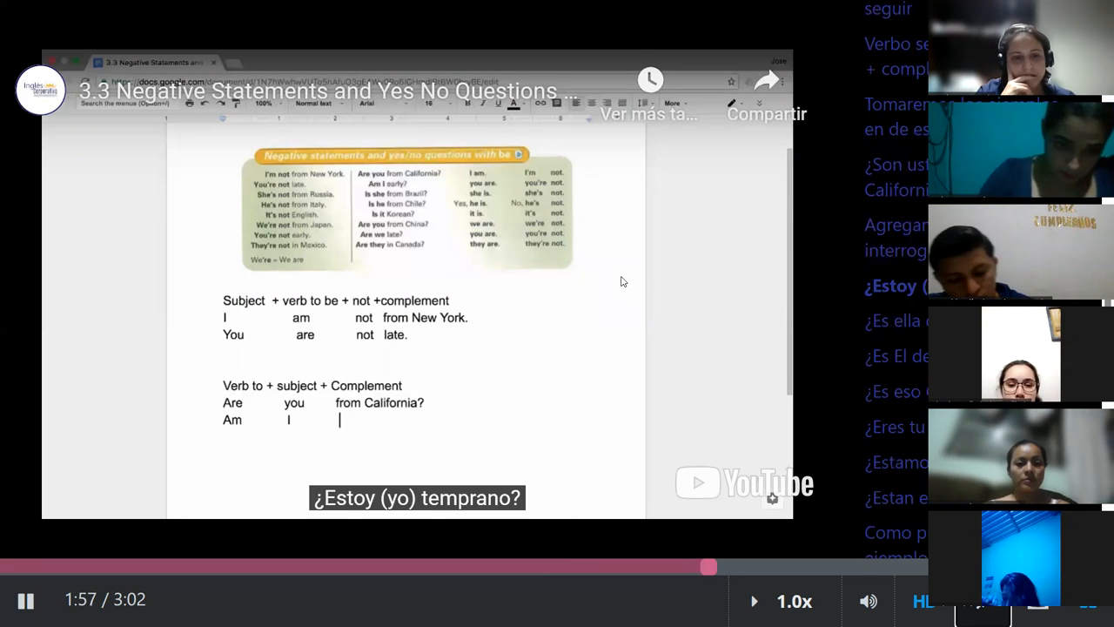
text(early?)
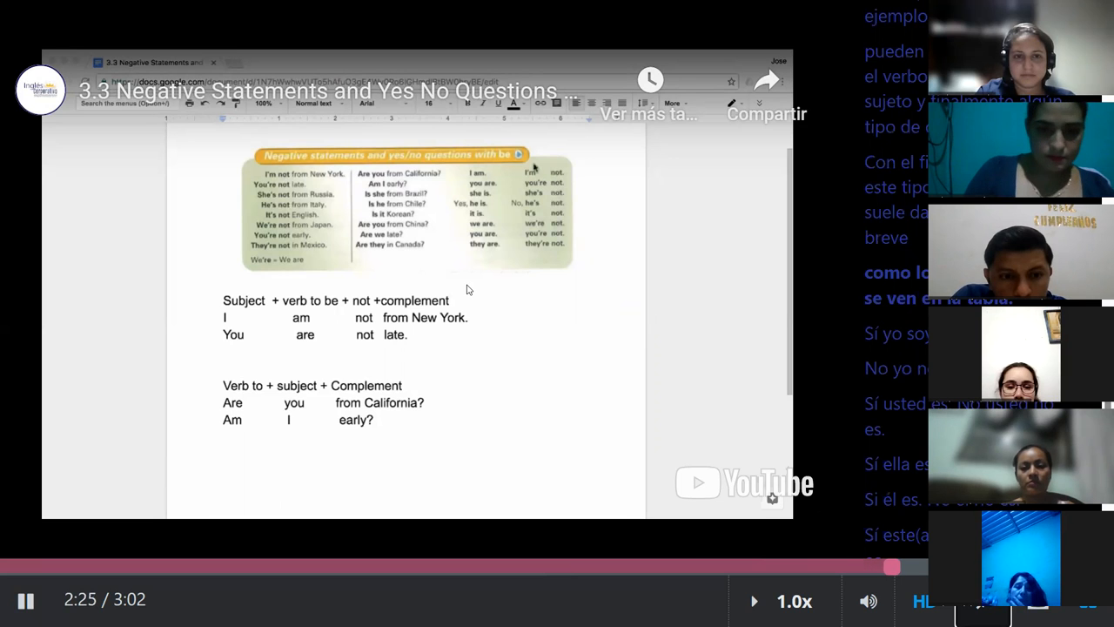
mouse_move(505, 304)
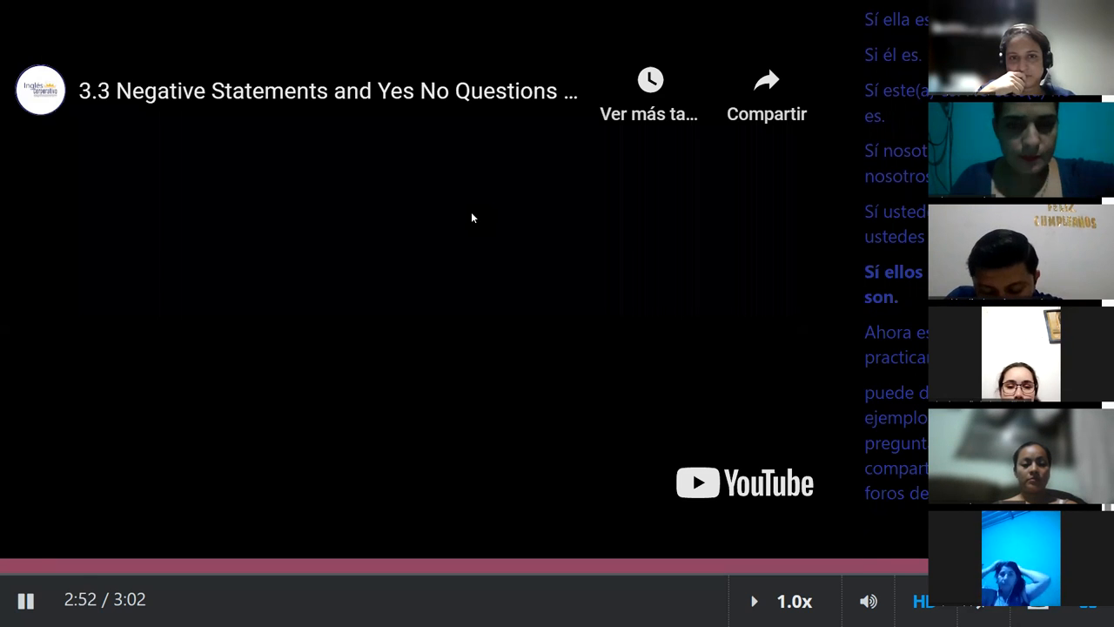
mouse_move(467, 248)
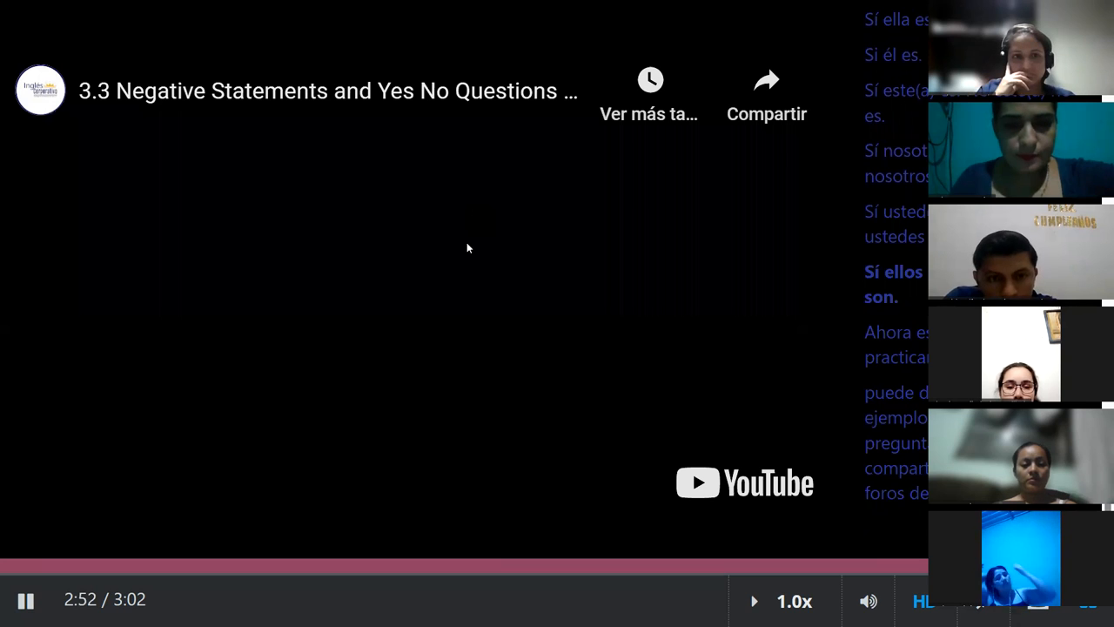
mouse_move(251, 201)
text(sni)
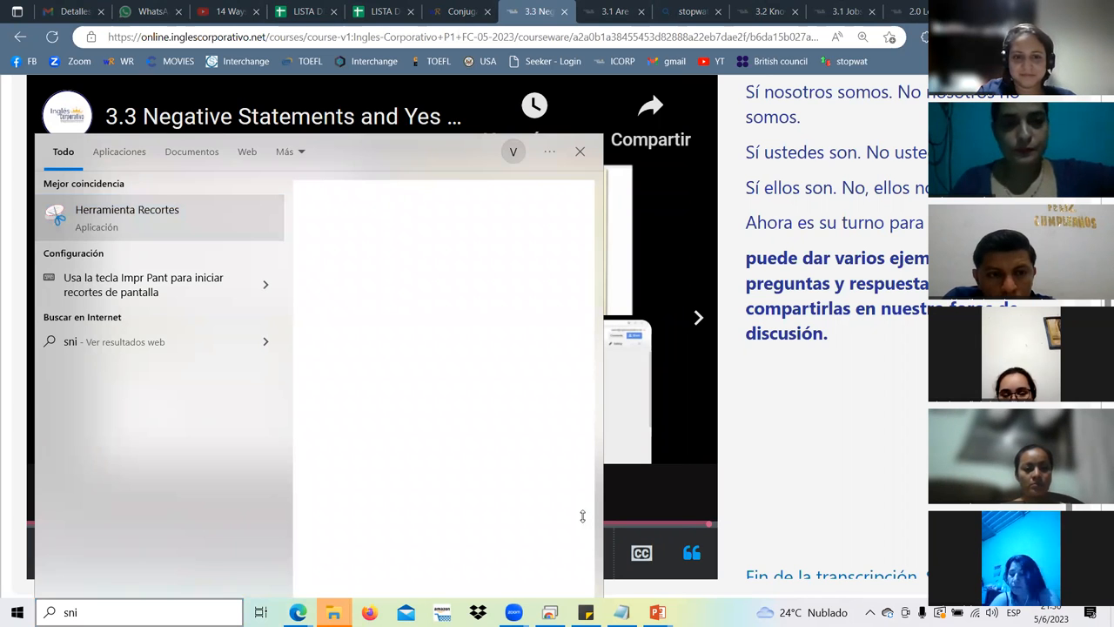
mouse_move(702, 572)
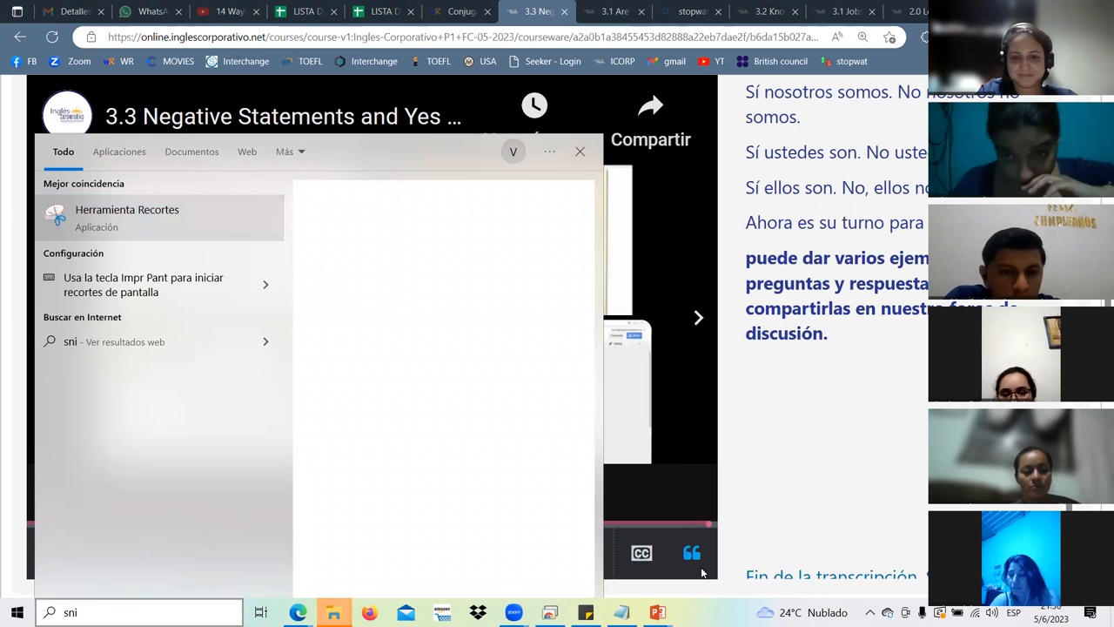
mouse_move(658, 170)
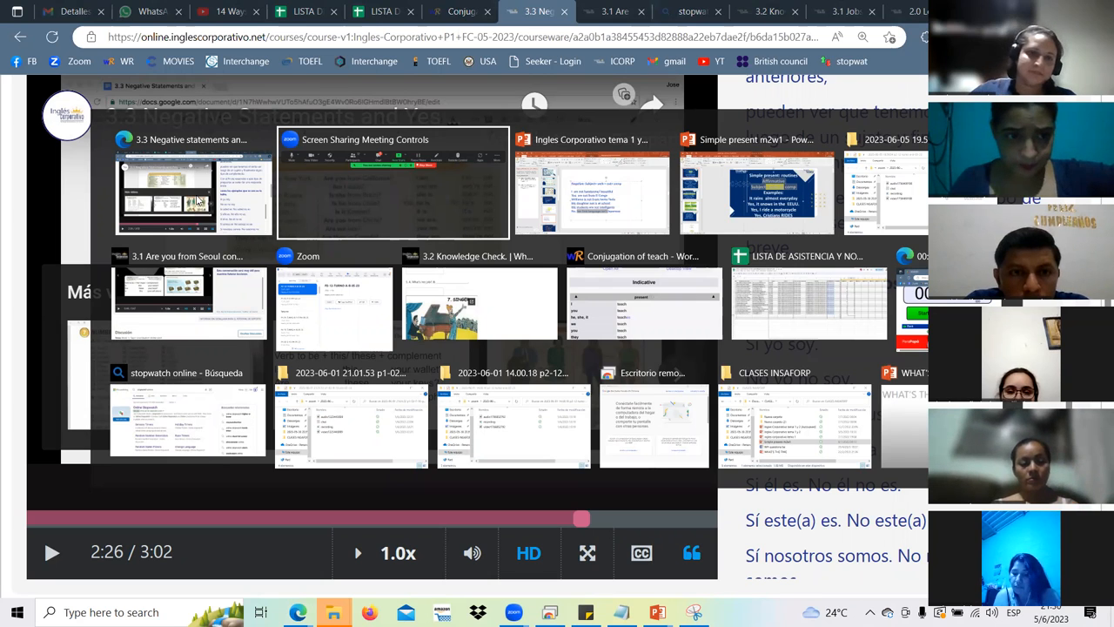
Snip the video's negative statements and yes/no questions table and copy it.
click(194, 191)
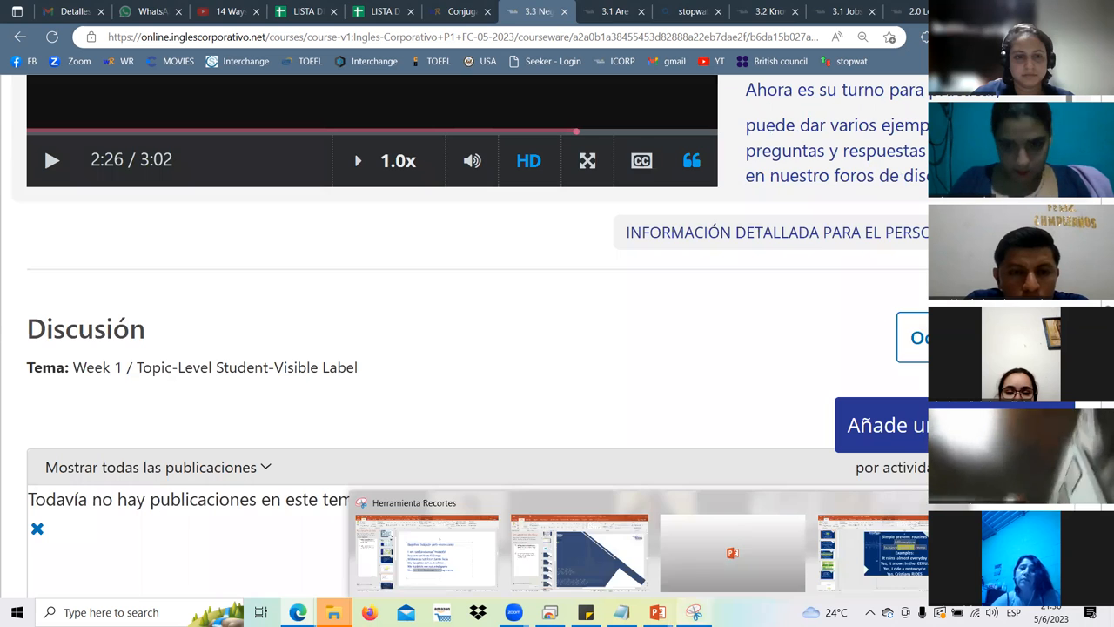
click(693, 608)
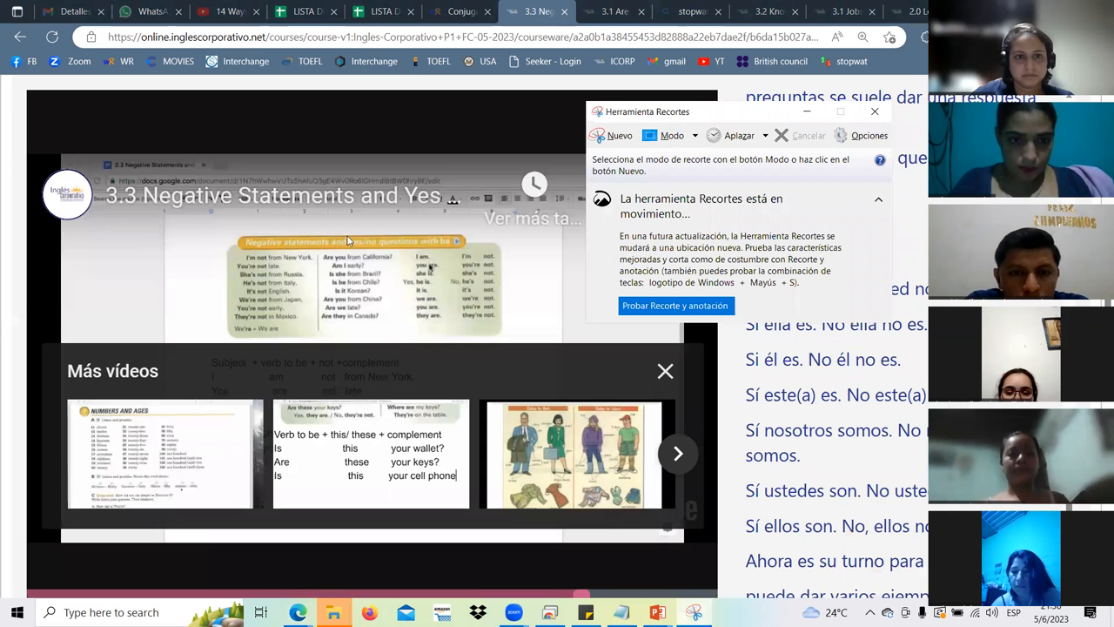
mouse_move(636, 144)
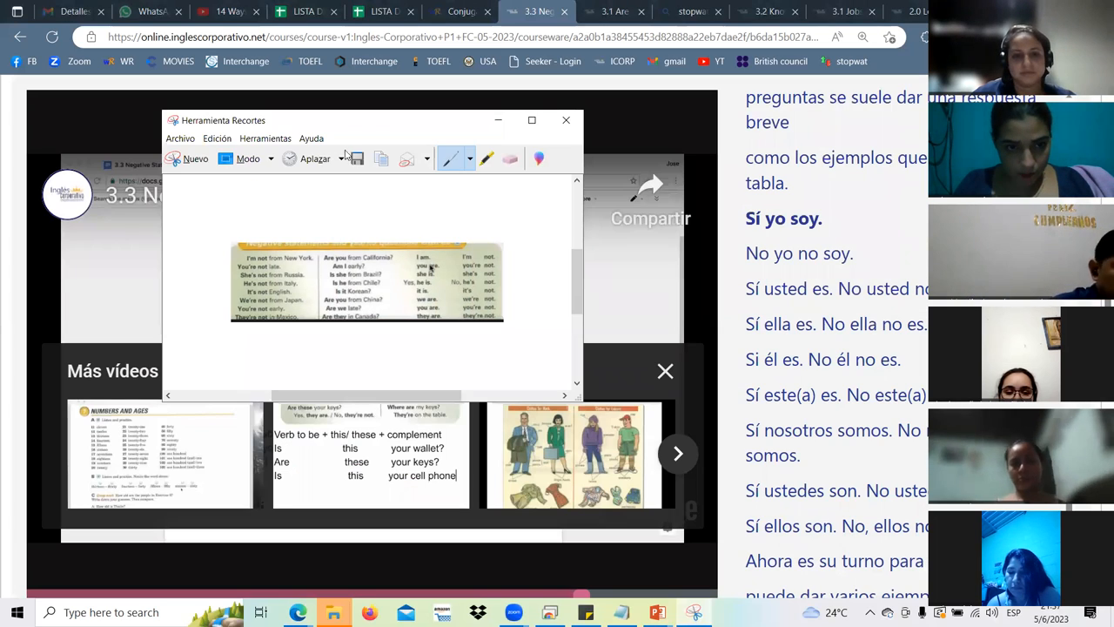
click(566, 120)
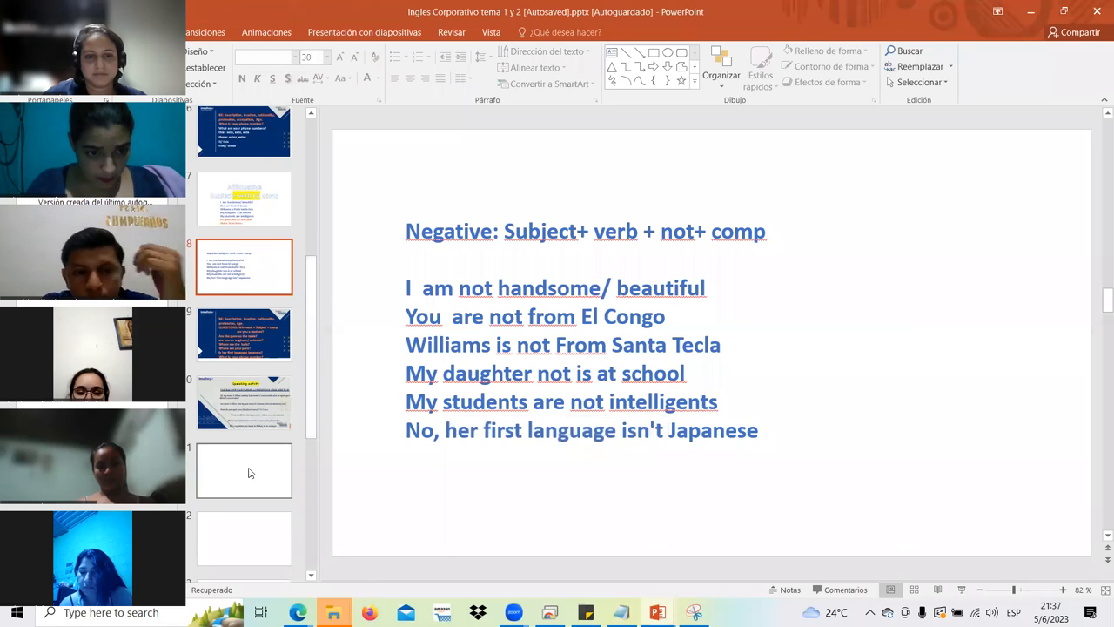
Move through the WH WORDS and Speaking activity slides to the blank last slide.
click(243, 470)
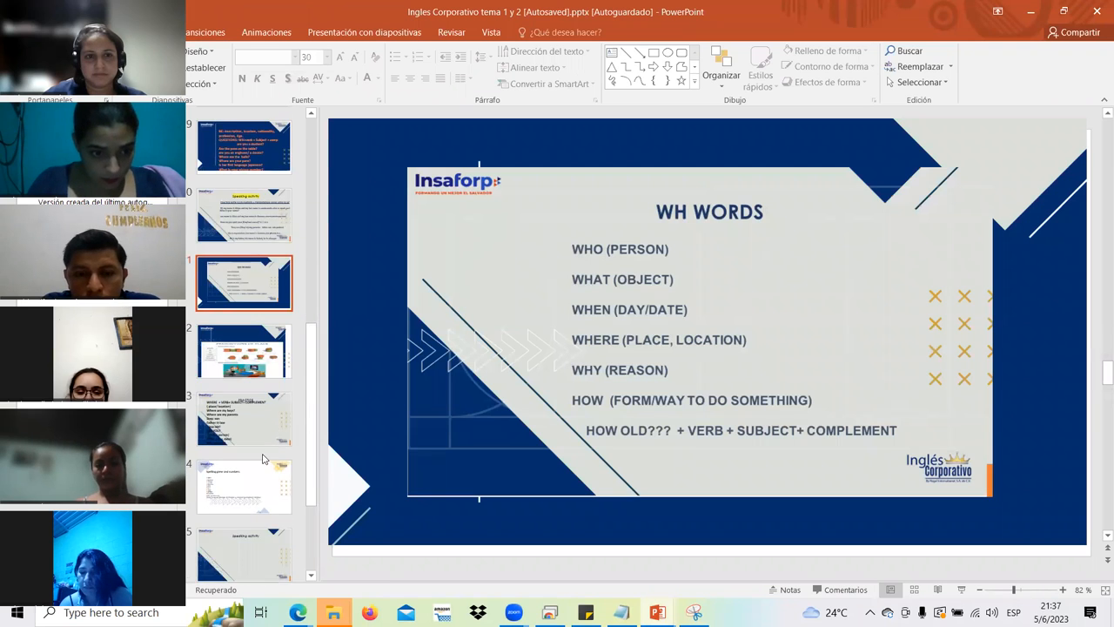
click(263, 410)
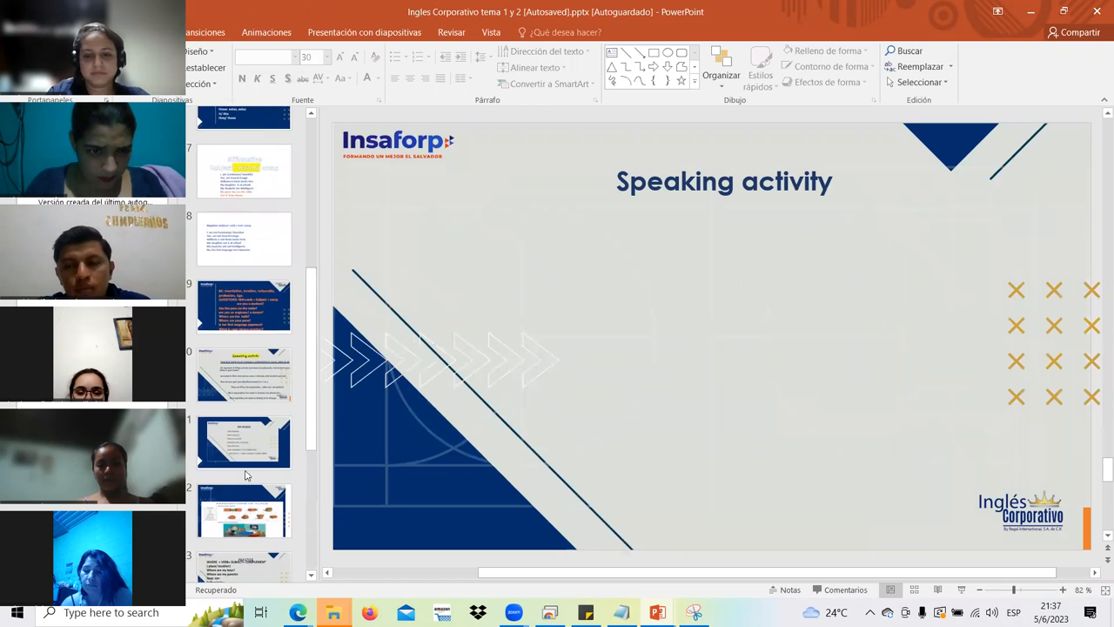
scroll(down, 3)
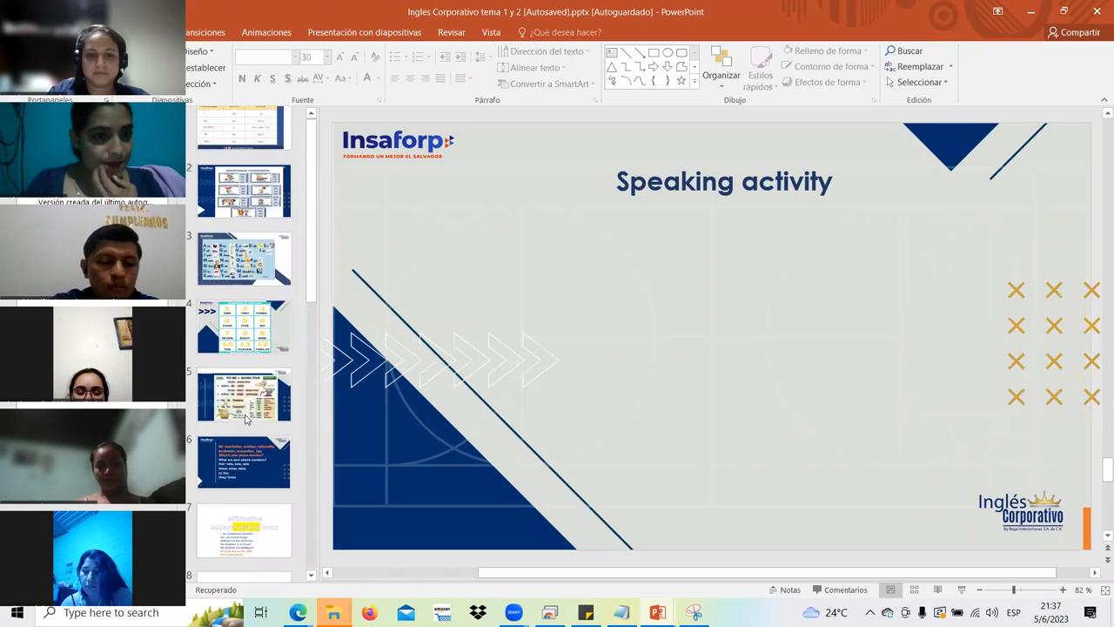
scroll(down, 3)
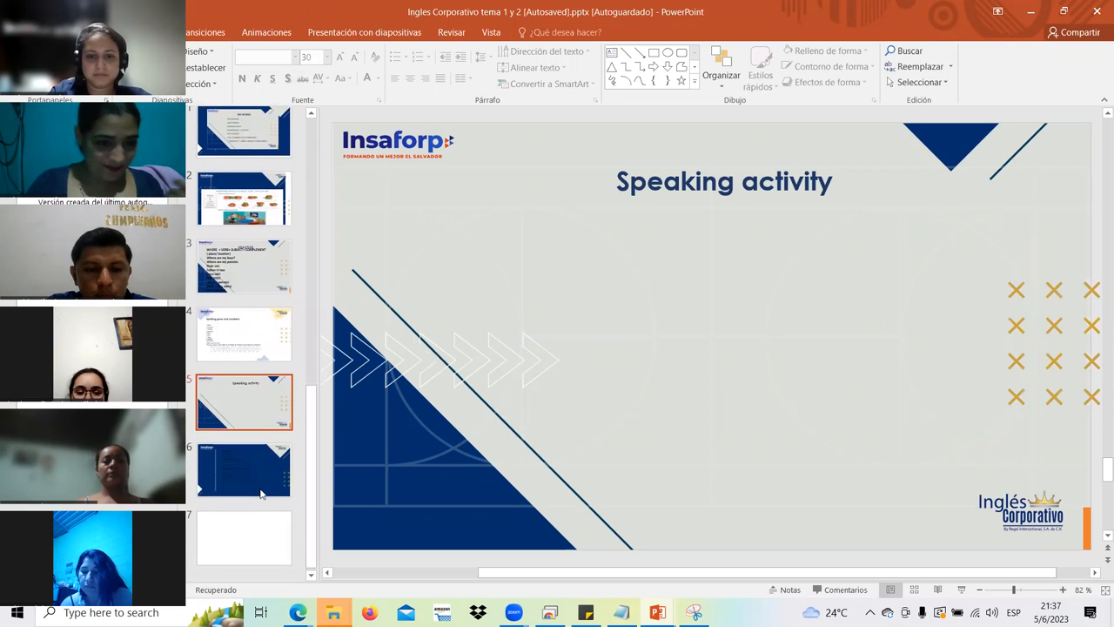
click(246, 537)
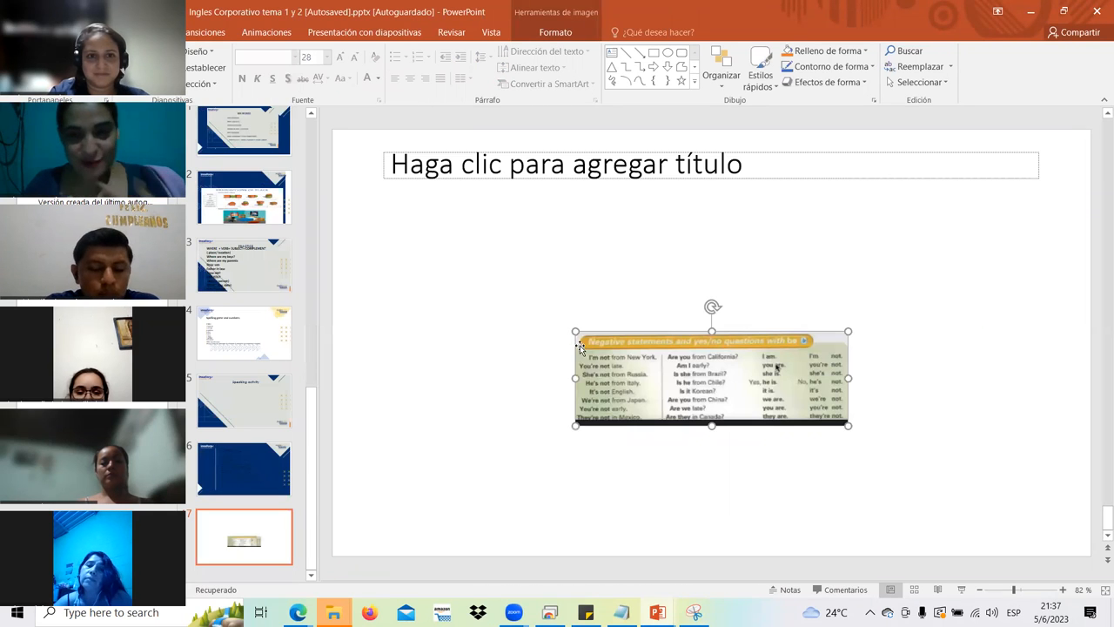
mouse_move(861, 345)
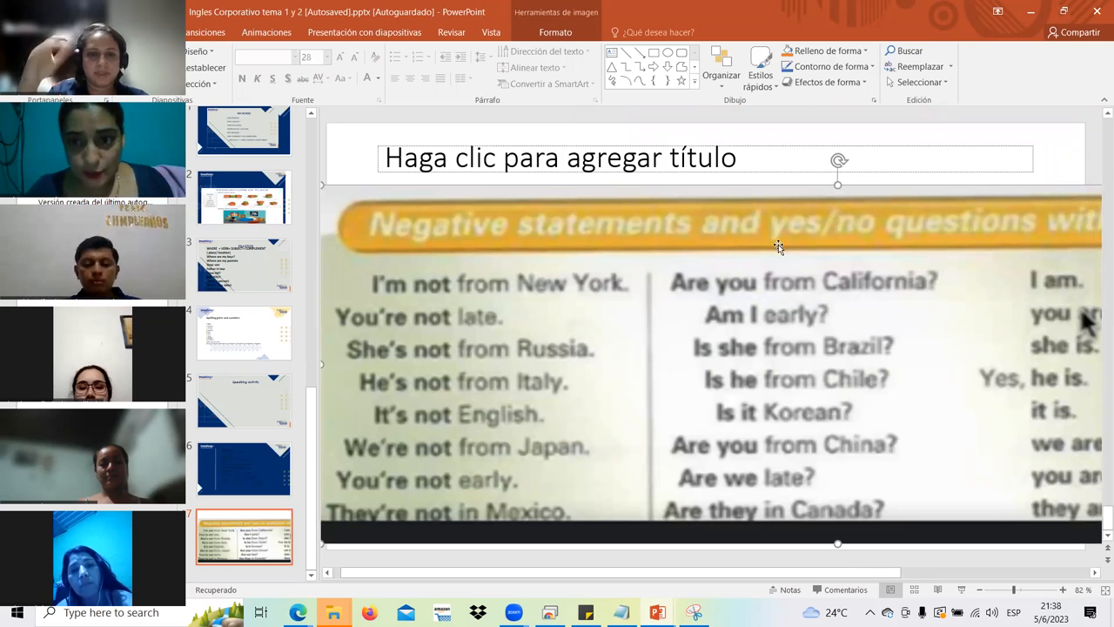
mouse_move(692, 376)
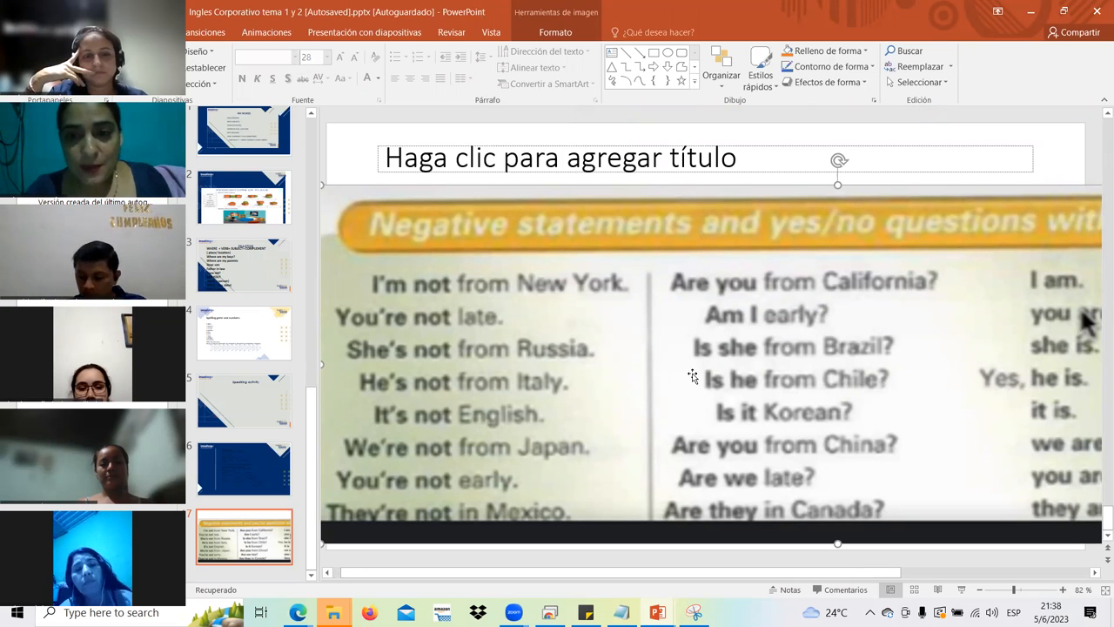
mouse_move(471, 188)
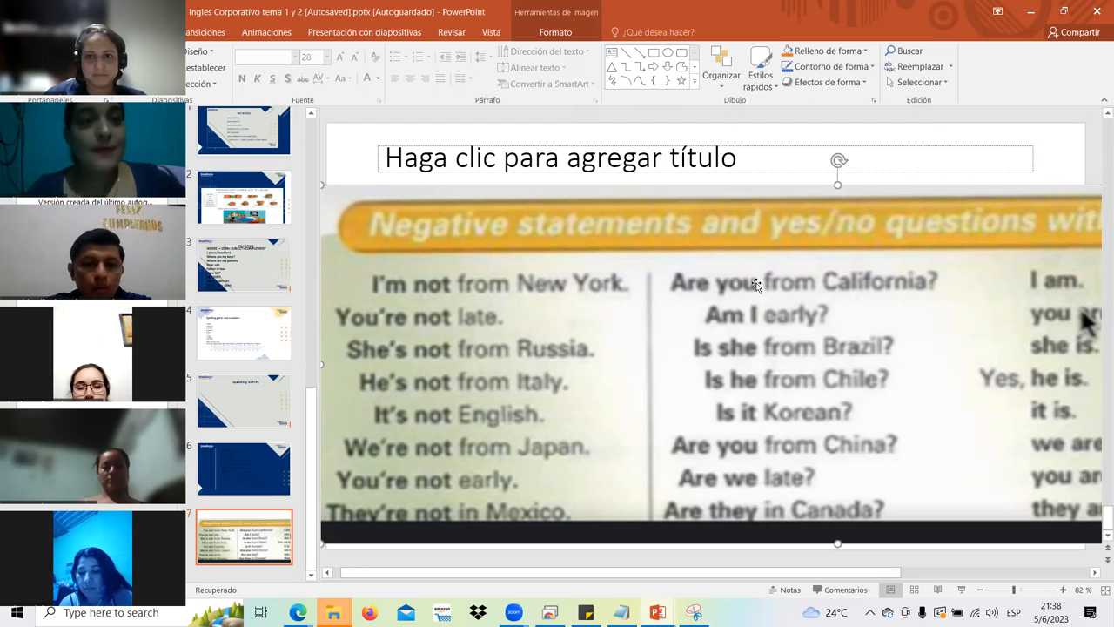
mouse_move(847, 344)
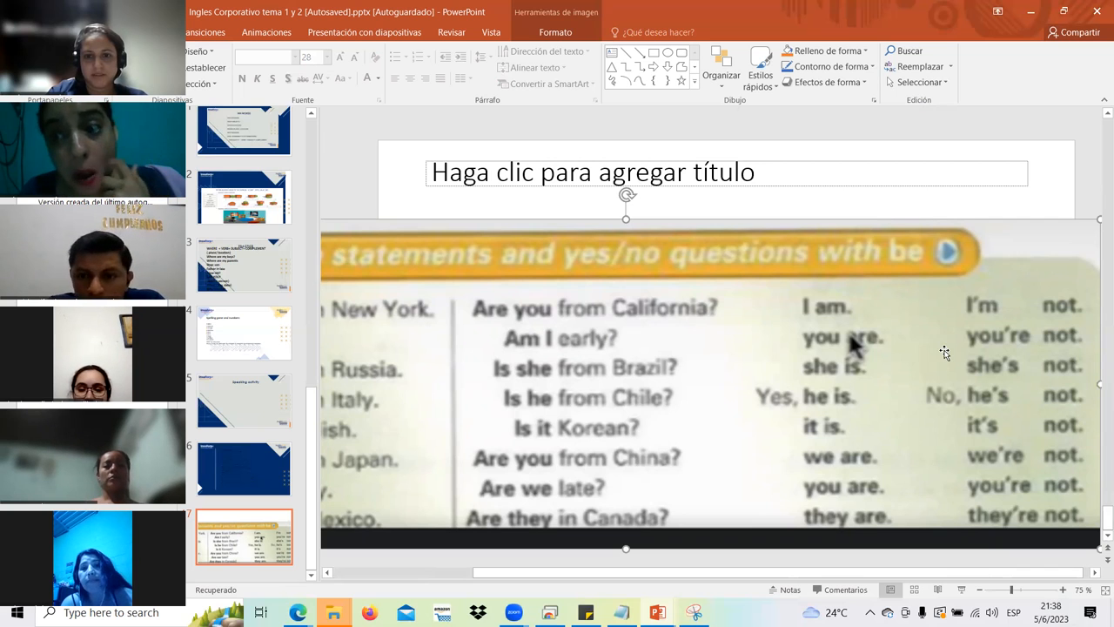
mouse_move(984, 387)
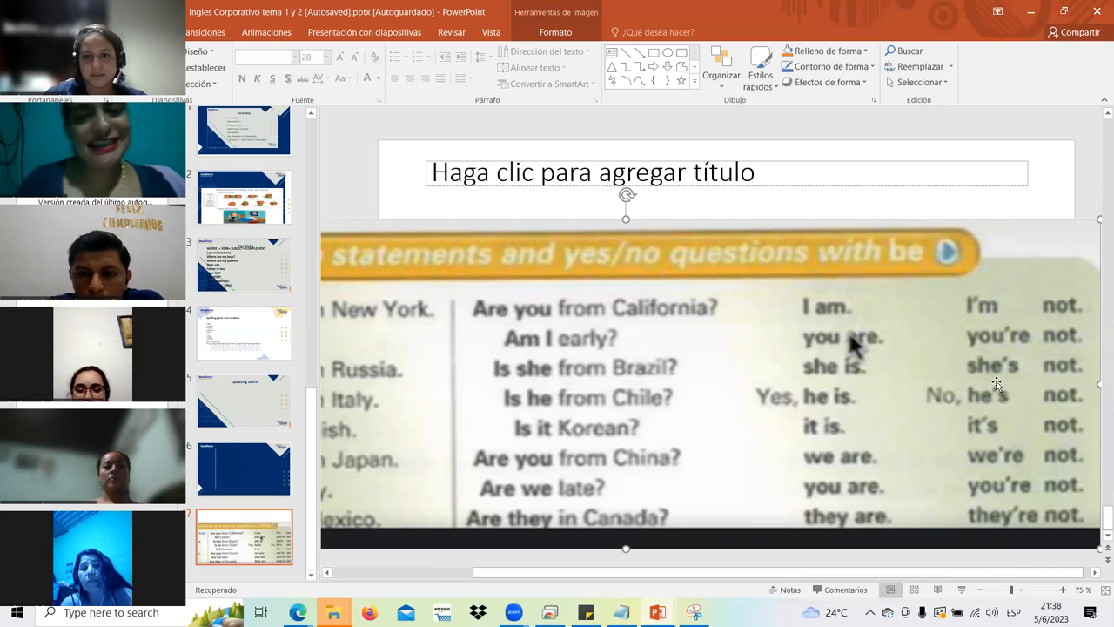
mouse_move(988, 463)
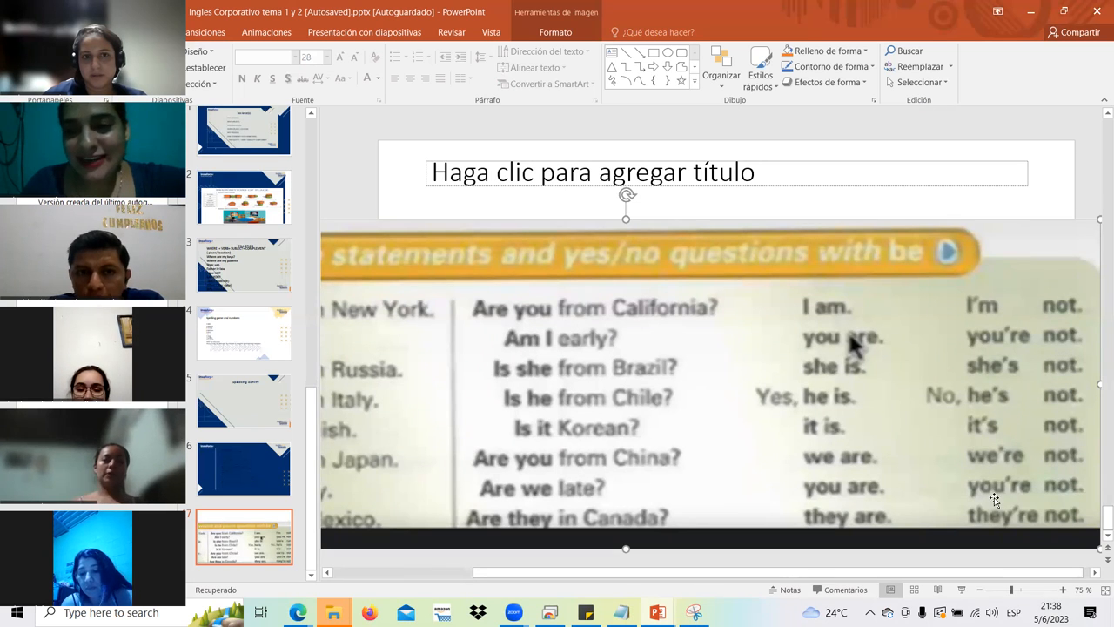
mouse_move(1007, 403)
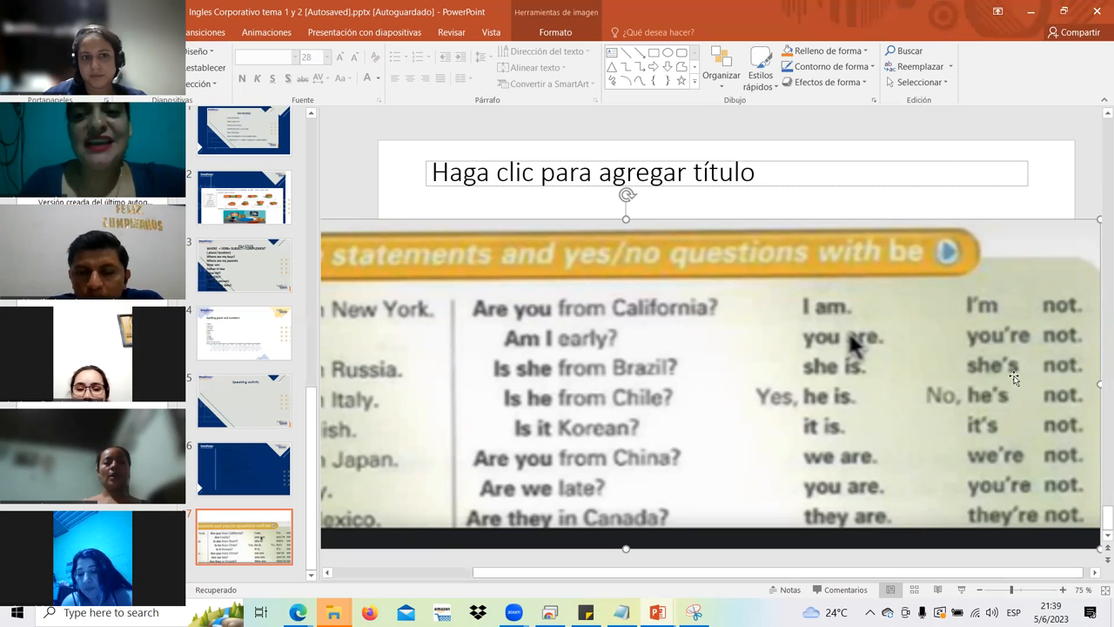
mouse_move(1031, 515)
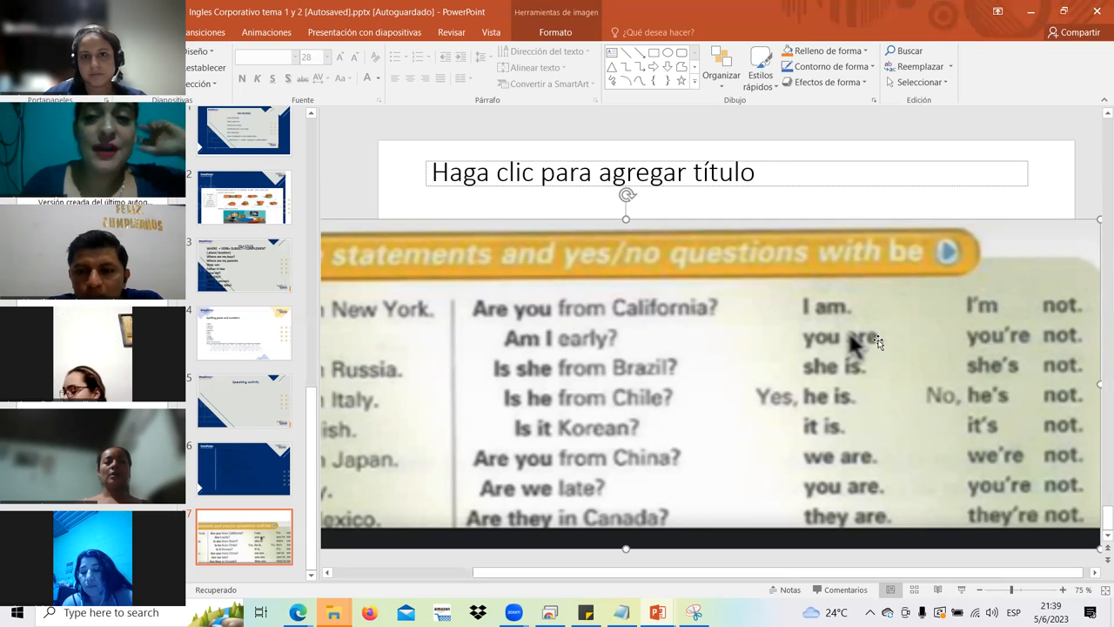
mouse_move(951, 355)
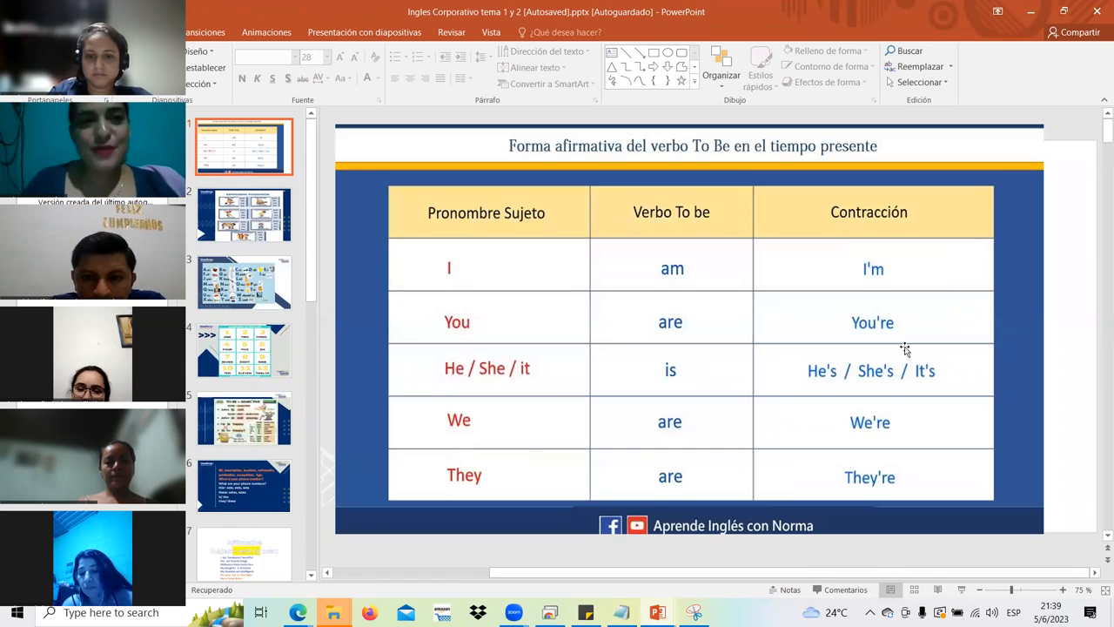
mouse_move(896, 437)
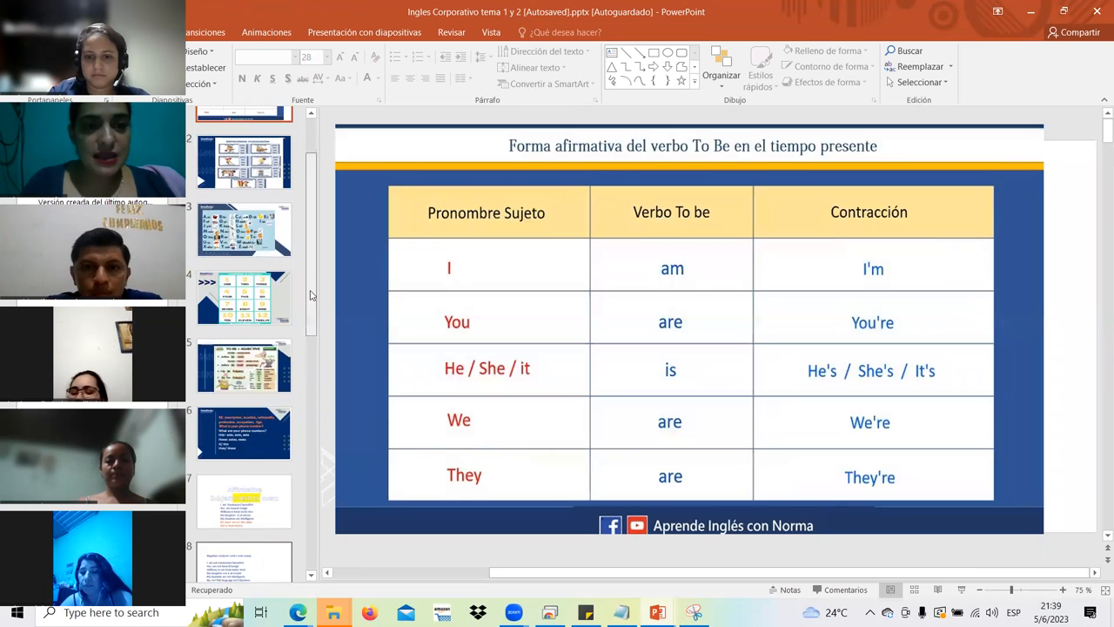
Scroll down through the PowerPoint slide thumbnails.
scroll(down, 3)
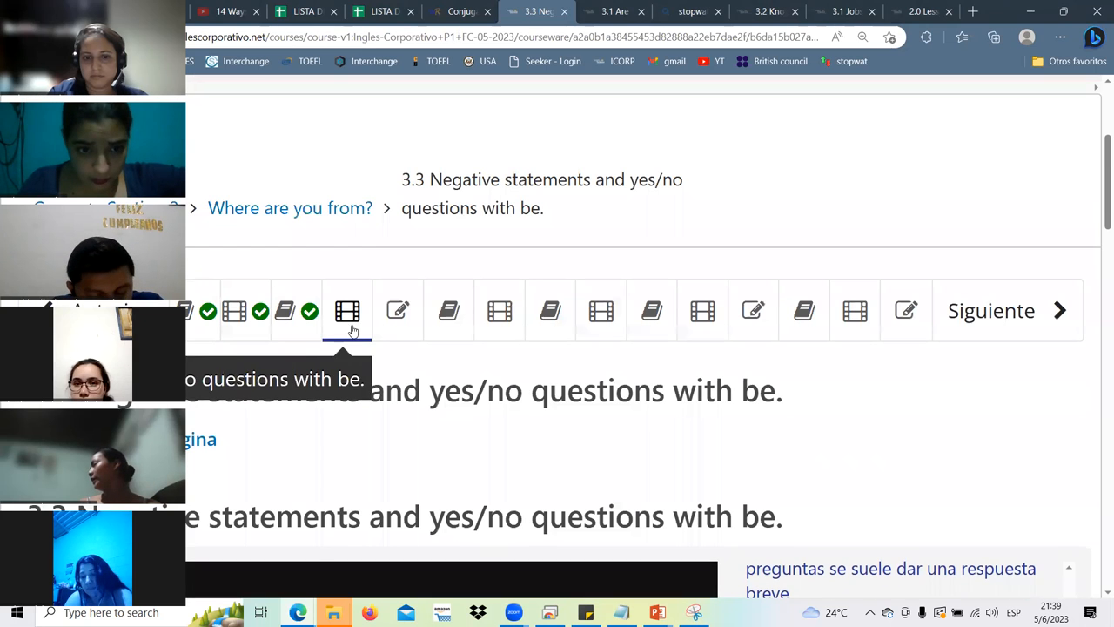
mouse_move(397, 310)
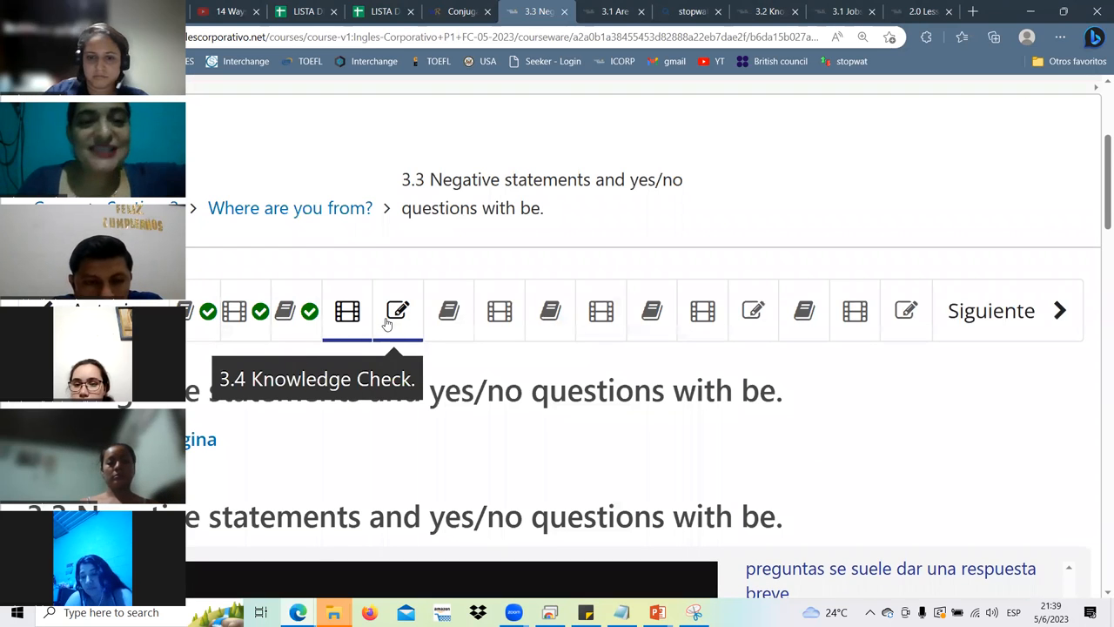
click(398, 311)
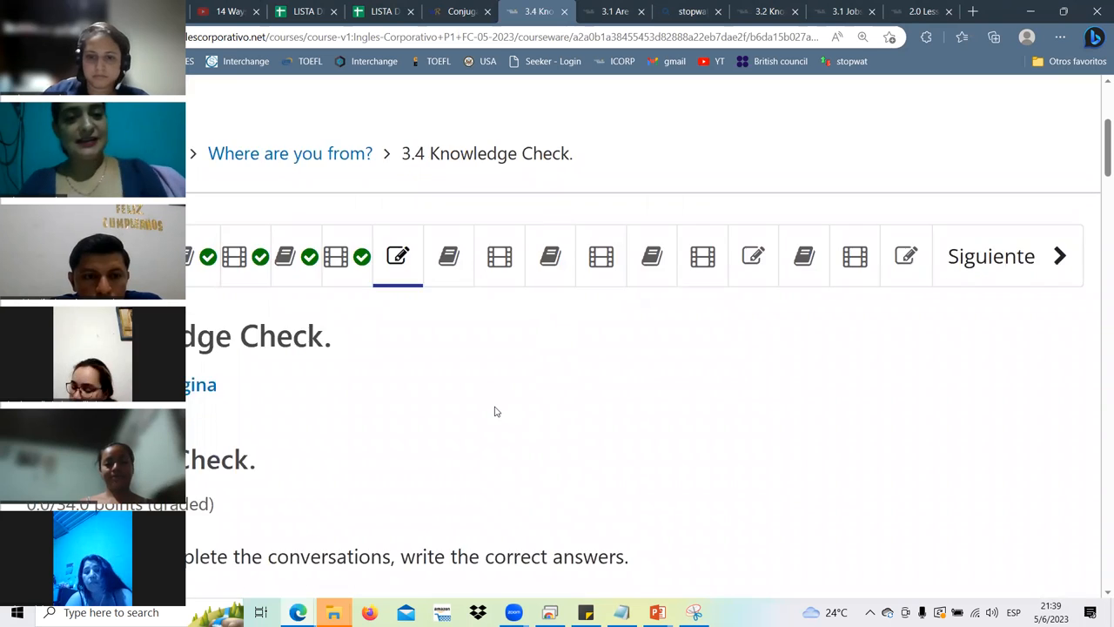
scroll(down, 3)
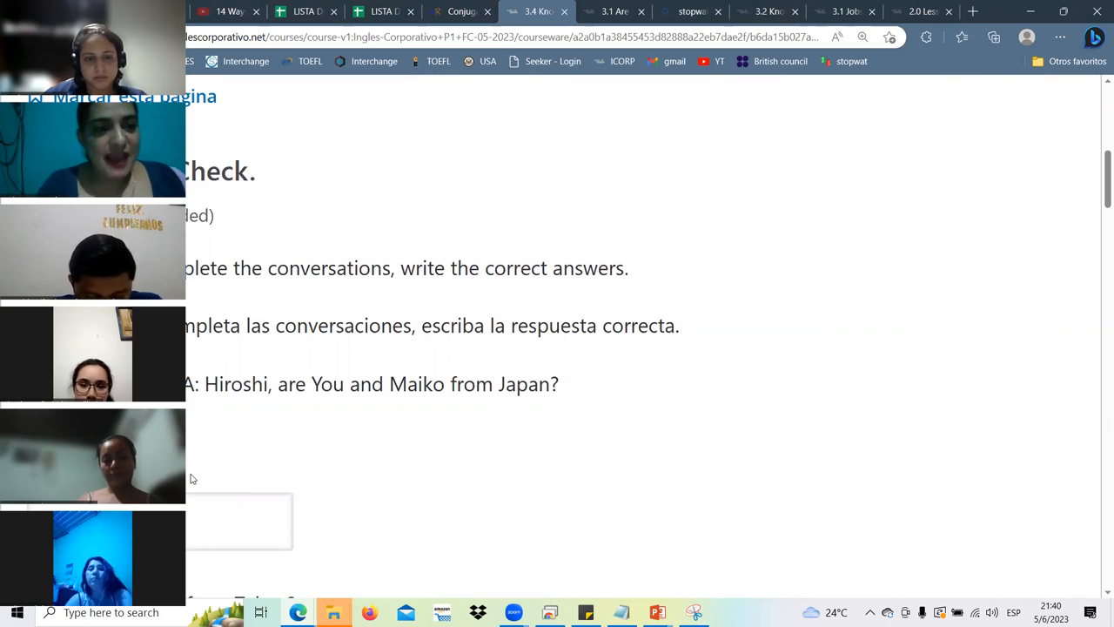
mouse_move(424, 396)
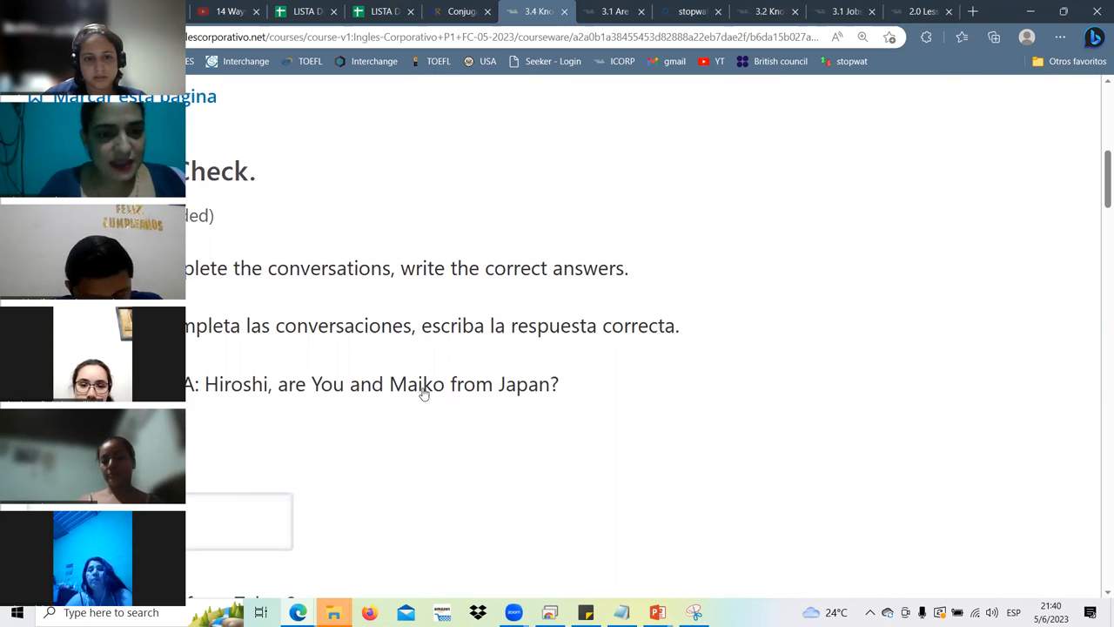
mouse_move(445, 384)
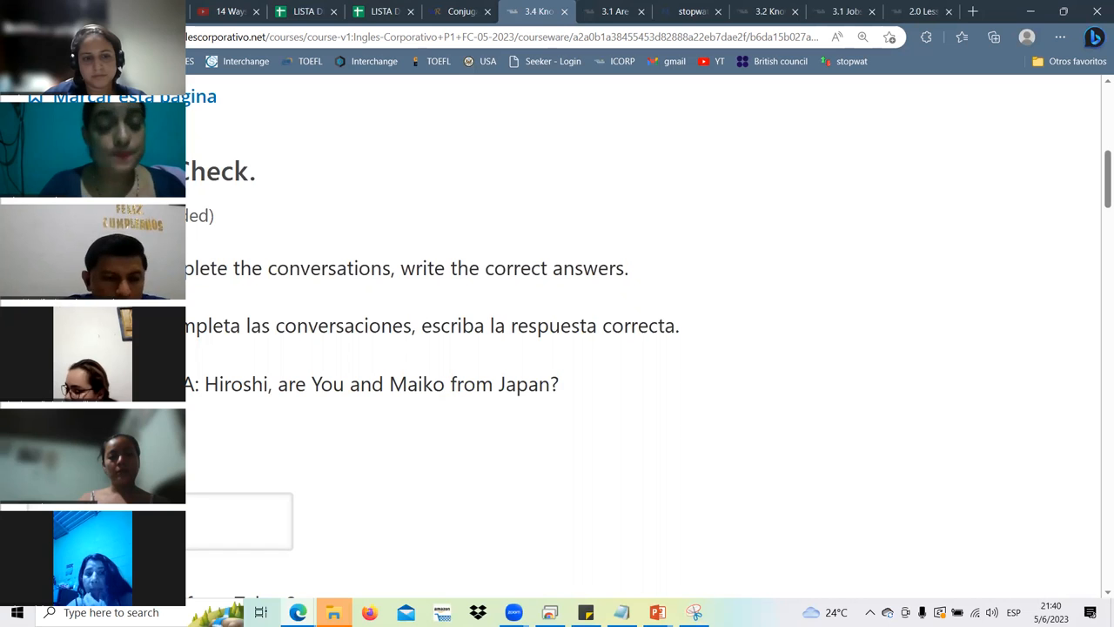
mouse_move(203, 460)
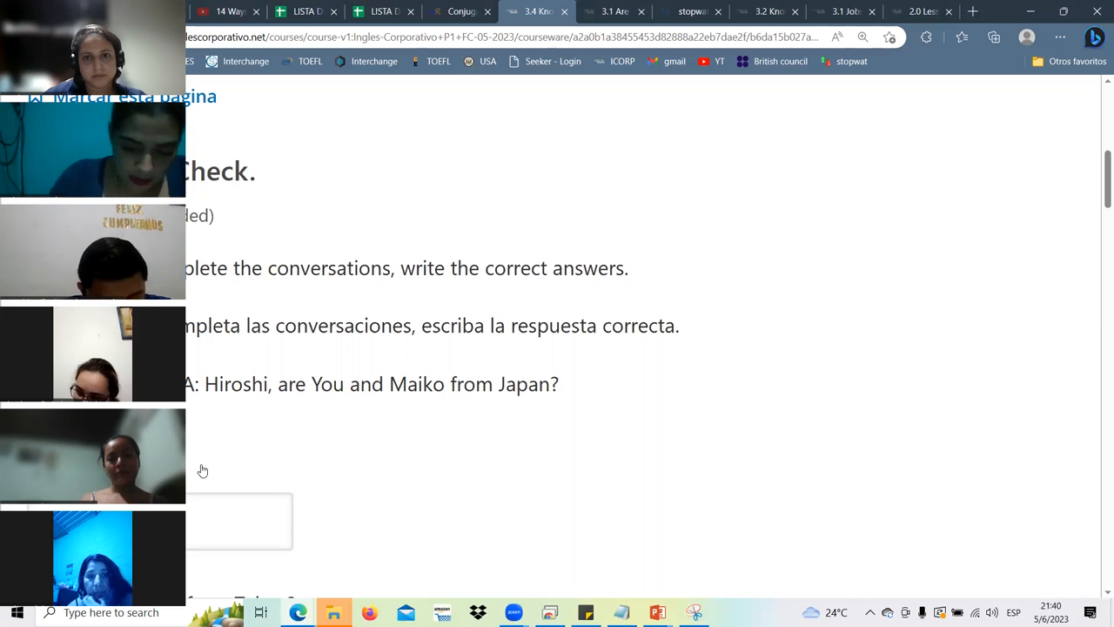
click(243, 523)
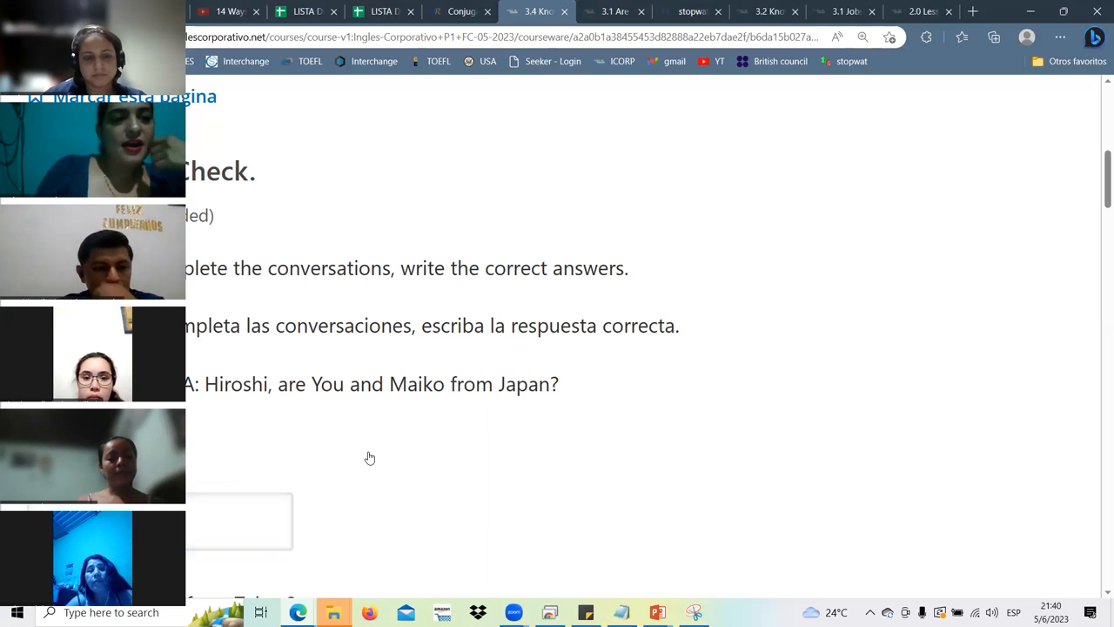
scroll(down, 3)
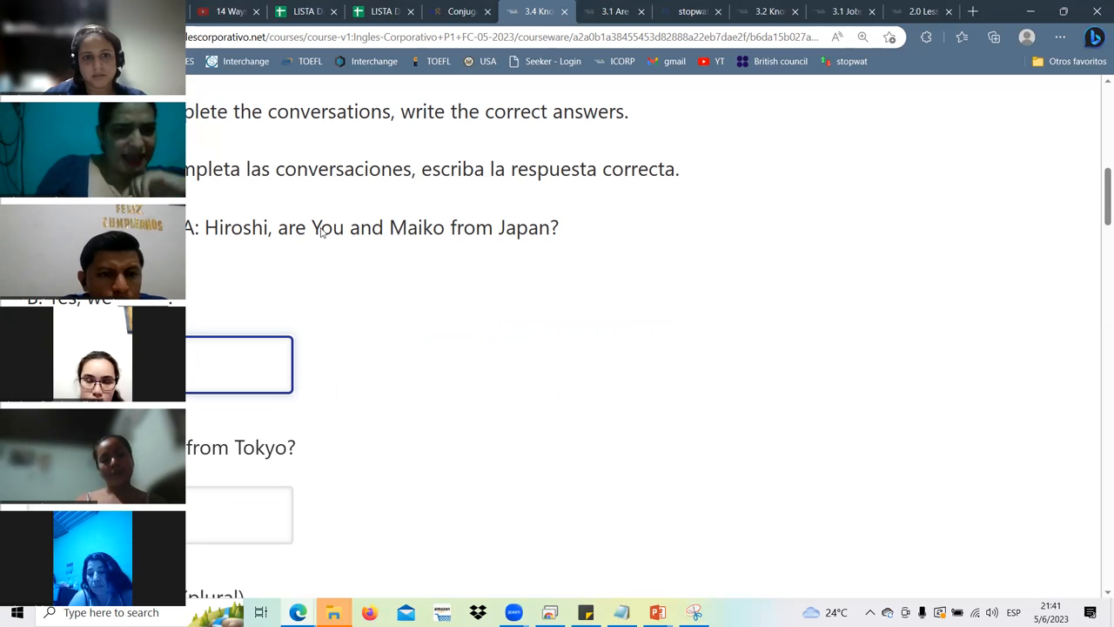
Enter 'are' in the first blank and start the '___ you from Tokyo?' blank.
text(are)
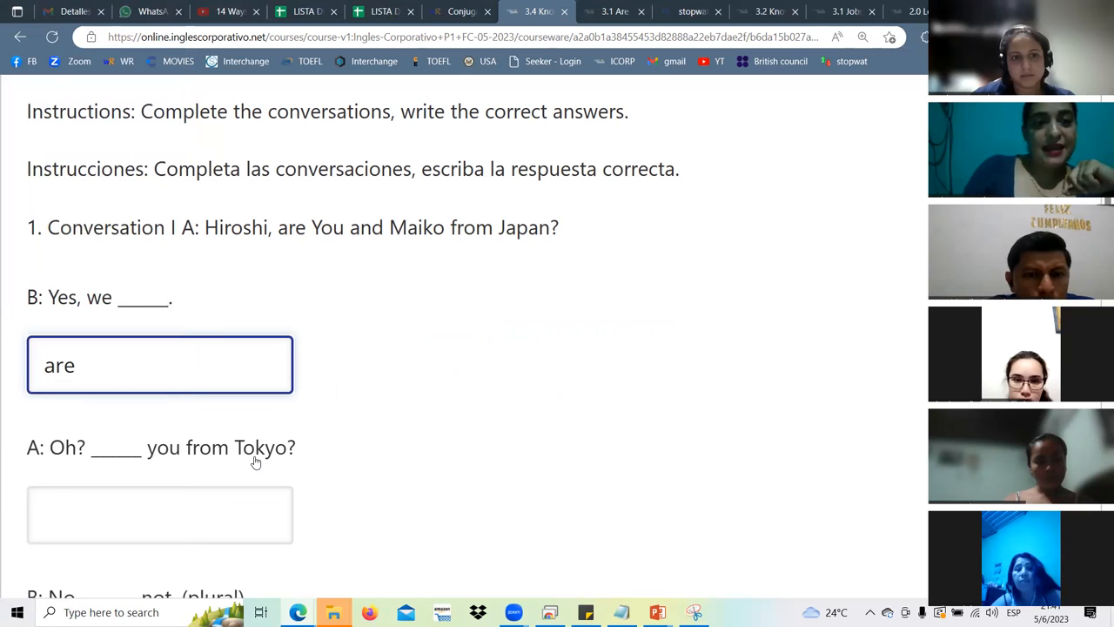
double_click(259, 447)
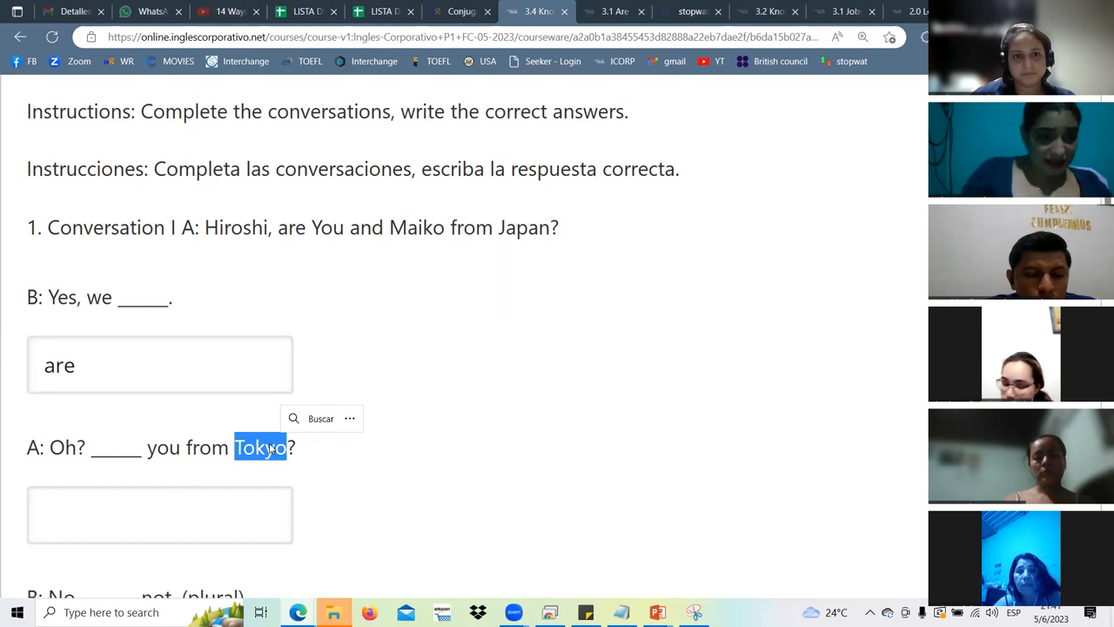
click(160, 514)
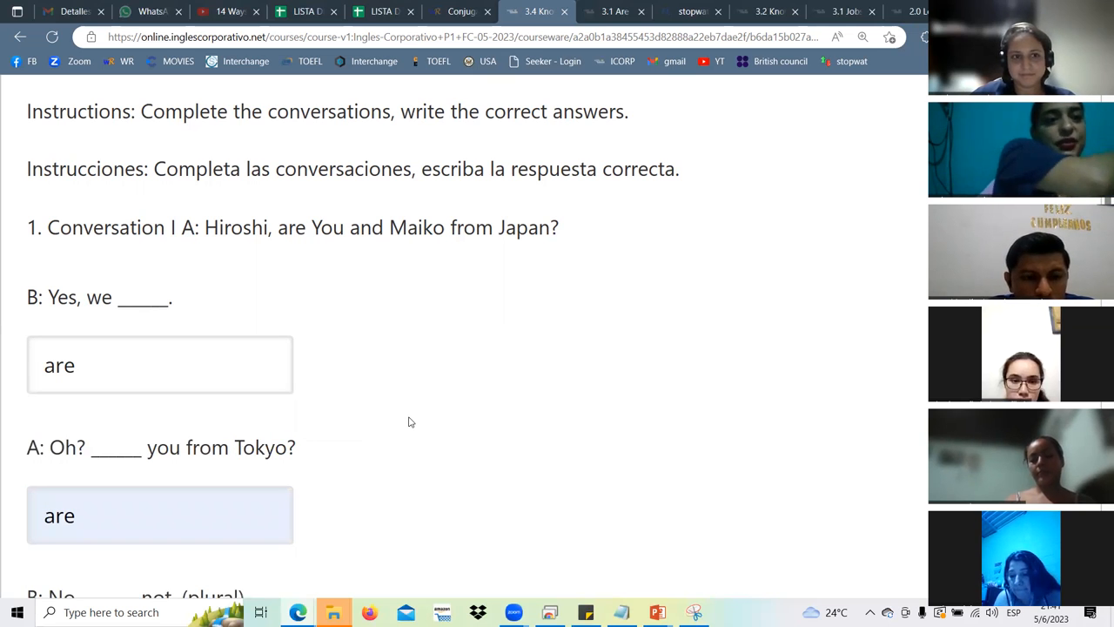
mouse_move(385, 440)
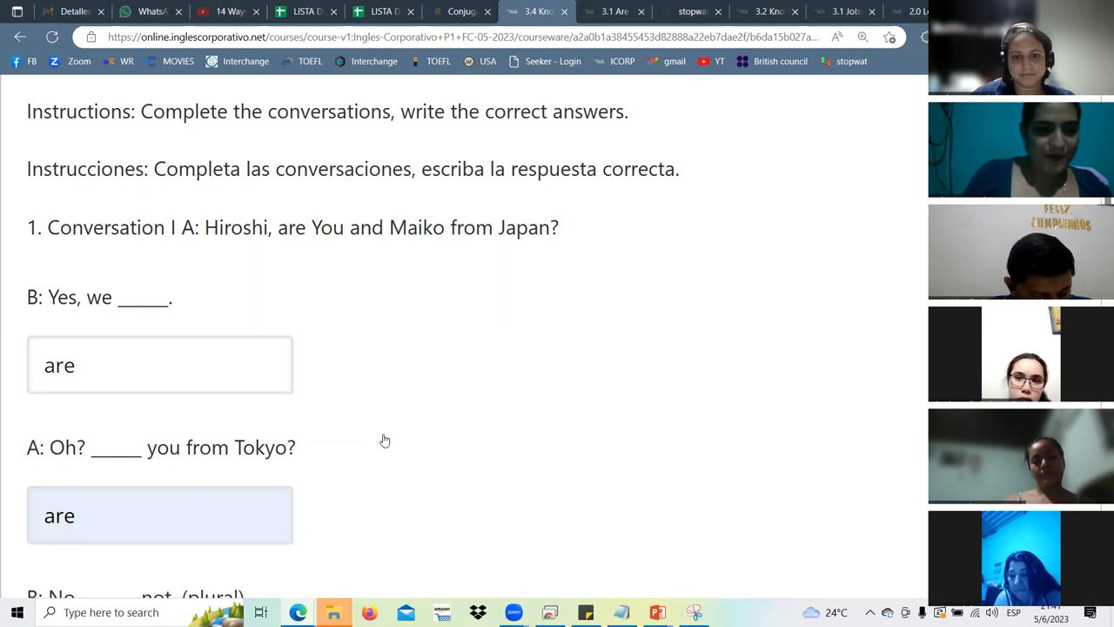
scroll(down, 3)
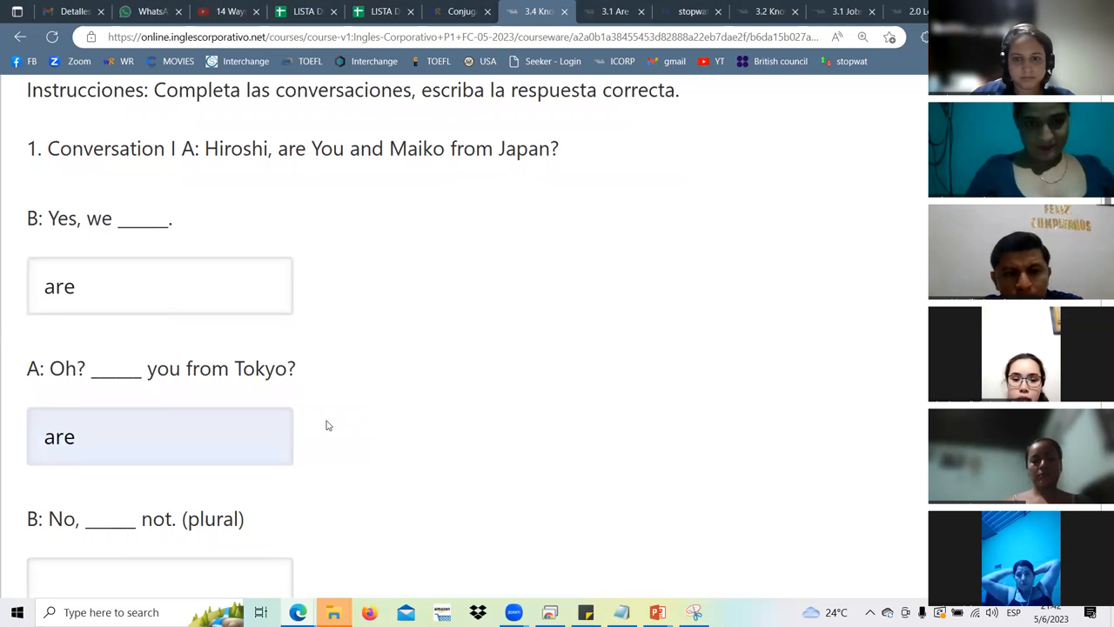
mouse_move(514, 57)
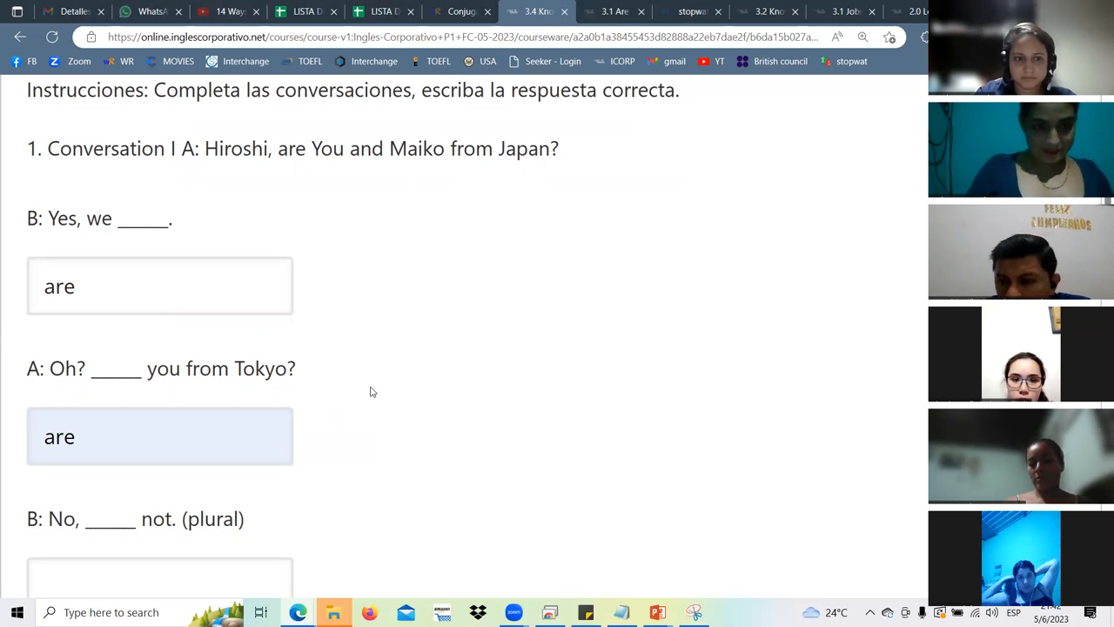
mouse_move(234, 477)
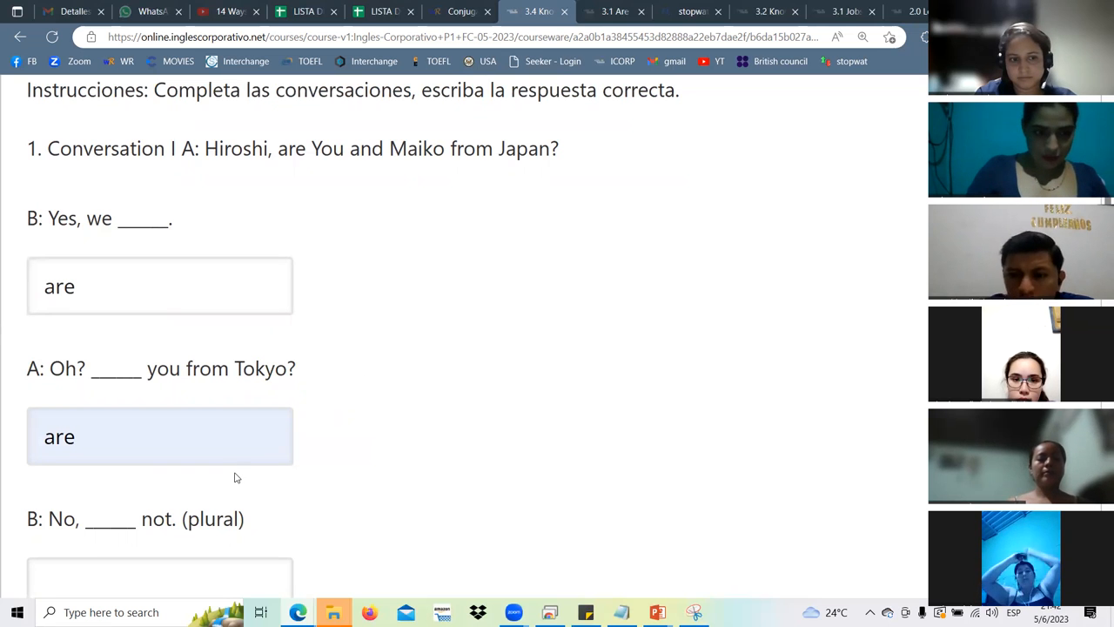
scroll(down, 3)
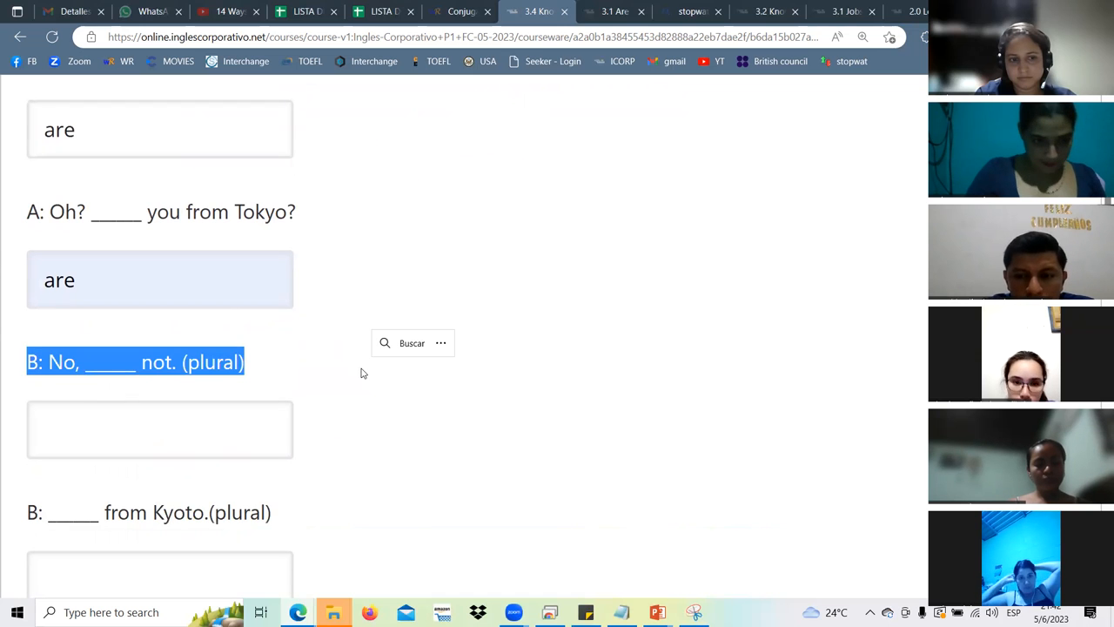
click(160, 429)
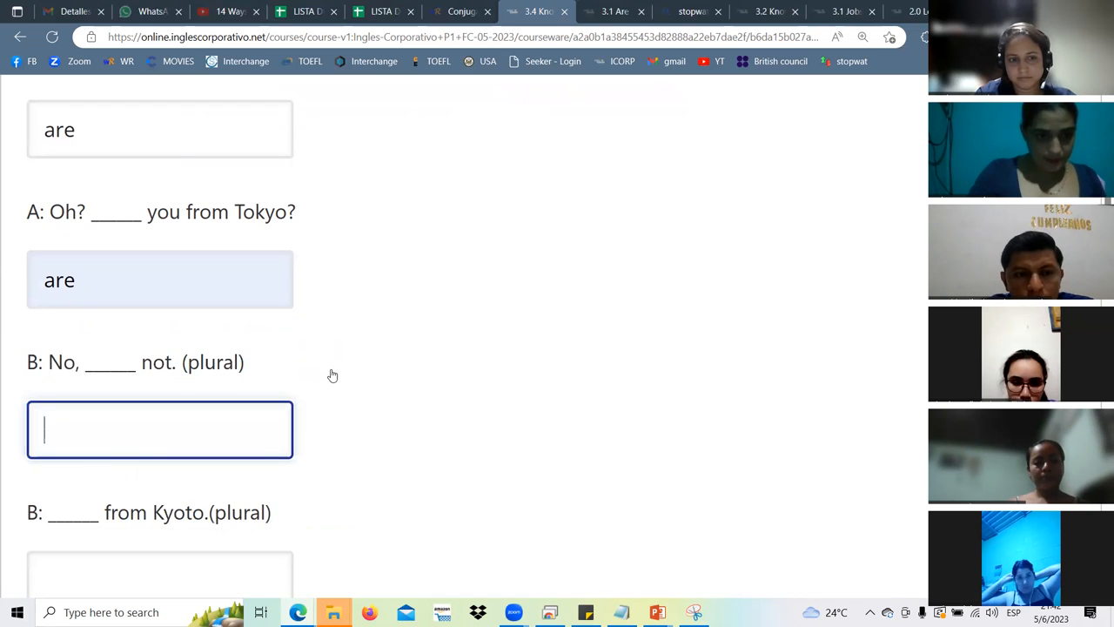
mouse_move(335, 385)
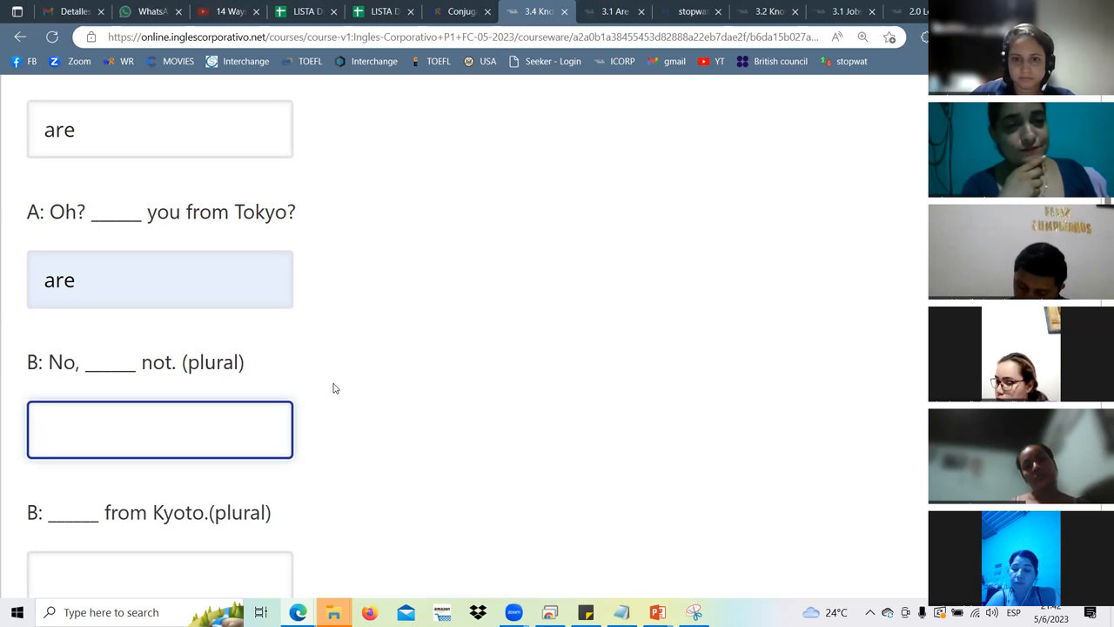
click(160, 429)
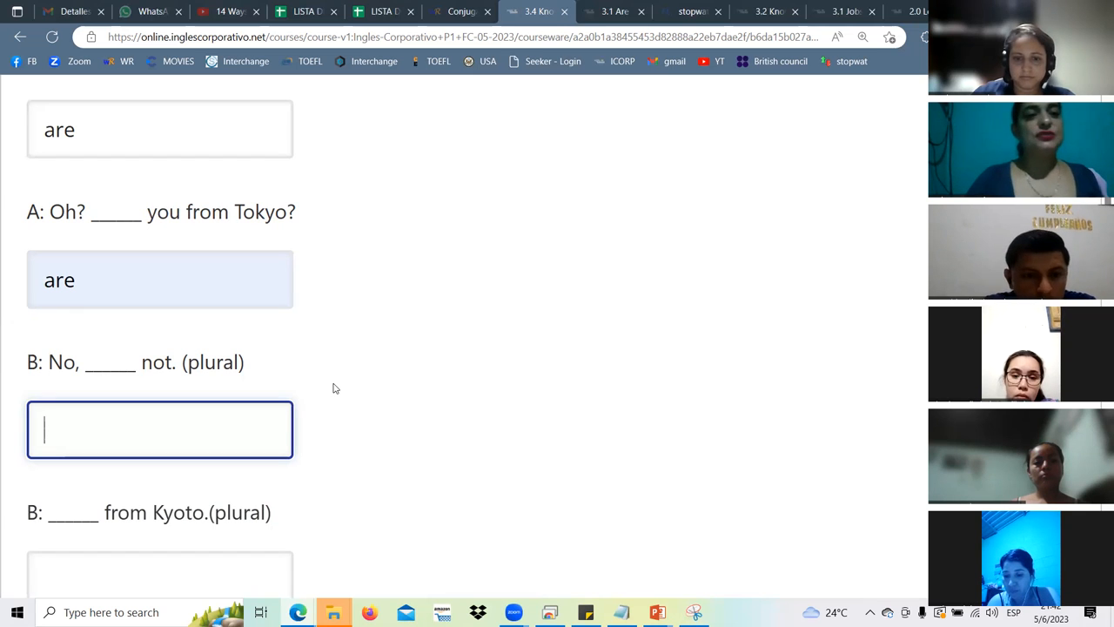
scroll(up, 3)
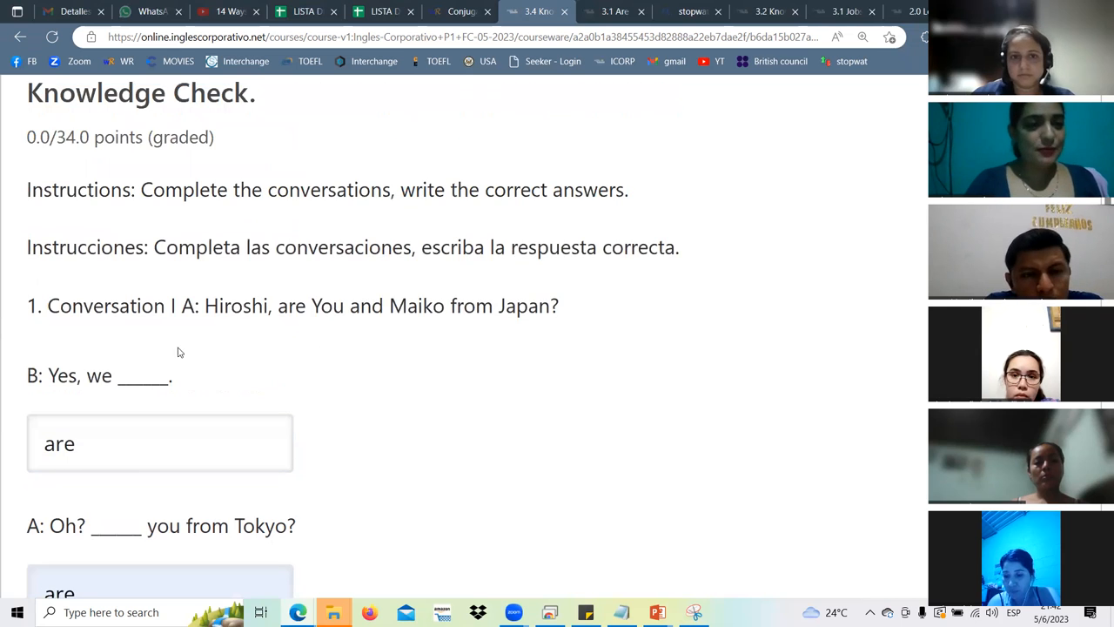
drag(295, 306, 383, 305)
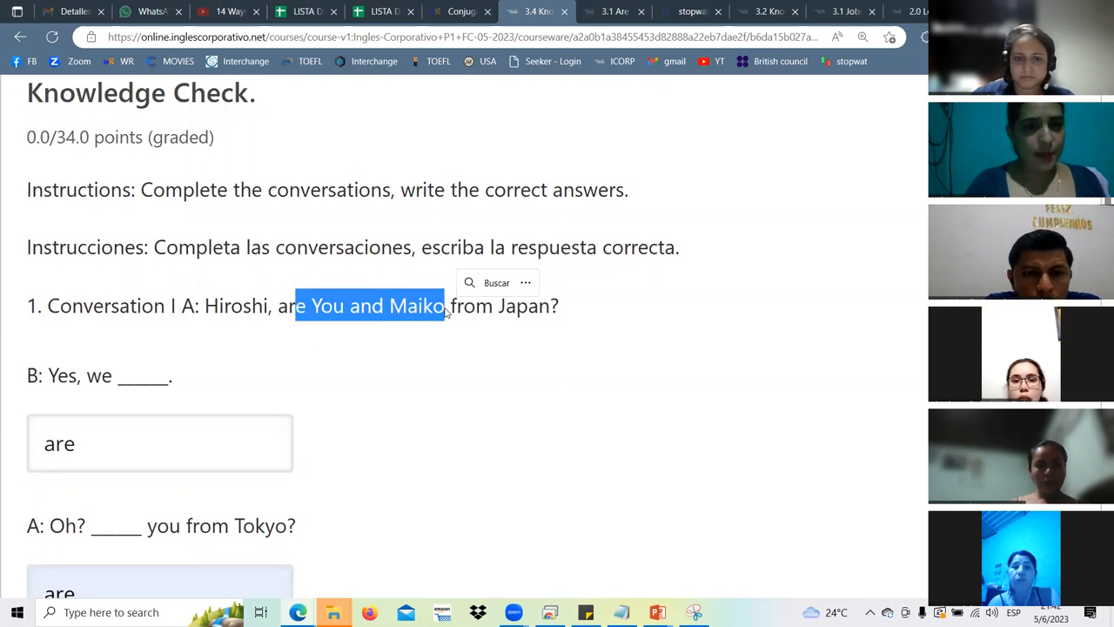
scroll(down, 3)
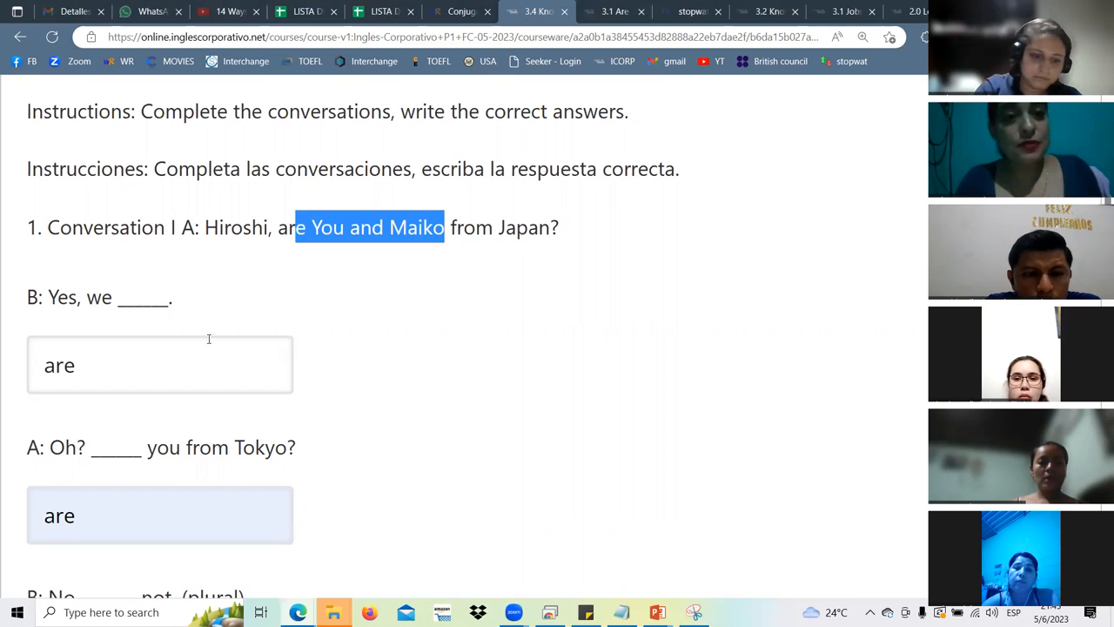
scroll(down, 3)
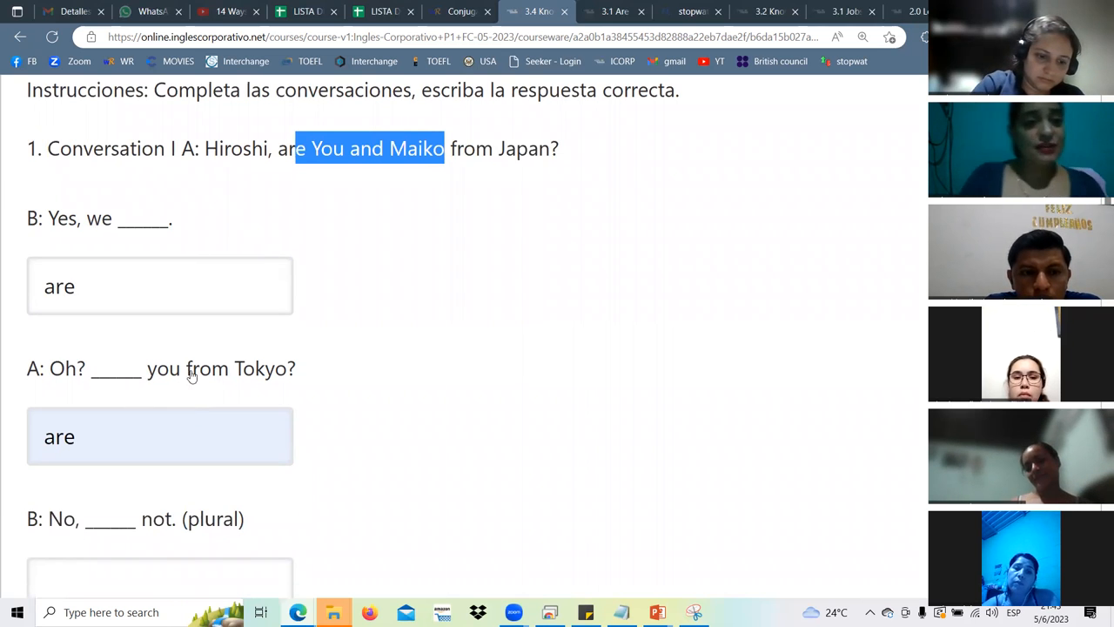
mouse_move(266, 377)
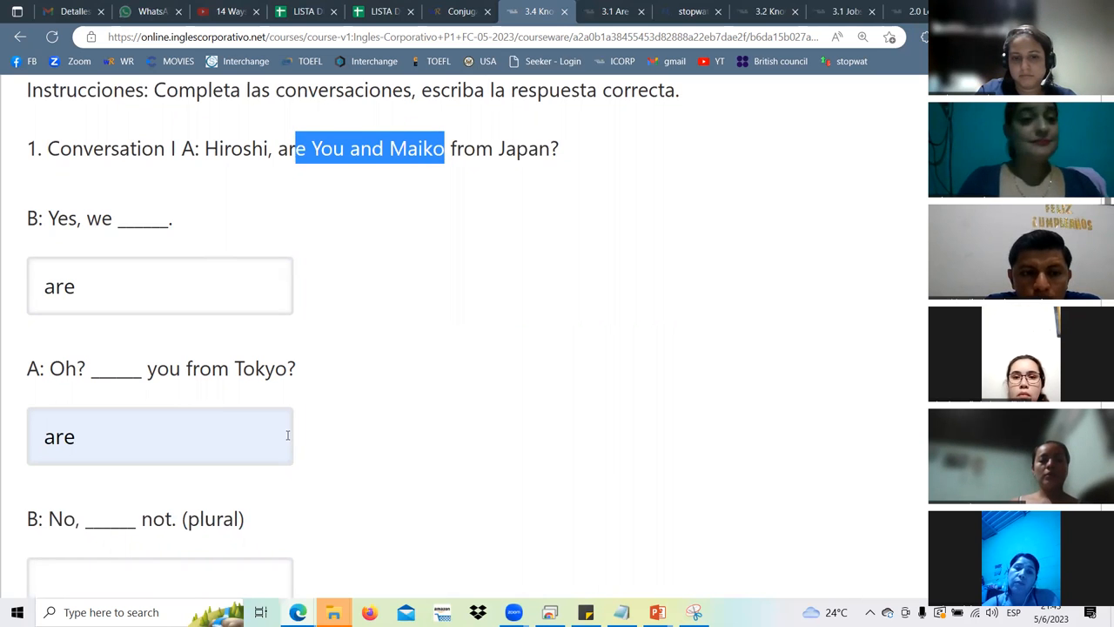
scroll(down, 3)
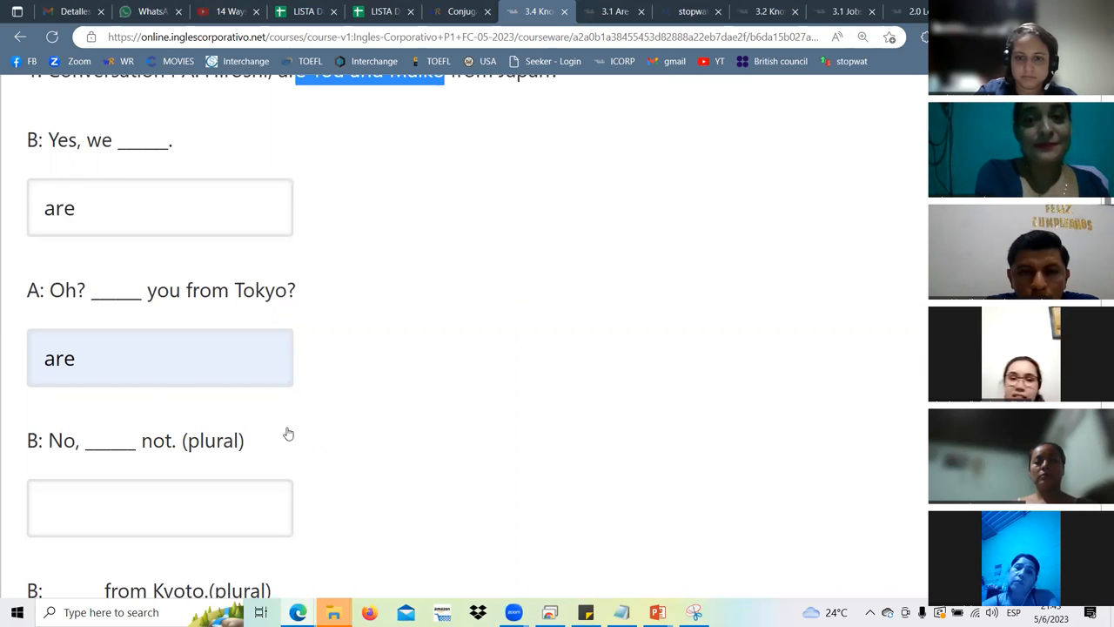
Fill both plural Conversation 1 blanks with 'we are' and scroll toward Conversation II.
click(160, 507)
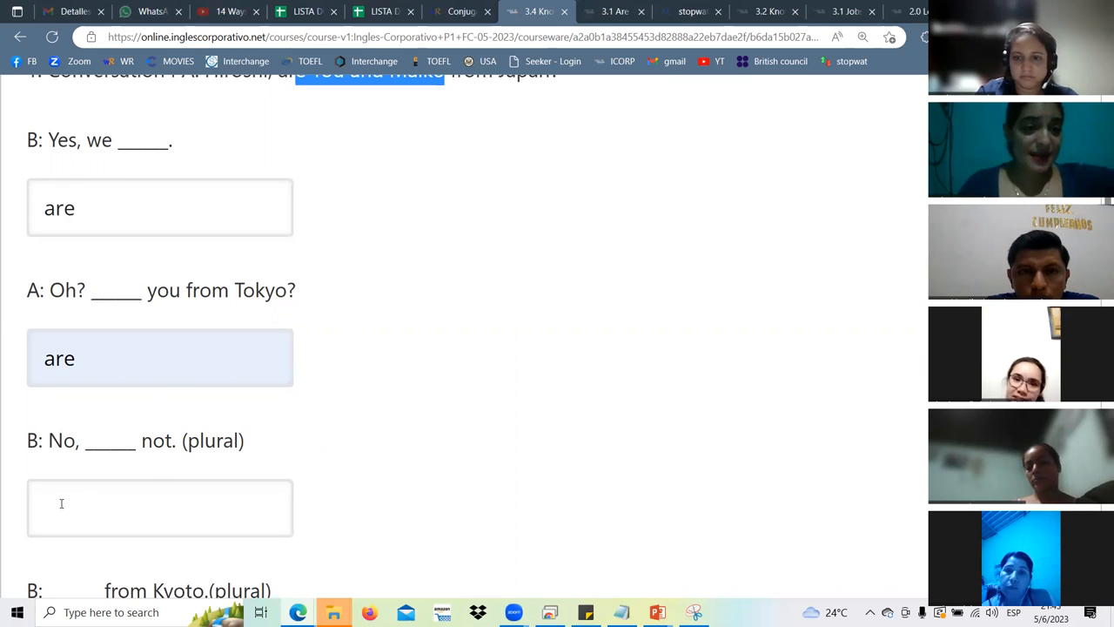
text(we are)
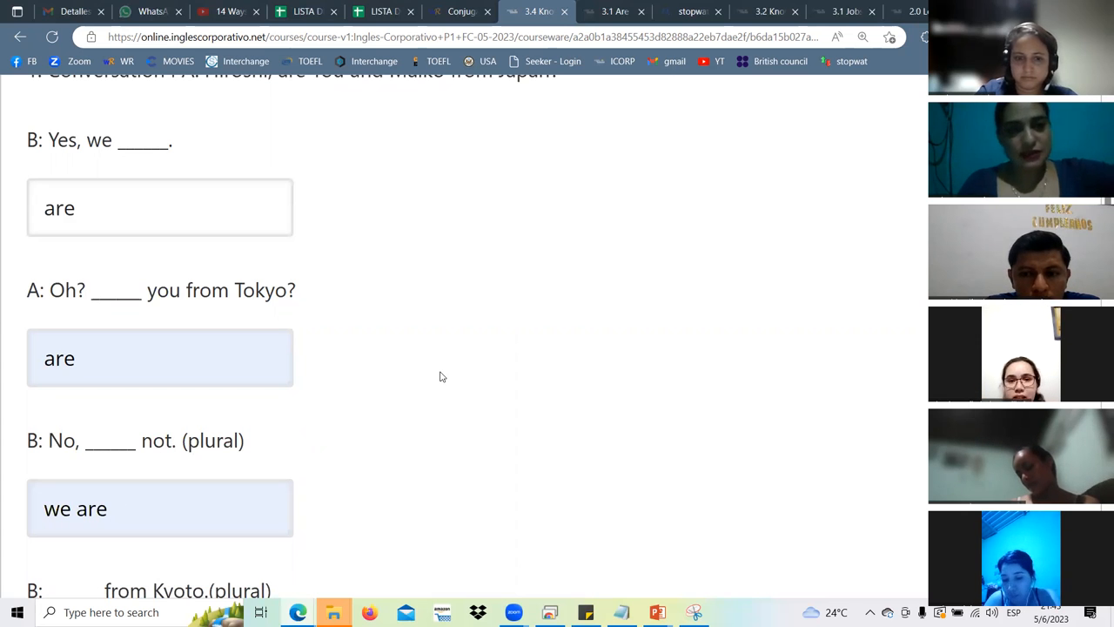
scroll(down, 3)
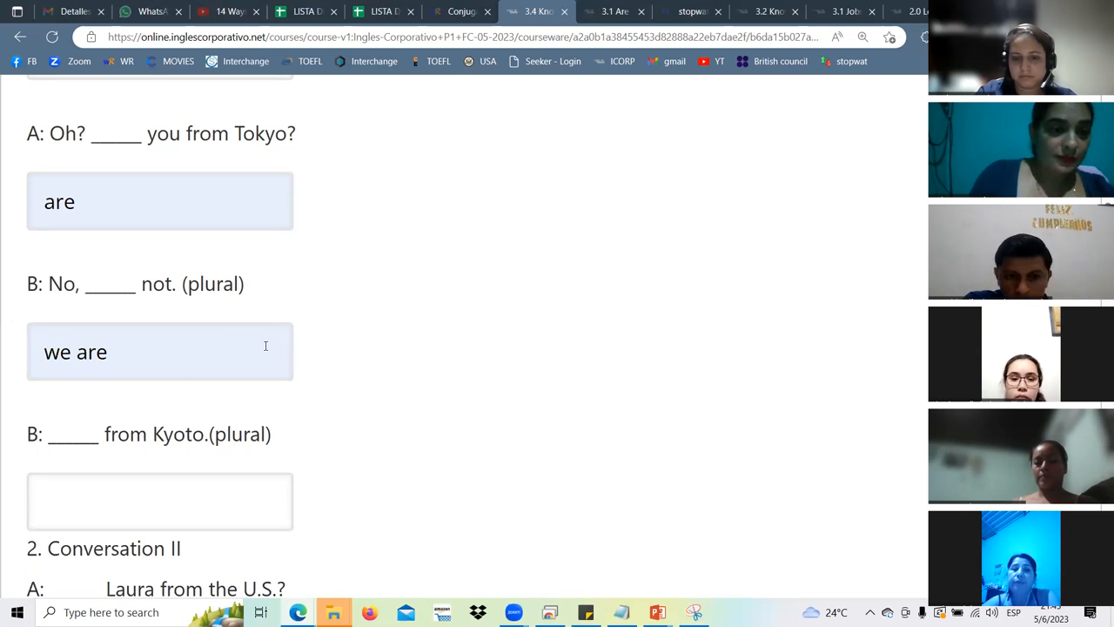
text(we are)
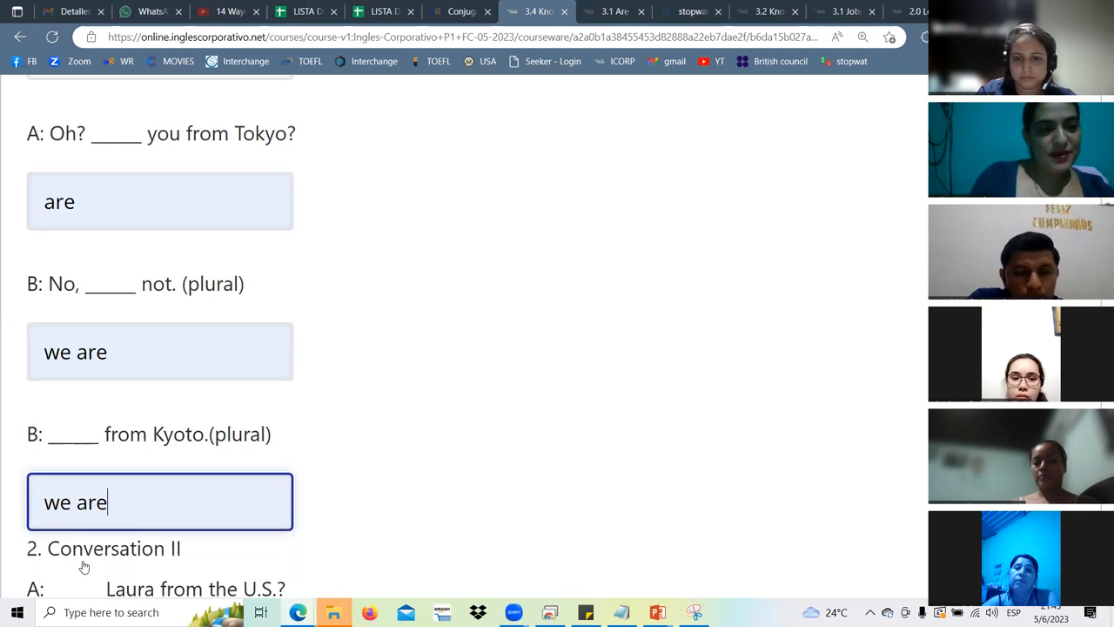
click(161, 351)
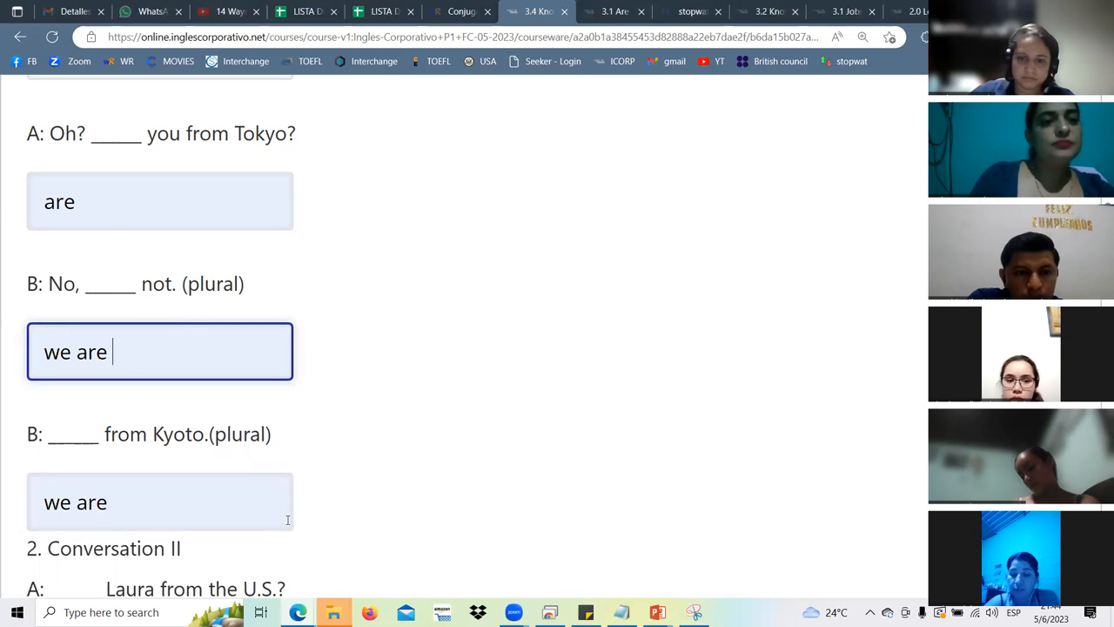
scroll(down, 3)
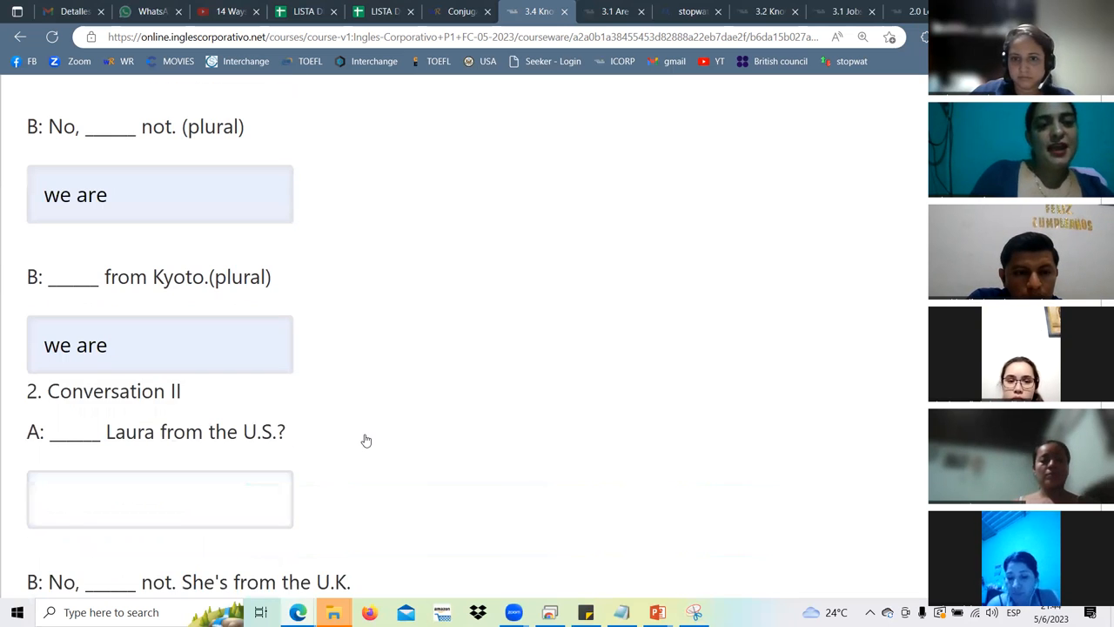
mouse_move(195, 465)
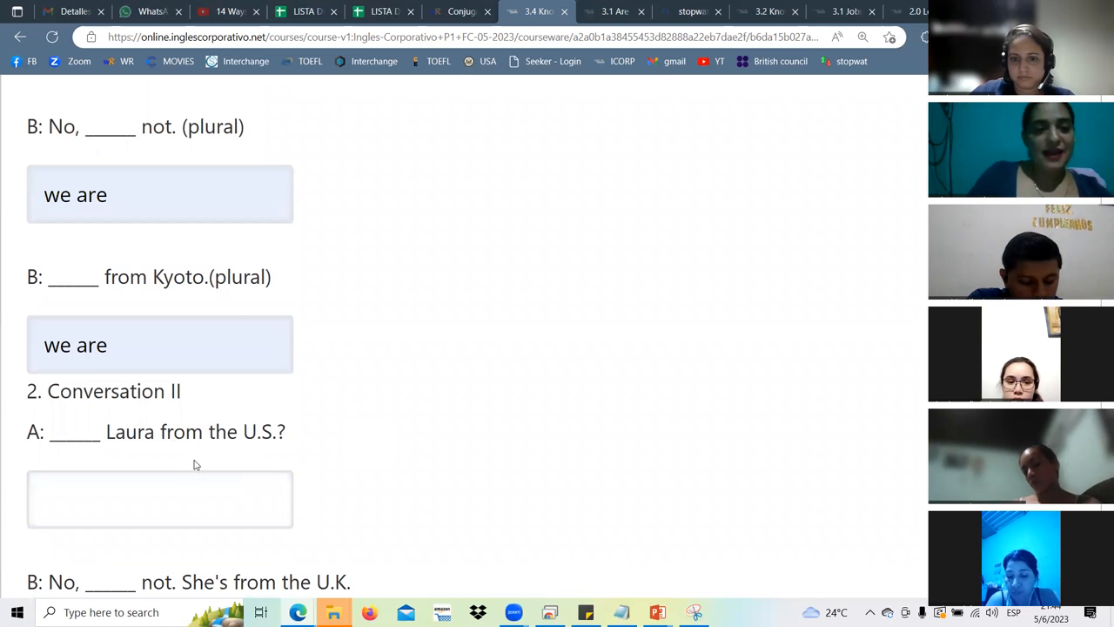
mouse_move(297, 447)
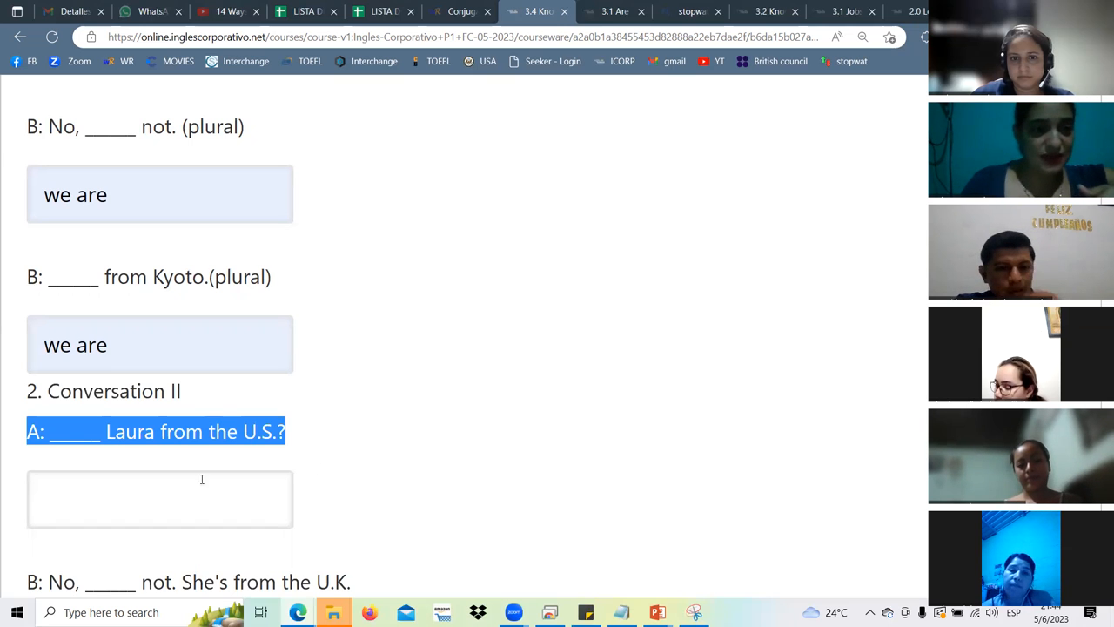
Answer 'Is' for '___ Laura from the U.S.?' and highlight the word Laura.
text(Is)
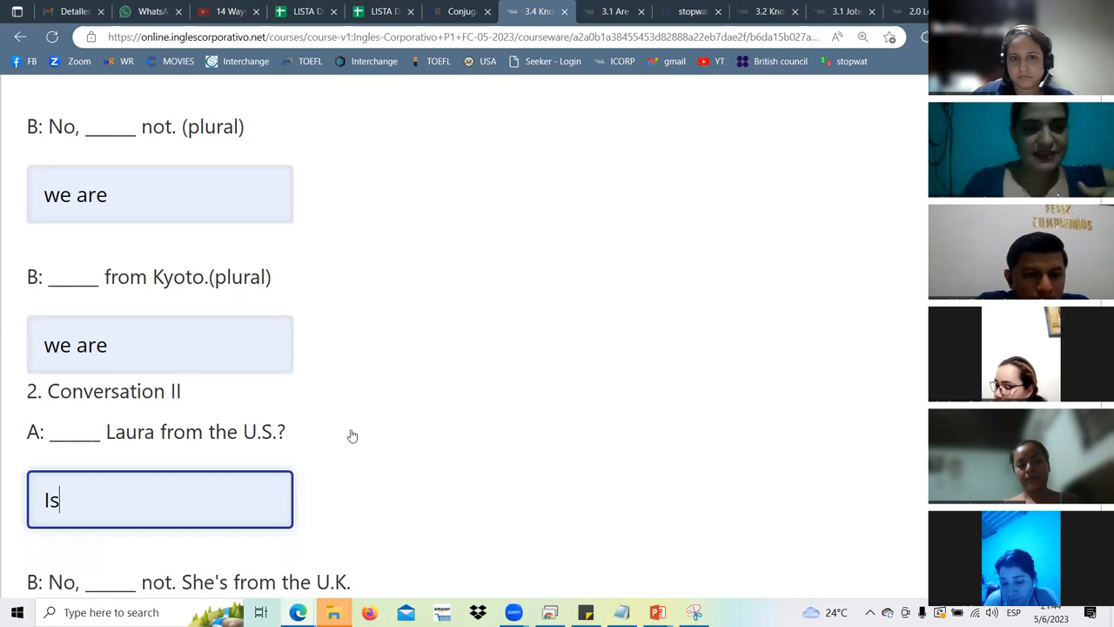
scroll(down, 3)
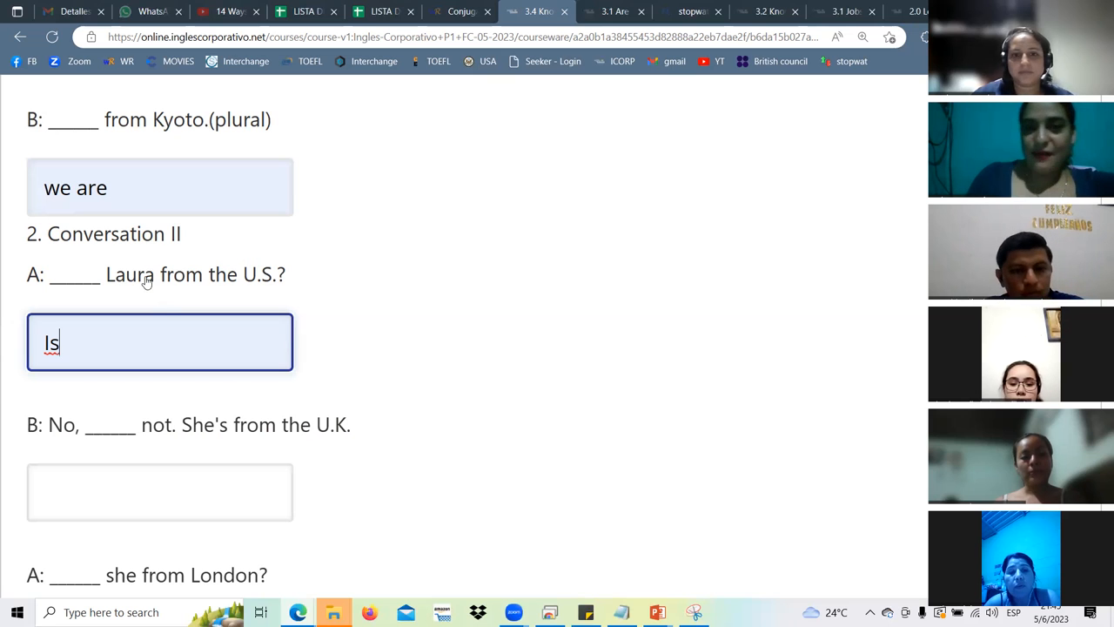
mouse_move(135, 278)
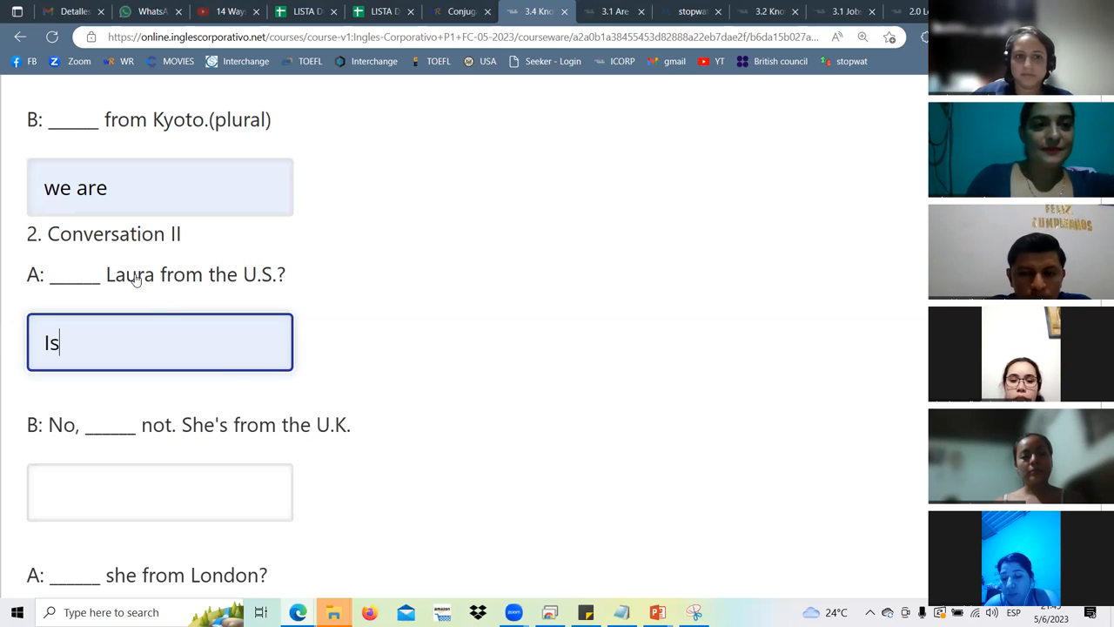
double_click(130, 275)
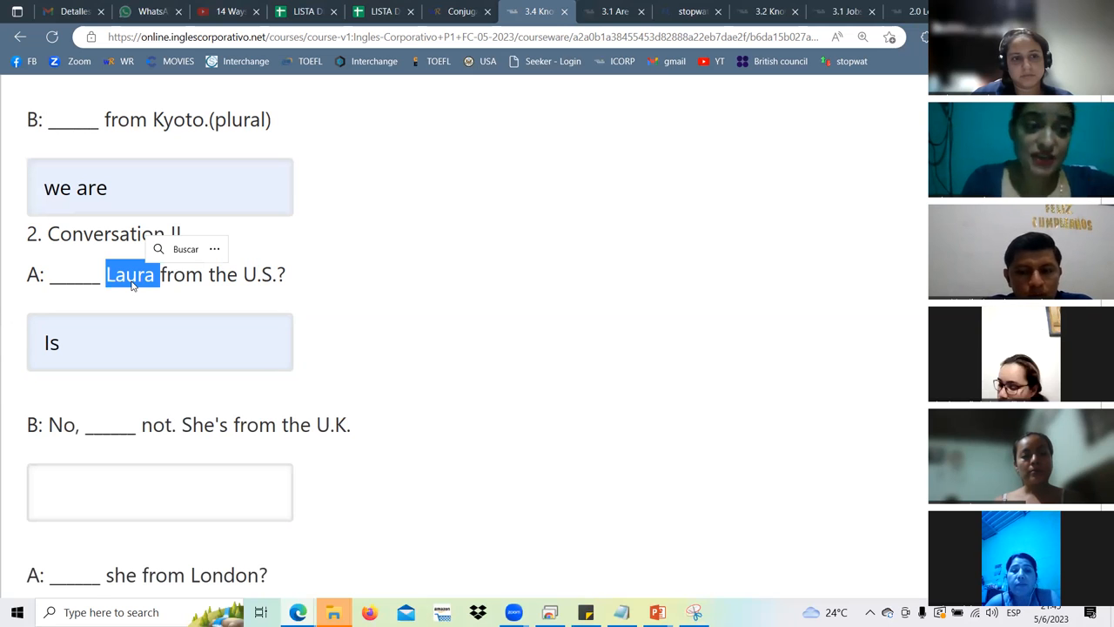
Pick the suggested 'She is' for the 'No, ___ not' blank and scroll on.
click(160, 491)
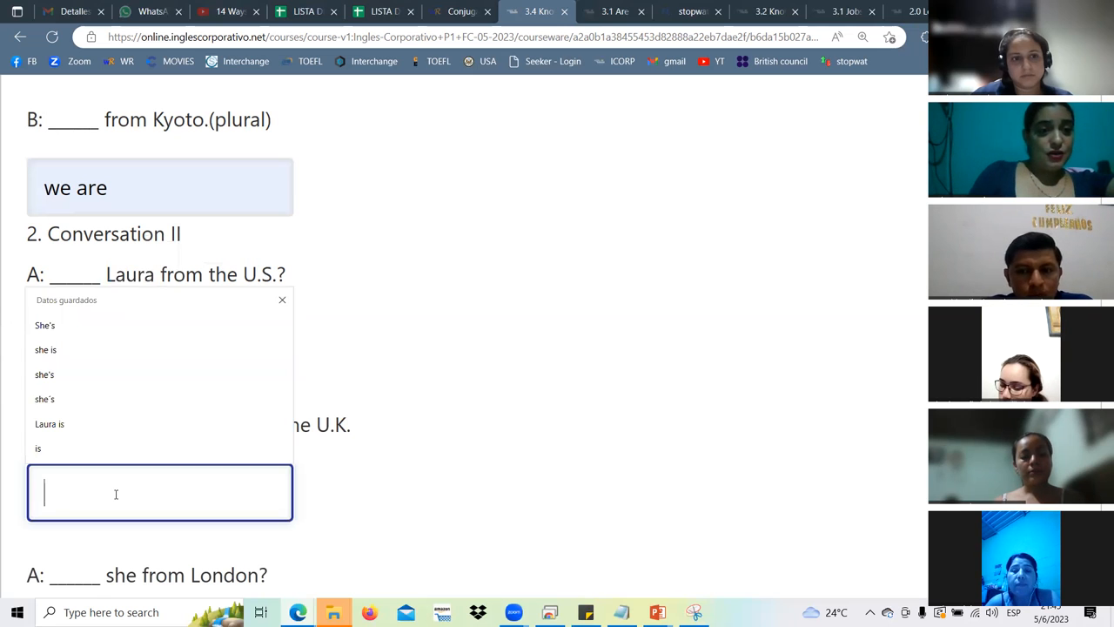
click(45, 375)
text(she is)
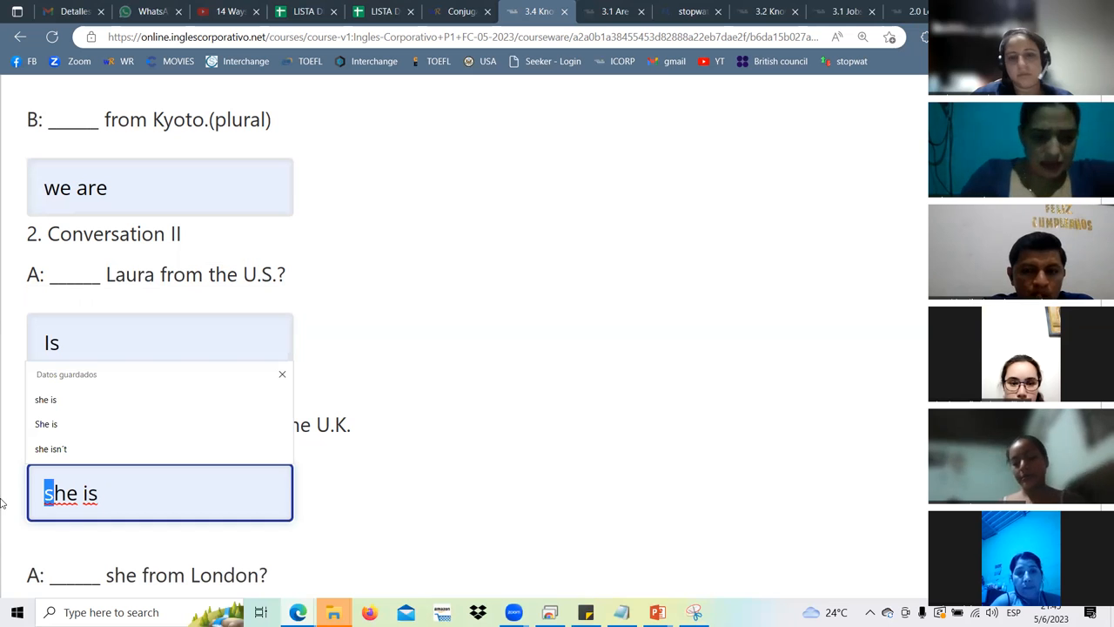
click(376, 499)
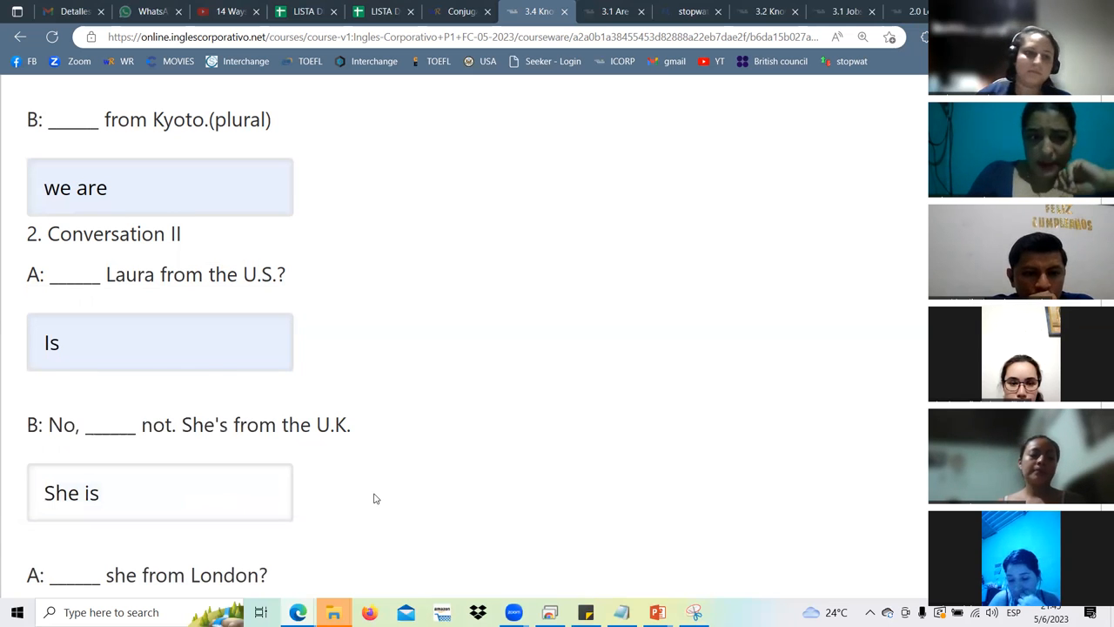
scroll(down, 3)
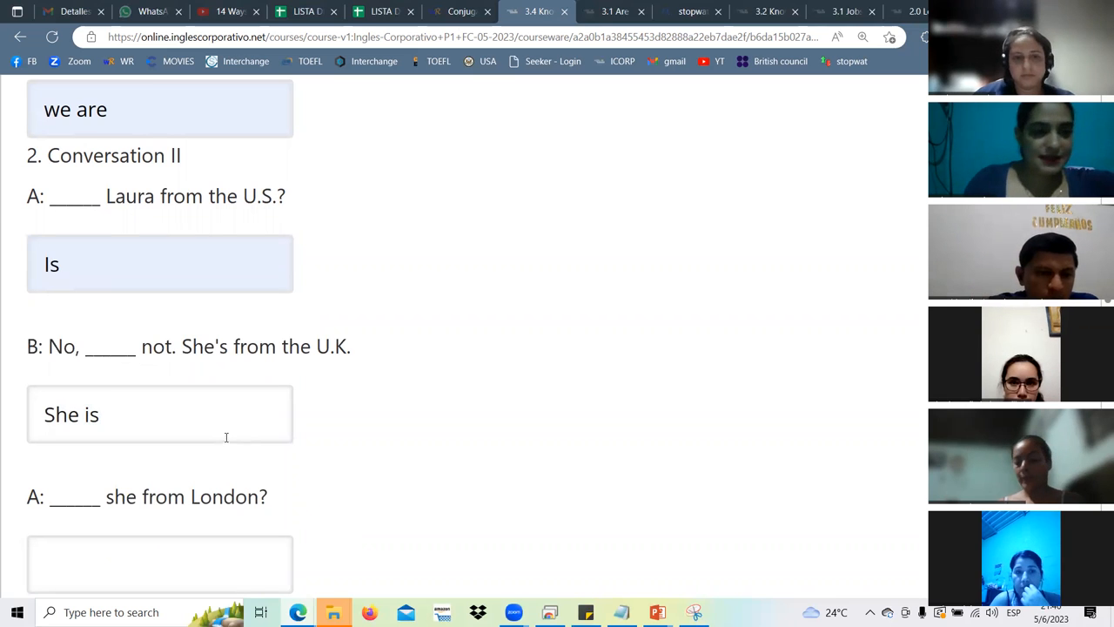
scroll(down, 3)
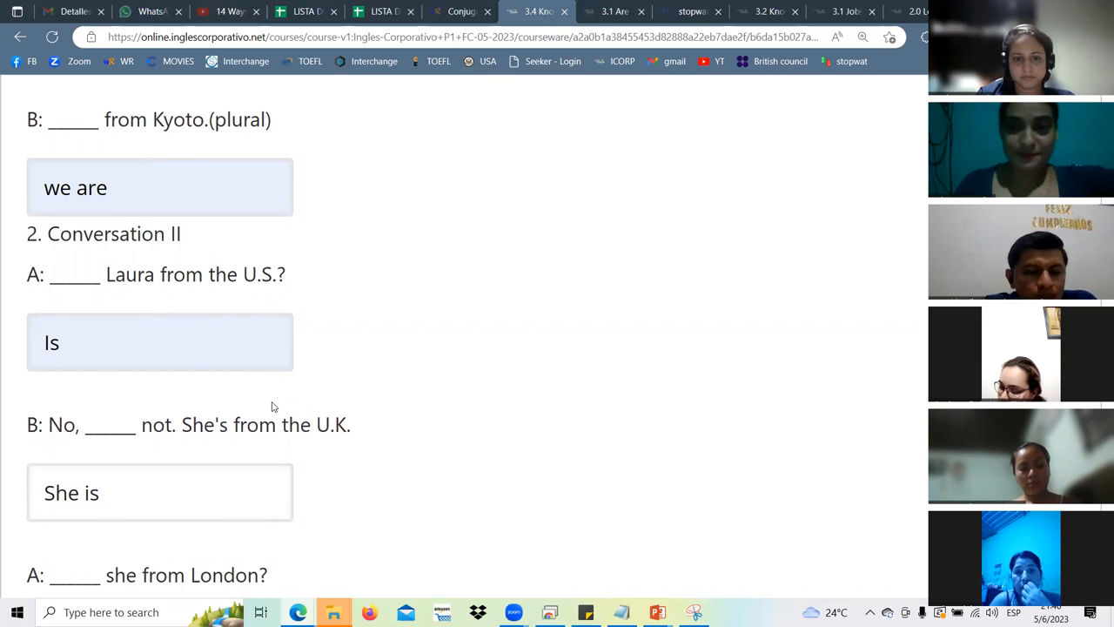
scroll(down, 3)
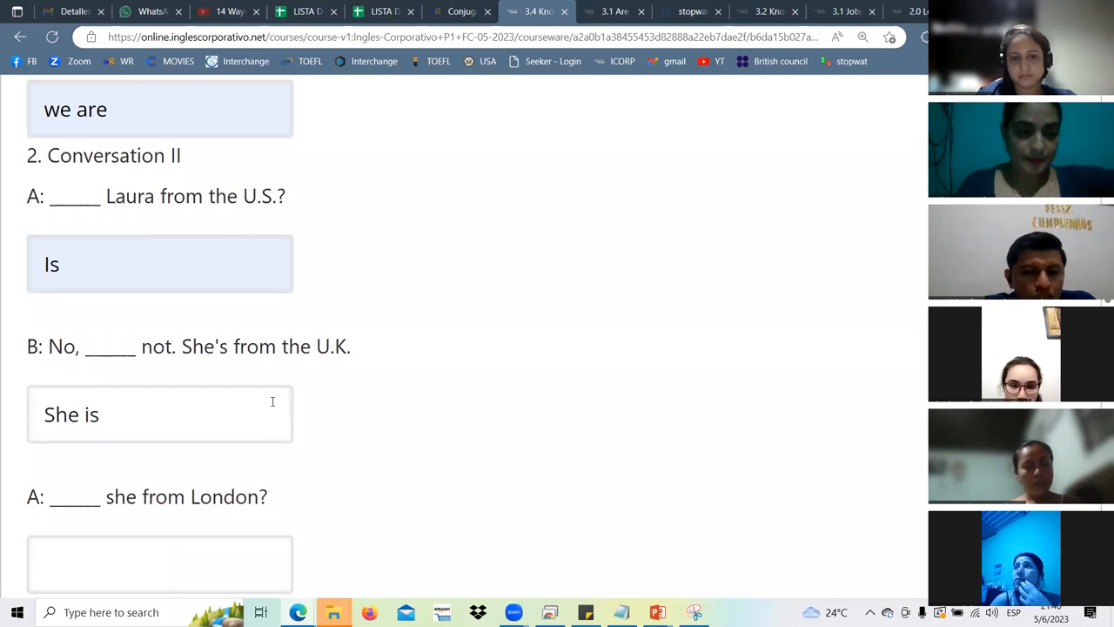
scroll(down, 3)
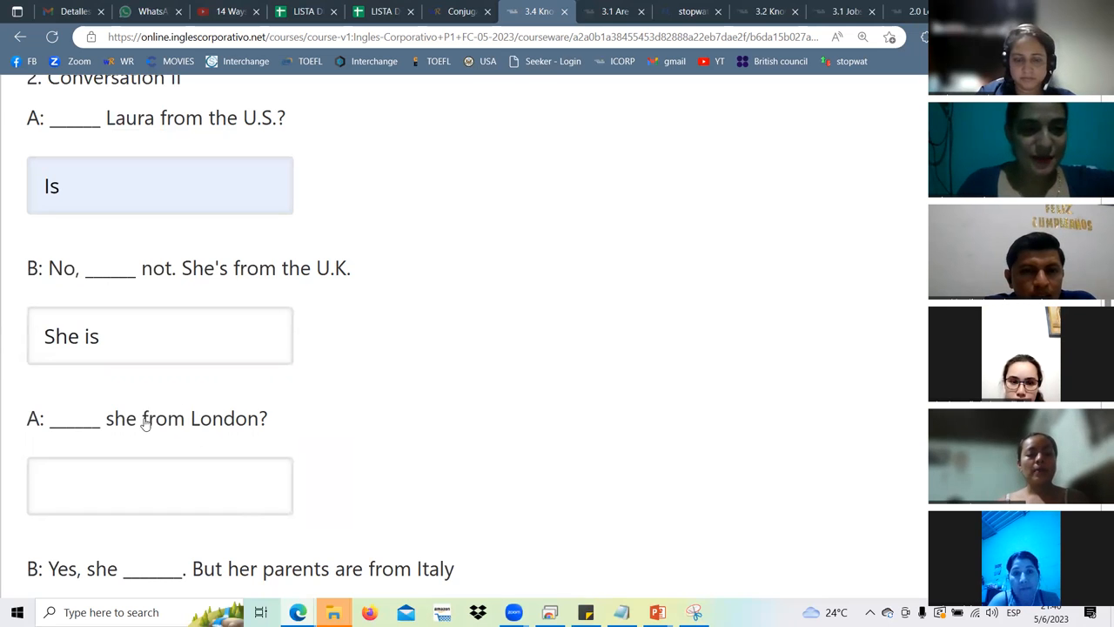
mouse_move(124, 427)
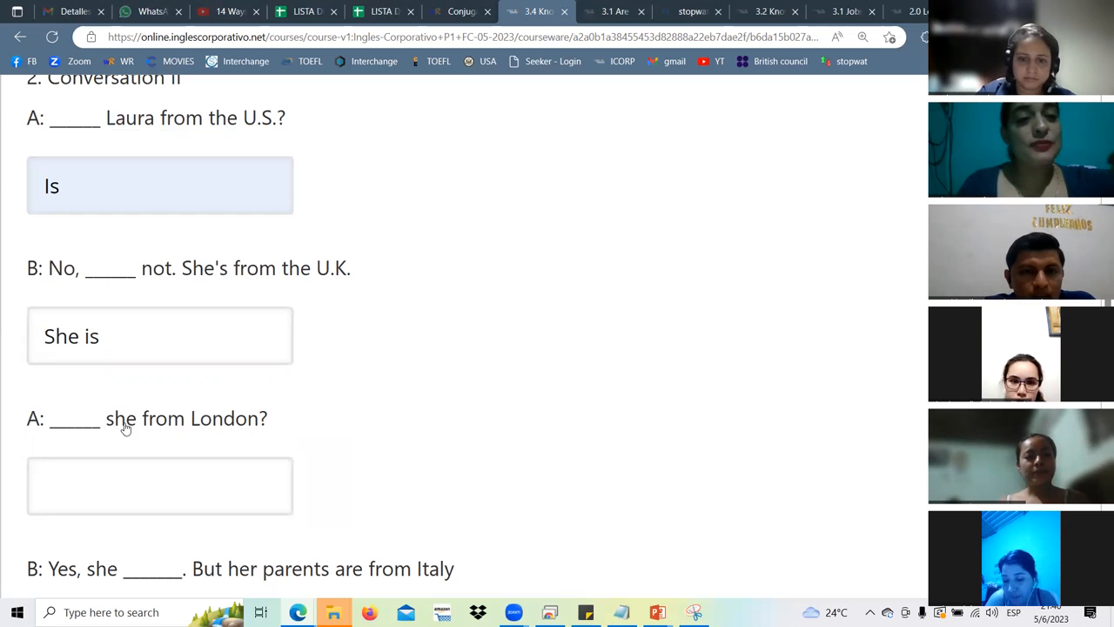
double_click(120, 418)
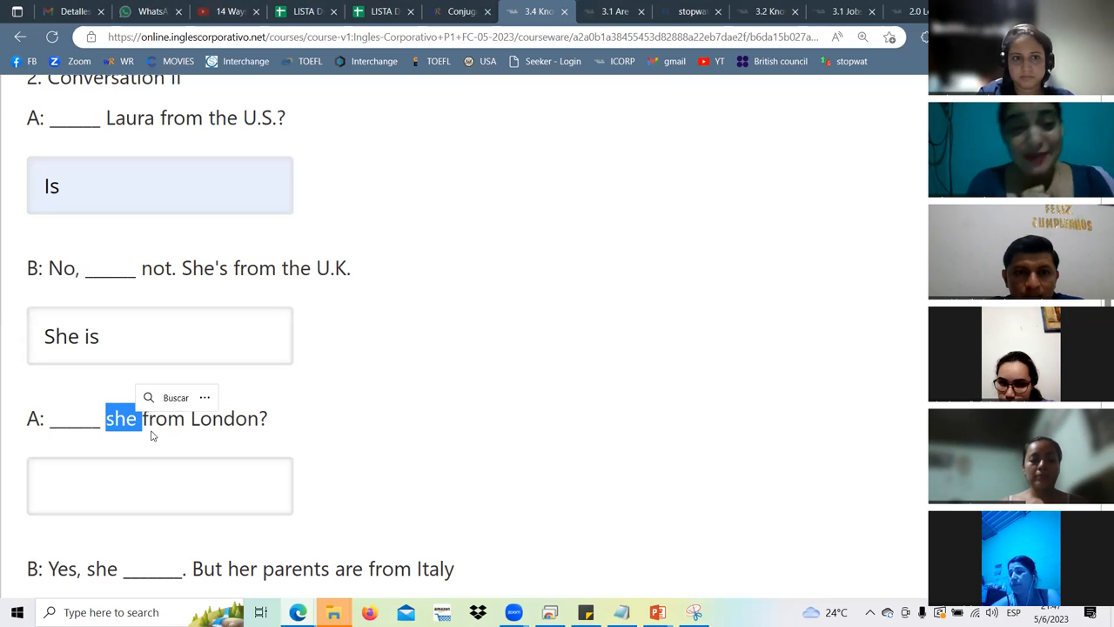
click(159, 336)
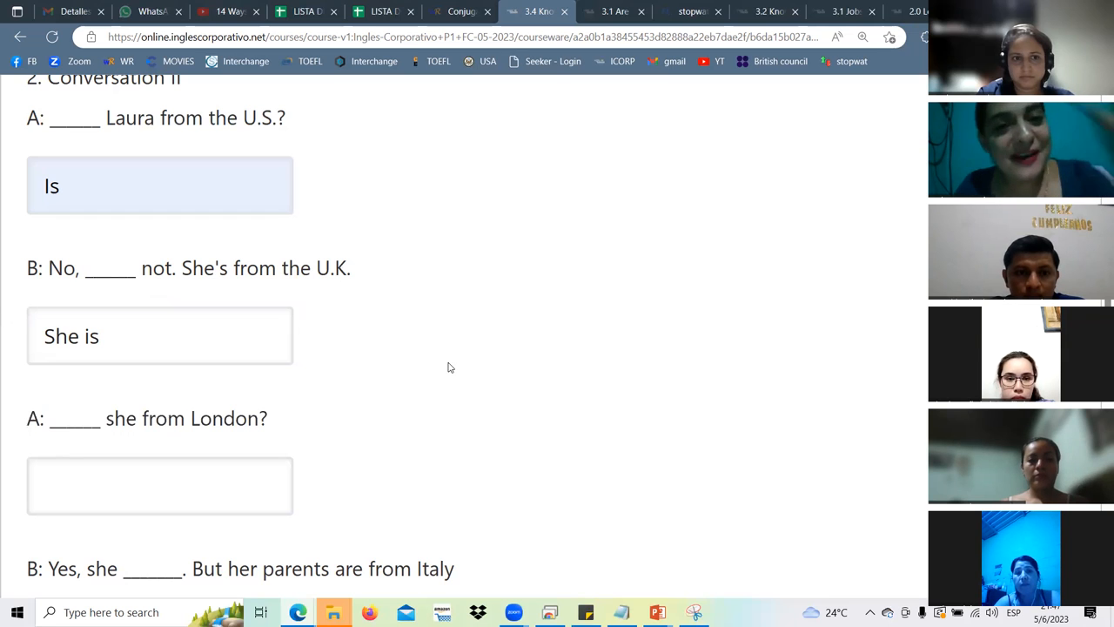
mouse_move(447, 377)
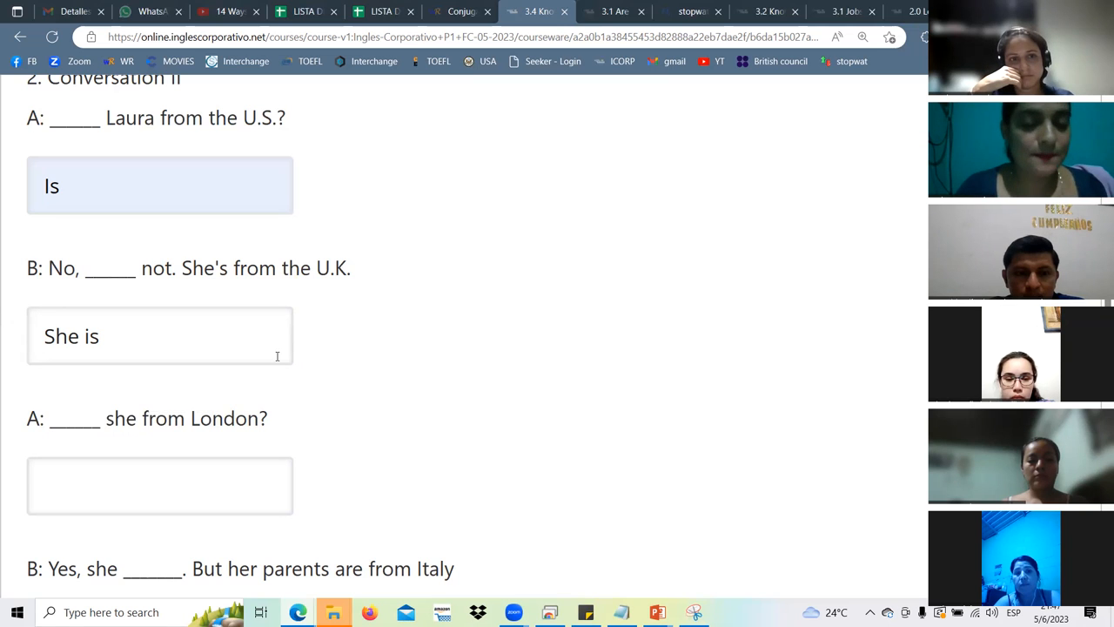
Type 'is' into the '___ she from London?' blank and scroll to the next question.
click(160, 486)
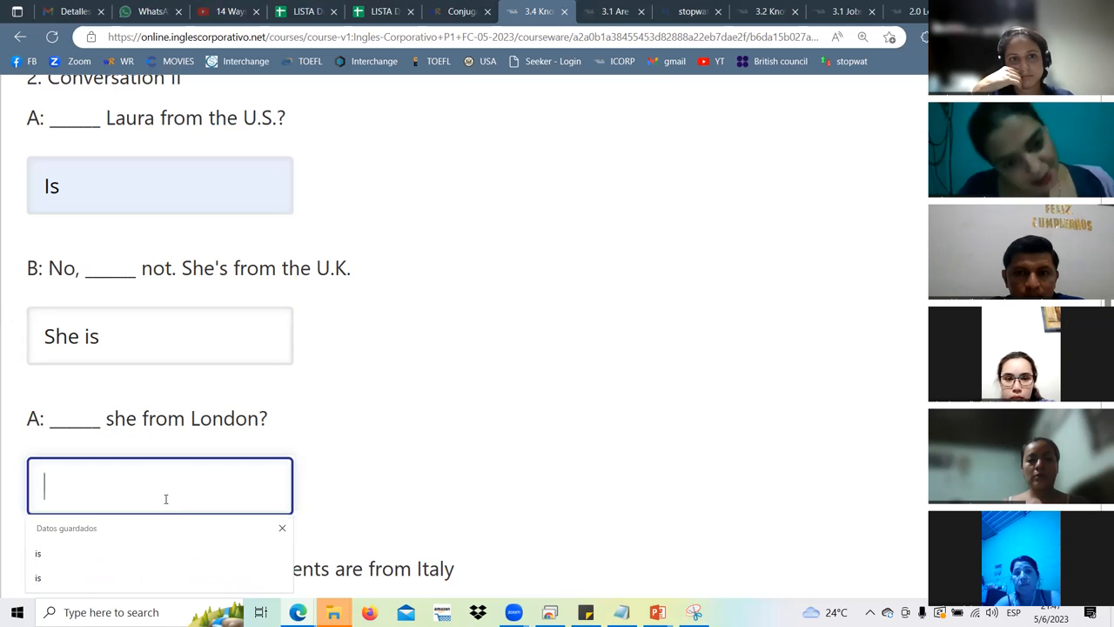
text(is)
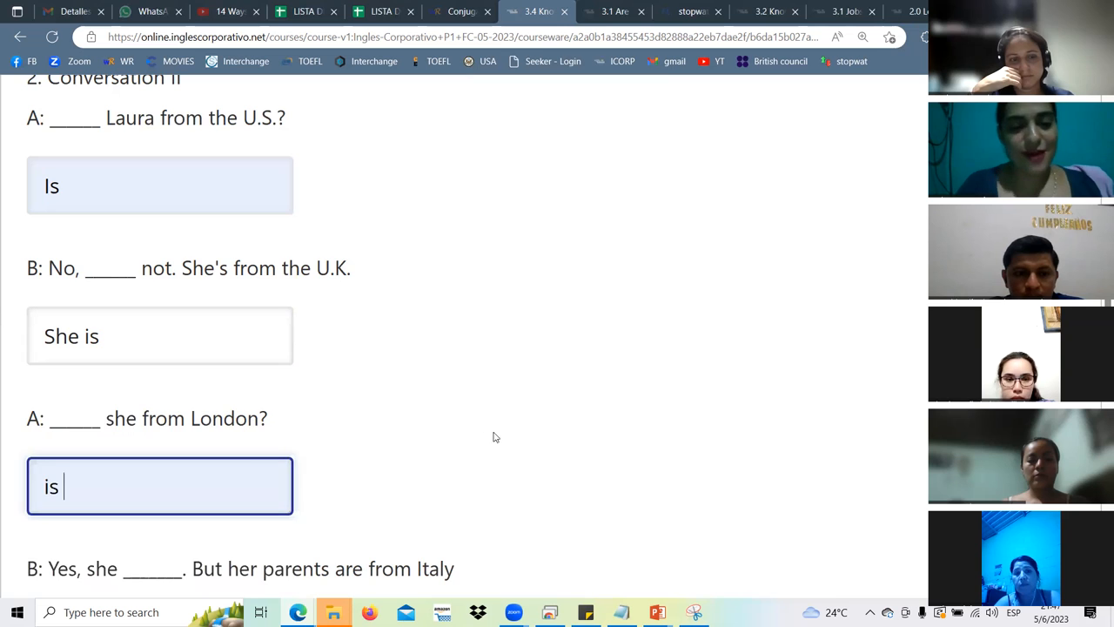
scroll(down, 3)
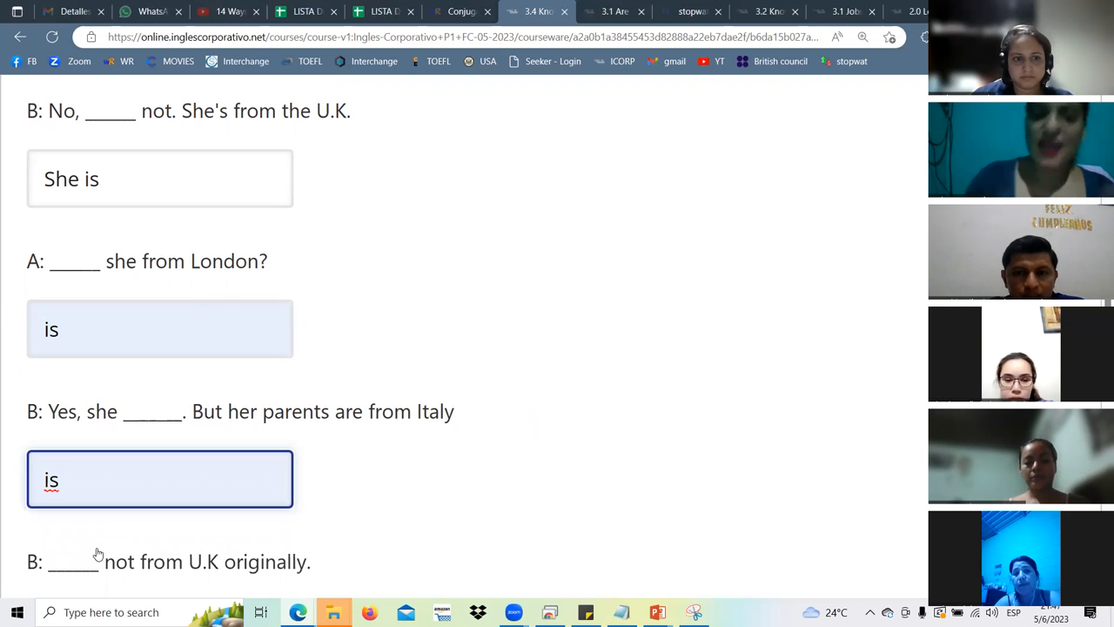
scroll(down, 3)
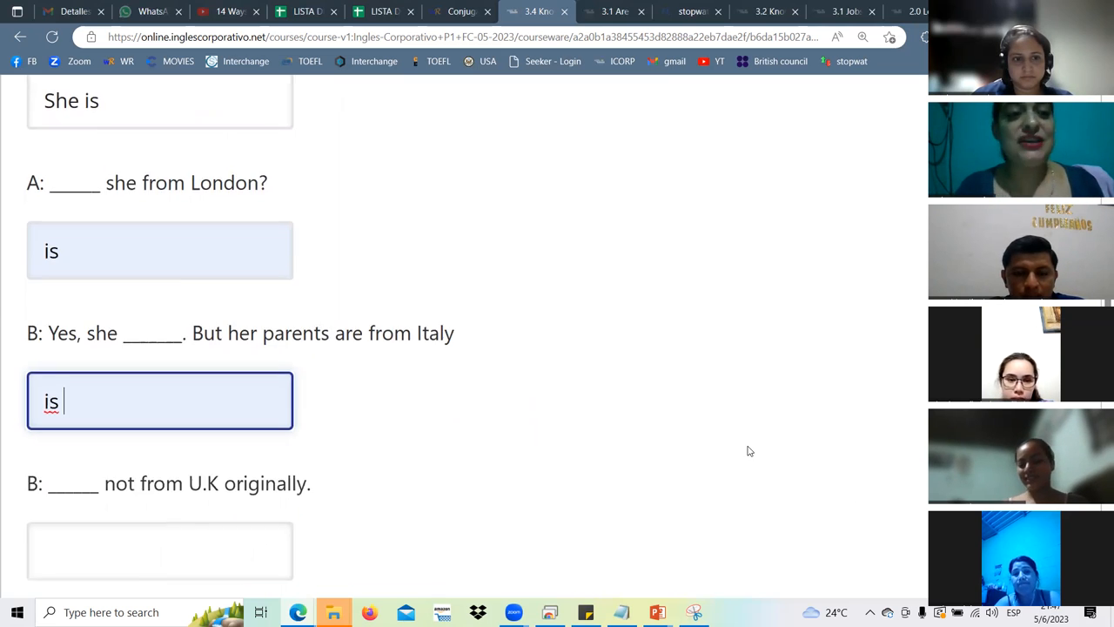
scroll(down, 3)
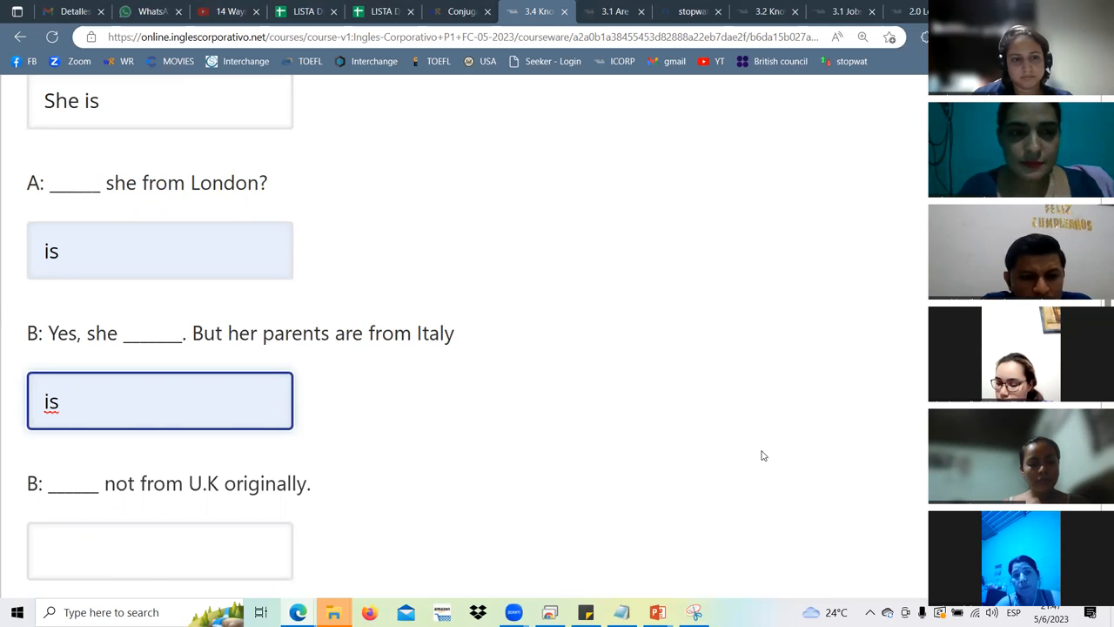
mouse_move(433, 402)
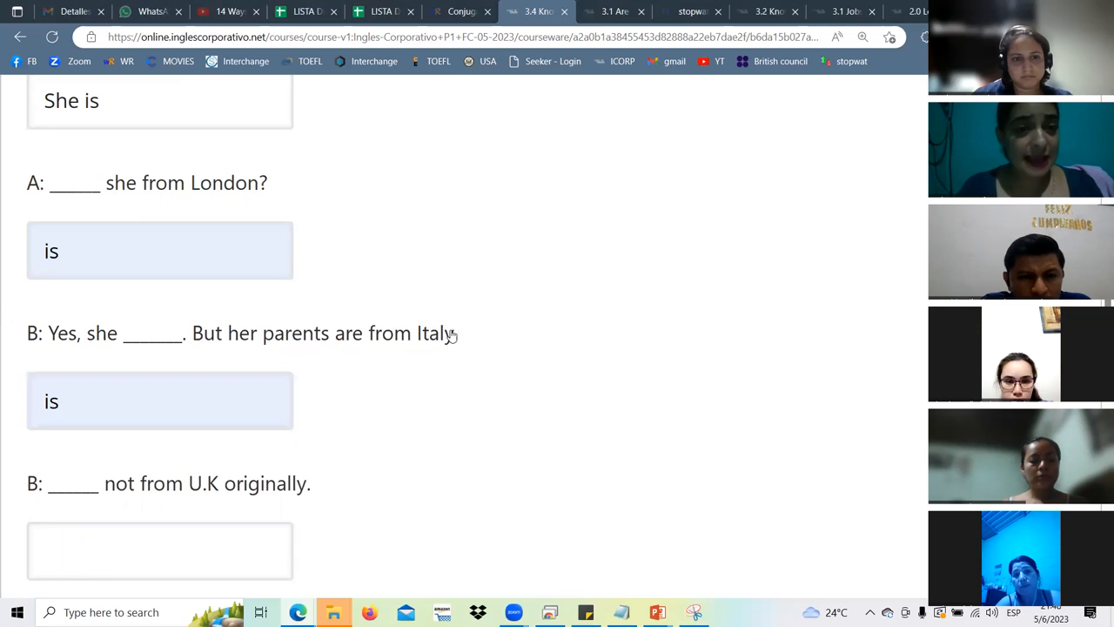
drag(192, 333, 454, 333)
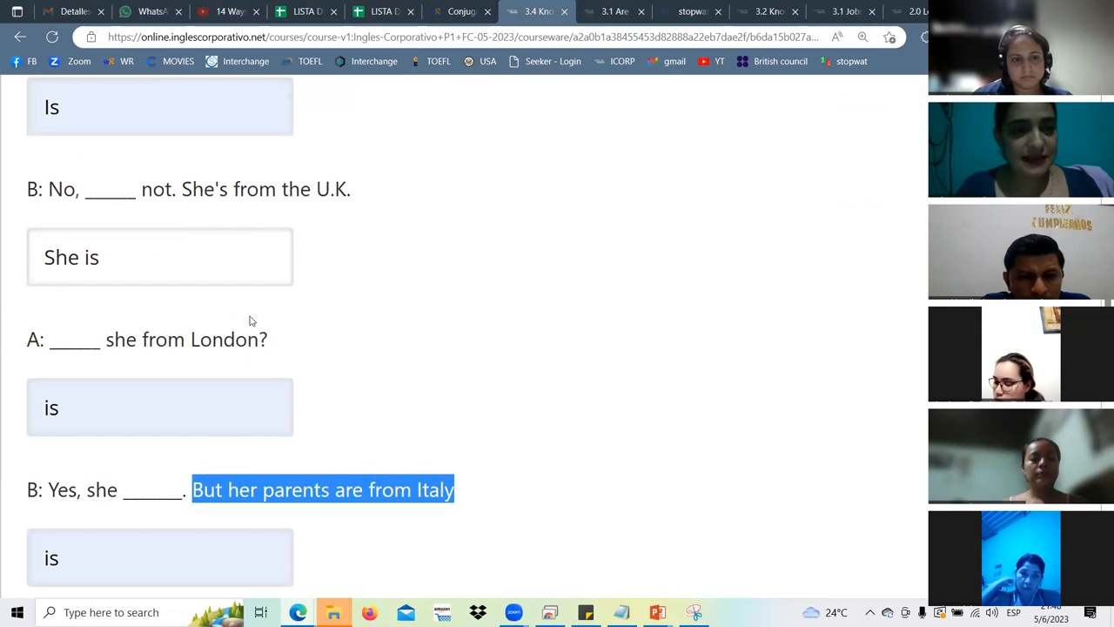
scroll(down, 3)
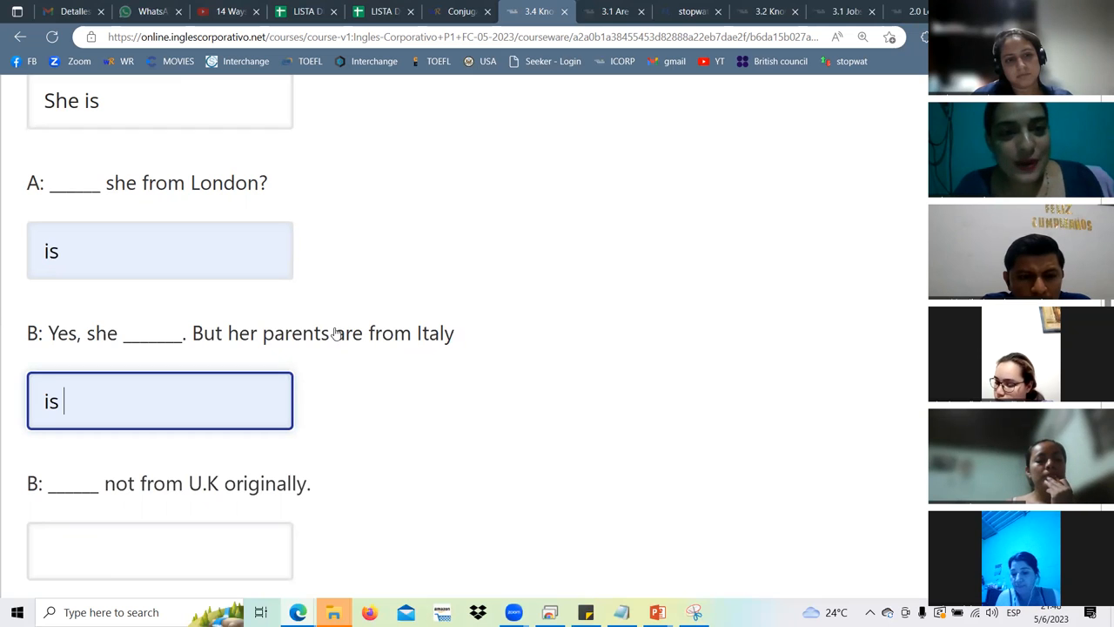
mouse_move(567, 393)
text(they're)
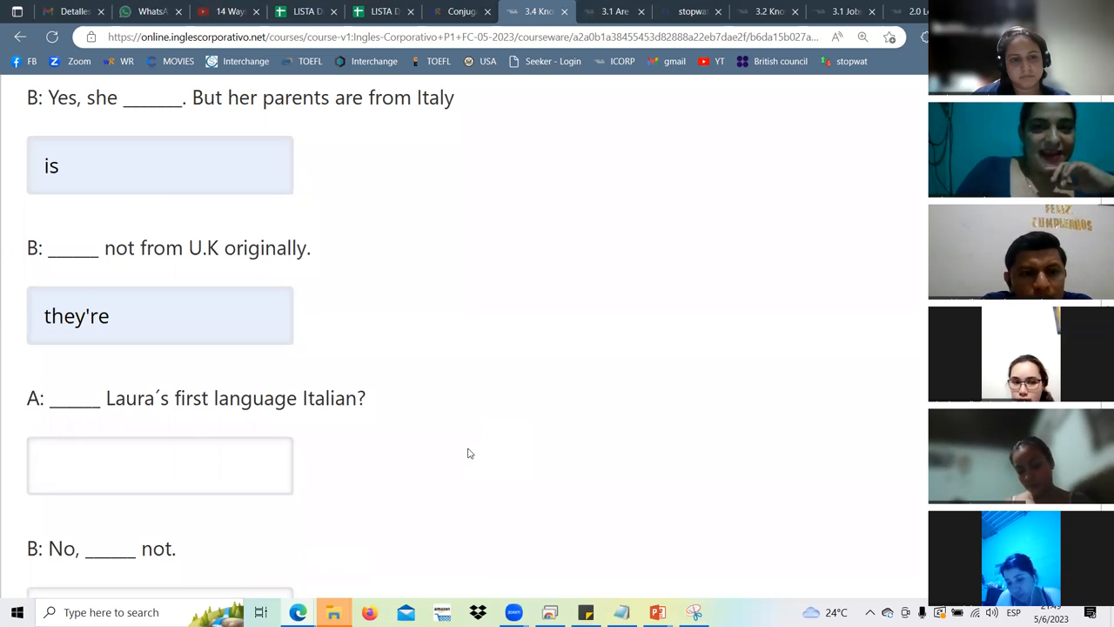
mouse_move(466, 455)
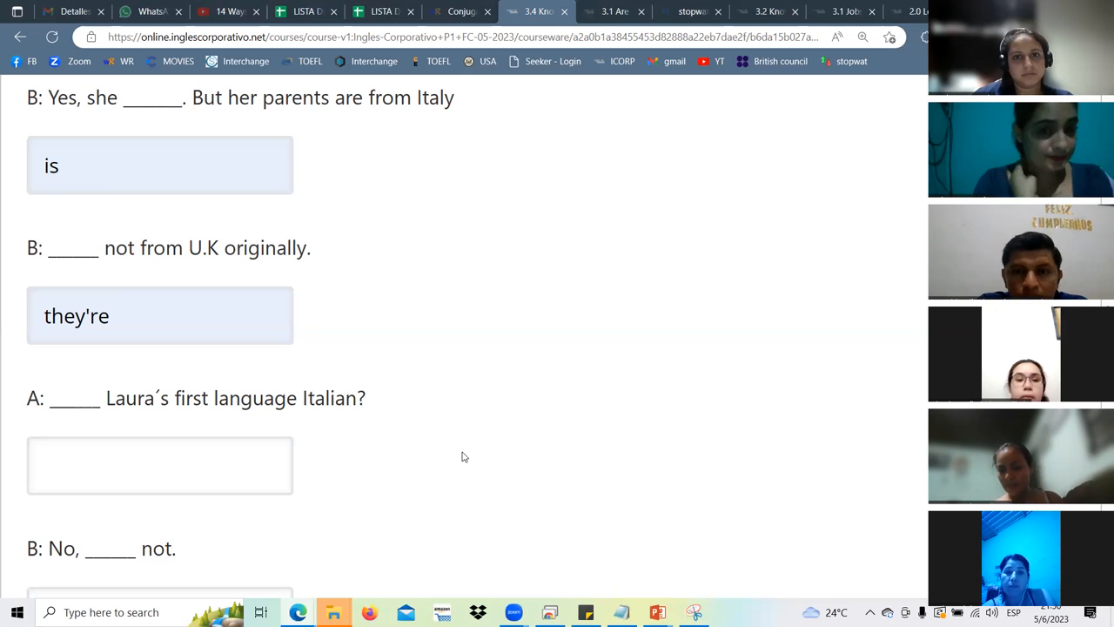
mouse_move(383, 427)
text(is)
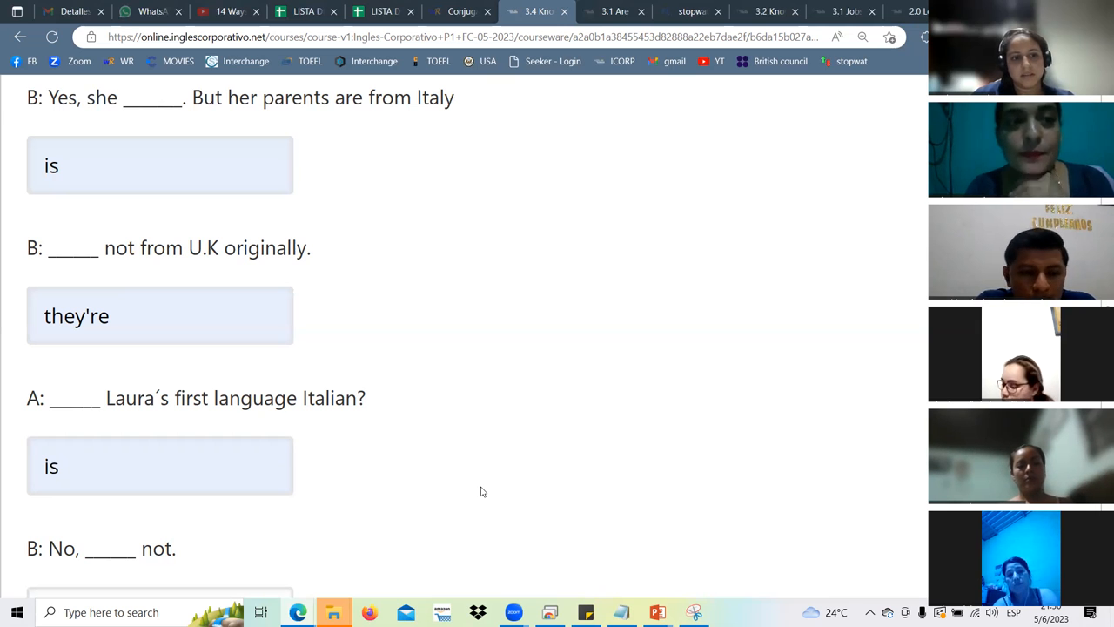
mouse_move(481, 483)
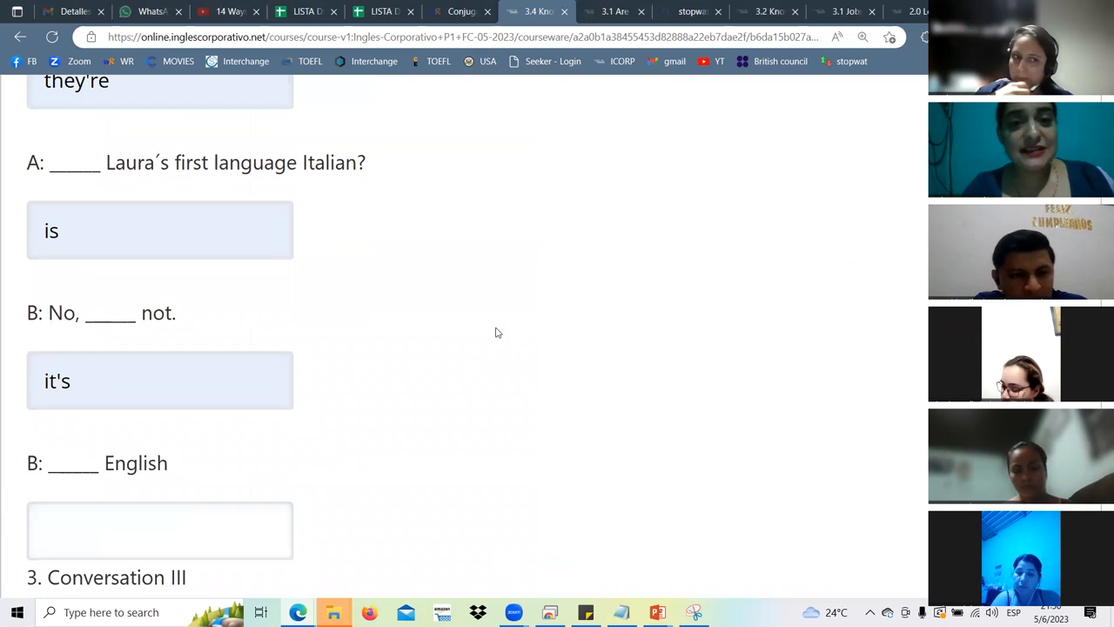
mouse_move(557, 331)
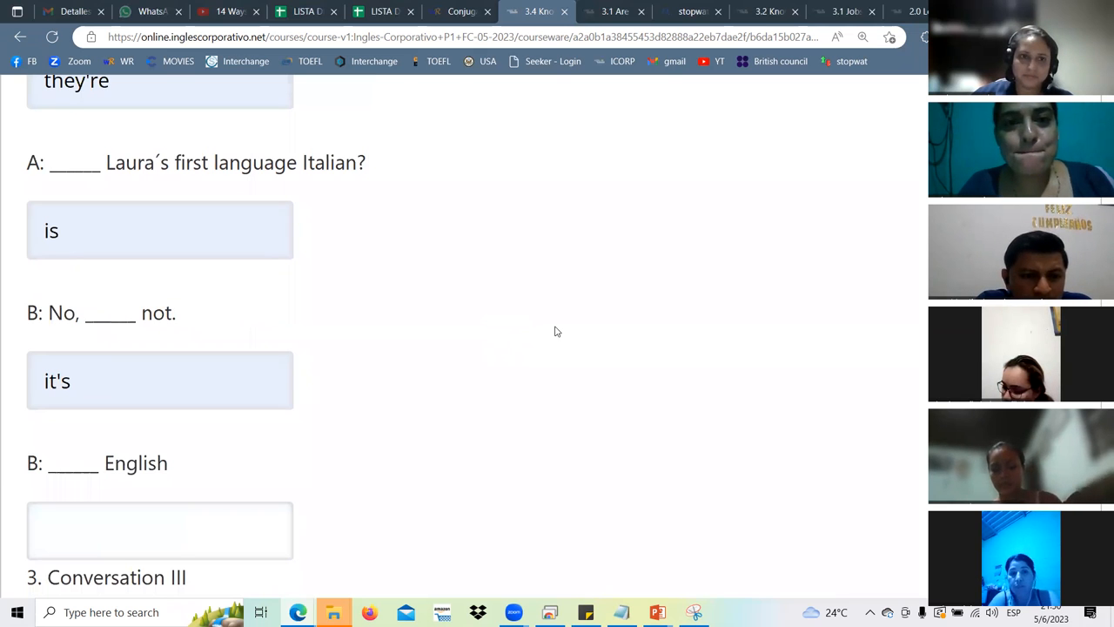
mouse_move(520, 343)
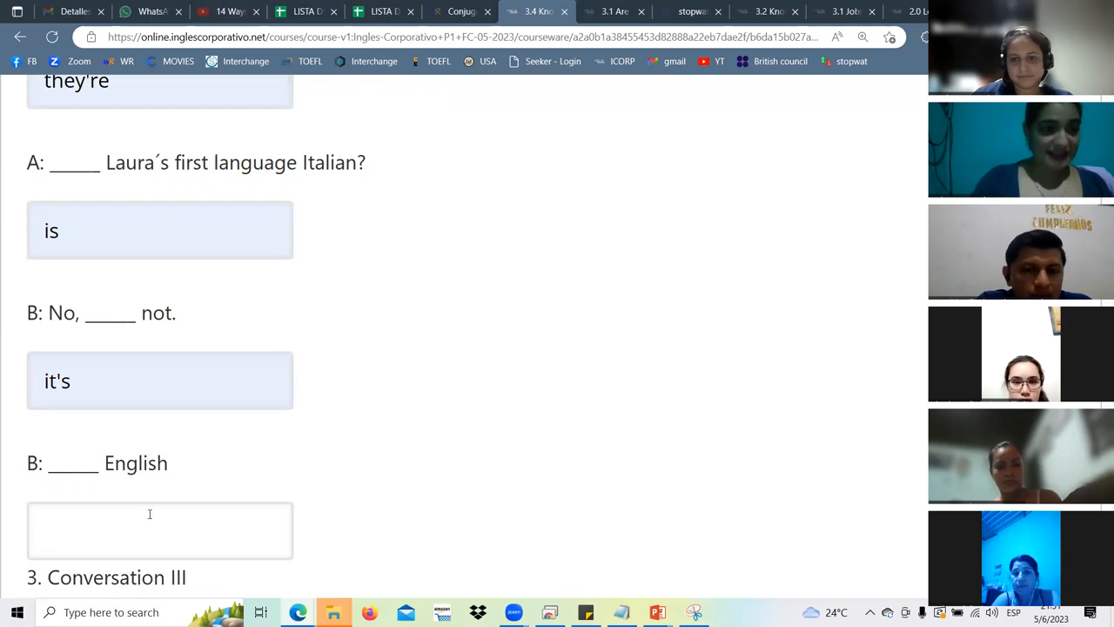
Answer Conversation III's '___ Selina and Carlos from Mexico?' blank with Are.
text(it is)
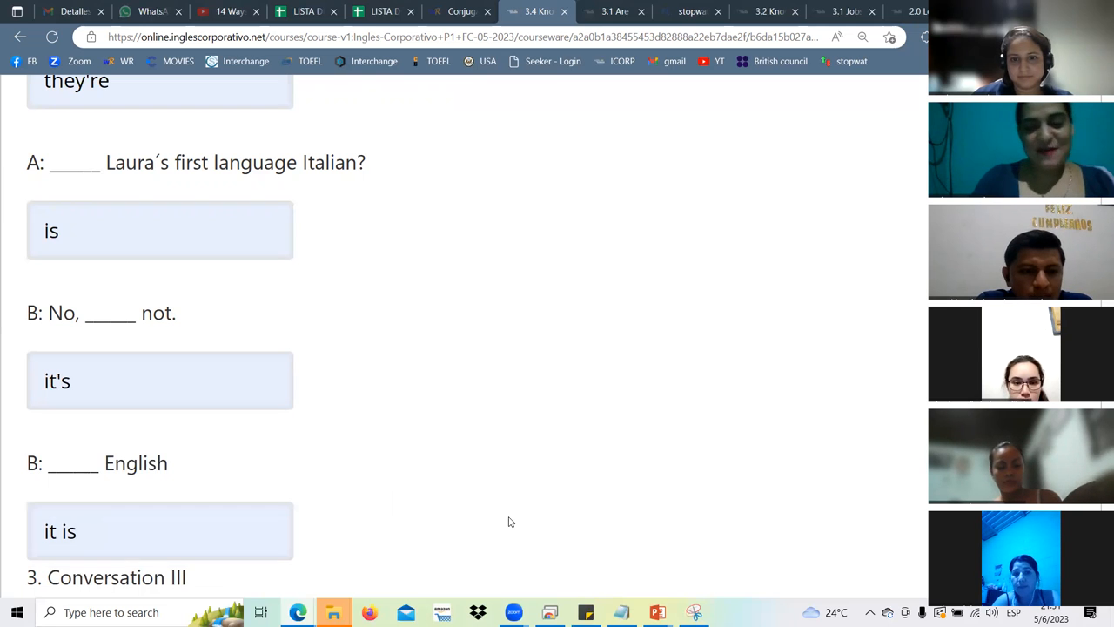
scroll(down, 3)
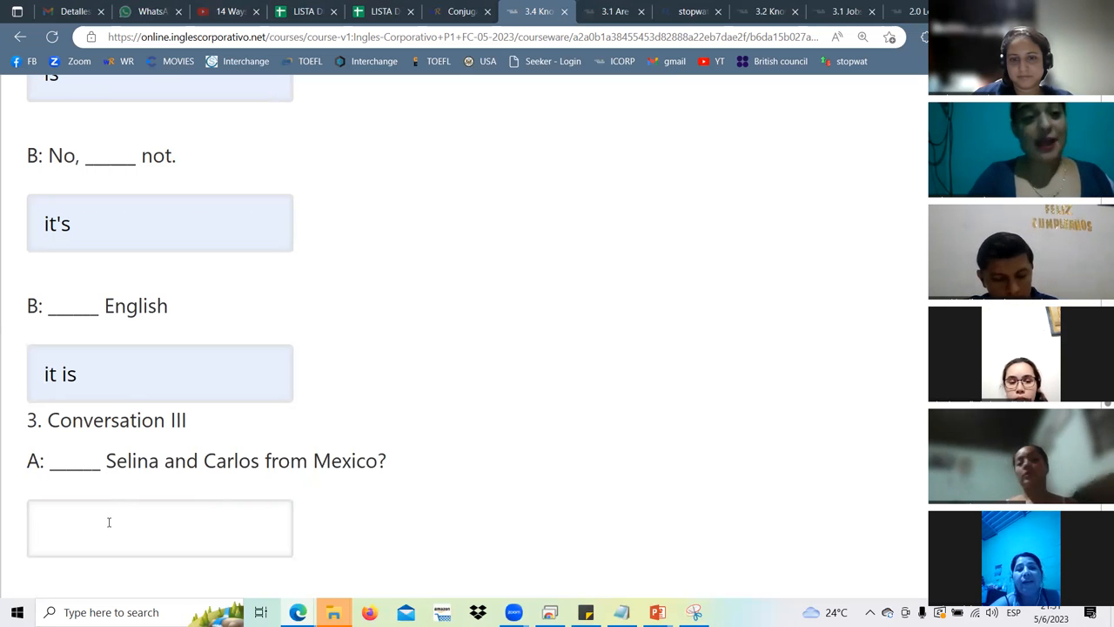
text(Are)
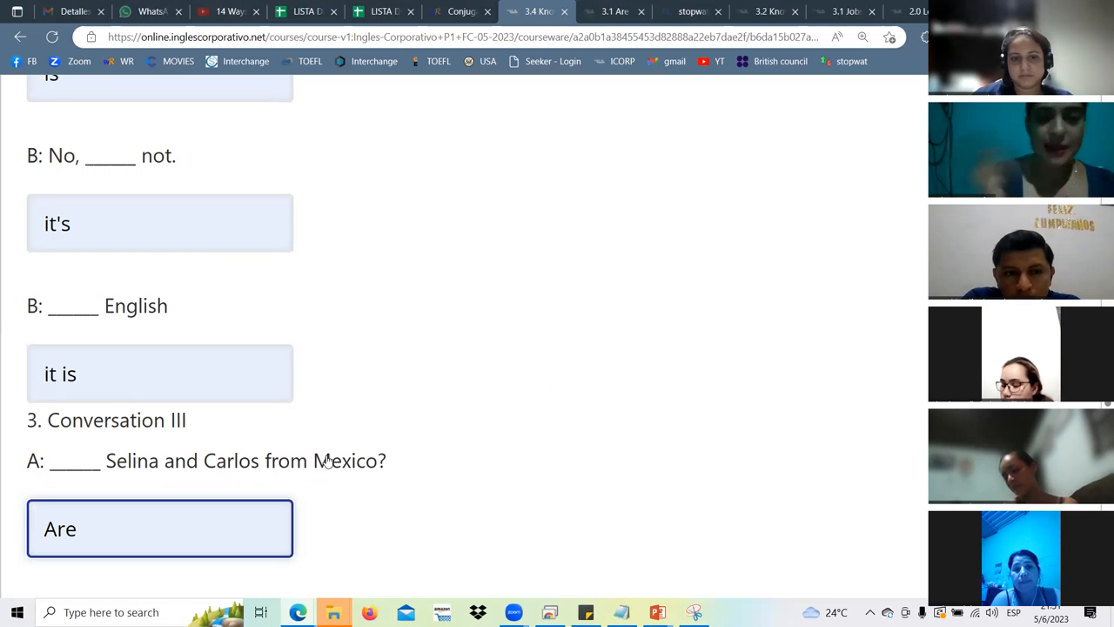
scroll(down, 3)
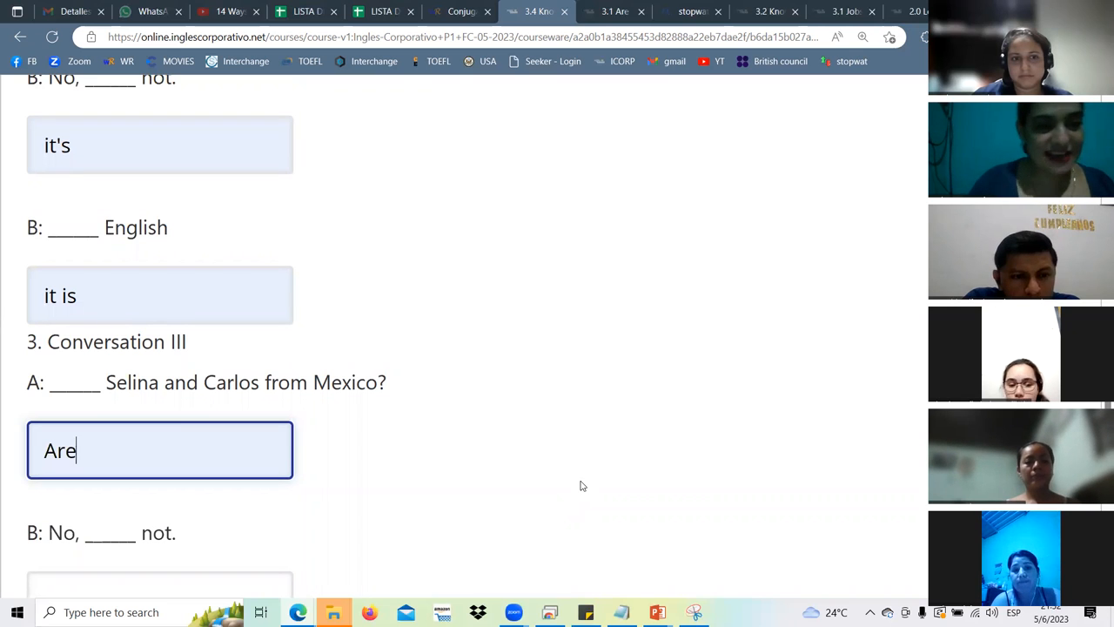
scroll(down, 3)
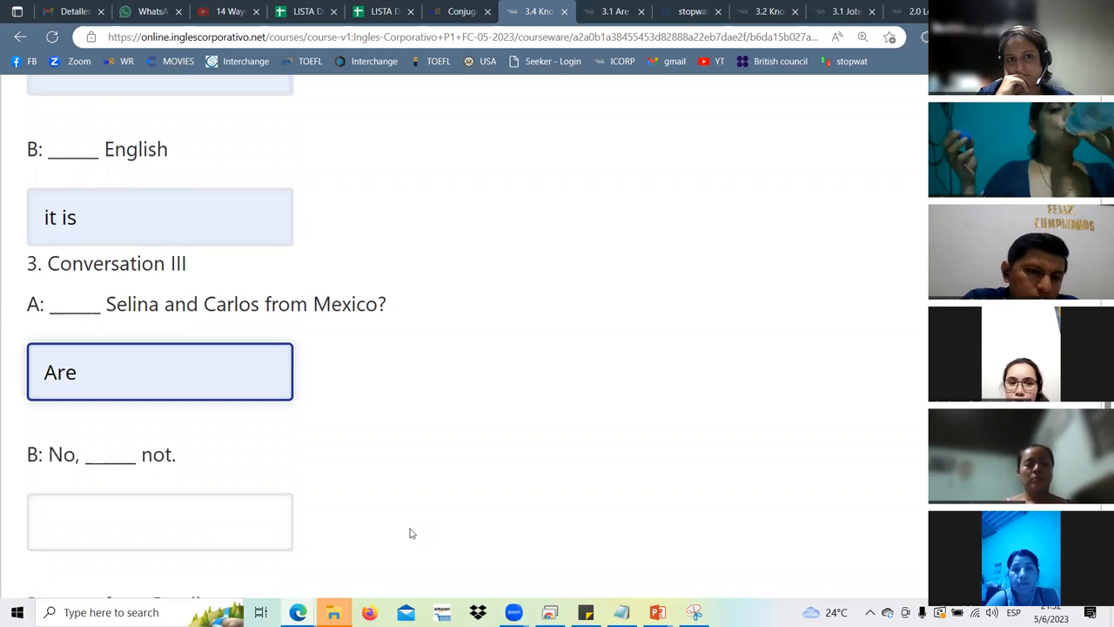
Highlight the names Selina and Carlos in Conversation III's question.
click(130, 372)
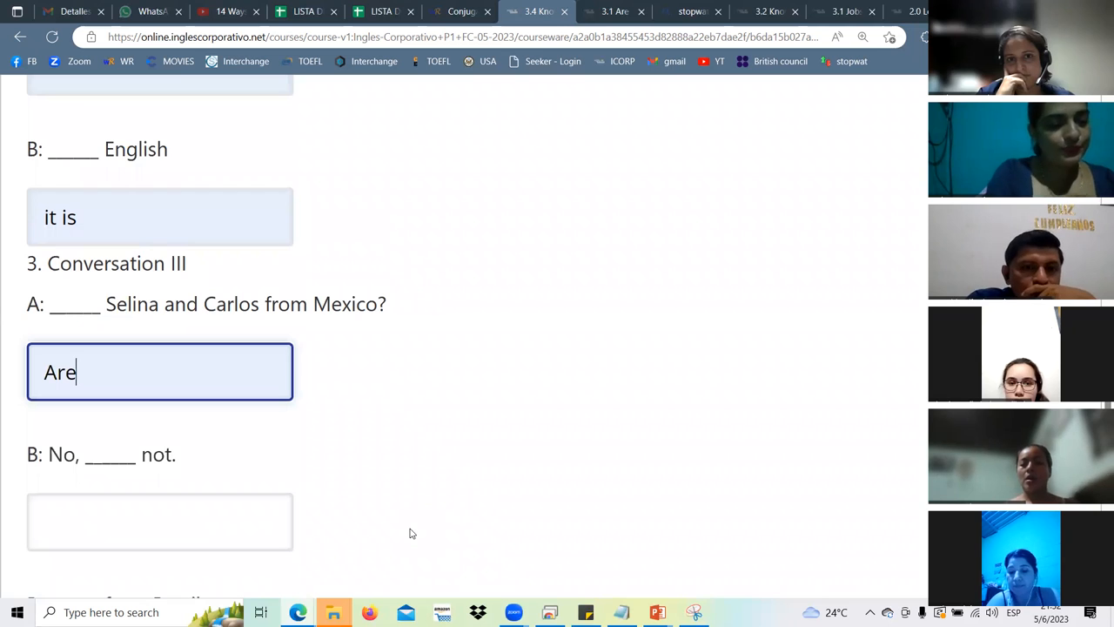
mouse_move(460, 358)
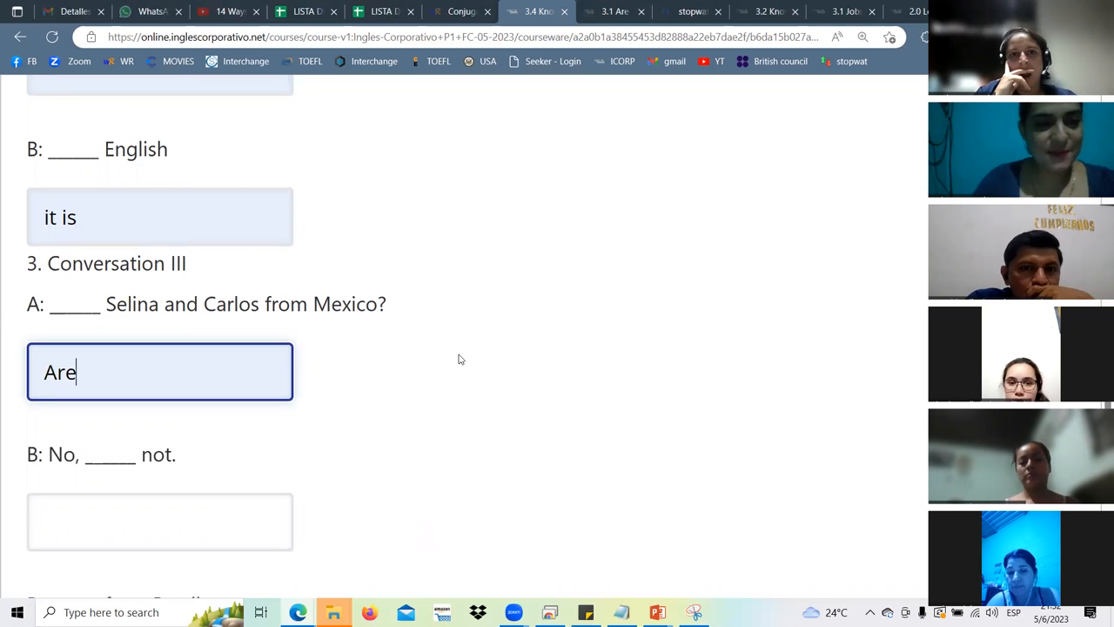
drag(148, 304, 258, 304)
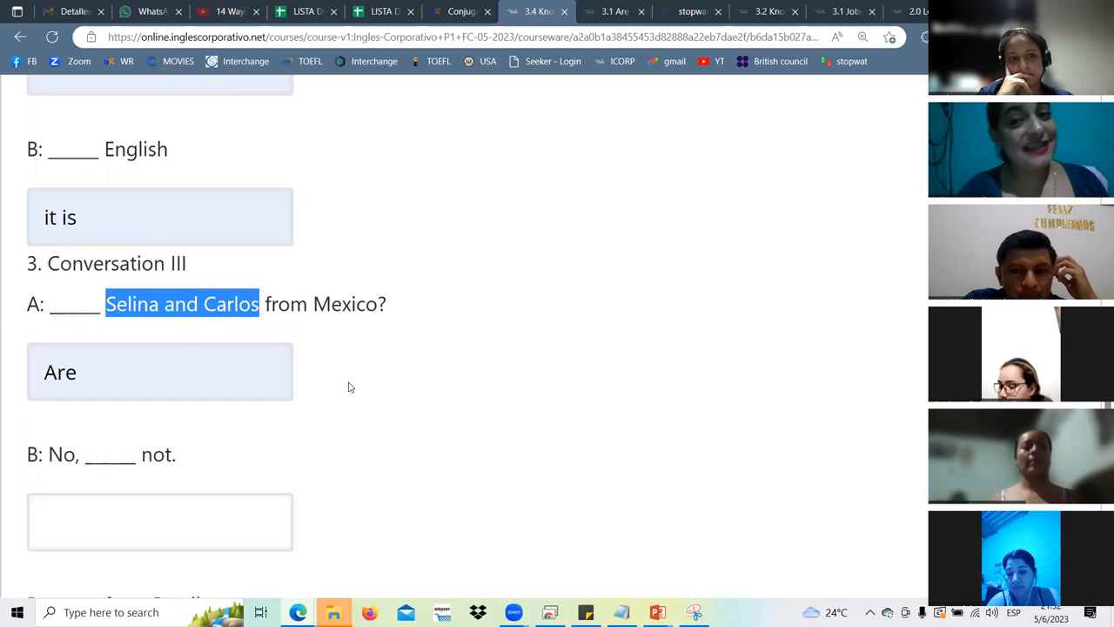
mouse_move(412, 404)
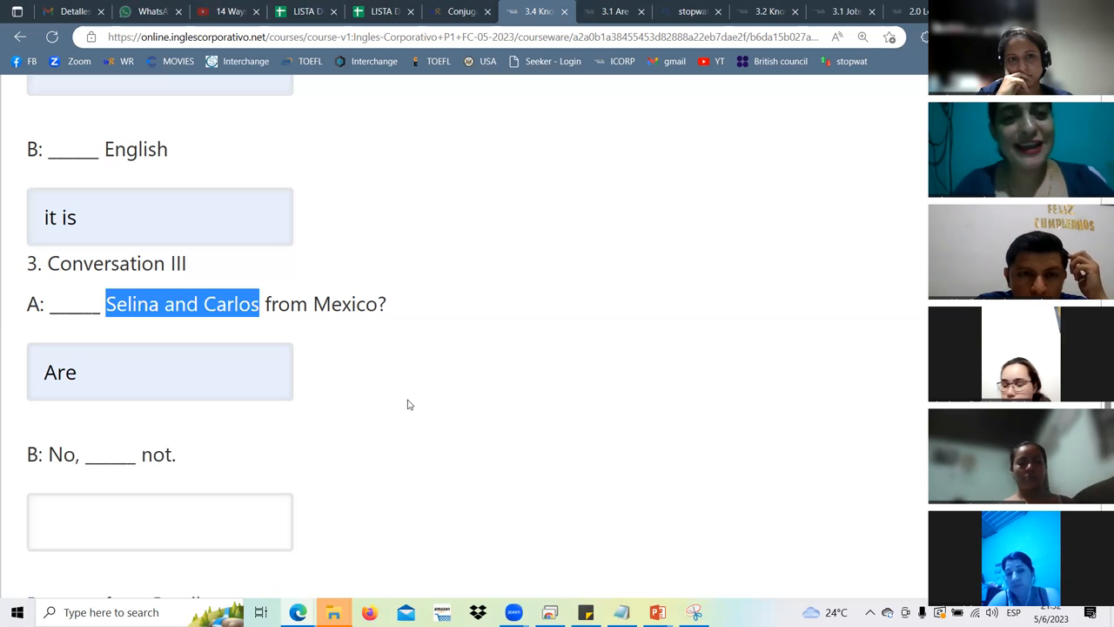
mouse_move(406, 407)
text(They're)
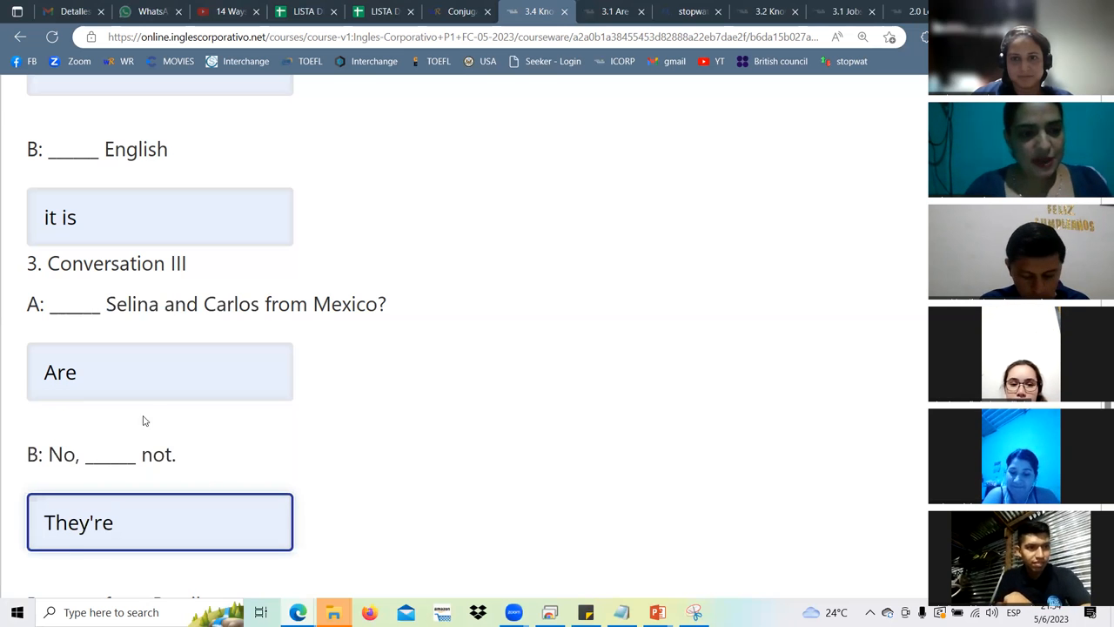
Scroll down and place the cursor in the empty 'B: ___ from Brazil.' answer box.
scroll(down, 3)
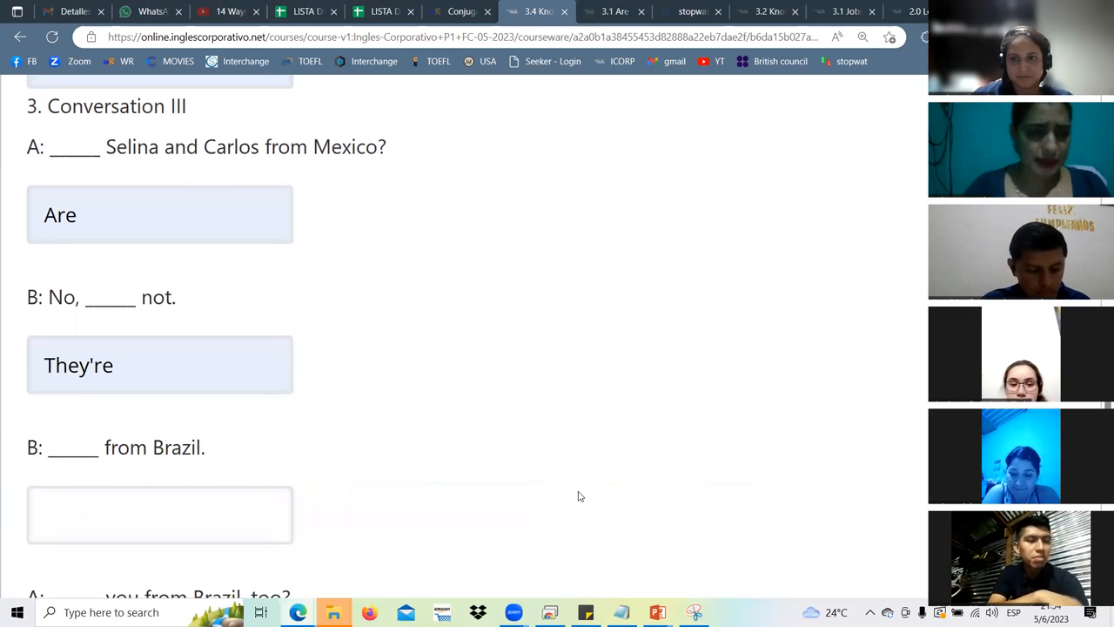
mouse_move(175, 309)
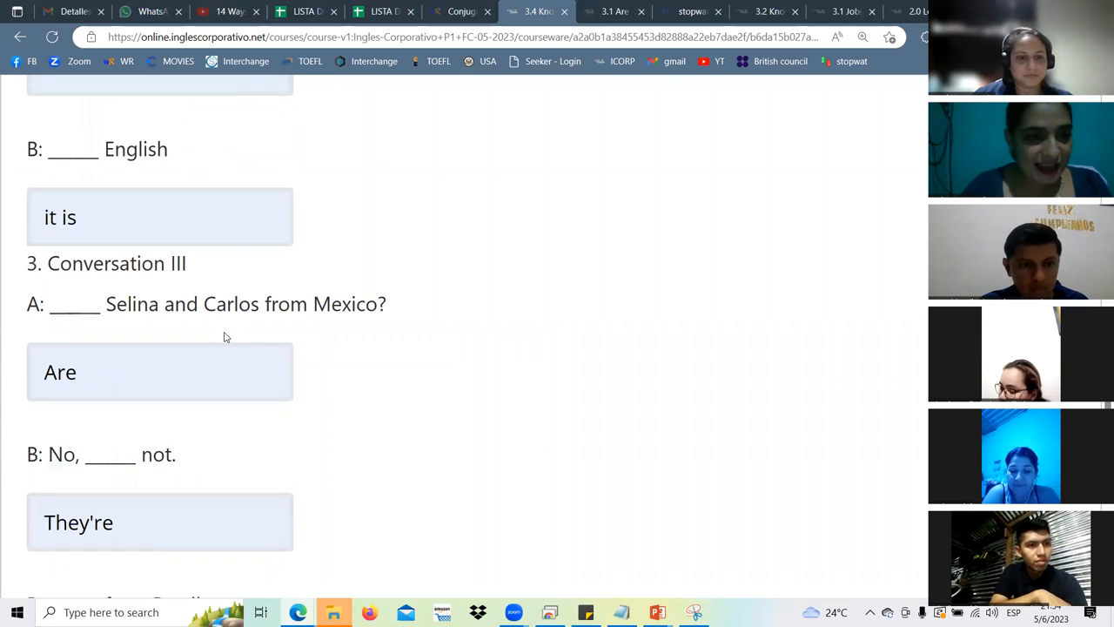
mouse_move(405, 345)
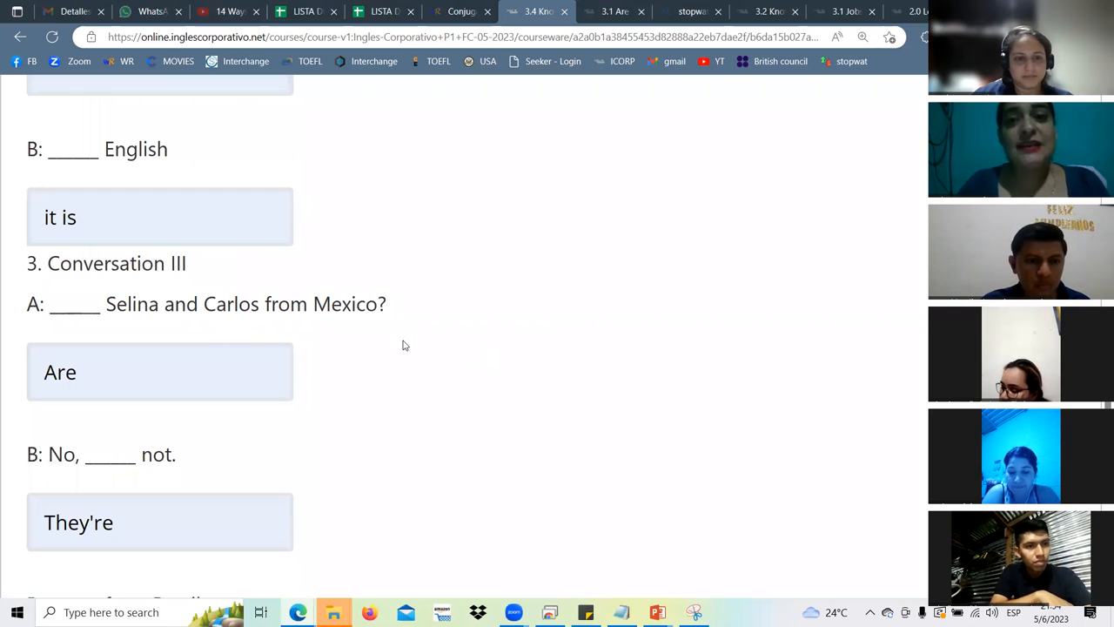
mouse_move(390, 351)
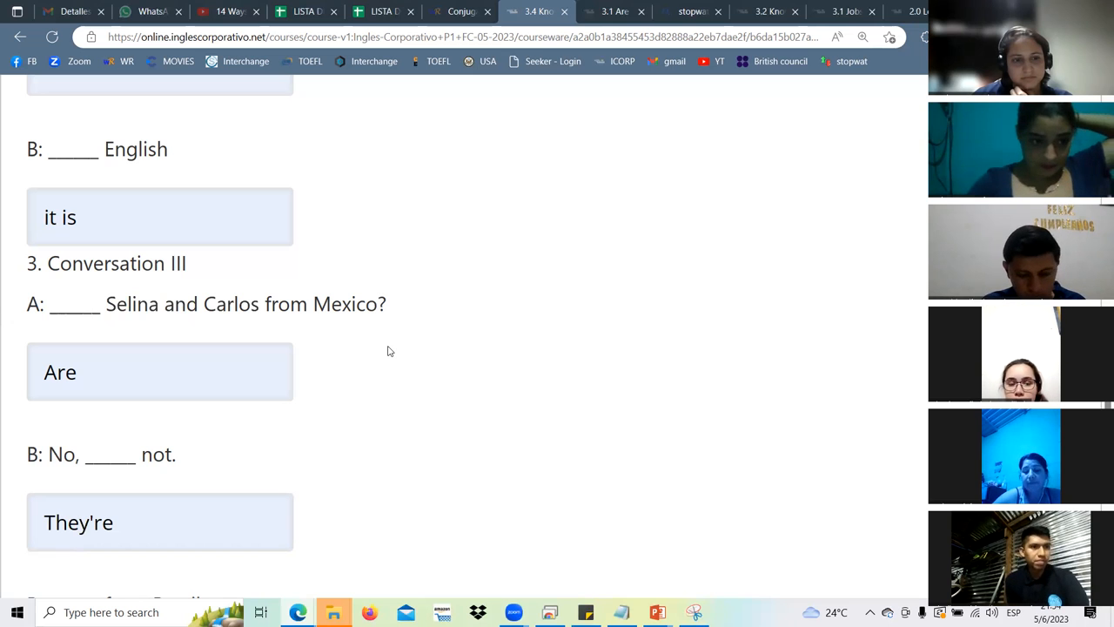
scroll(down, 3)
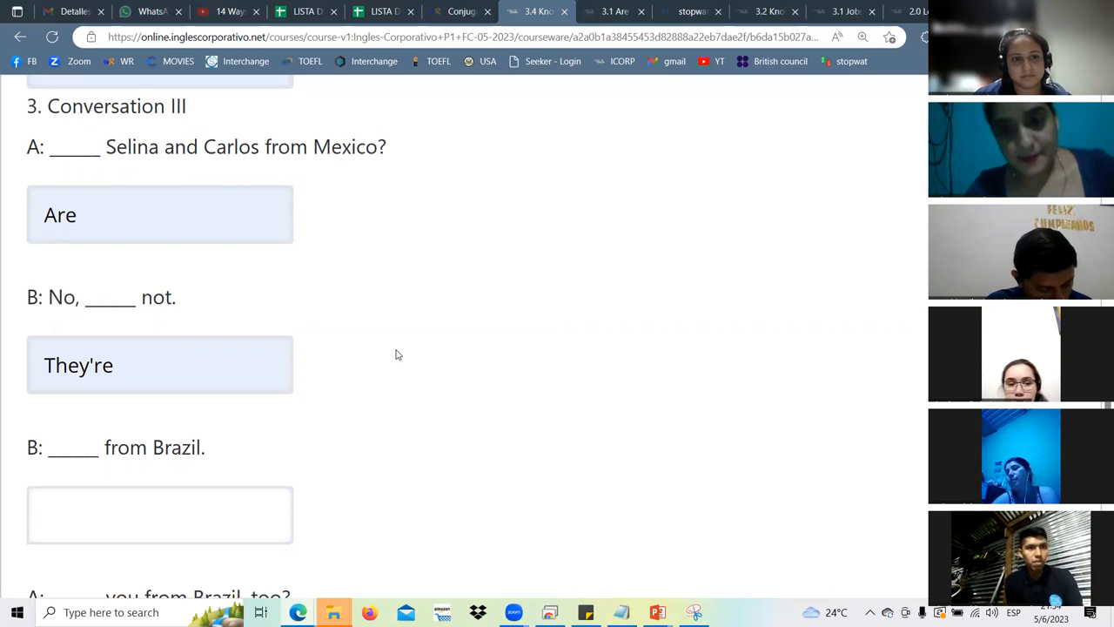
mouse_move(380, 362)
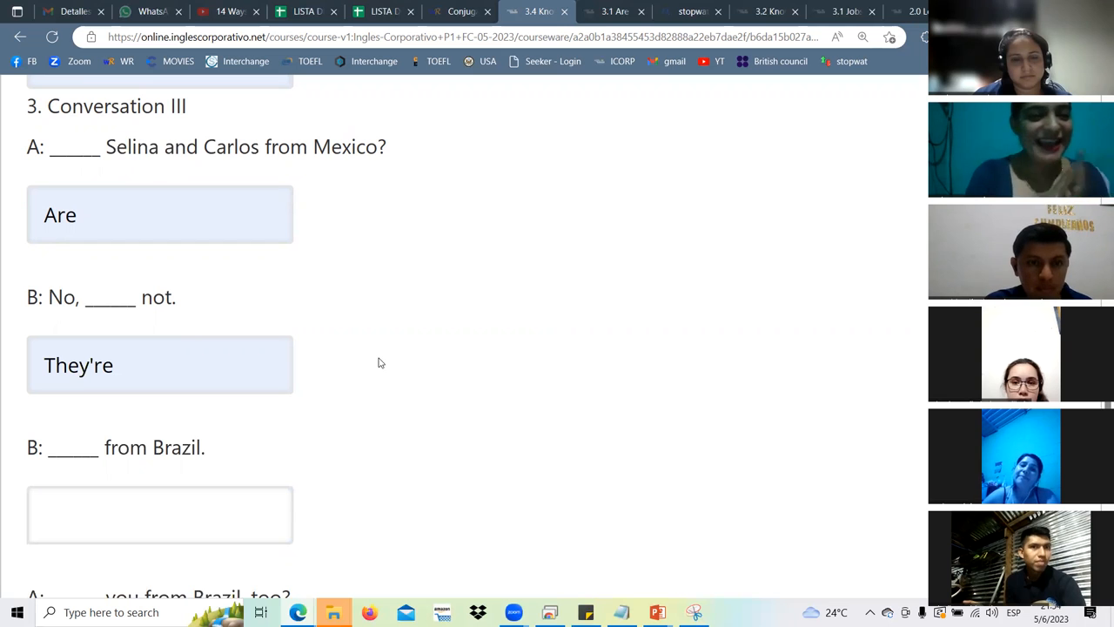
click(160, 515)
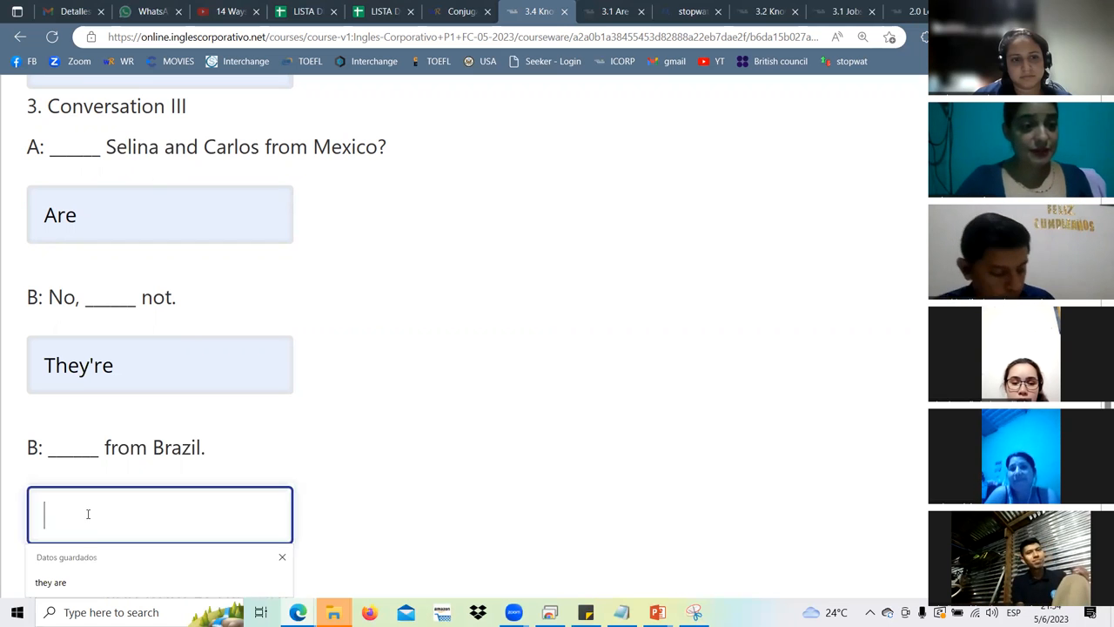
Enter 'they are' for 'B: ___ from Brazil.' and scroll on to 'you from Brazil, too?'.
text(they are)
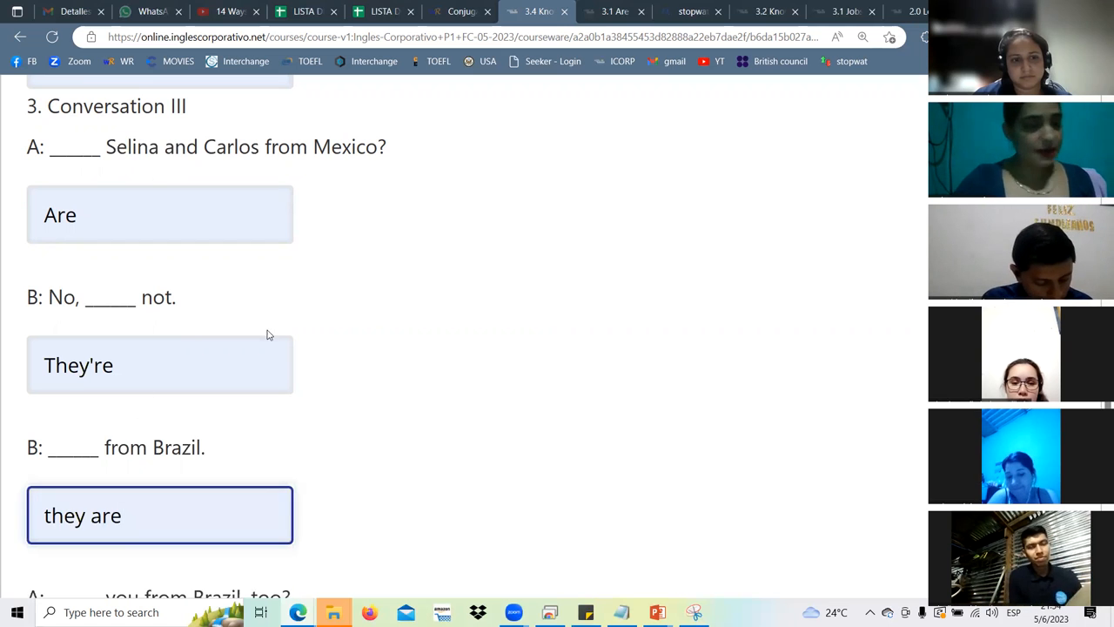
scroll(down, 3)
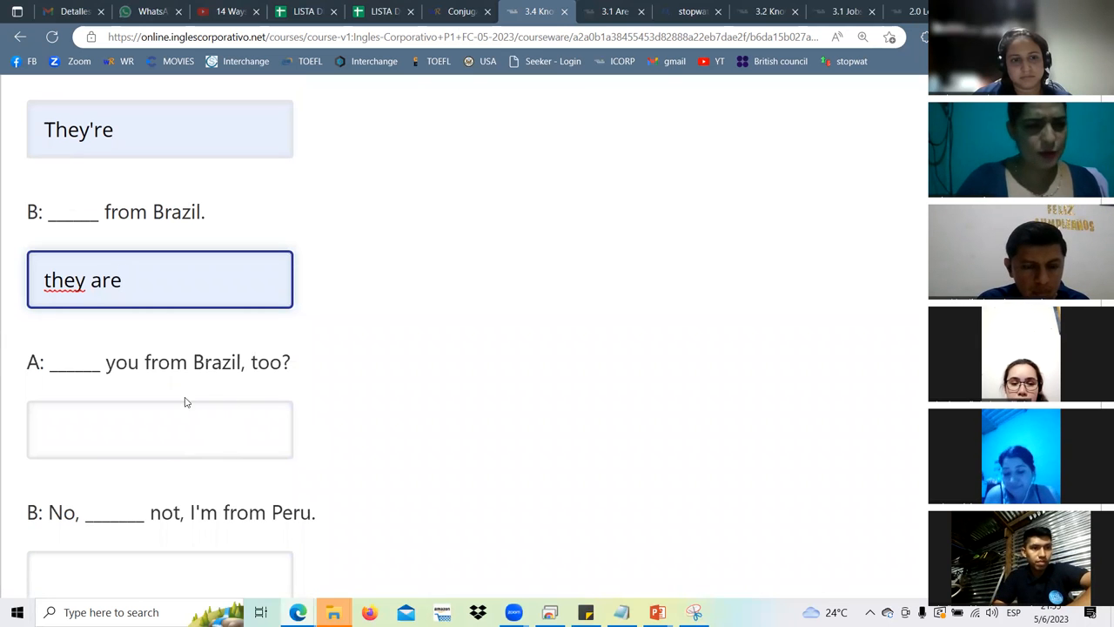
mouse_move(473, 428)
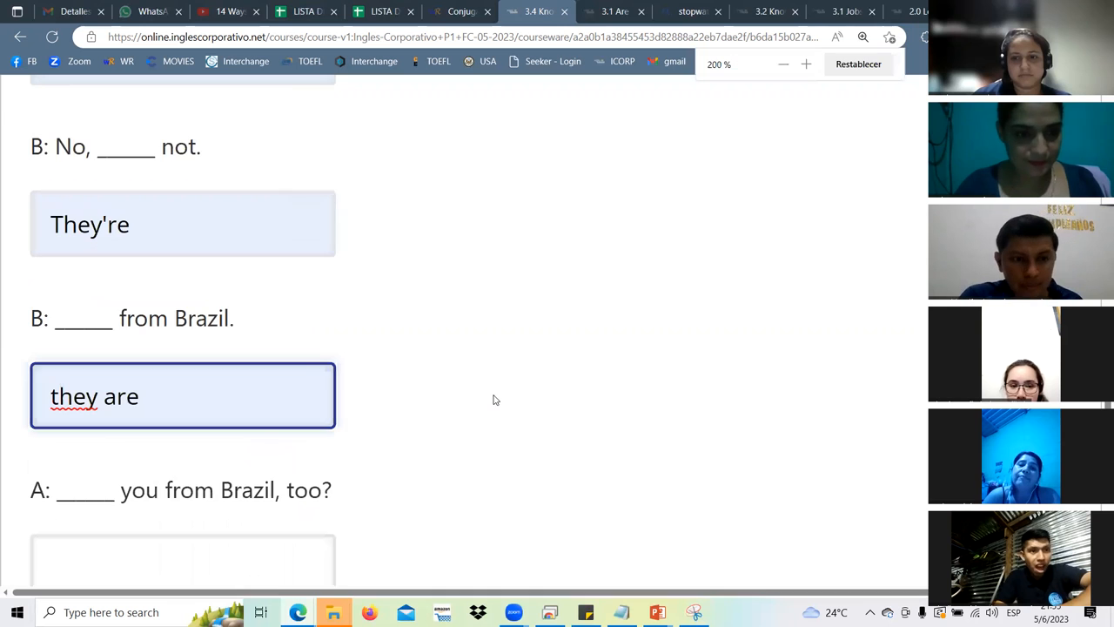
scroll(down, 3)
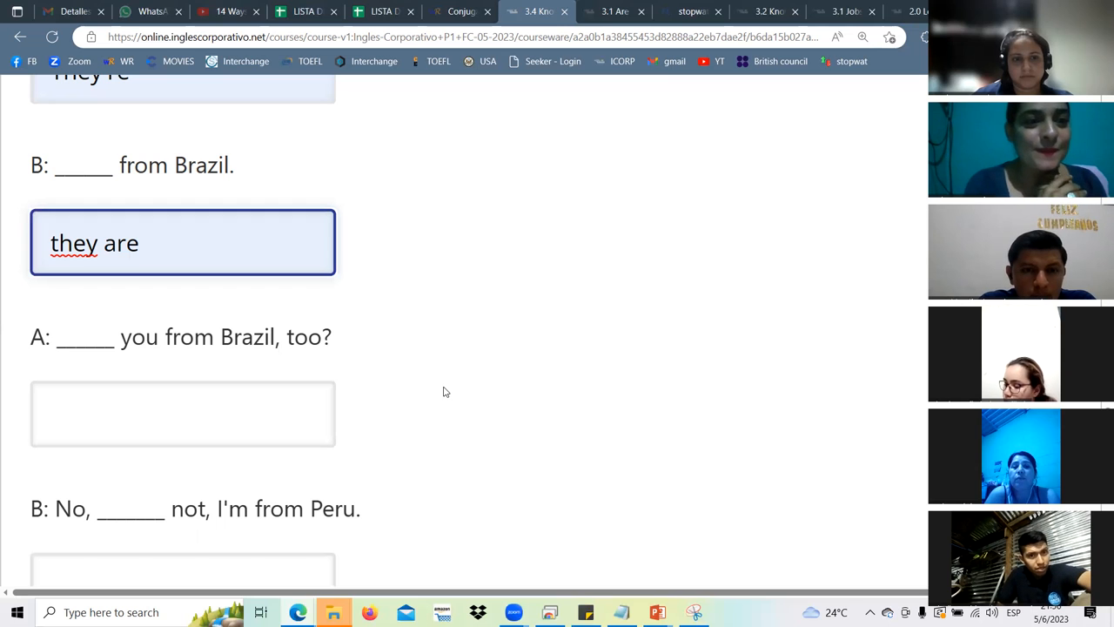
mouse_move(281, 462)
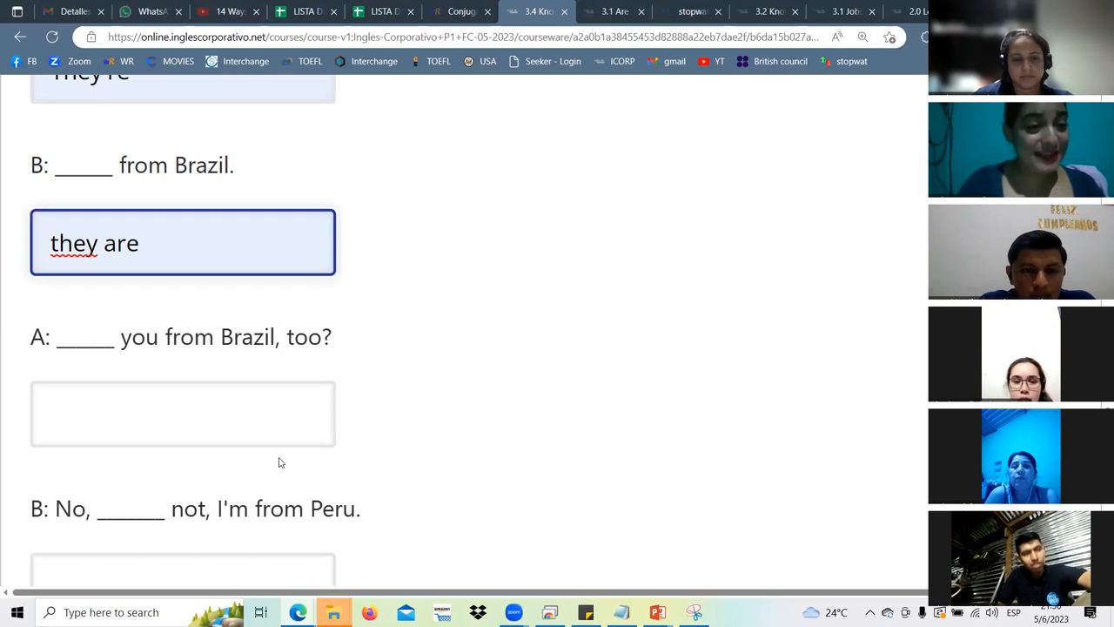
Answer '___ you from Brazil, too?' with are, highlighting the word you.
text(are)
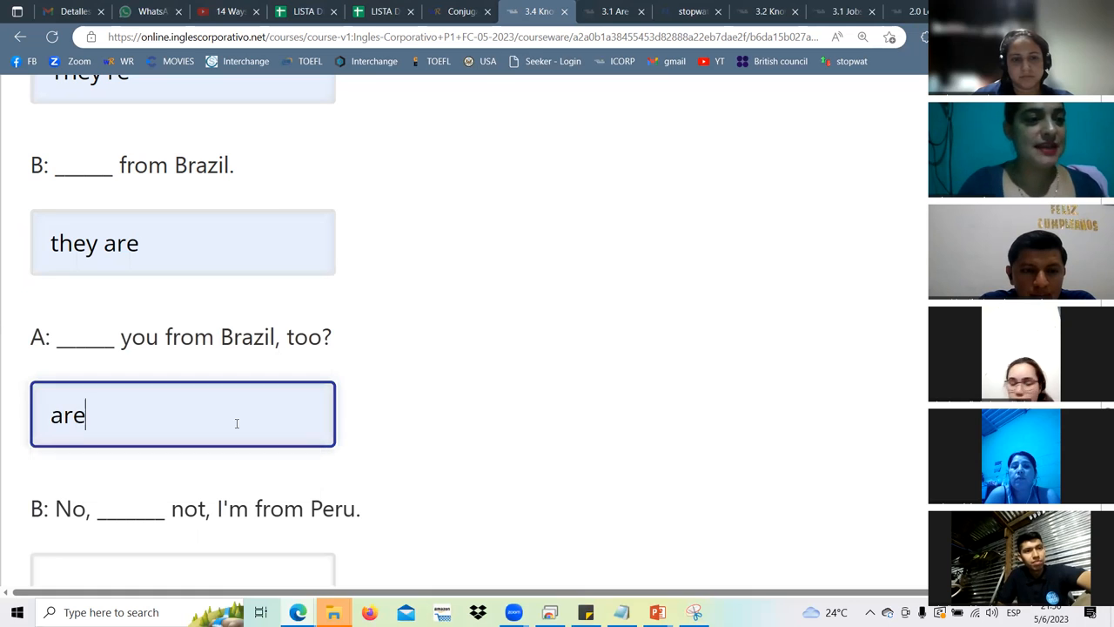
double_click(138, 337)
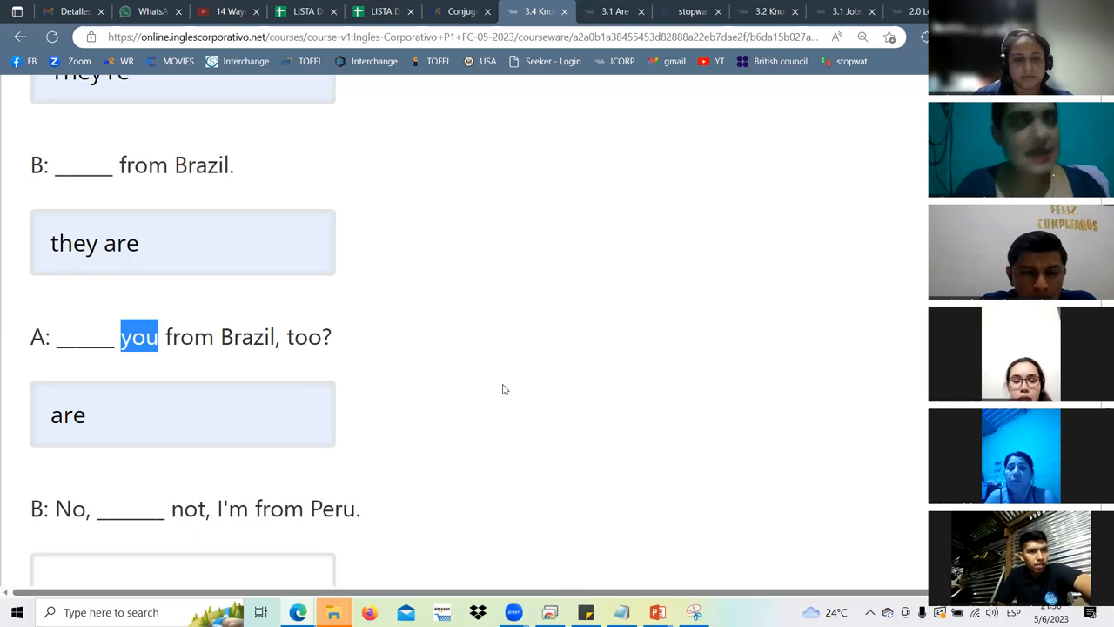
mouse_move(360, 404)
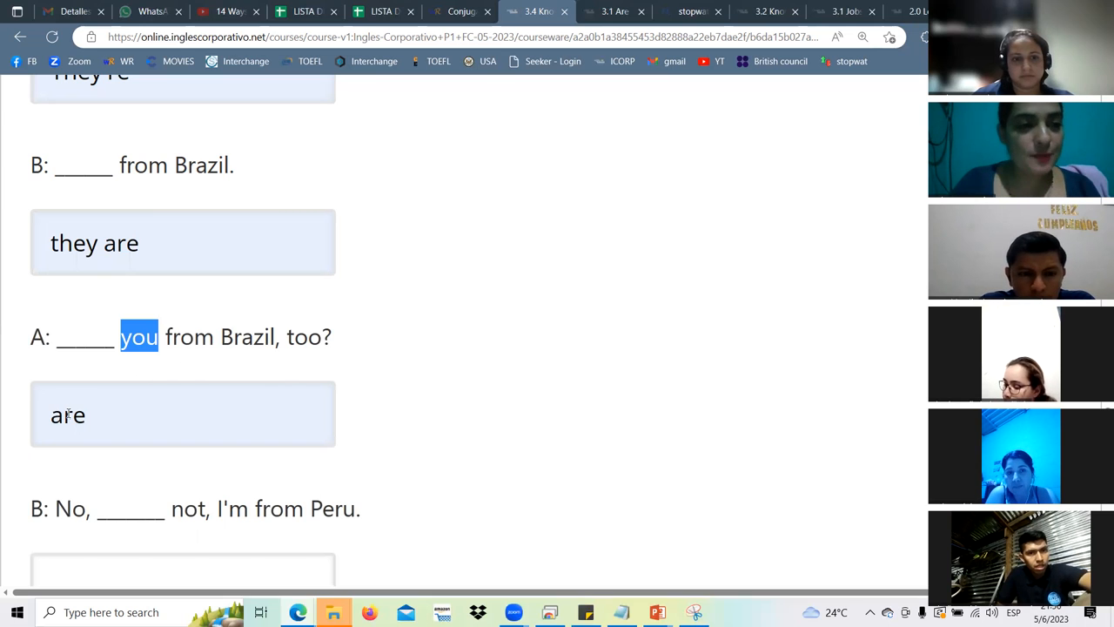
click(160, 413)
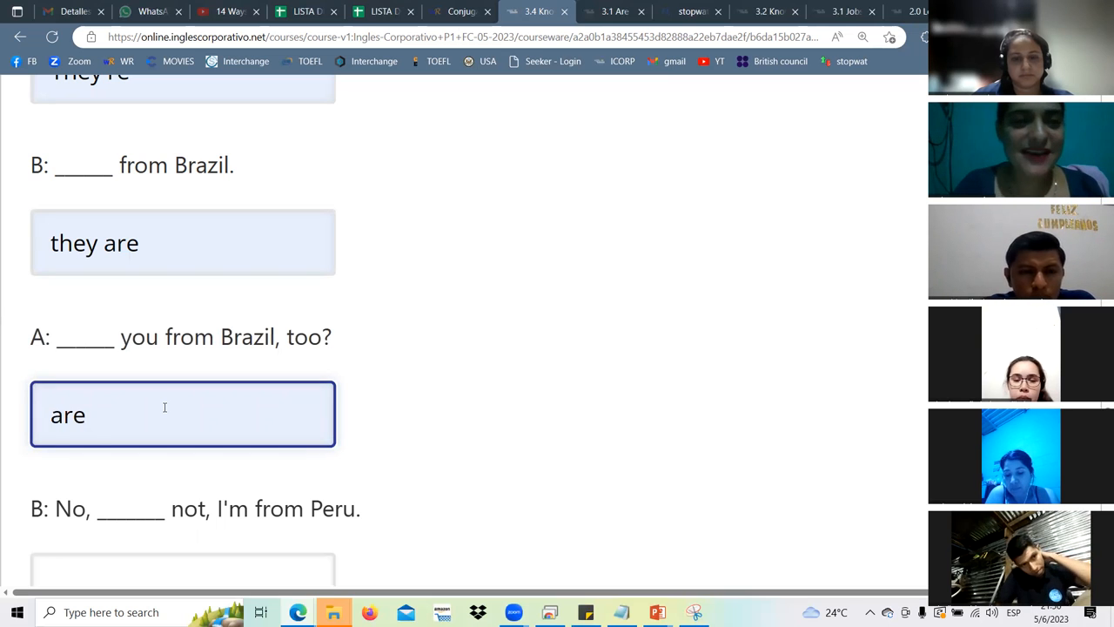
Enter 'I am' for the No-not blank and highlight 'first language' in the next question.
scroll(down, 3)
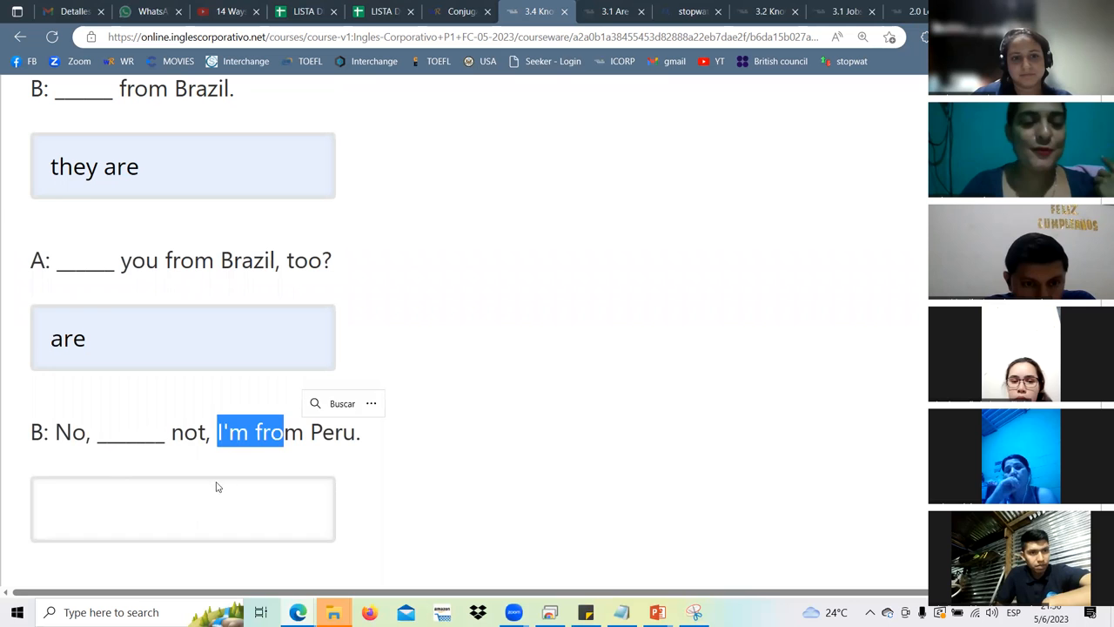
text(I am)
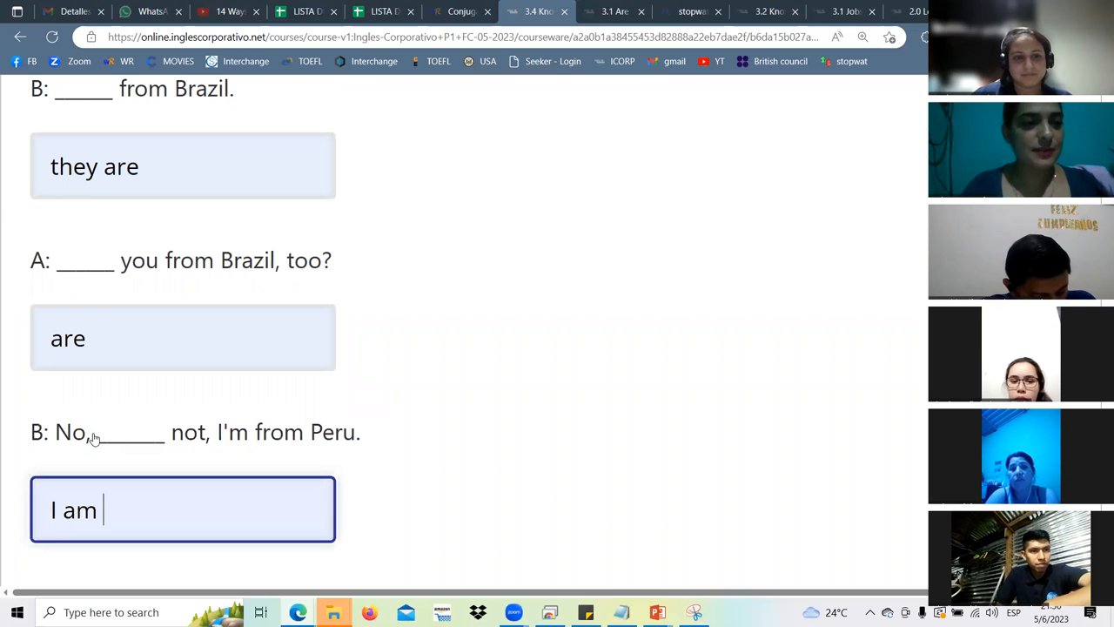
scroll(down, 3)
text(is)
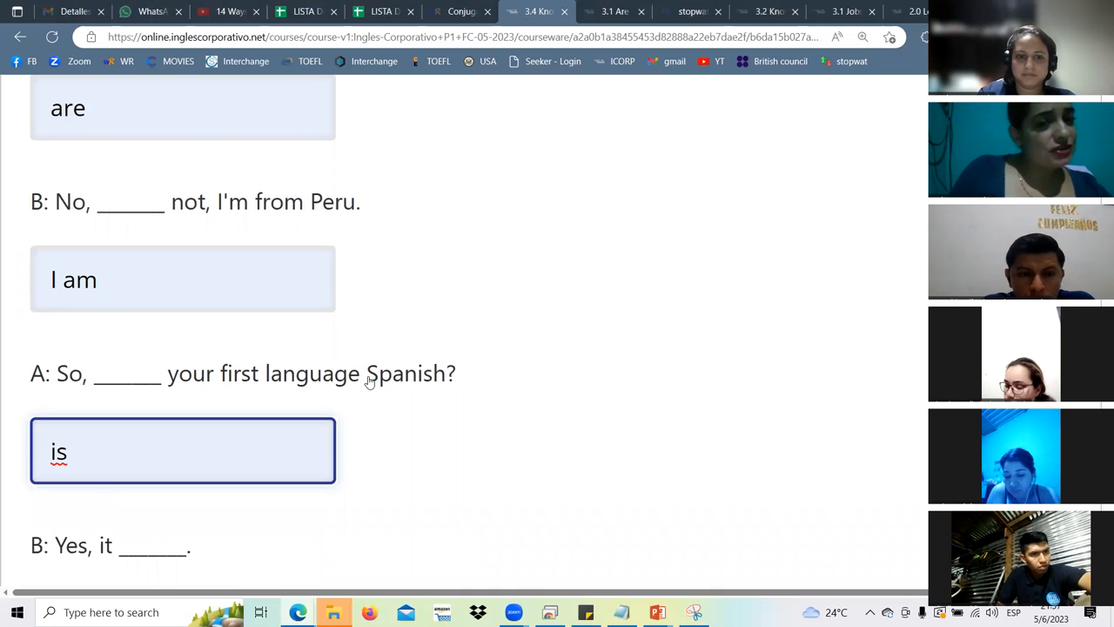
drag(174, 372, 359, 372)
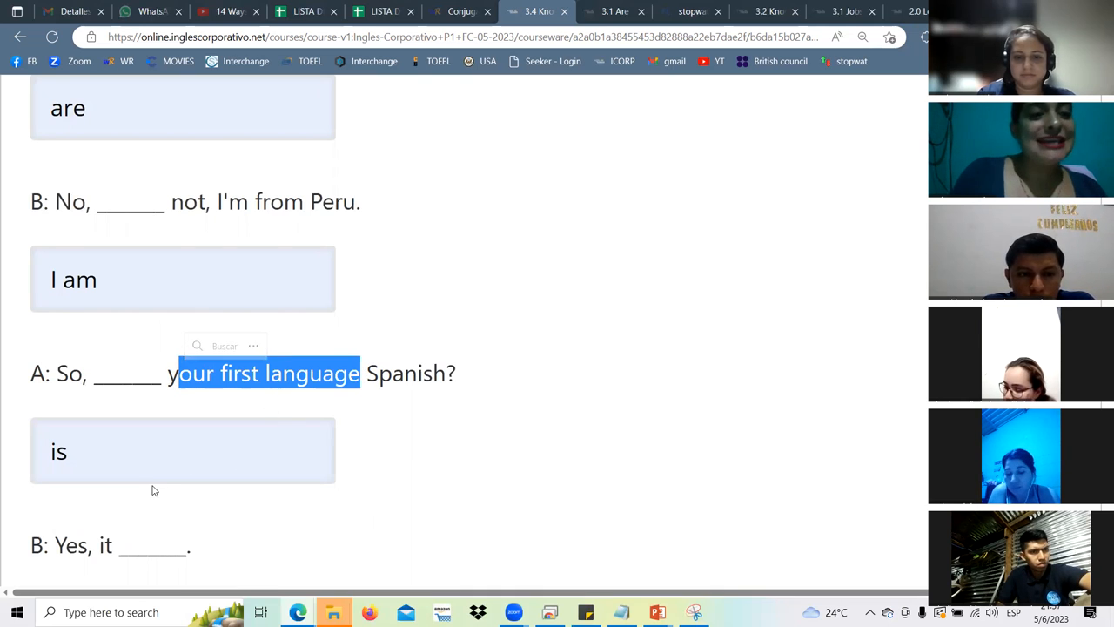
mouse_move(185, 471)
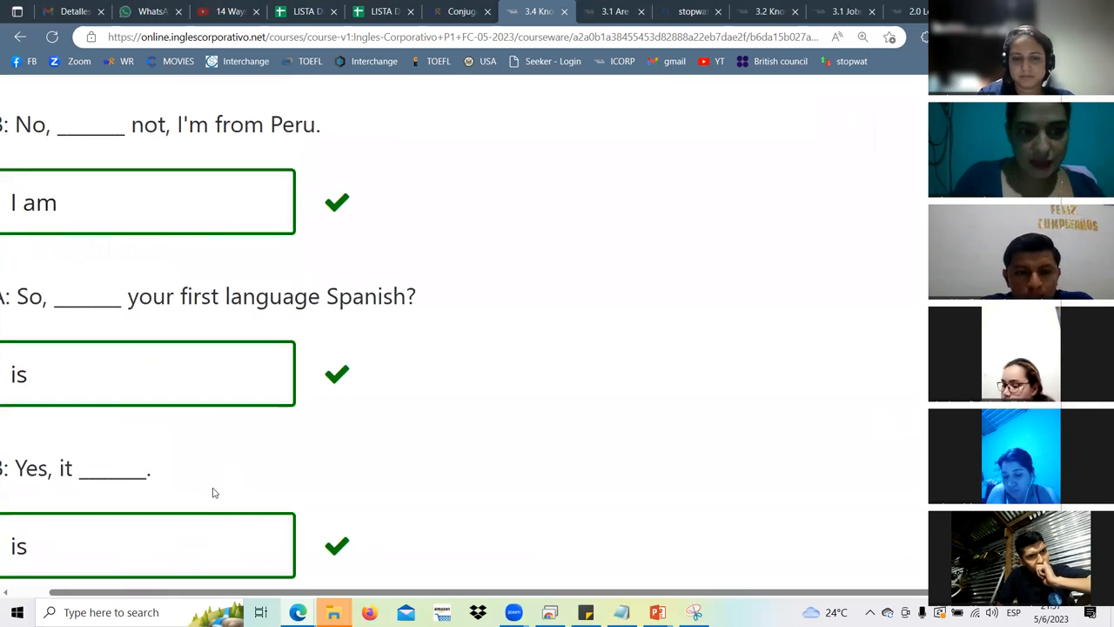
Scroll through the submitted answers to review the green correct marks.
scroll(down, 3)
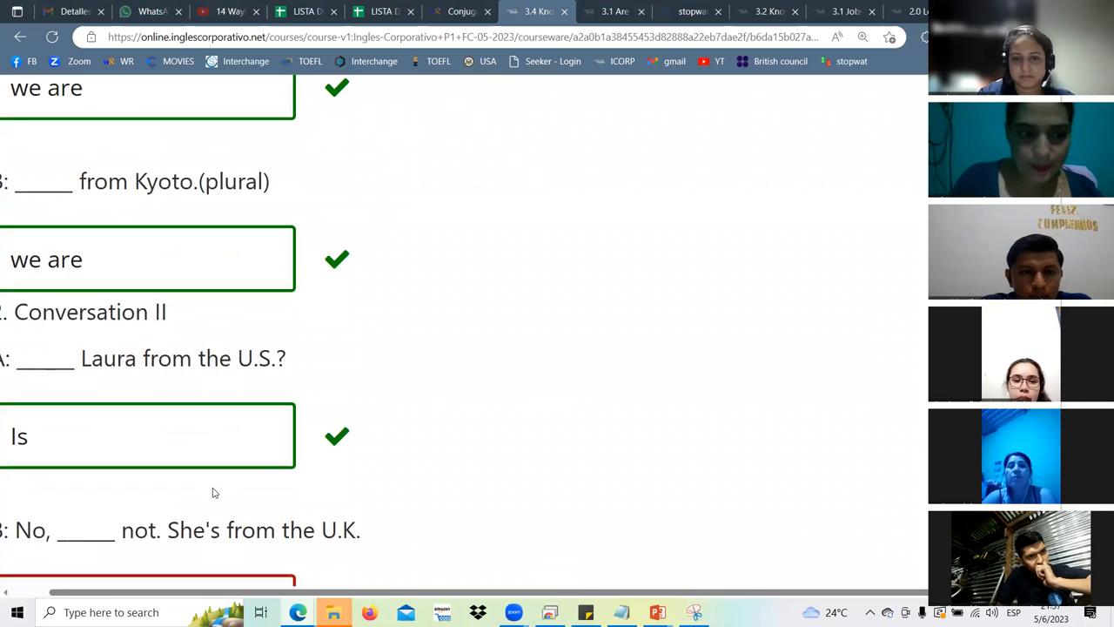
Correct Conversation II's 'No, ___ not. She's from the U.K.' answer to She's.
scroll(down, 3)
text(she)
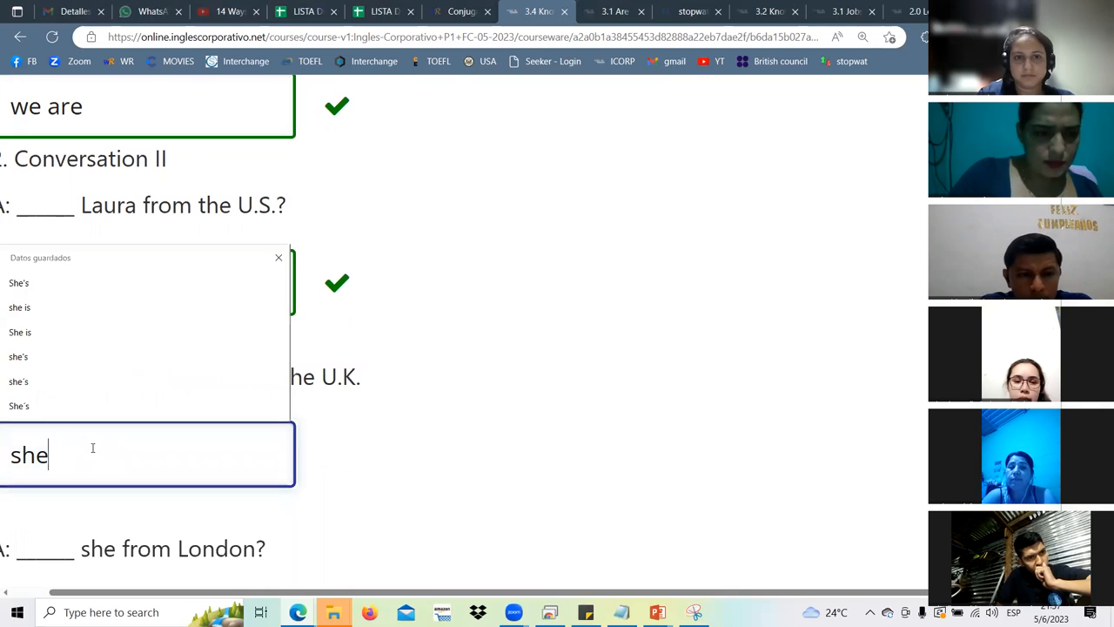
click(19, 357)
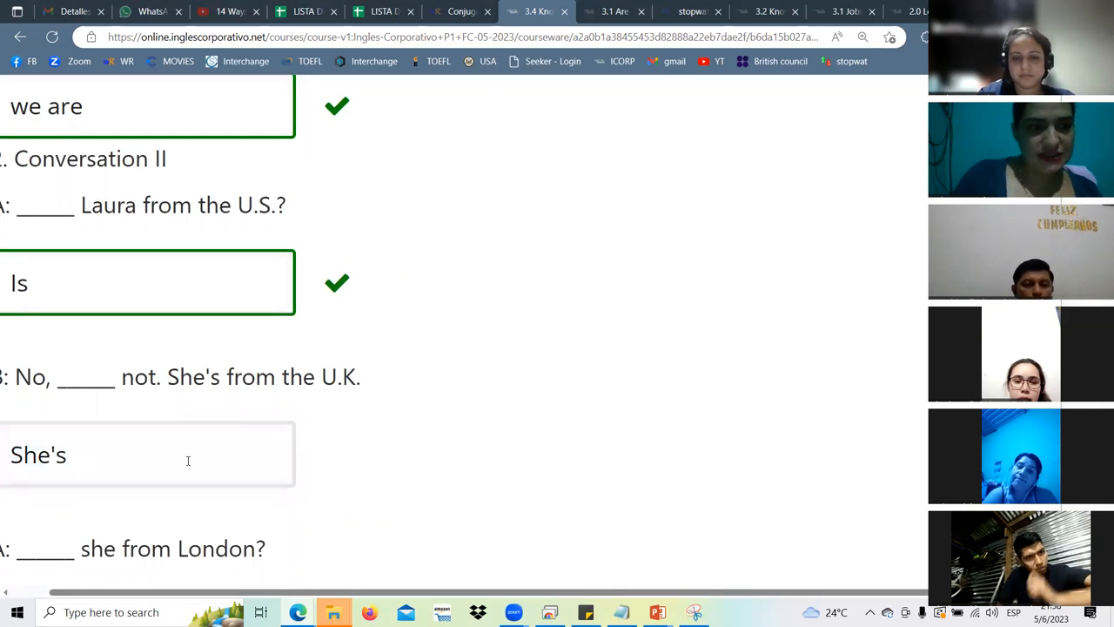
scroll(down, 3)
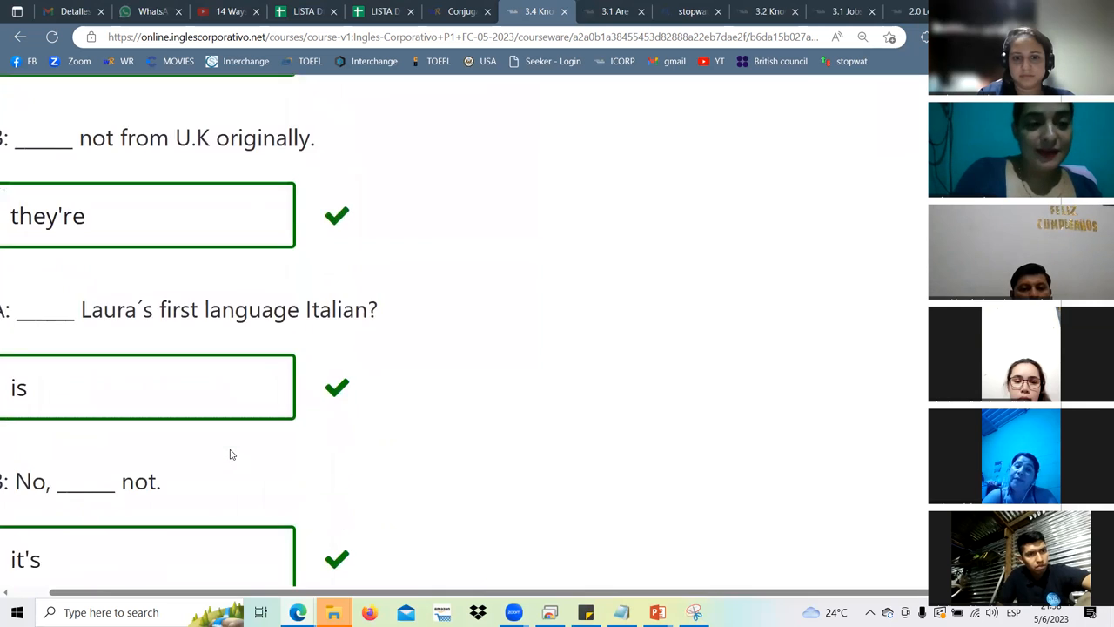
Re-edit the 'they're' answer and highlight 'your' in the Spanish question.
scroll(down, 3)
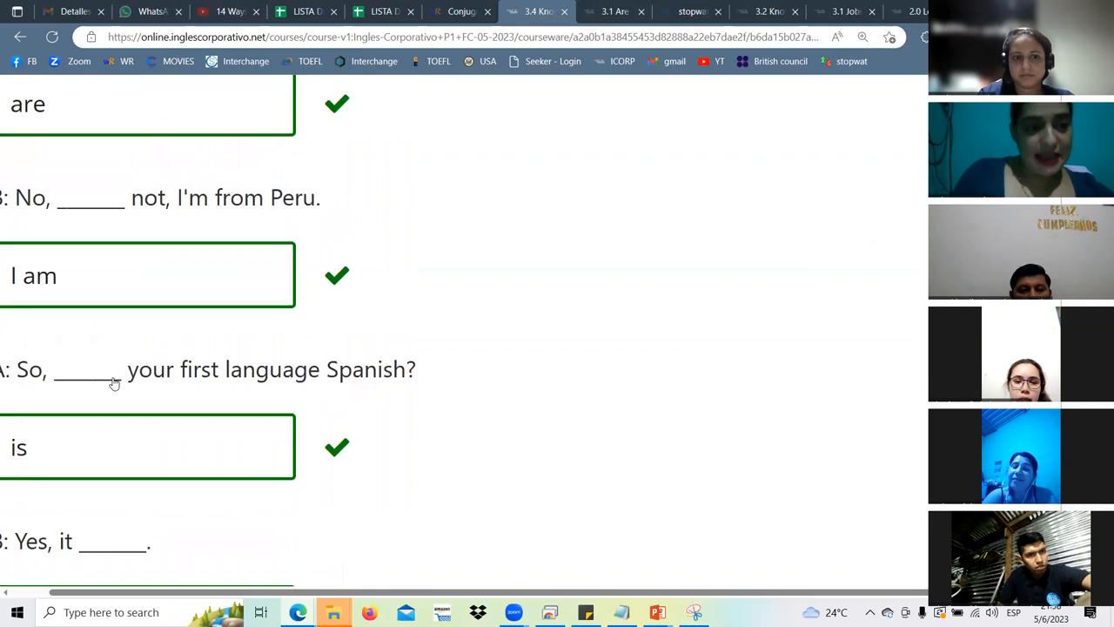
scroll(down, 3)
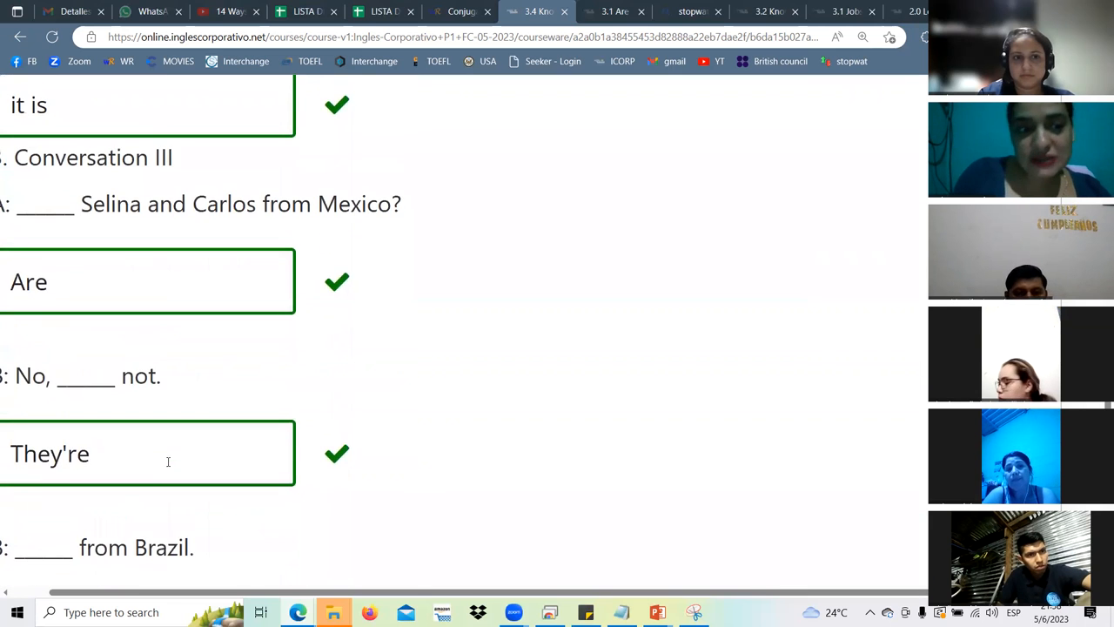
scroll(down, 3)
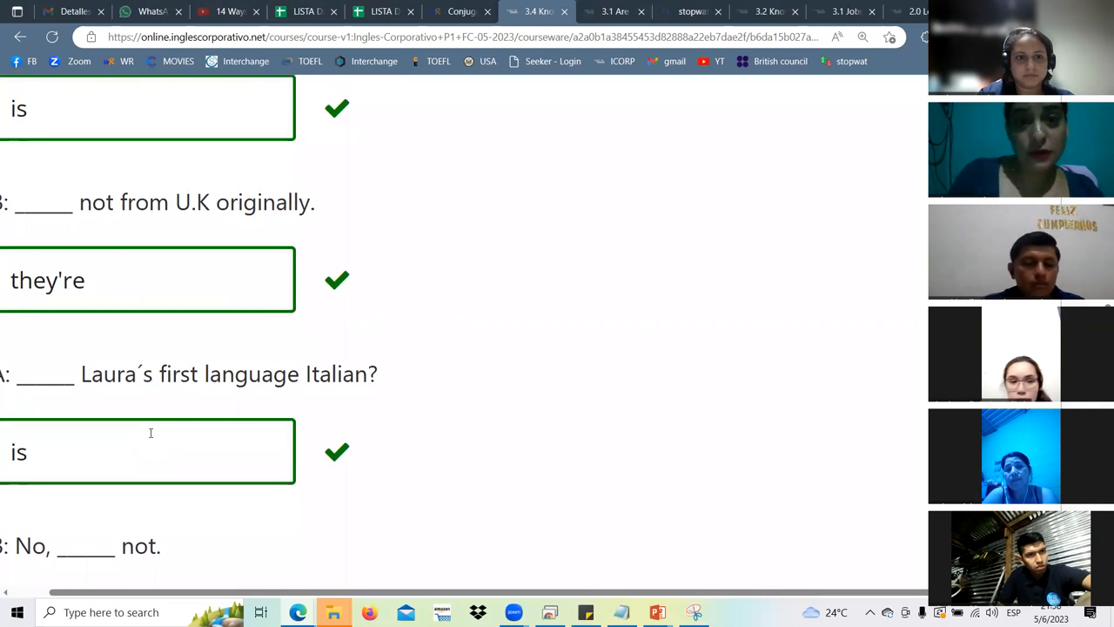
mouse_move(136, 432)
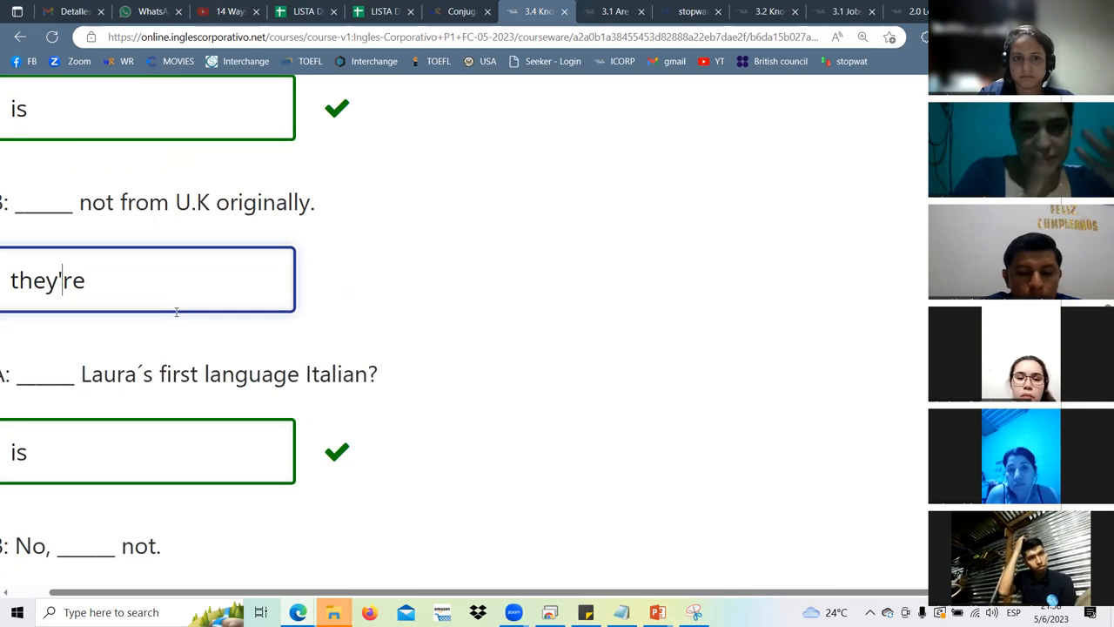
scroll(down, 3)
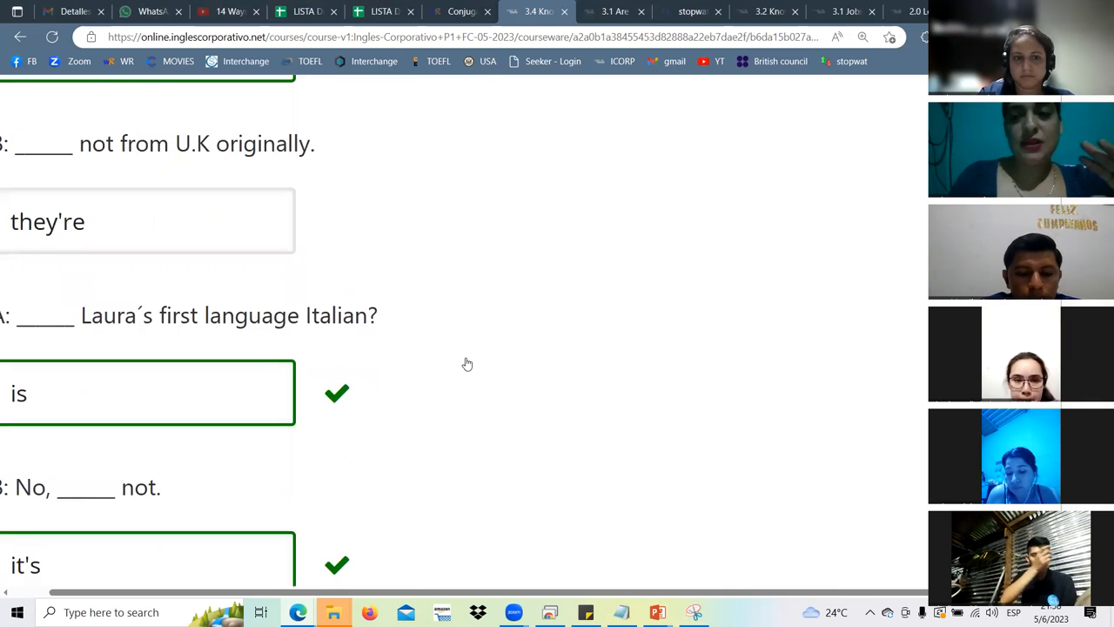
scroll(down, 3)
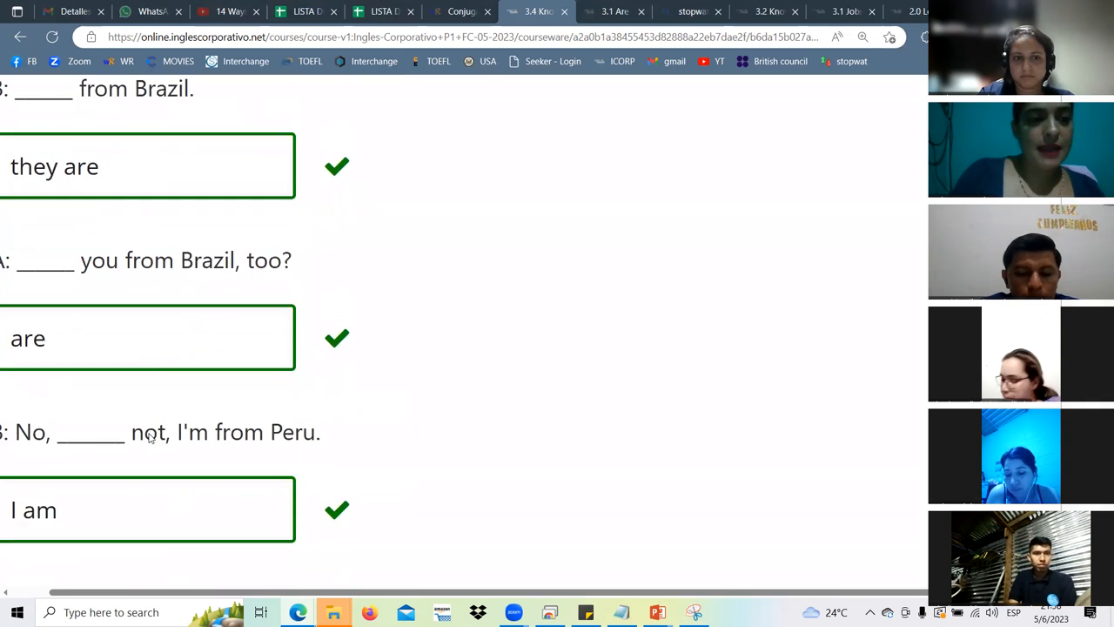
scroll(down, 3)
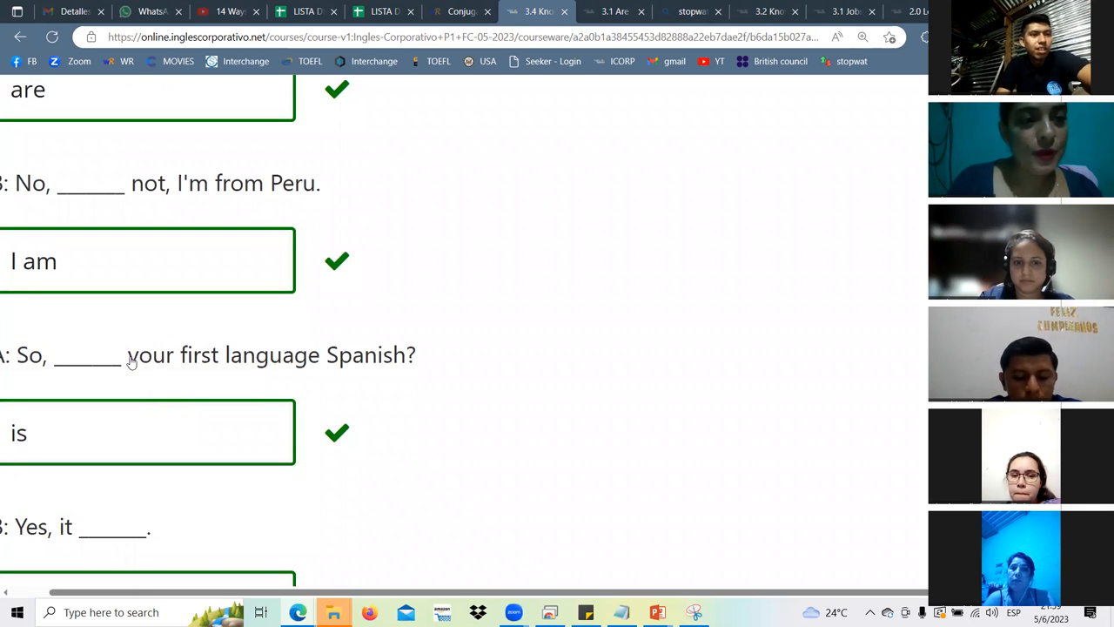
drag(129, 355, 320, 355)
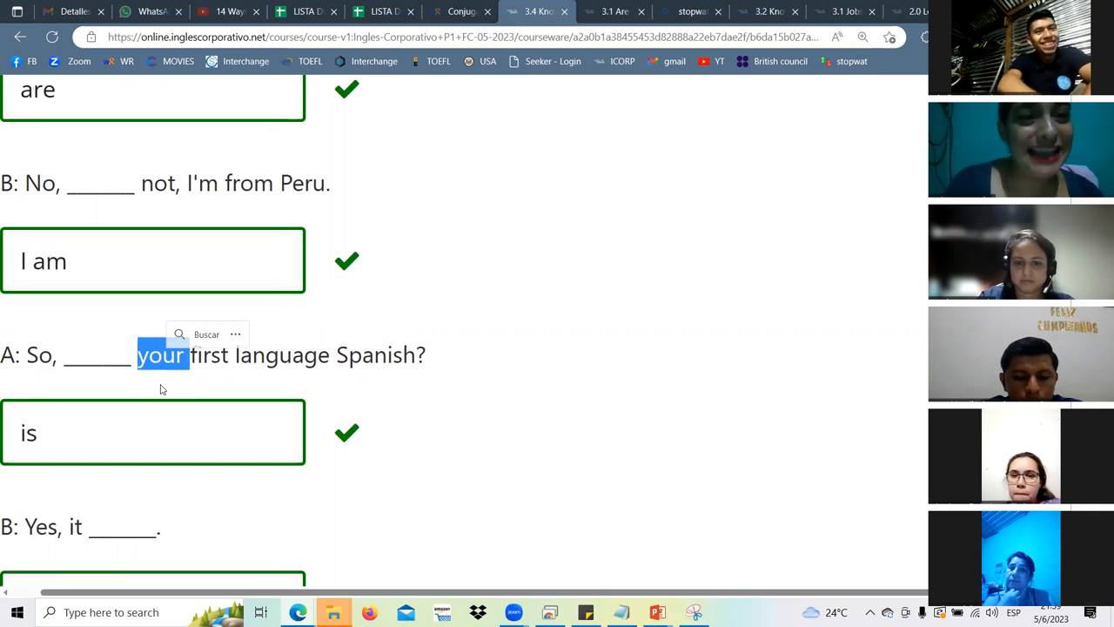
mouse_move(206, 384)
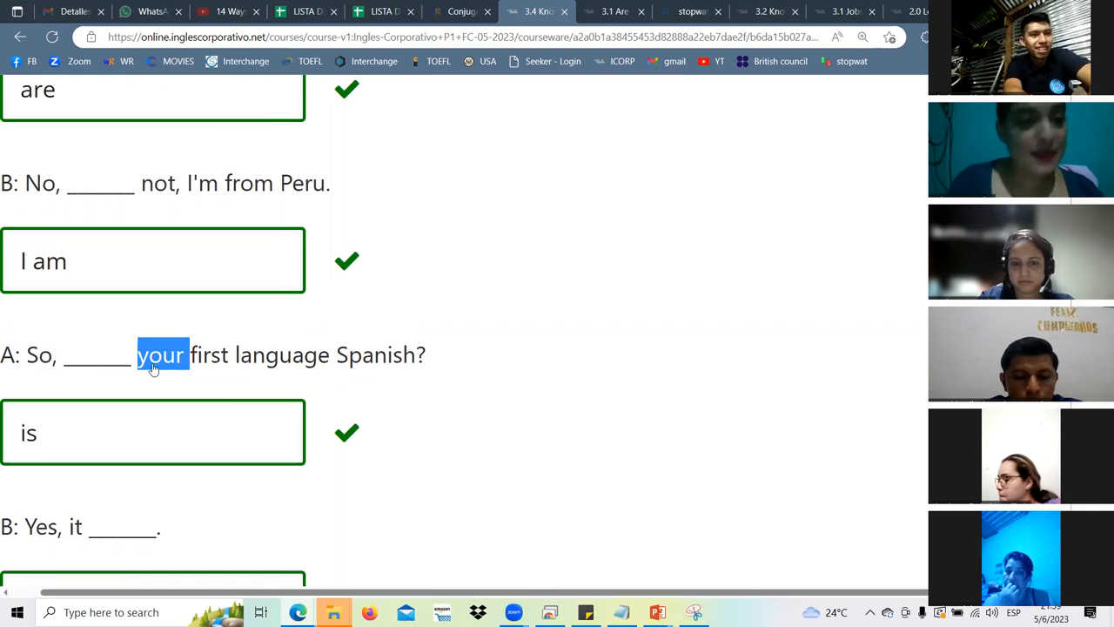
mouse_move(175, 352)
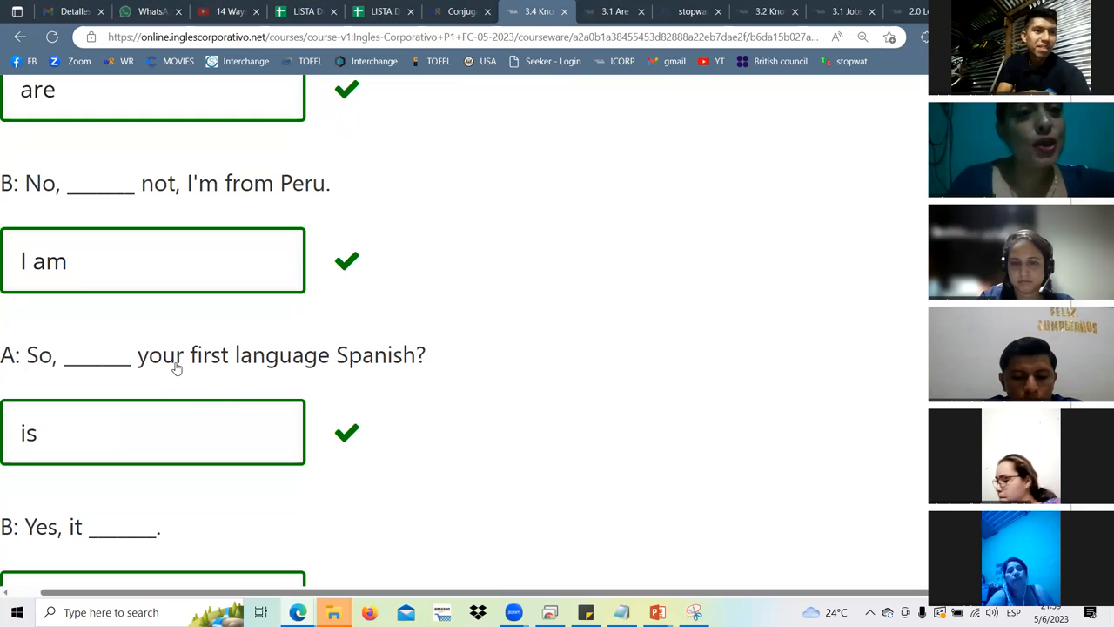
Review the all-correct 3.4 answers and continue to the 3.5 Lesson Objective unit.
drag(177, 354, 335, 356)
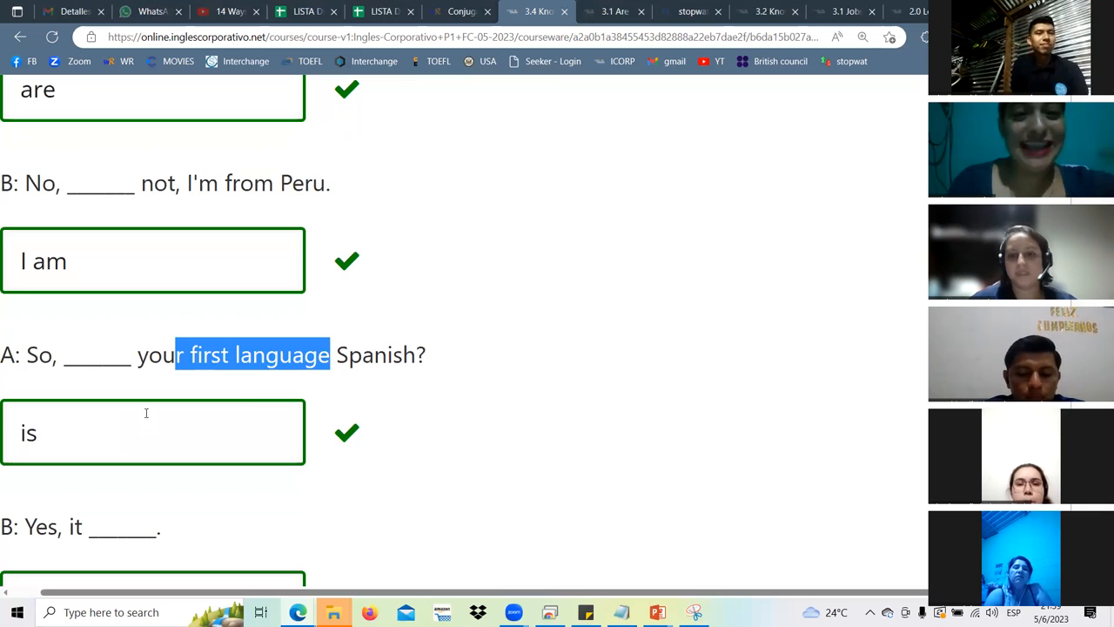
scroll(down, 3)
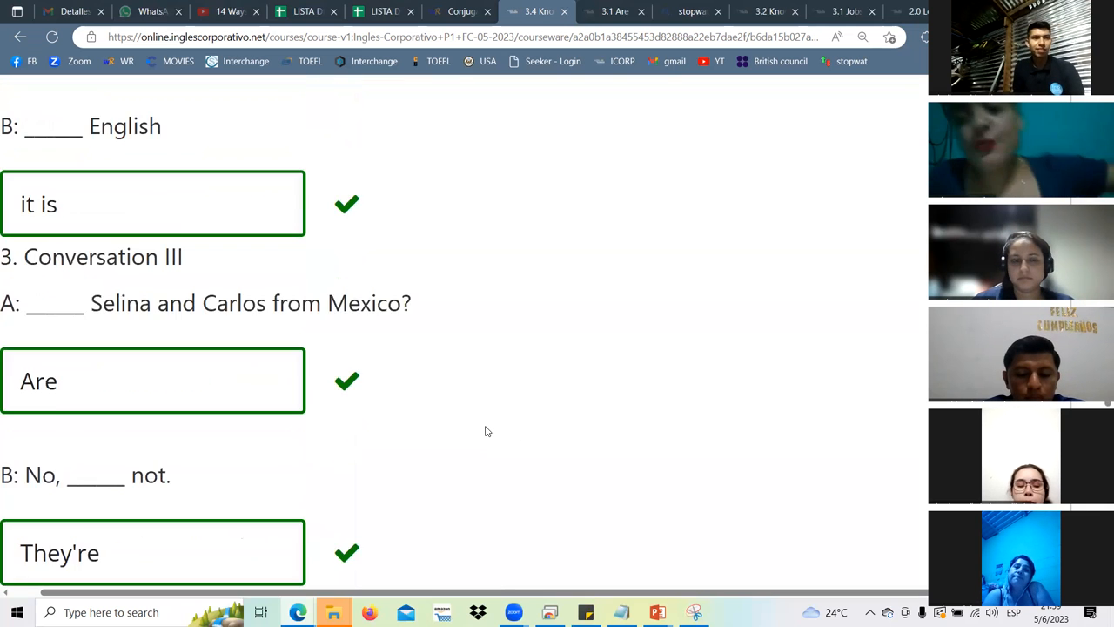
scroll(down, 3)
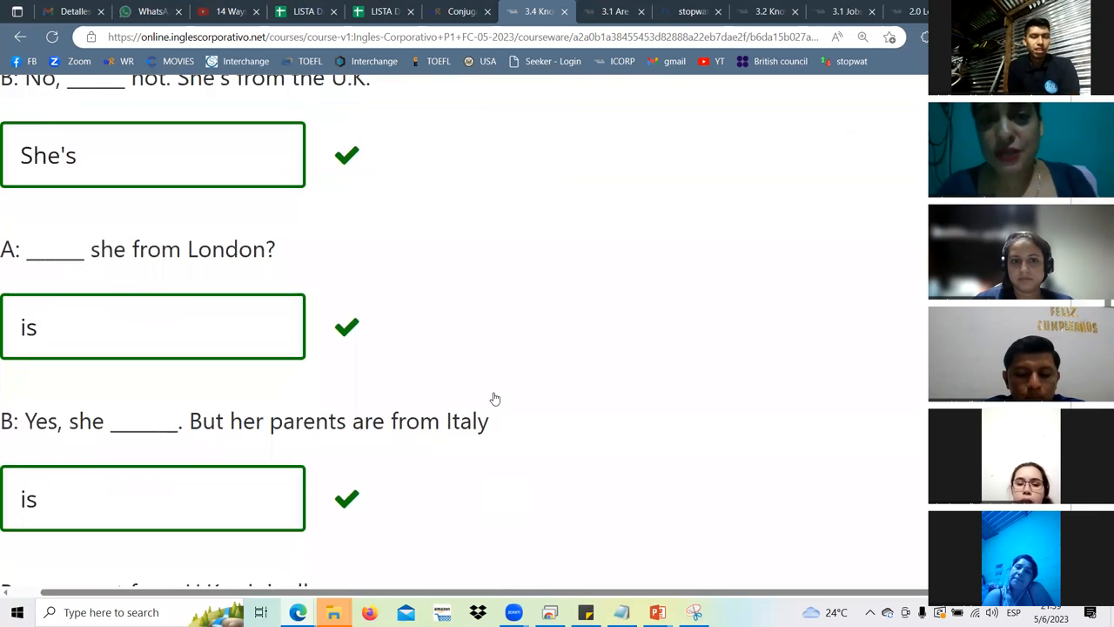
scroll(up, 3)
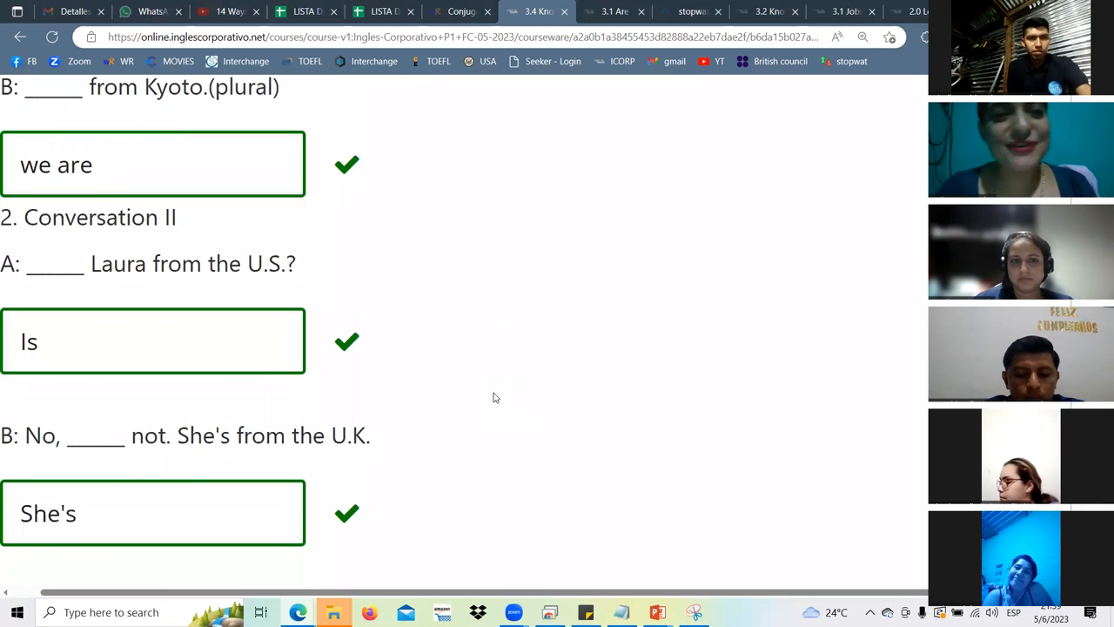
mouse_move(483, 399)
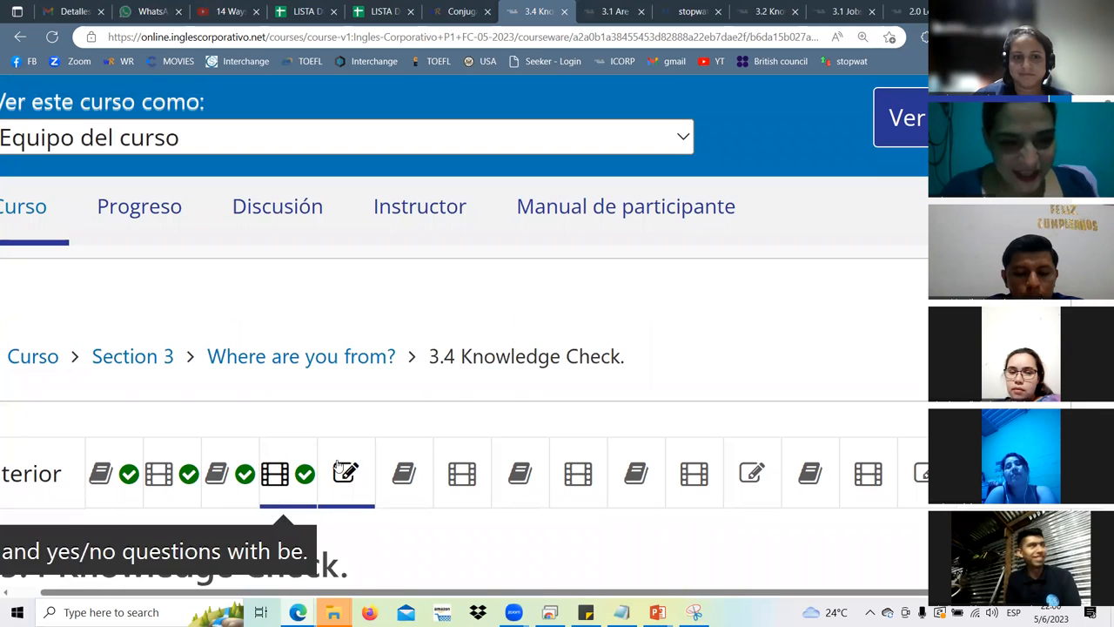
click(404, 473)
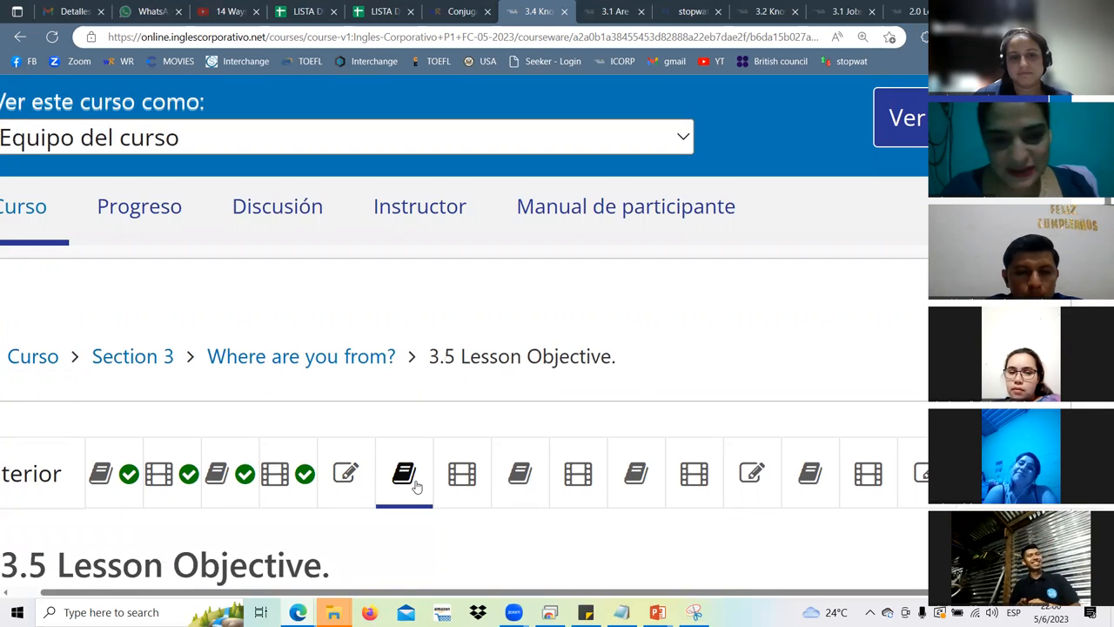
Read the 3.5 syllable-stress objective, then return to PowerPoint's To Be table slide.
scroll(down, 3)
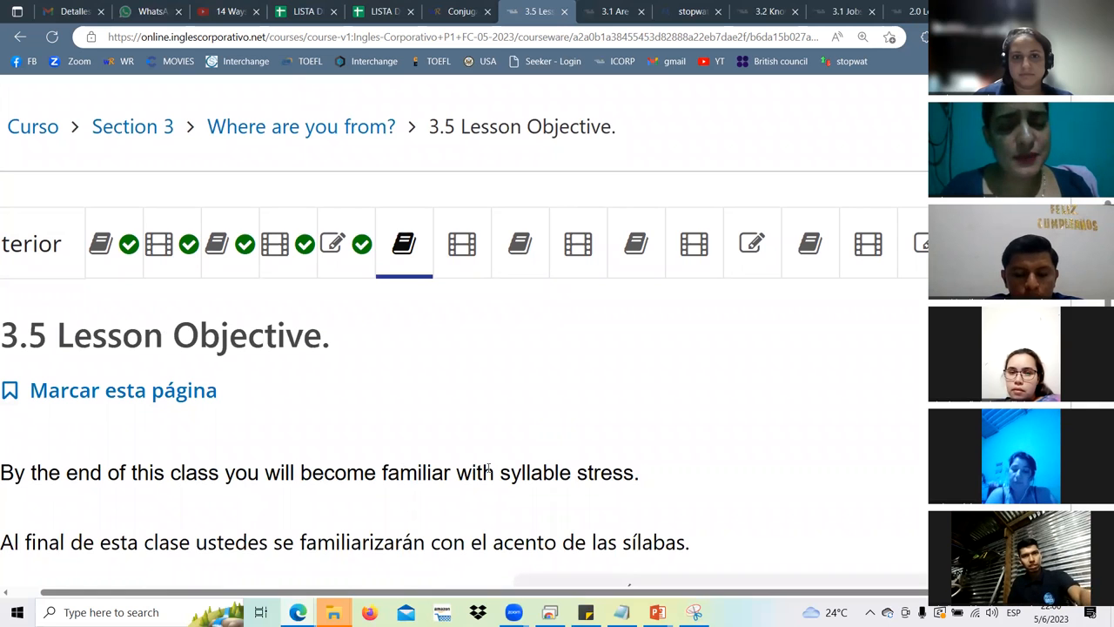
mouse_move(64, 303)
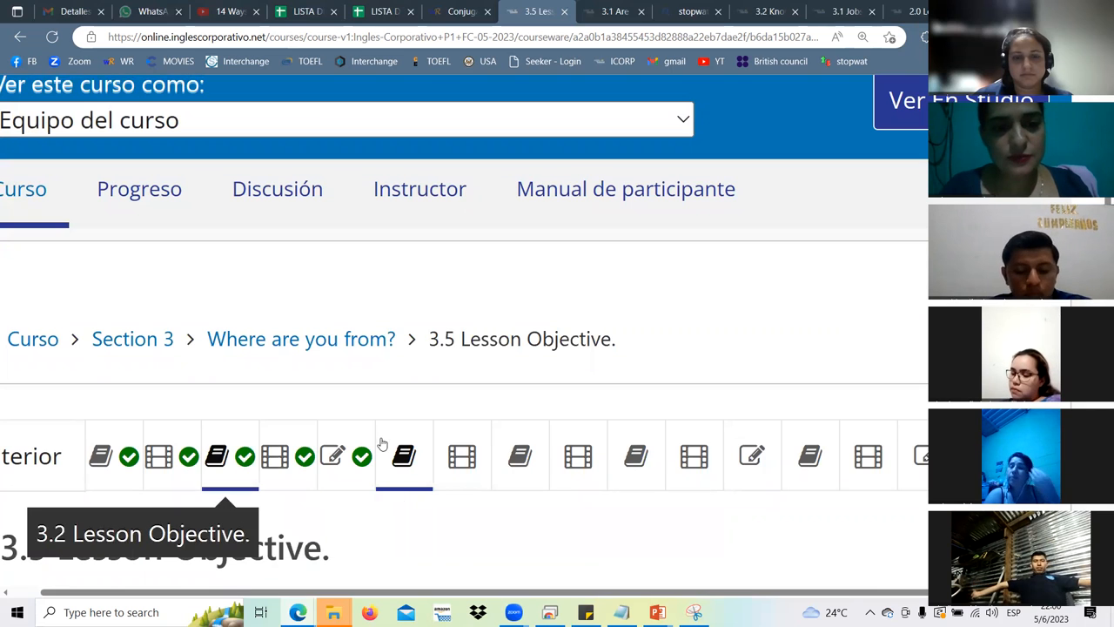
scroll(down, 3)
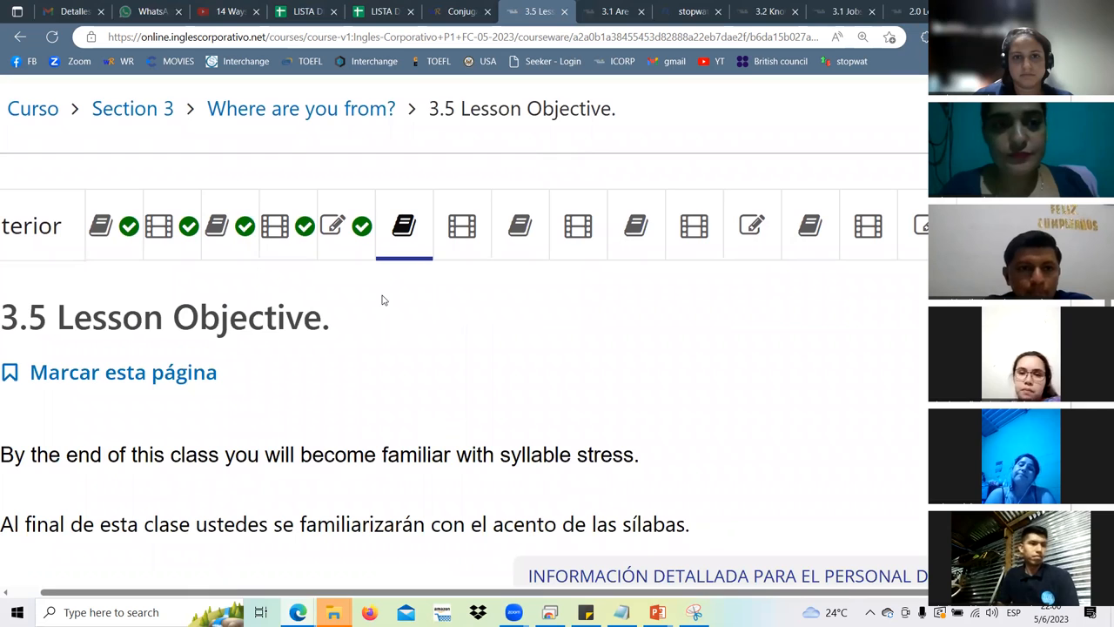
mouse_move(411, 347)
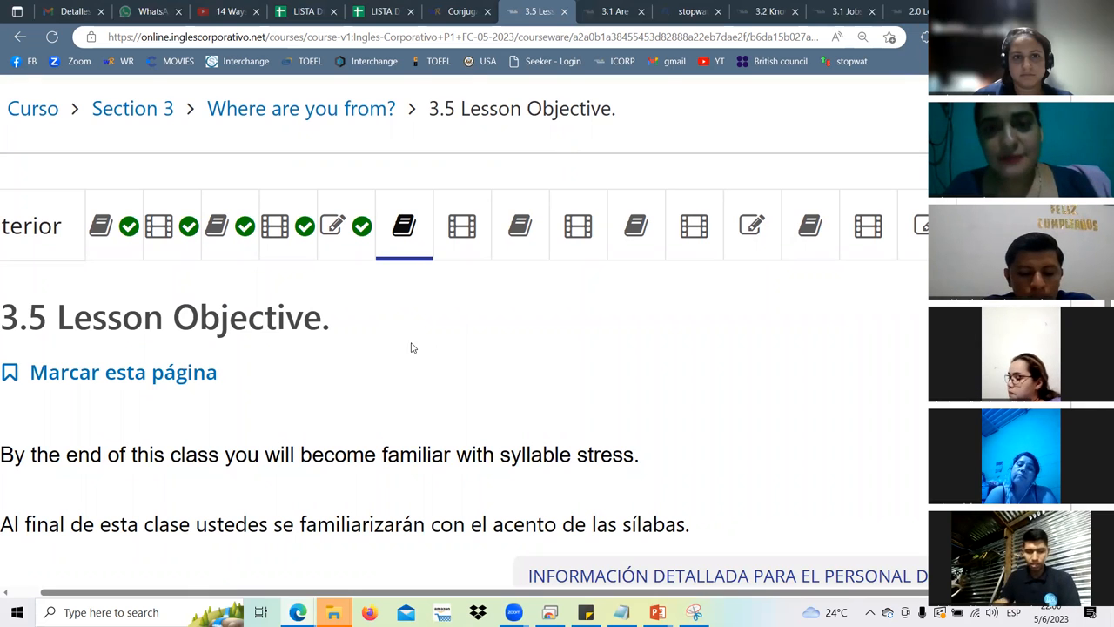
mouse_move(426, 399)
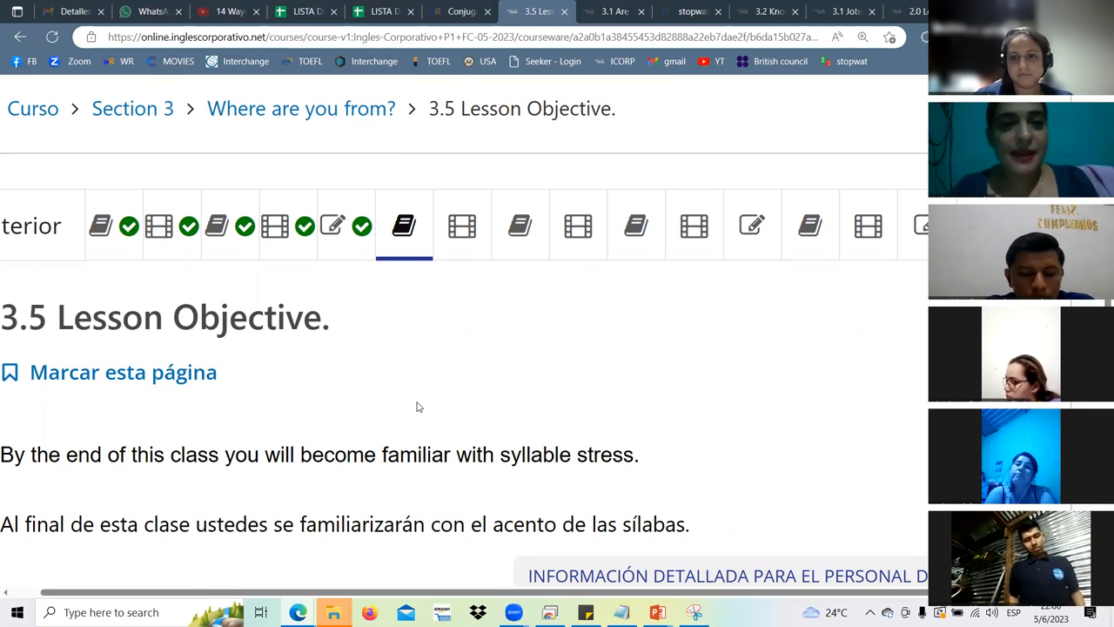
mouse_move(395, 421)
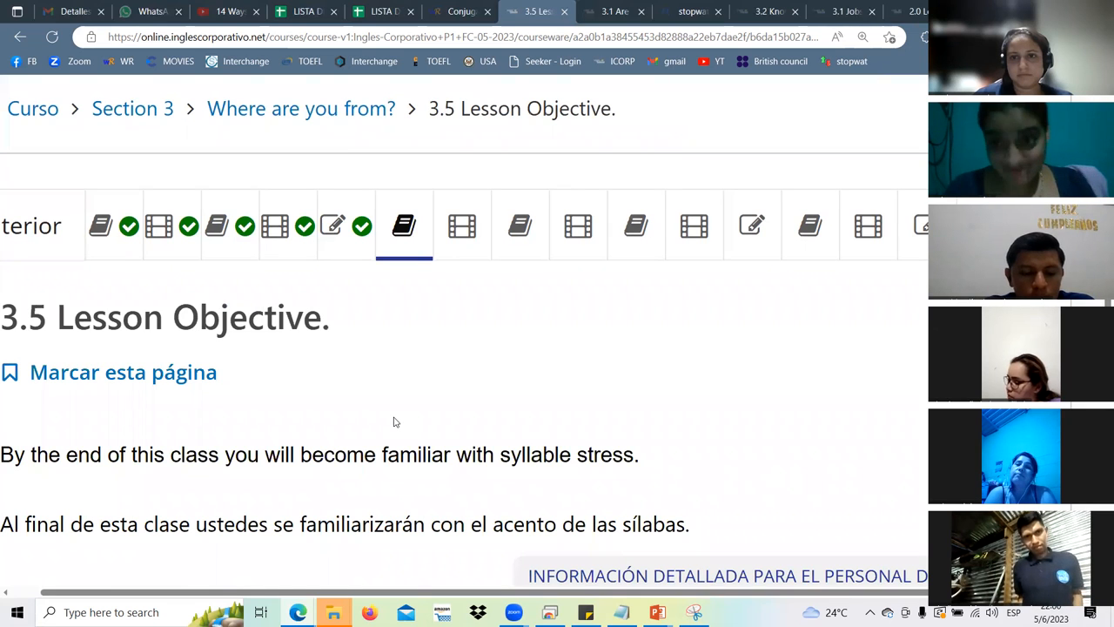
mouse_move(384, 429)
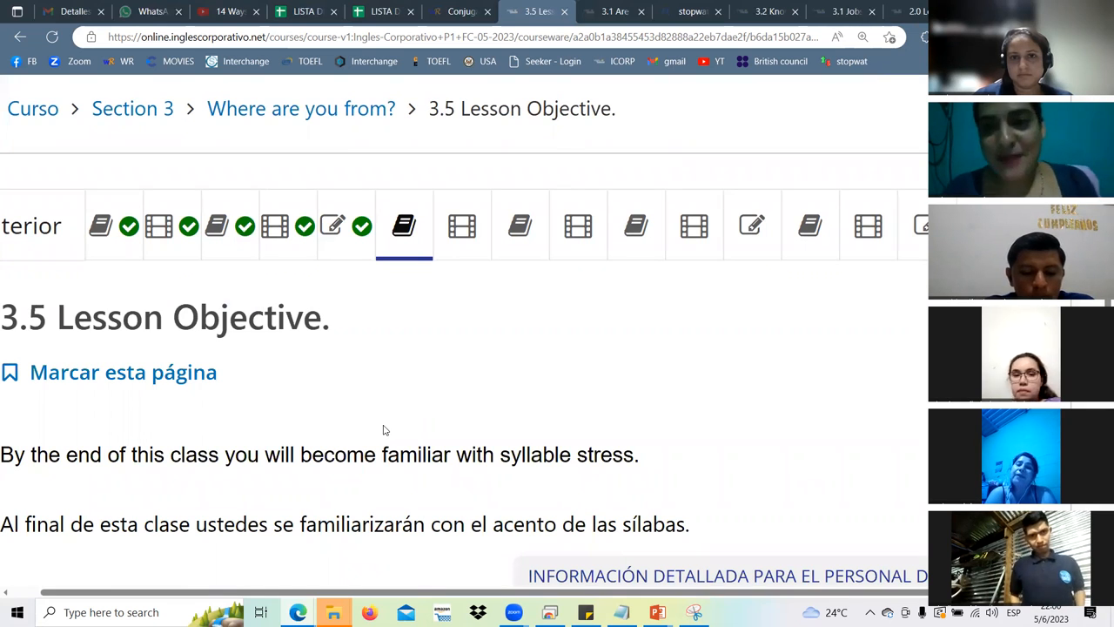
mouse_move(516, 305)
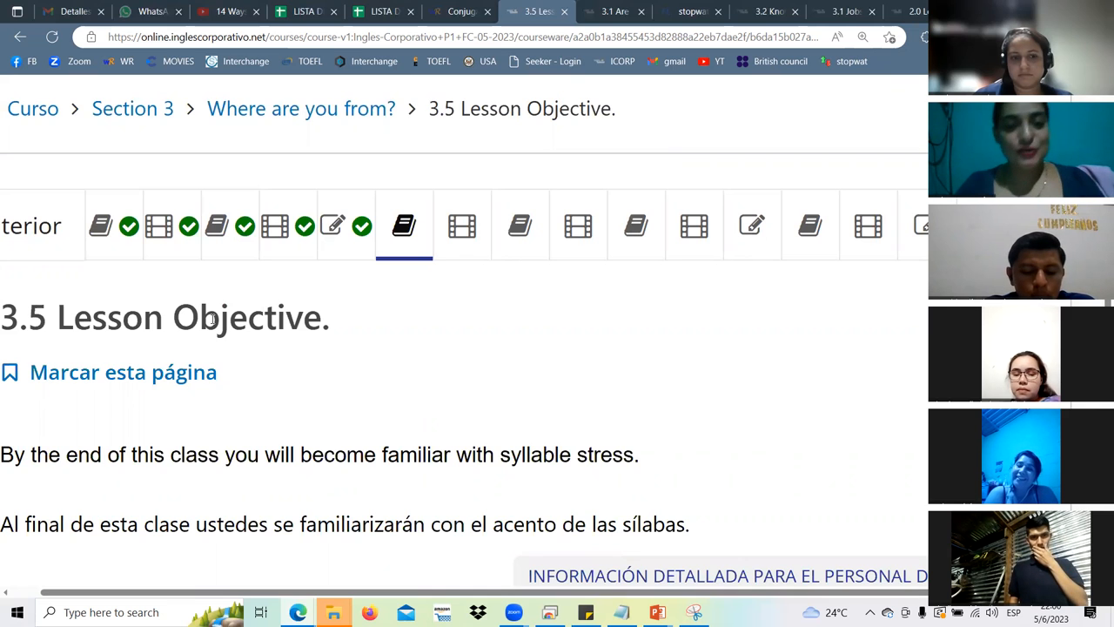
key(alt+tab)
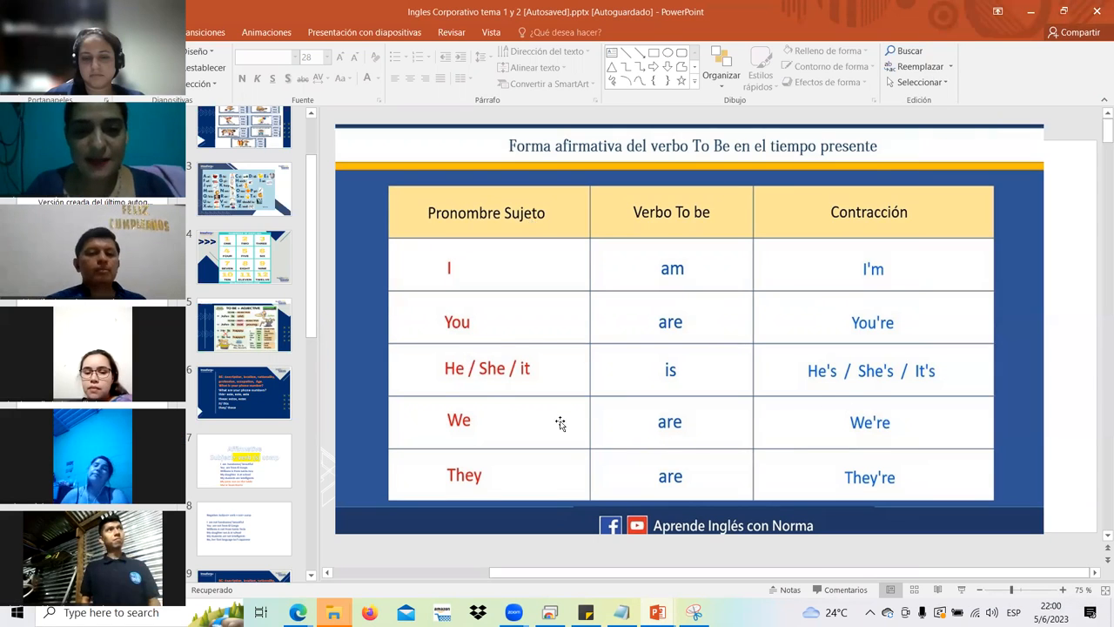
mouse_move(709, 355)
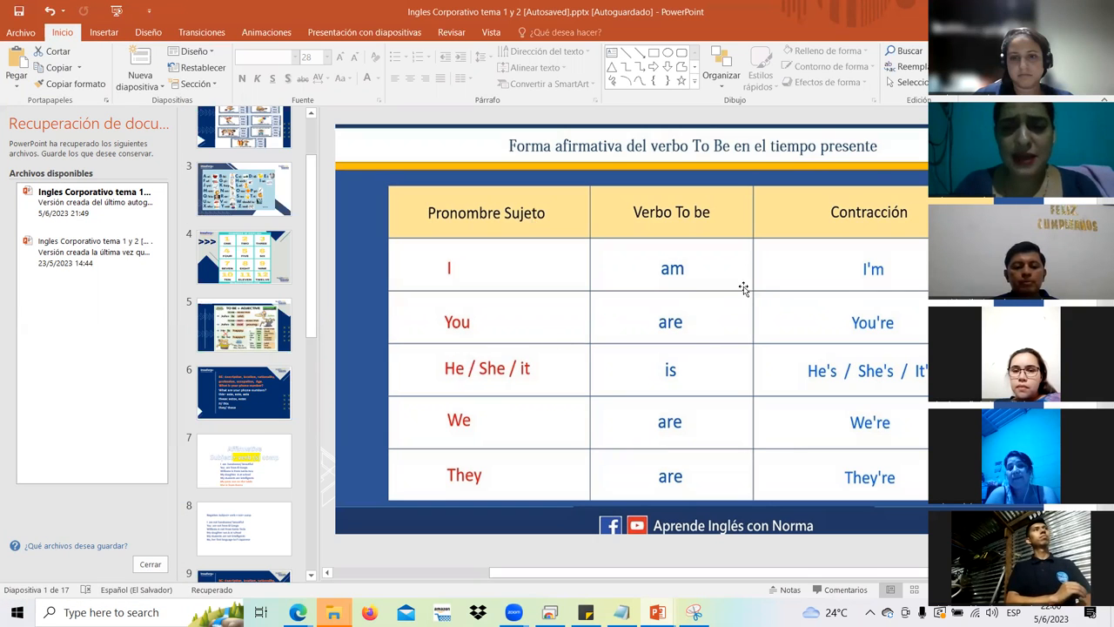
mouse_move(640, 248)
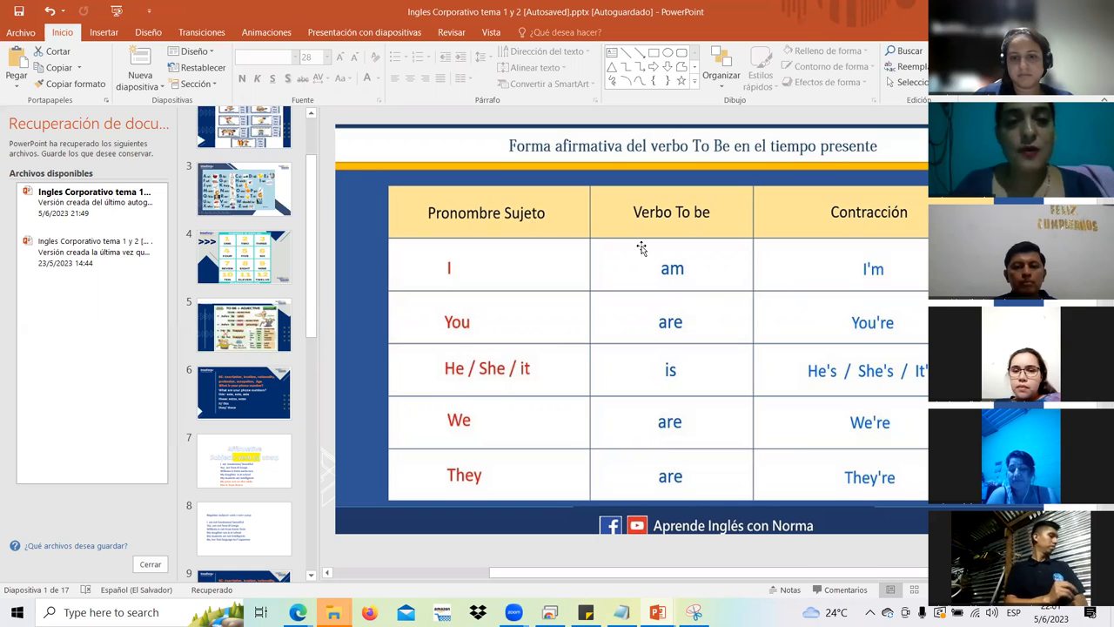